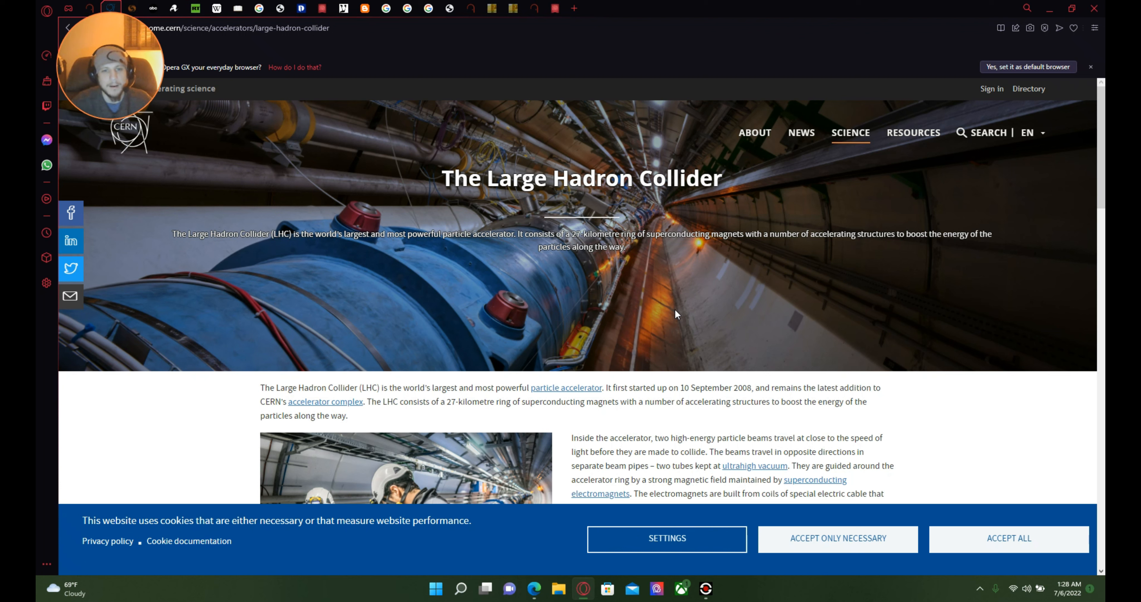
mouse_move(641, 254)
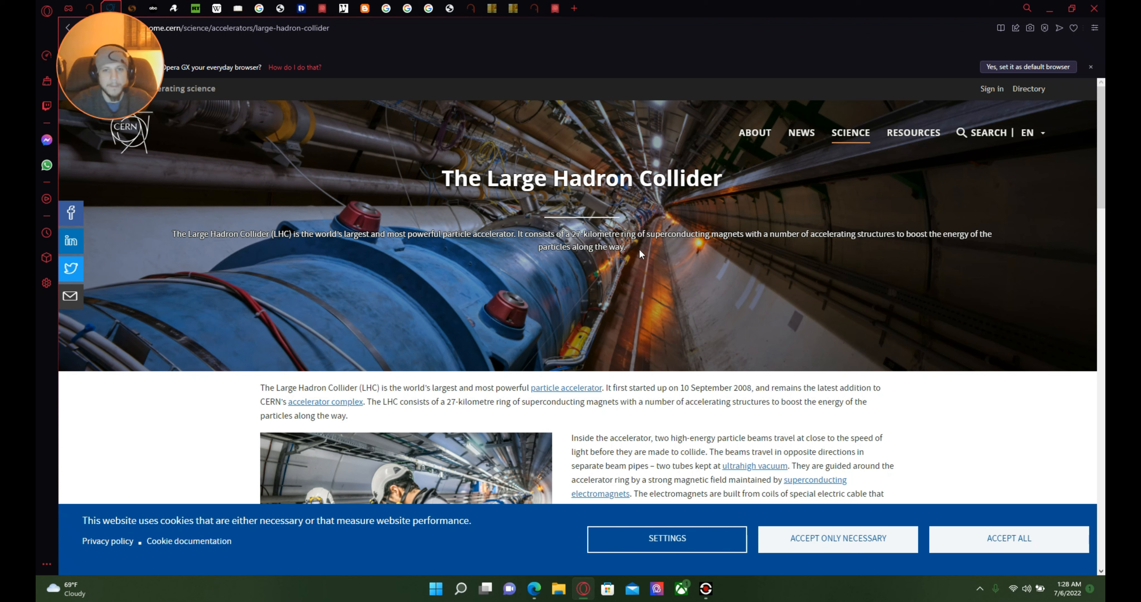
mouse_move(638, 262)
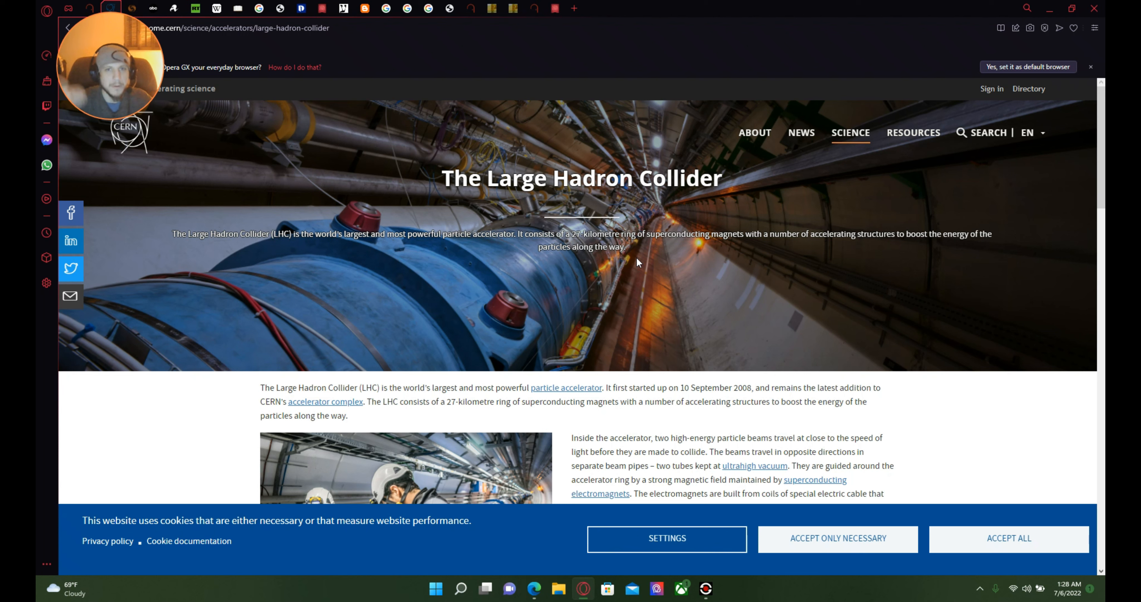
mouse_move(574, 323)
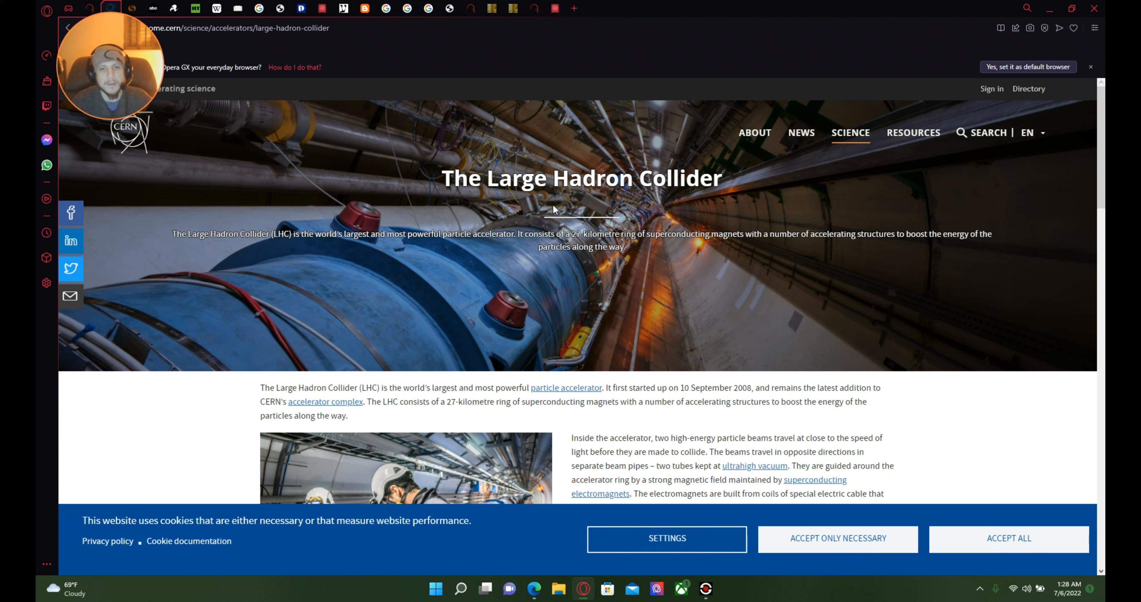
mouse_move(596, 208)
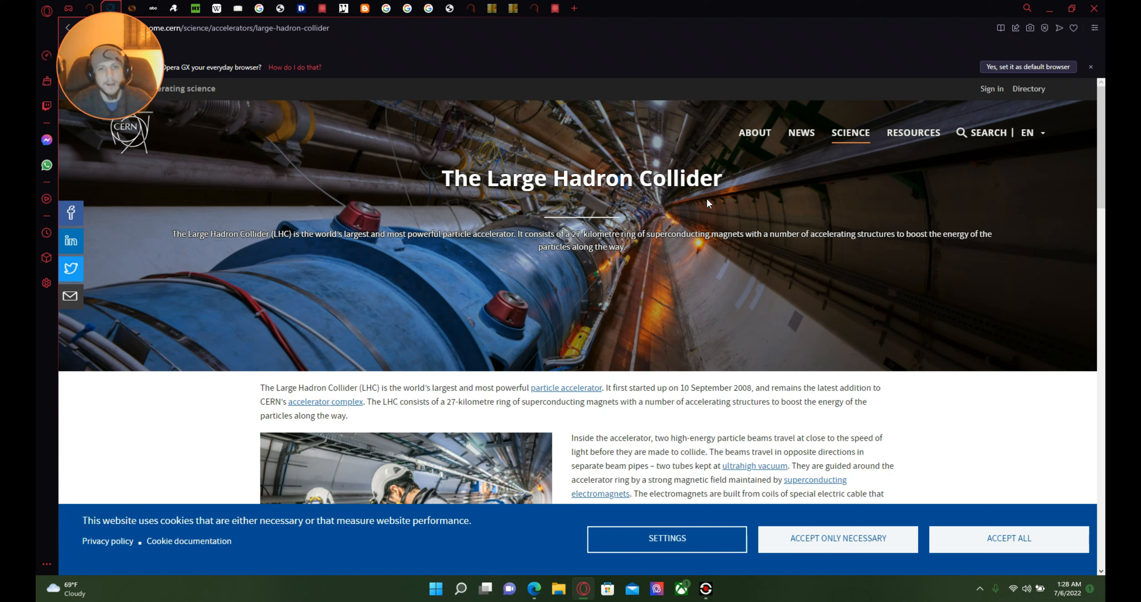
mouse_move(375, 378)
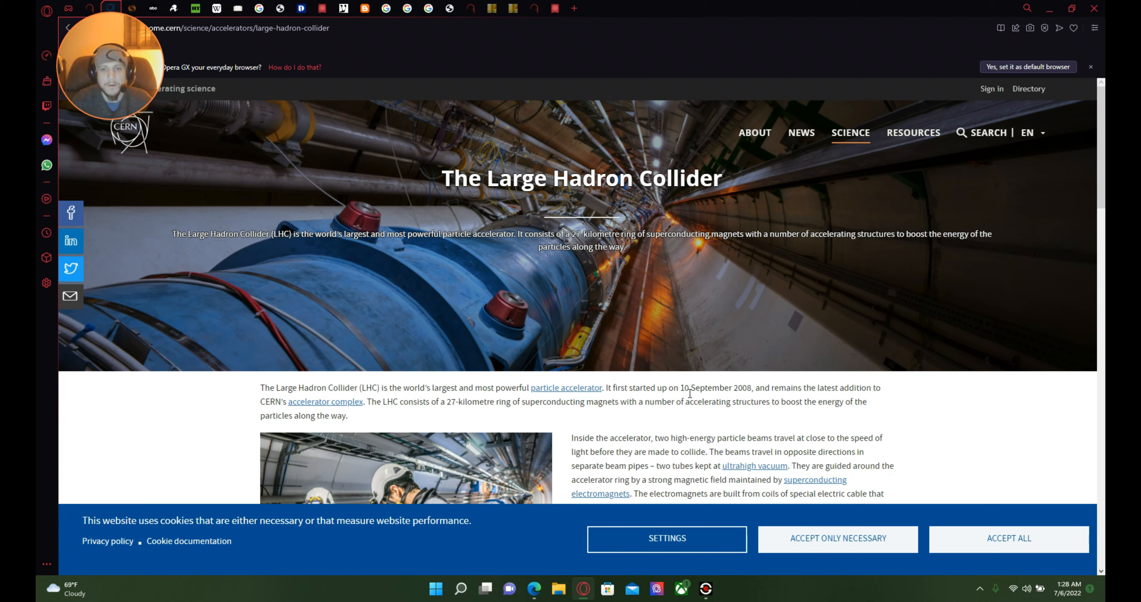
mouse_move(725, 400)
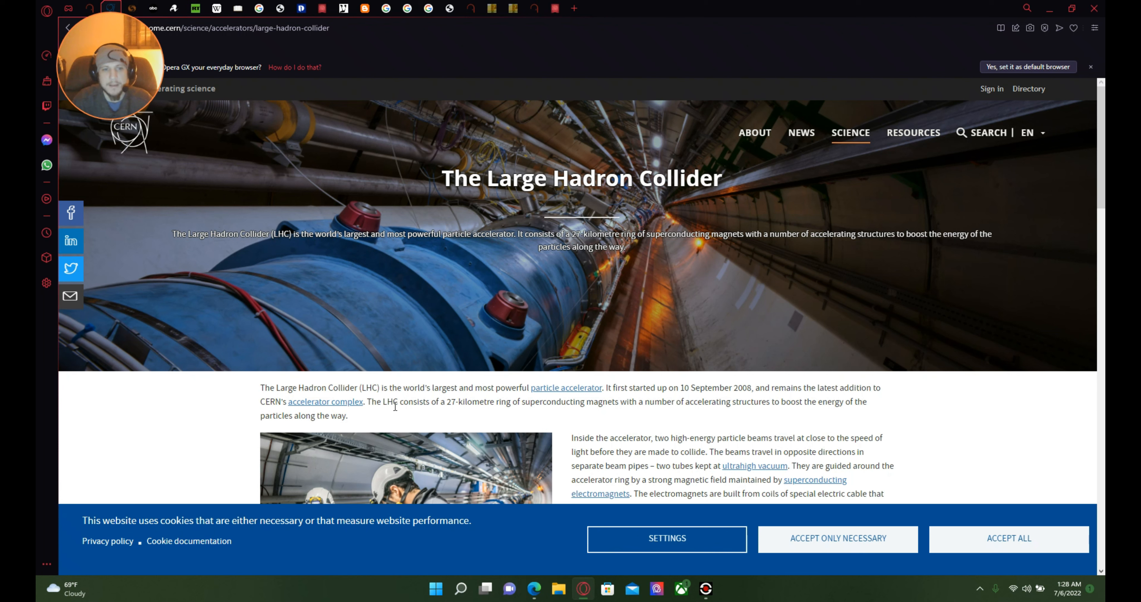
mouse_move(463, 433)
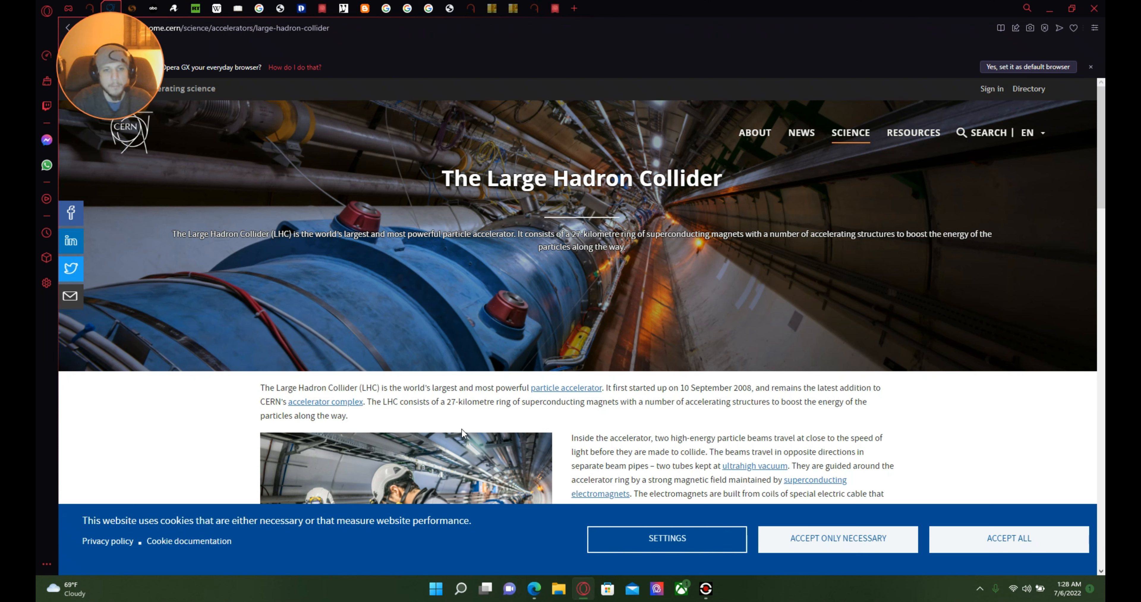
mouse_move(619, 434)
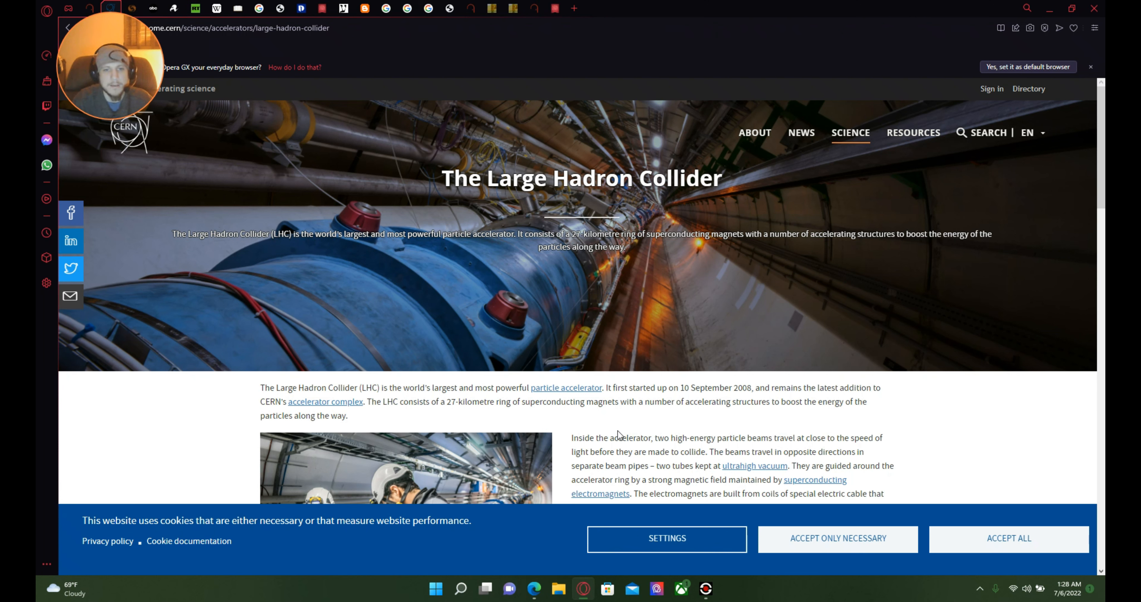
mouse_move(659, 426)
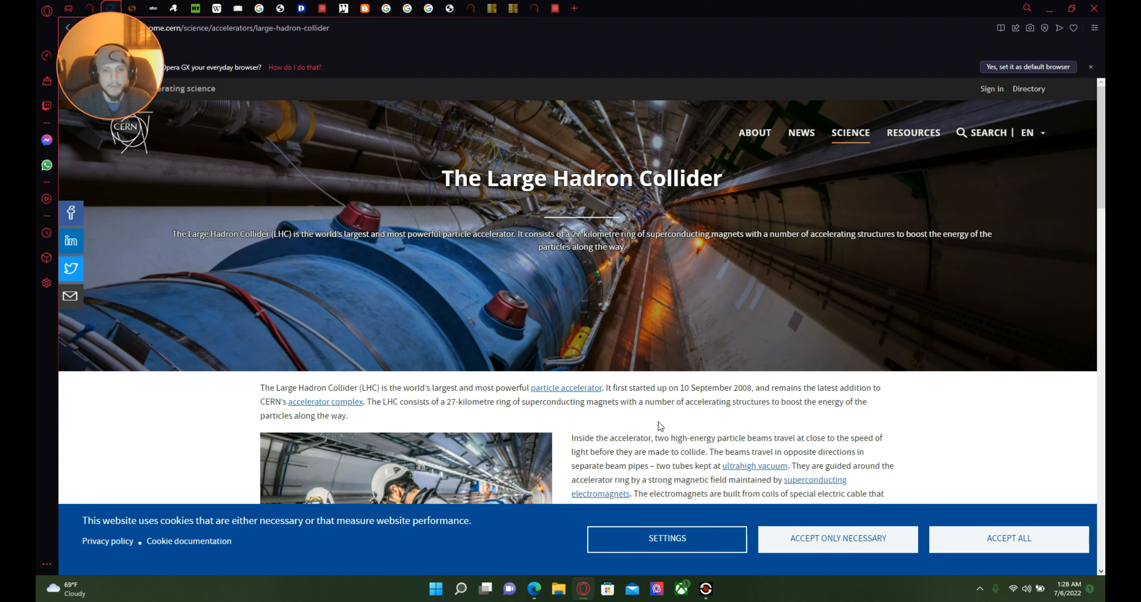
mouse_move(646, 426)
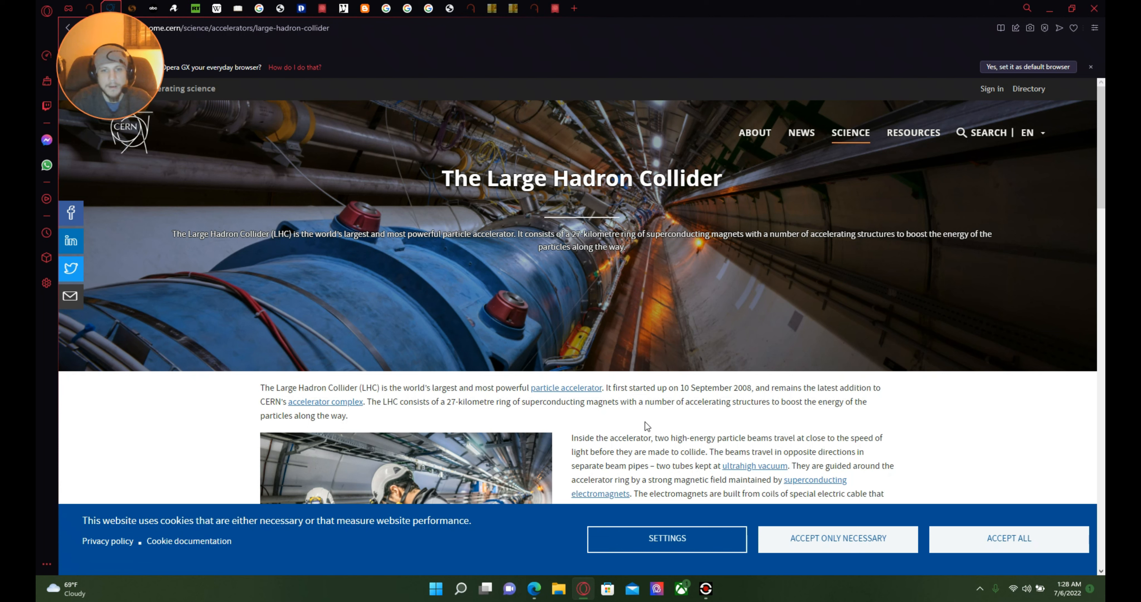
mouse_move(767, 426)
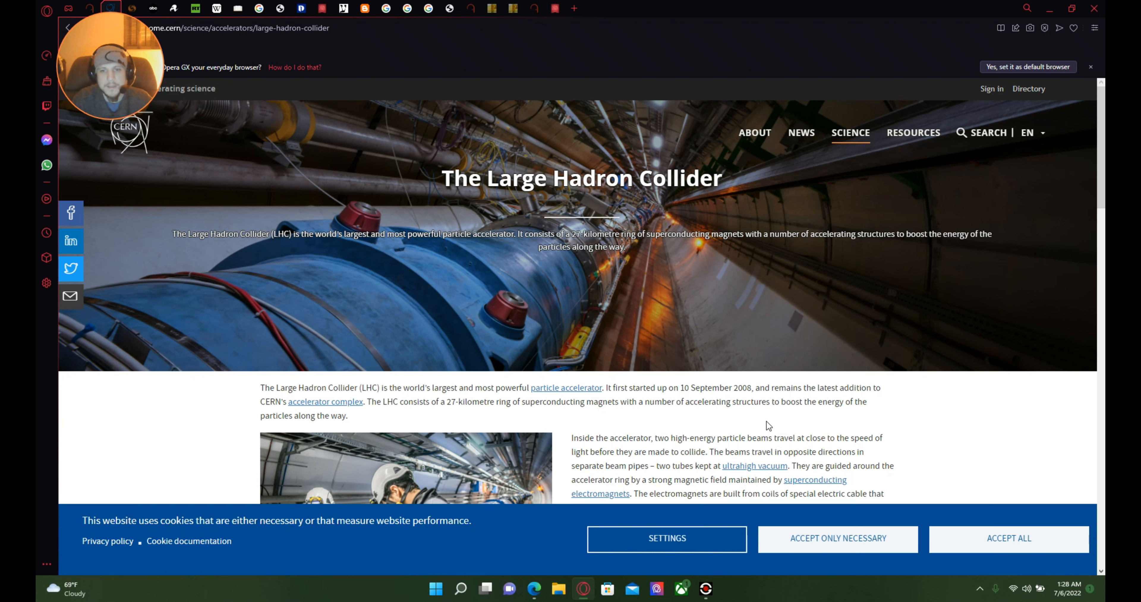
mouse_move(863, 401)
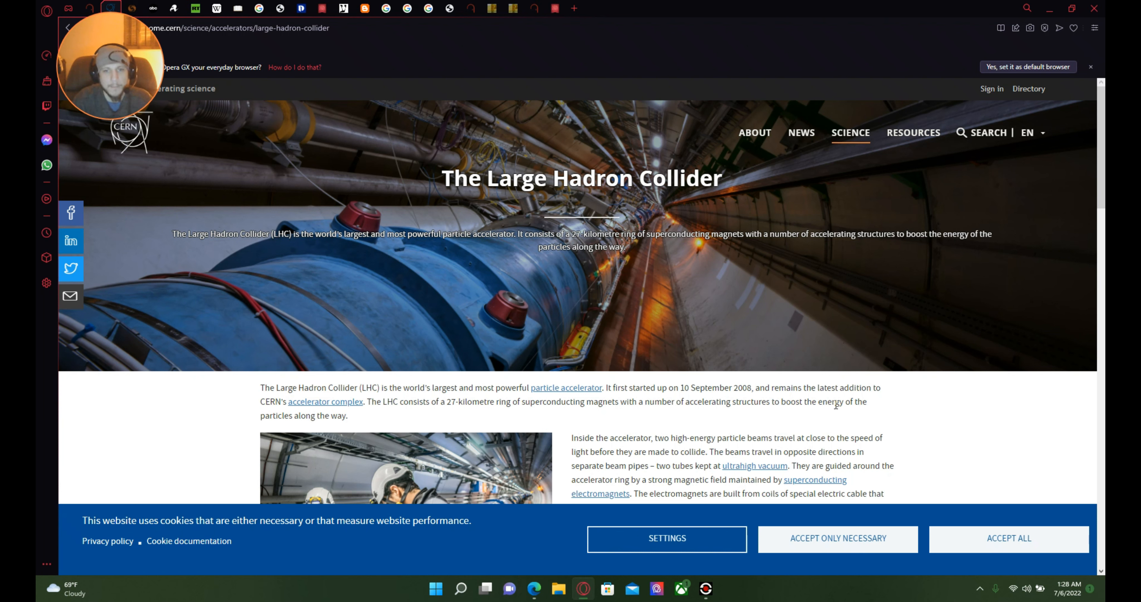
mouse_move(717, 431)
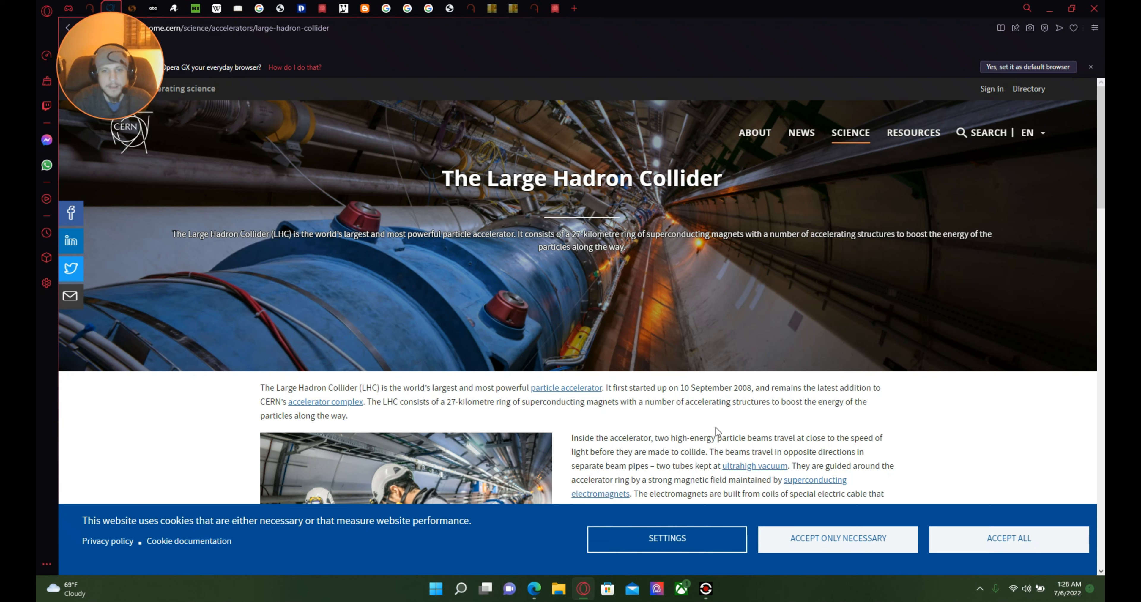
mouse_move(898, 417)
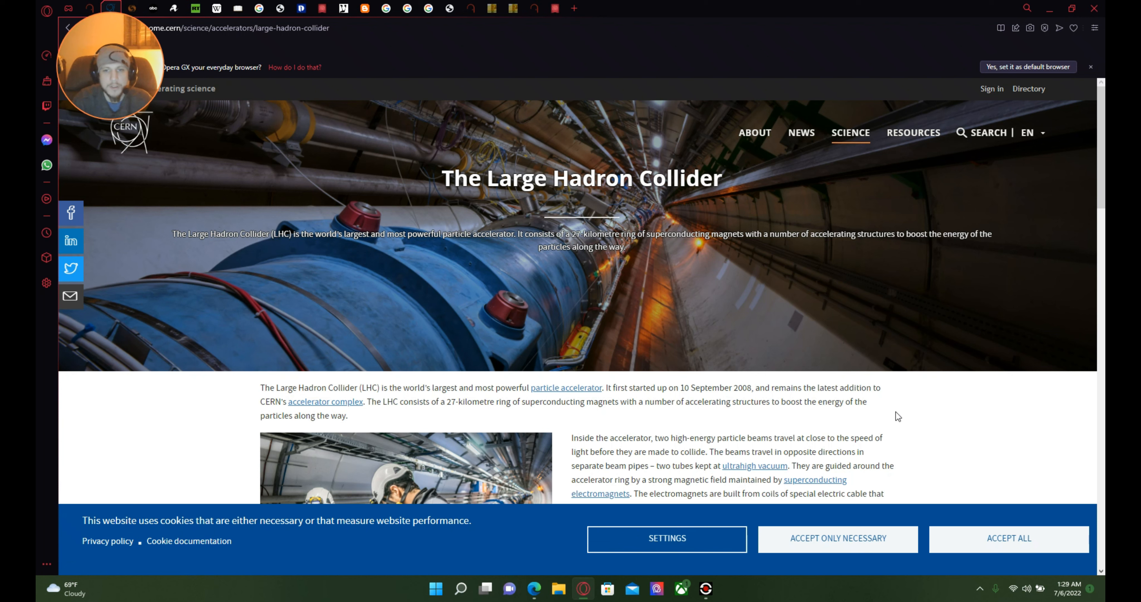
mouse_move(866, 418)
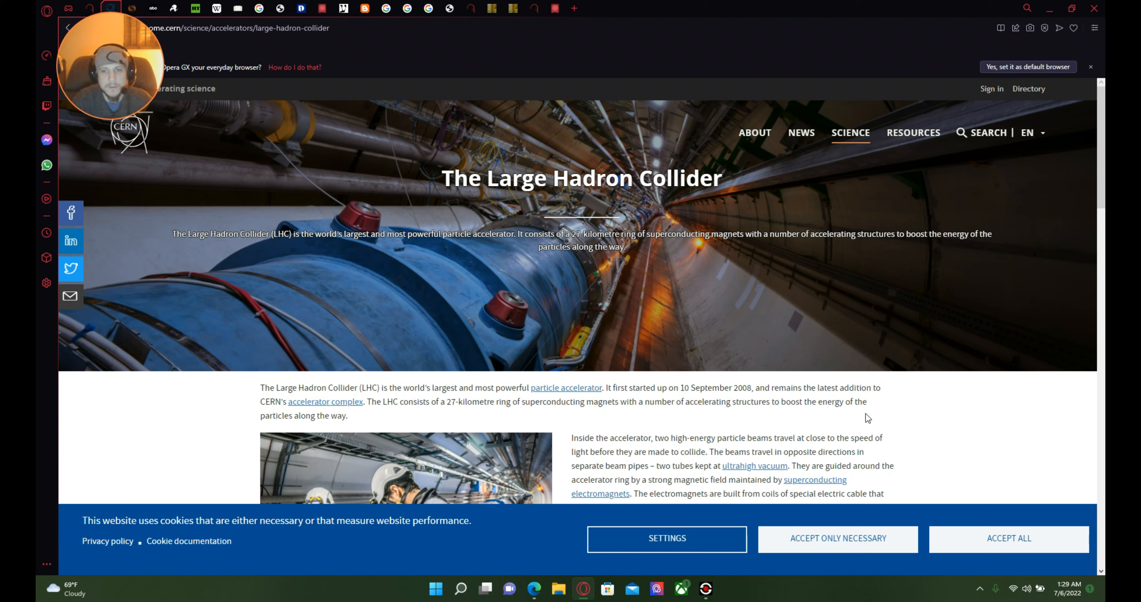
mouse_move(769, 400)
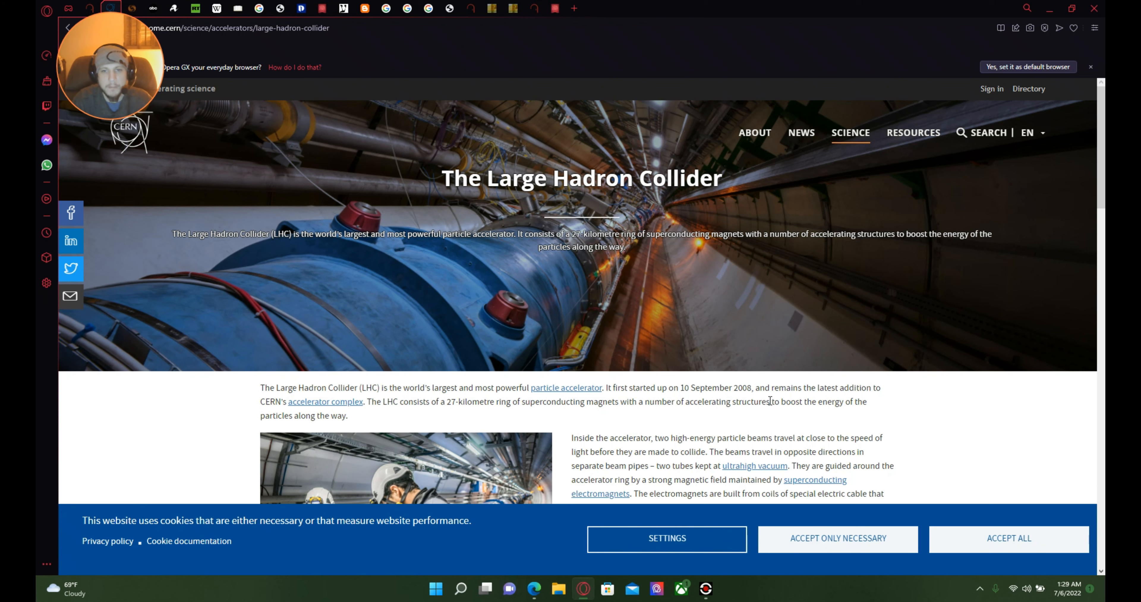
Step: Scroll the CERN LHC article down to the superconducting magnets and liquid-helium cooling paragraph
scroll("down", 3)
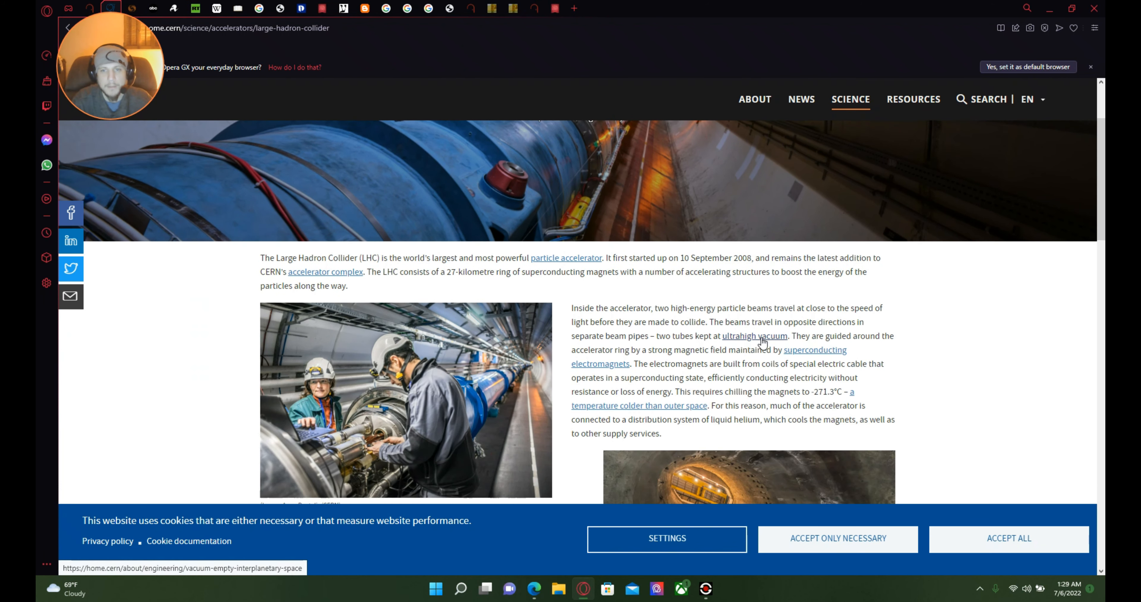
mouse_move(862, 327)
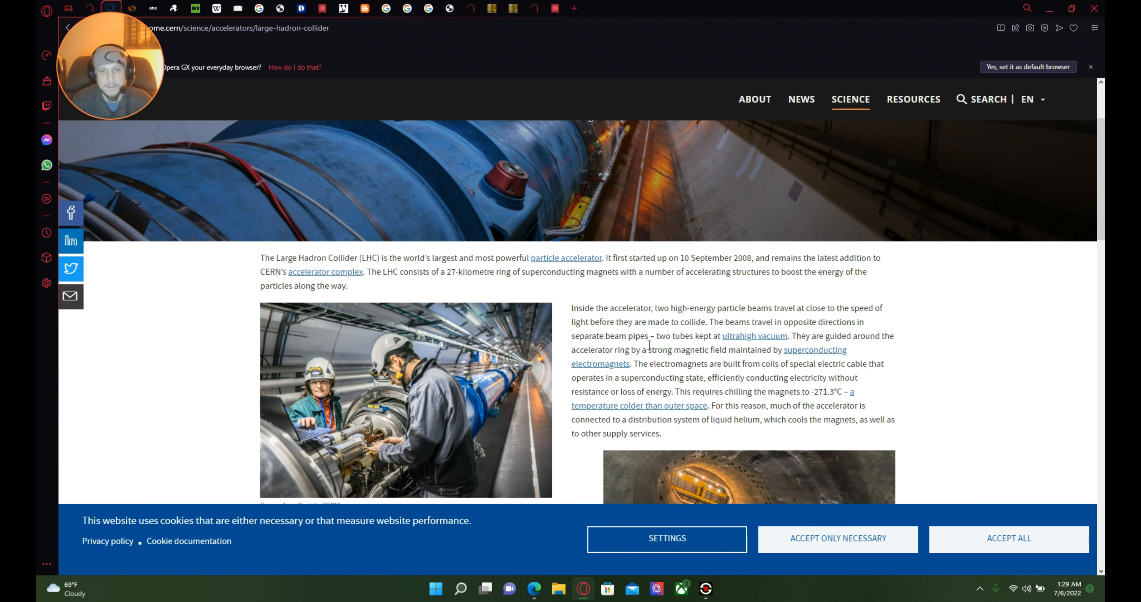
mouse_move(701, 355)
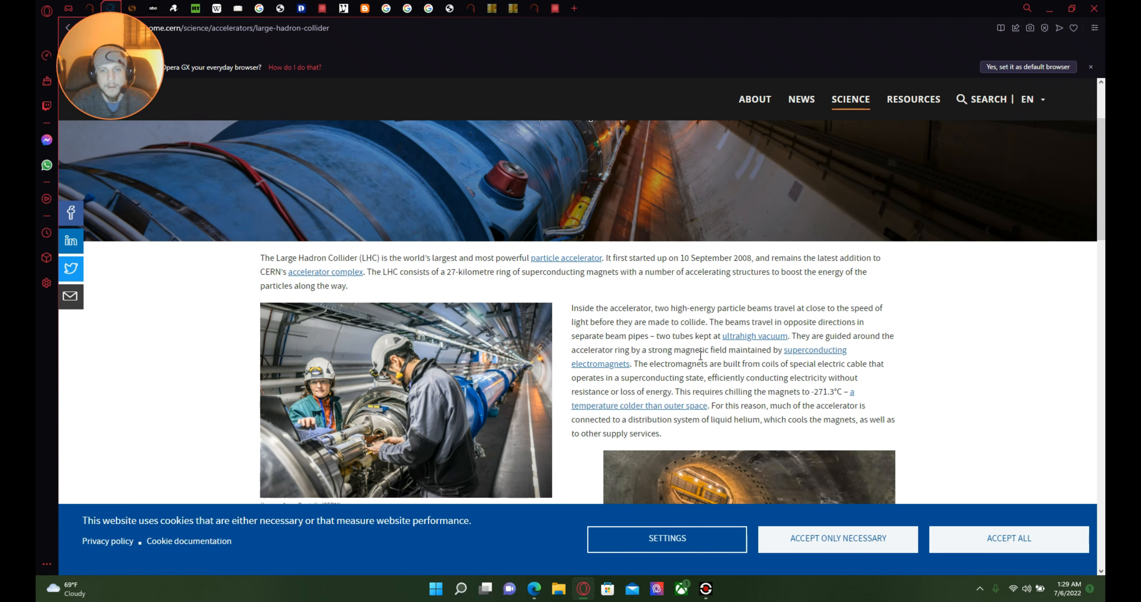
mouse_move(791, 363)
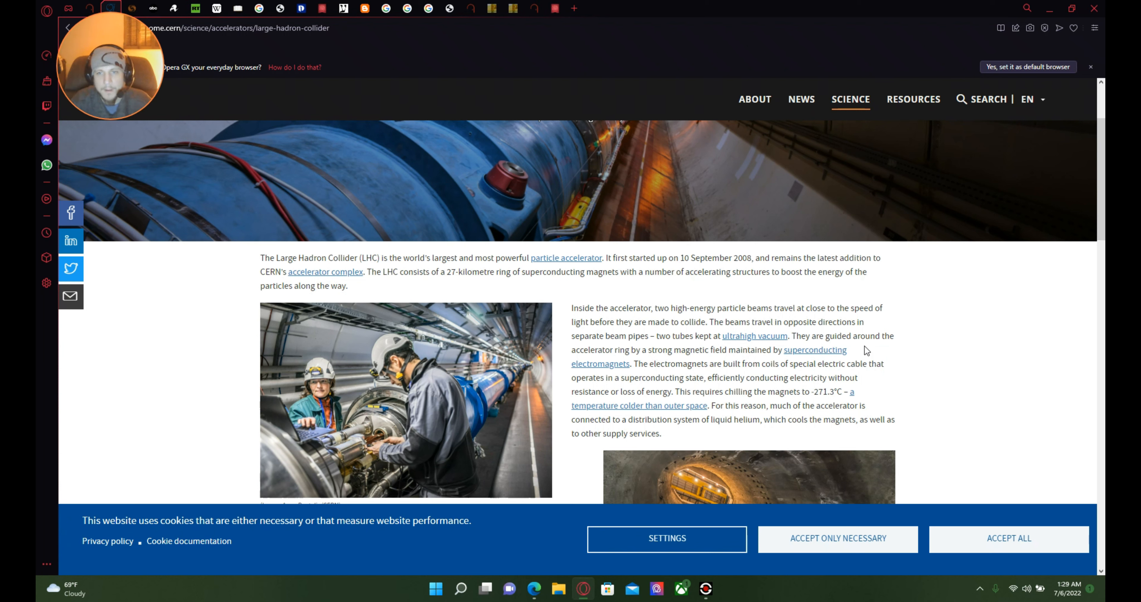
mouse_move(690, 369)
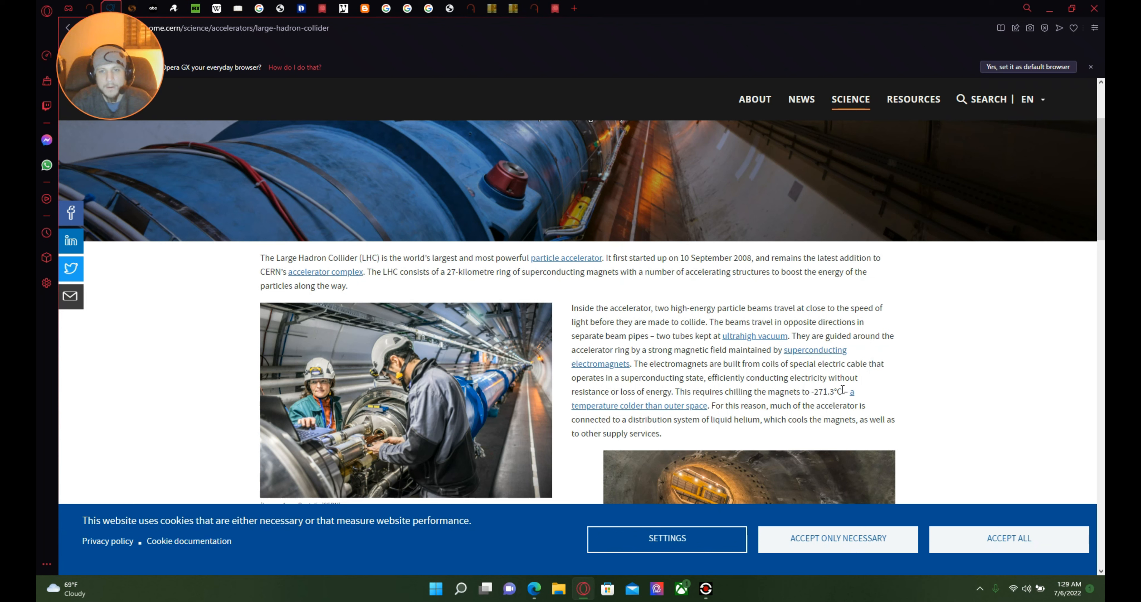
mouse_move(693, 405)
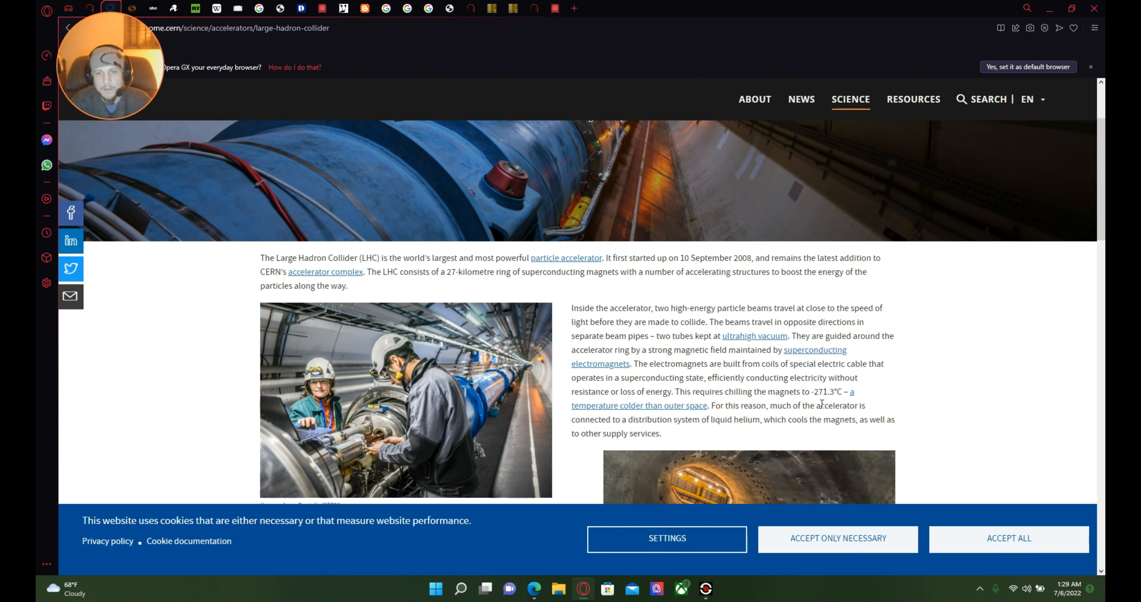
mouse_move(886, 401)
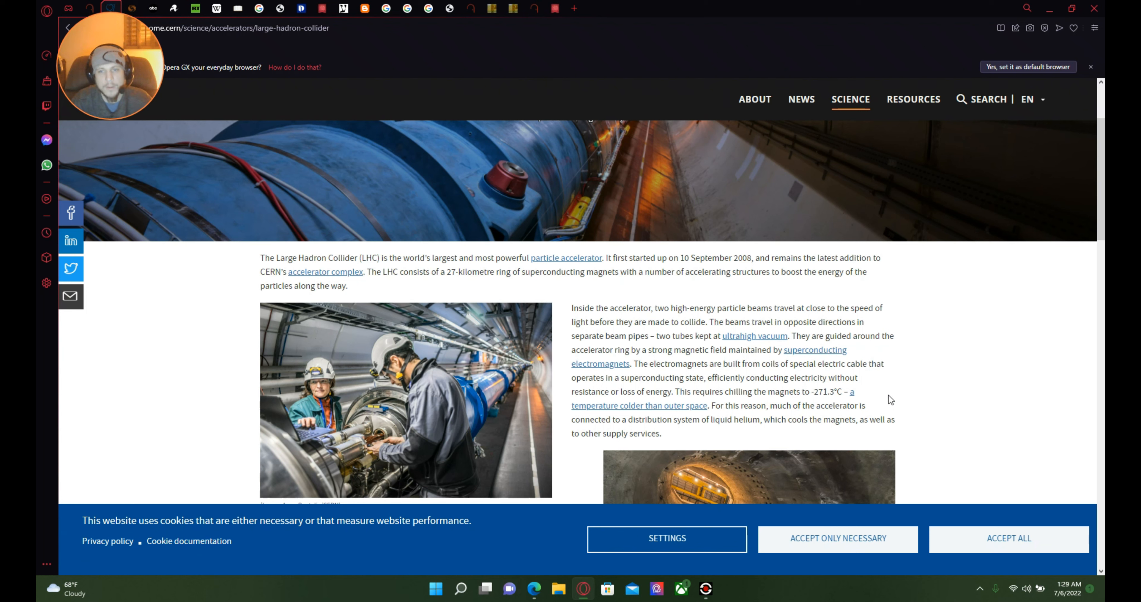
mouse_move(691, 417)
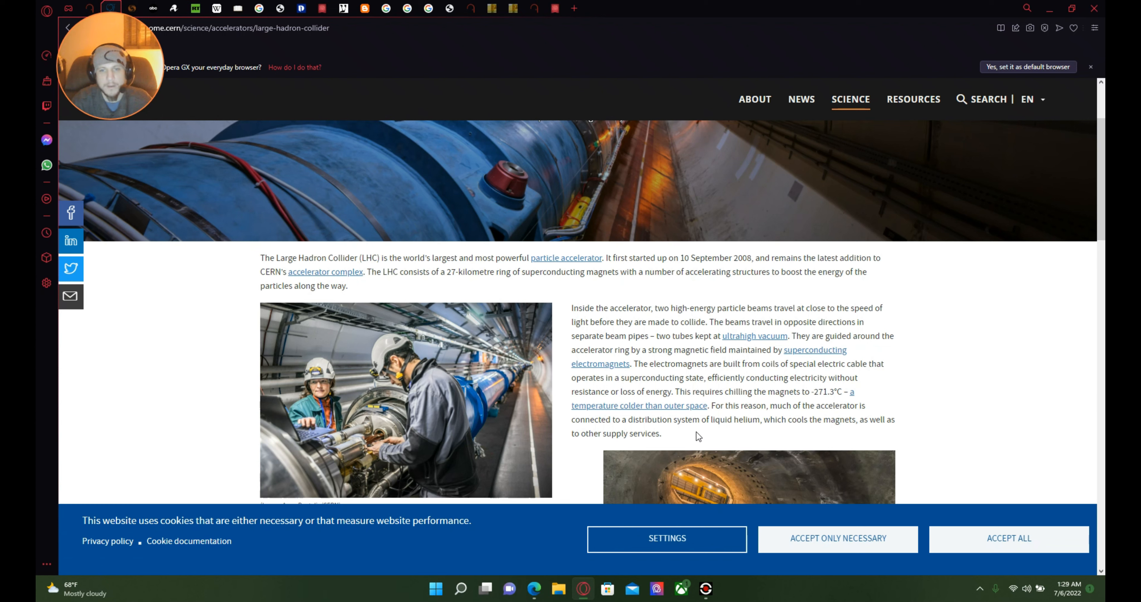
mouse_move(770, 435)
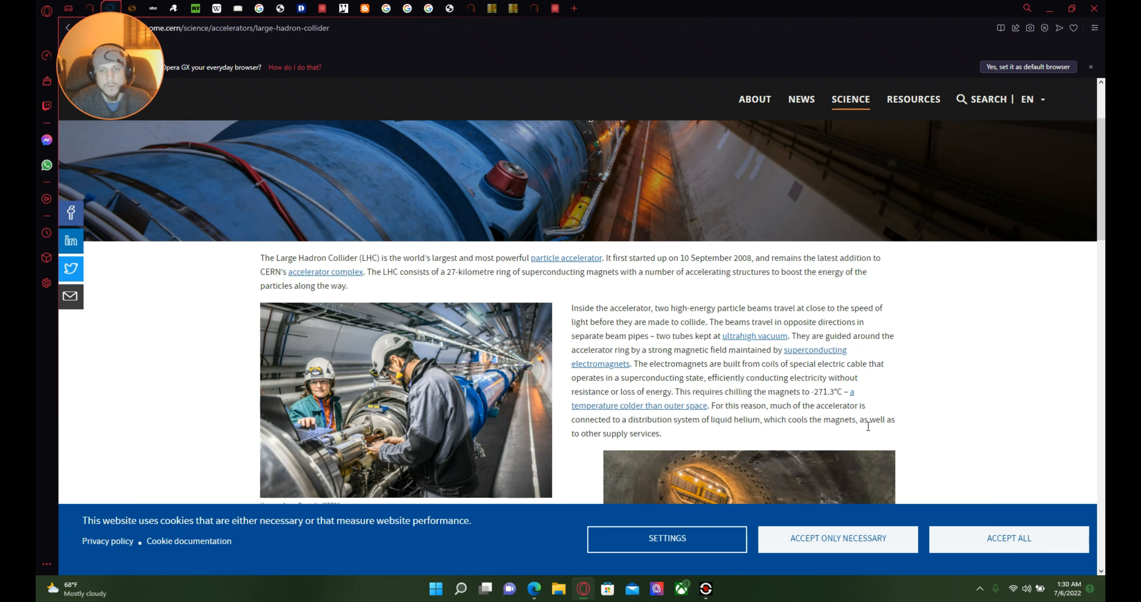
mouse_move(655, 439)
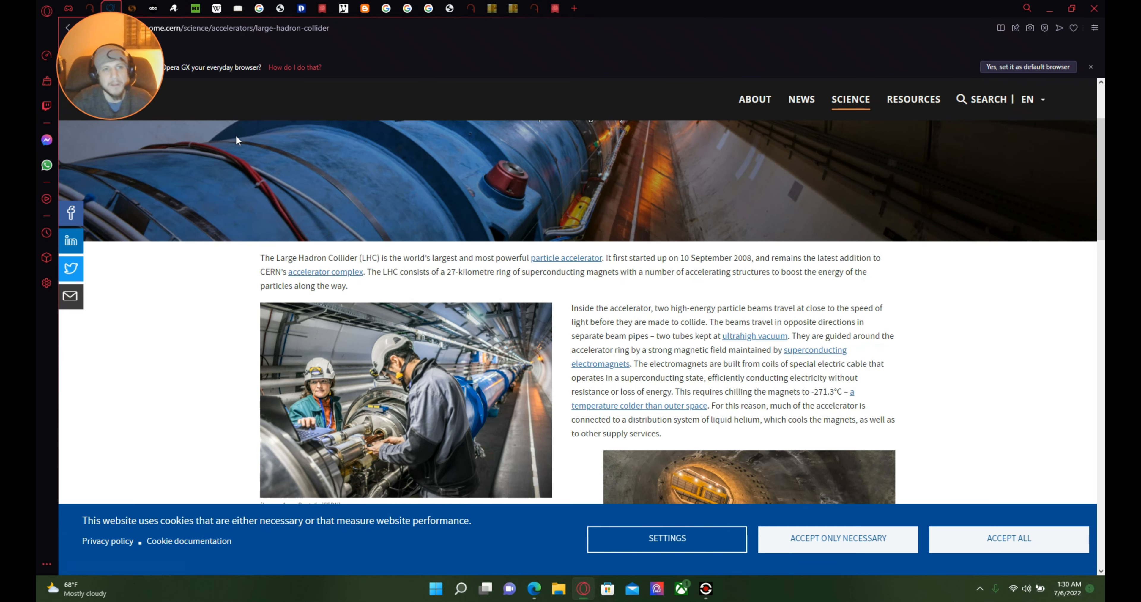
Step: Scroll further down the LHC page to the Street View of the CERN Control Centre
scroll("down", 3)
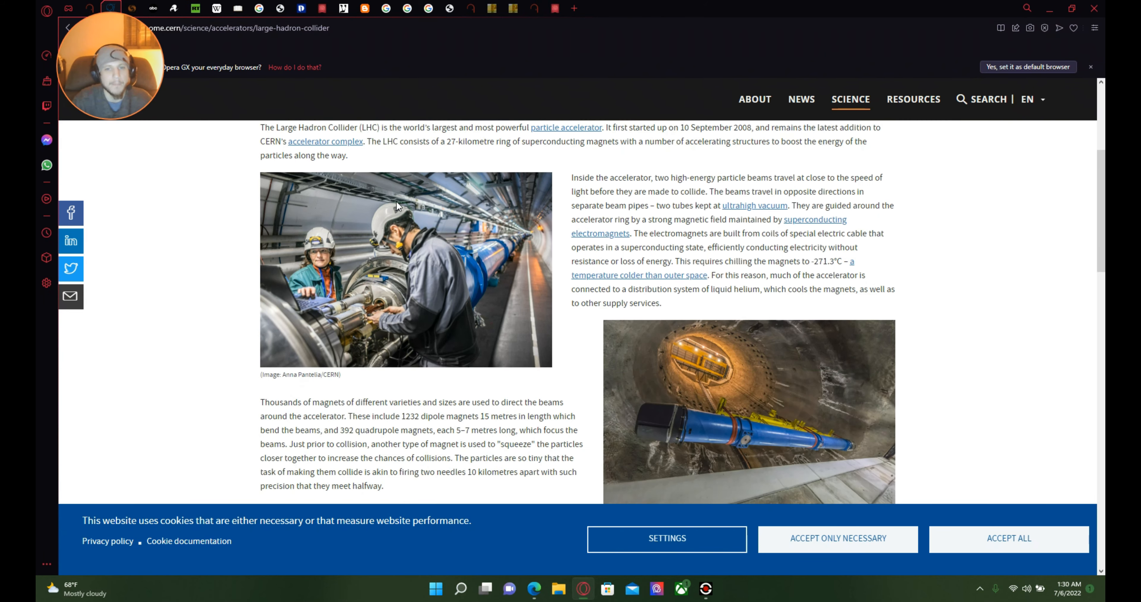
scroll("down", 3)
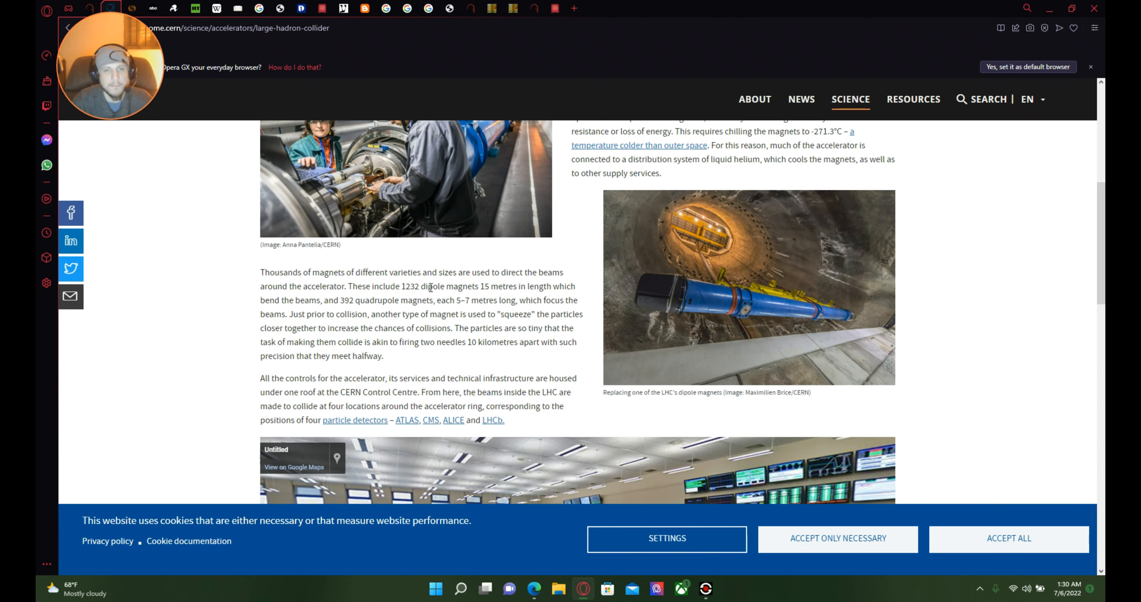
mouse_move(492, 285)
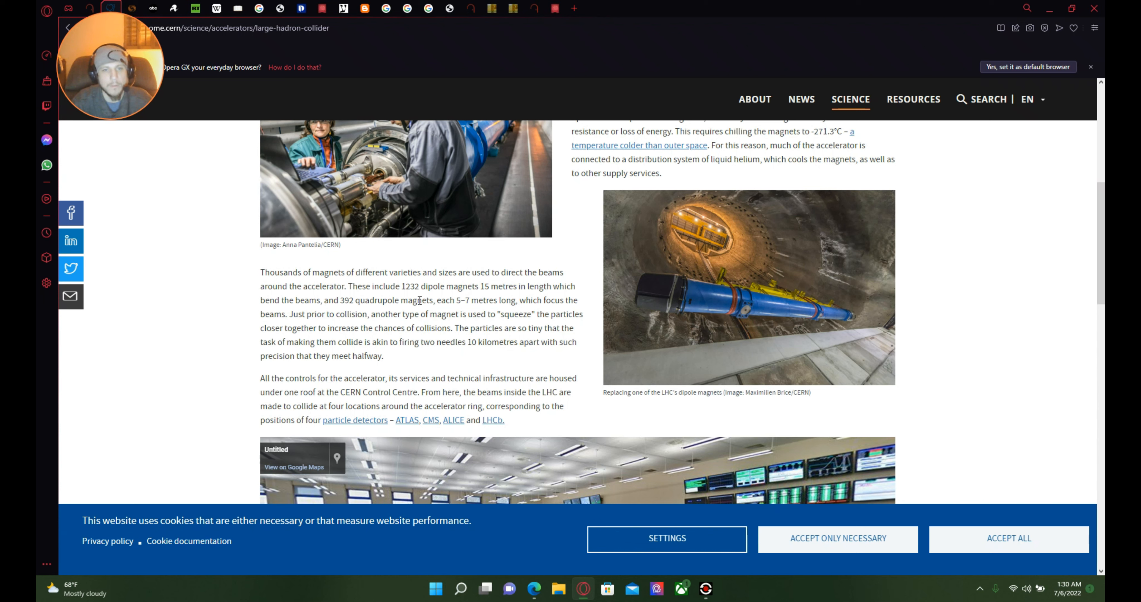
mouse_move(503, 312)
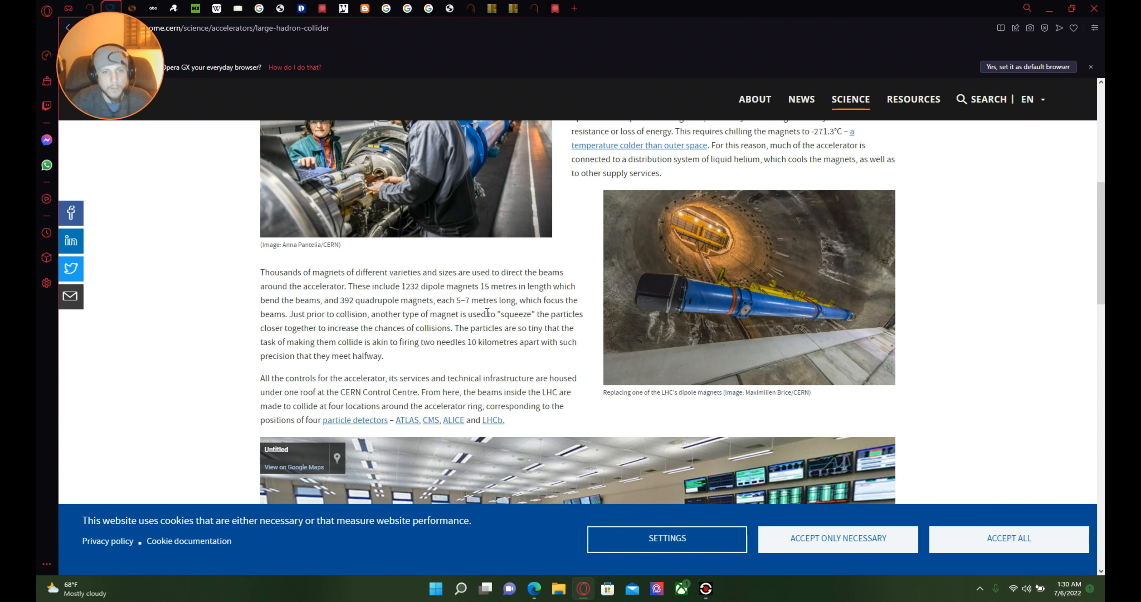
mouse_move(502, 322)
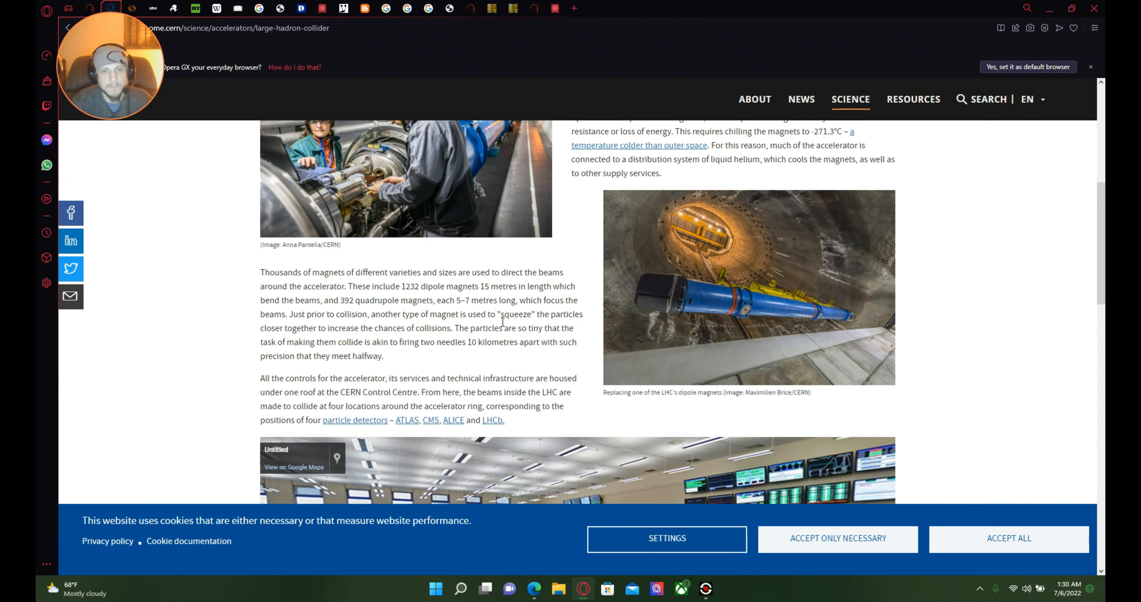
mouse_move(555, 314)
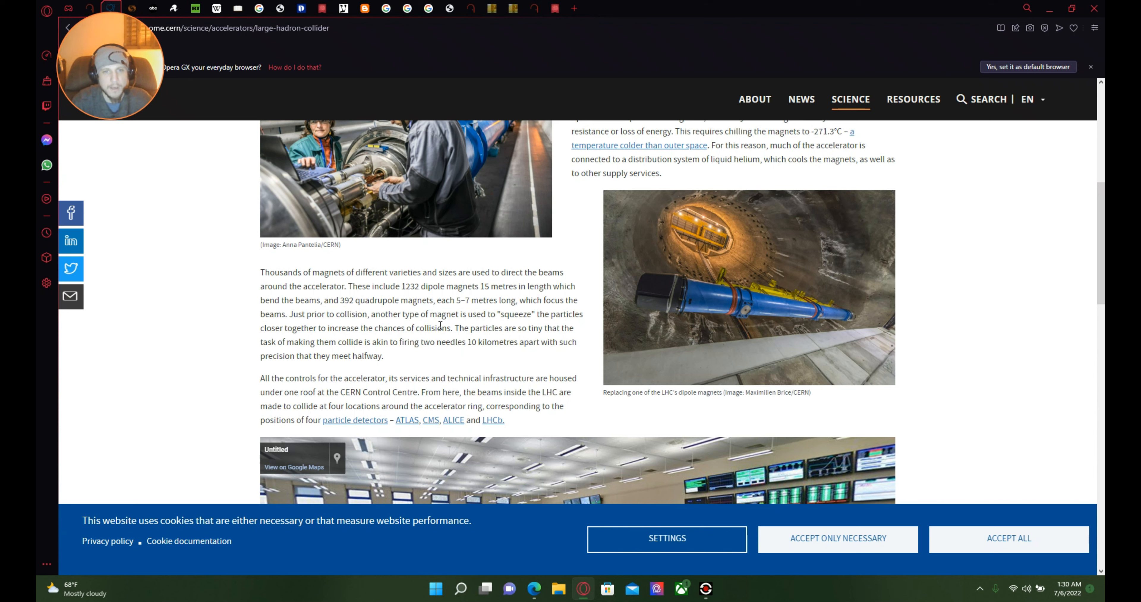
mouse_move(574, 322)
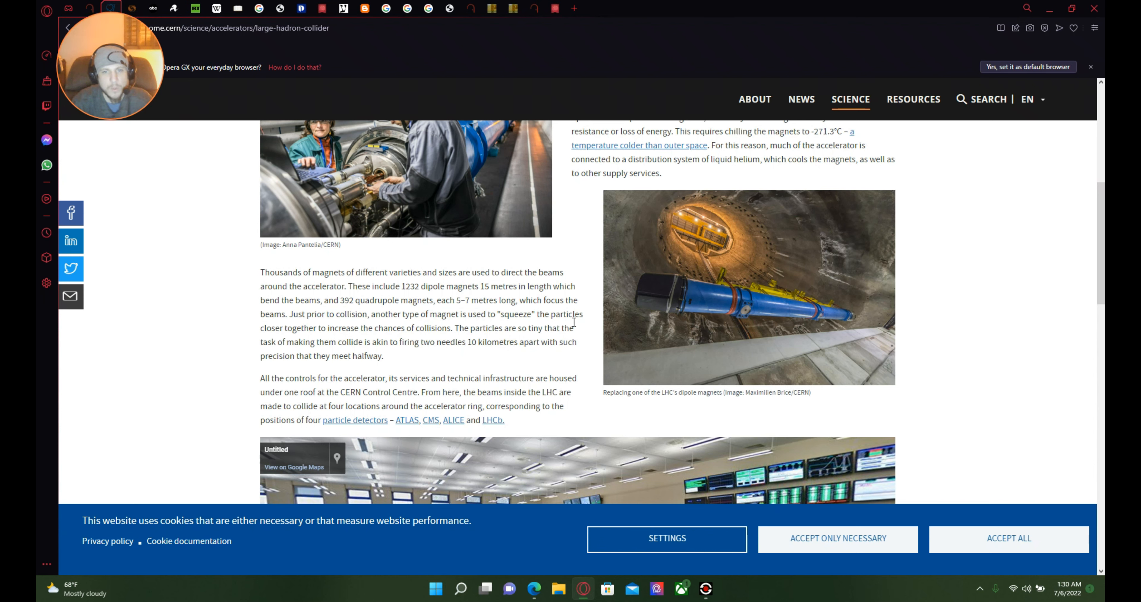
mouse_move(430, 343)
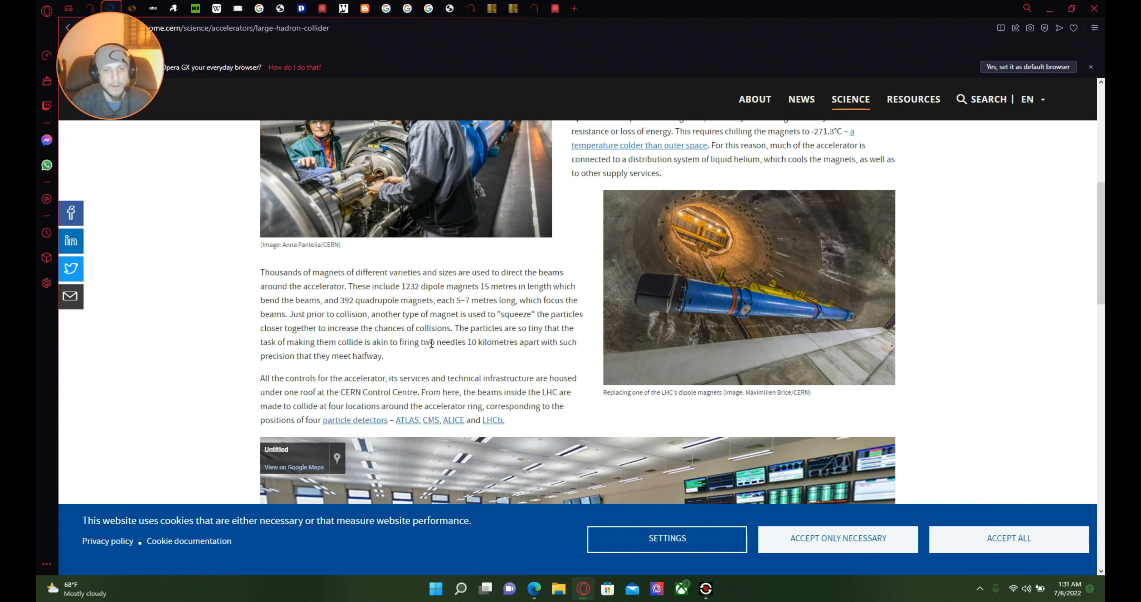
mouse_move(528, 357)
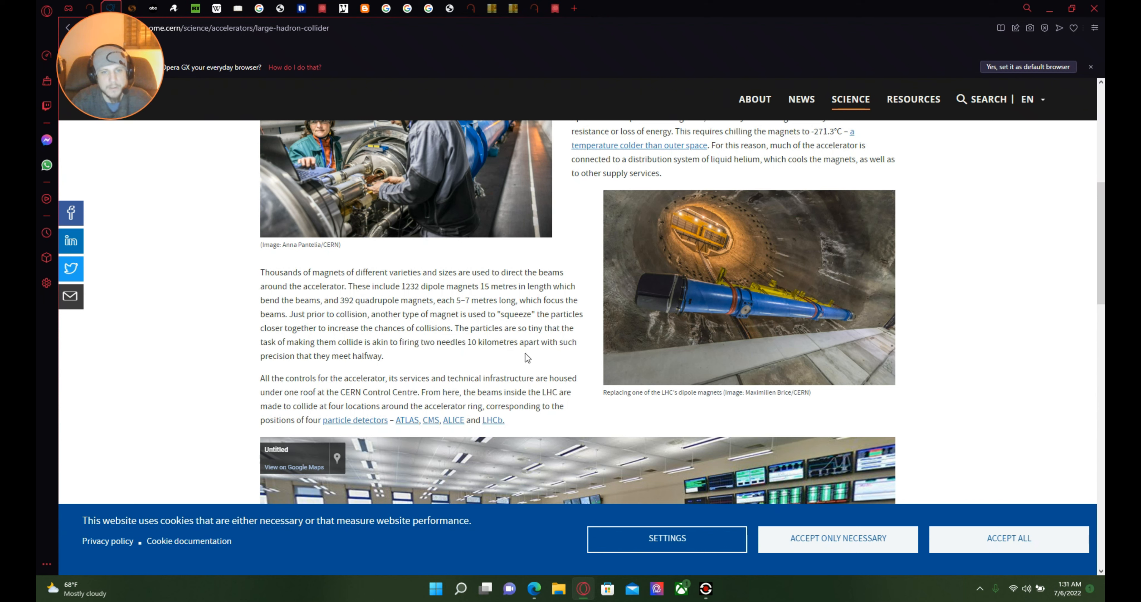
mouse_move(540, 340)
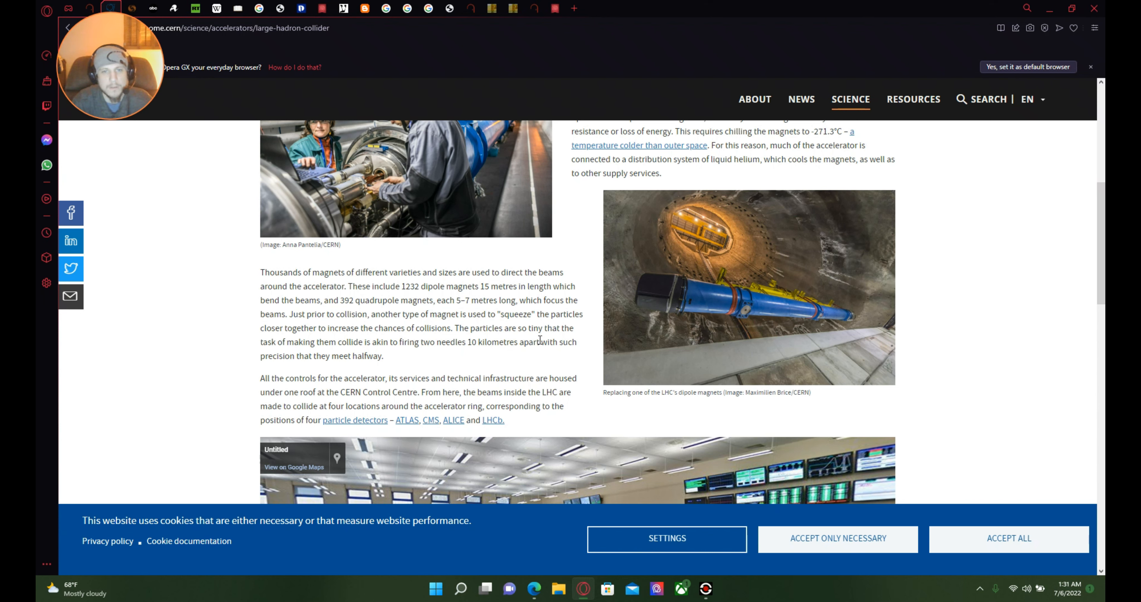
mouse_move(343, 352)
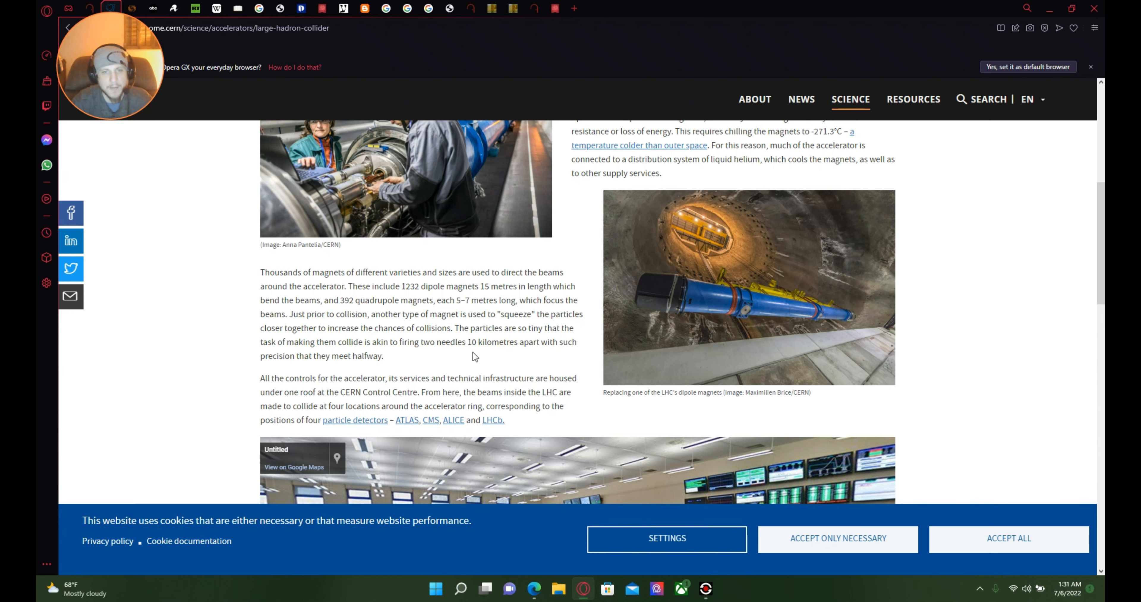
mouse_move(551, 357)
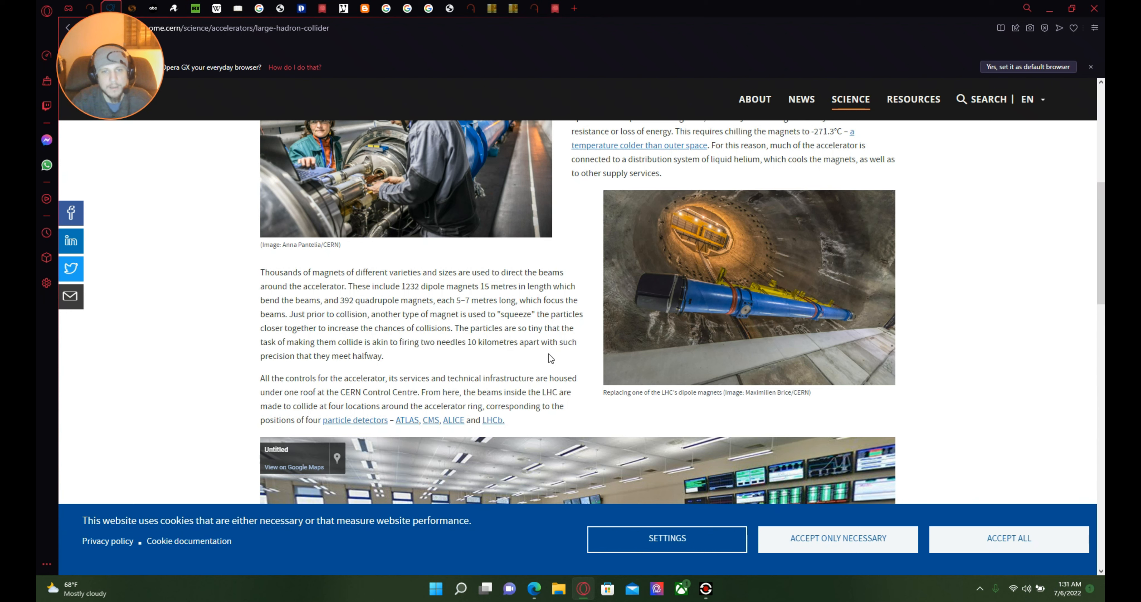
mouse_move(576, 350)
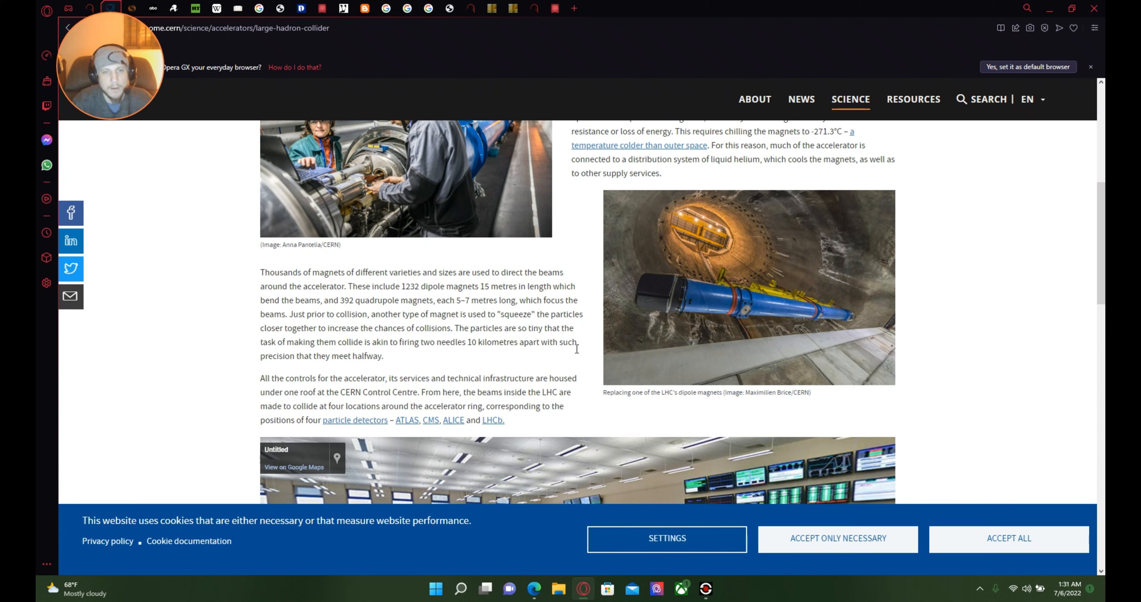
mouse_move(369, 374)
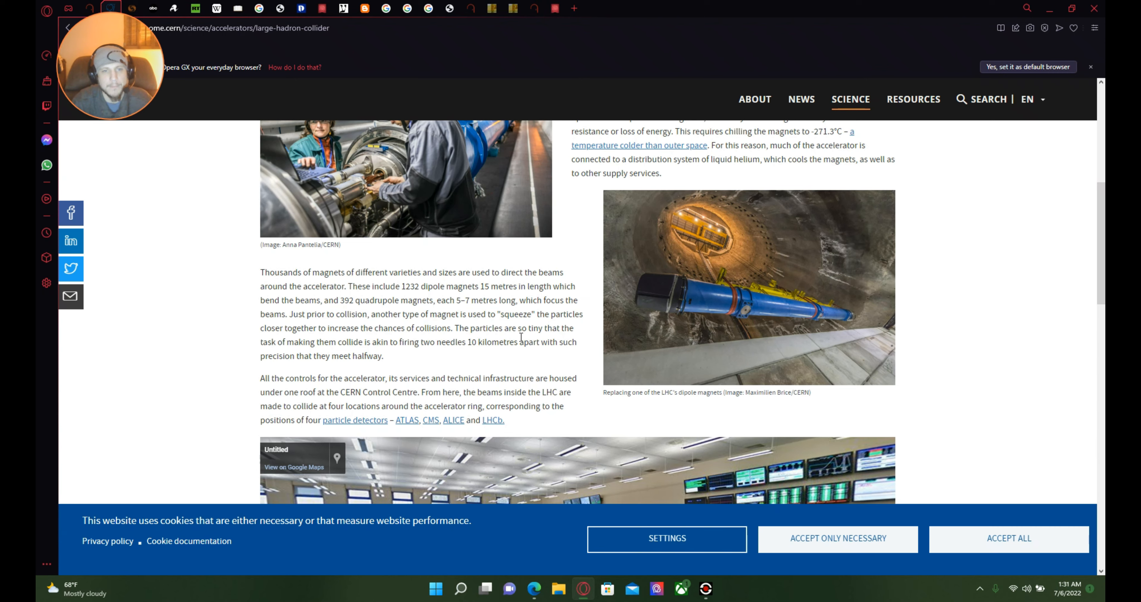
scroll("down", 3)
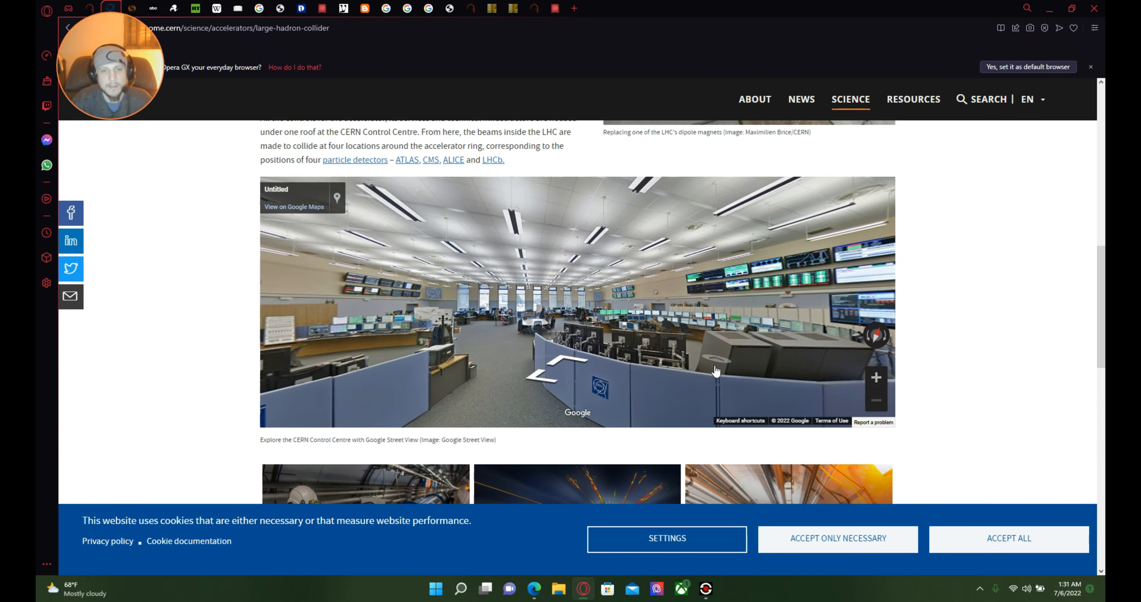
scroll("down", 3)
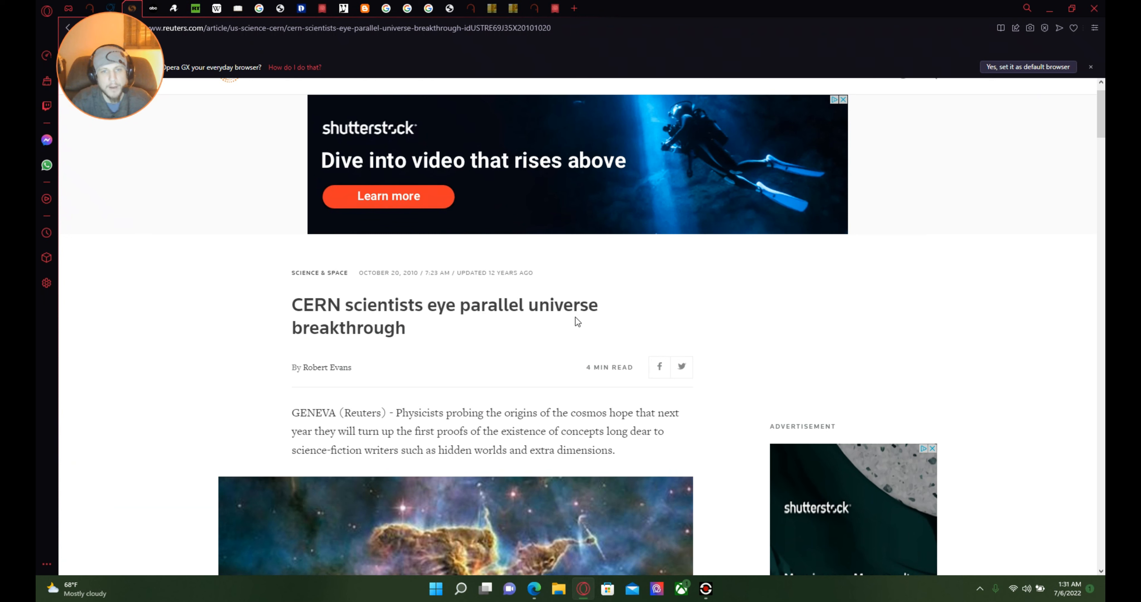
mouse_move(711, 439)
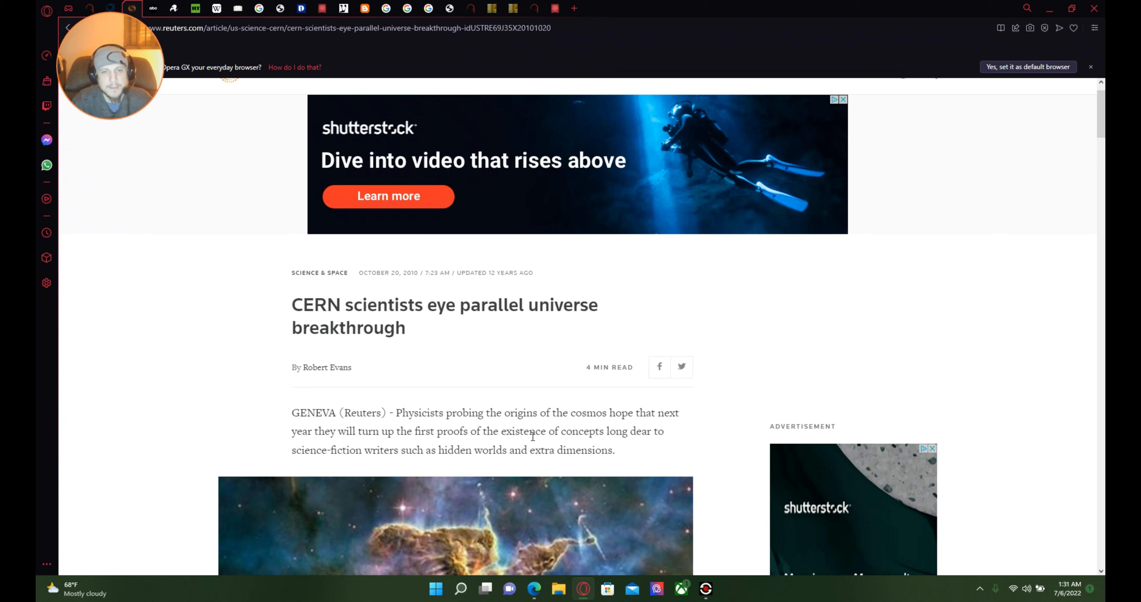
mouse_move(671, 449)
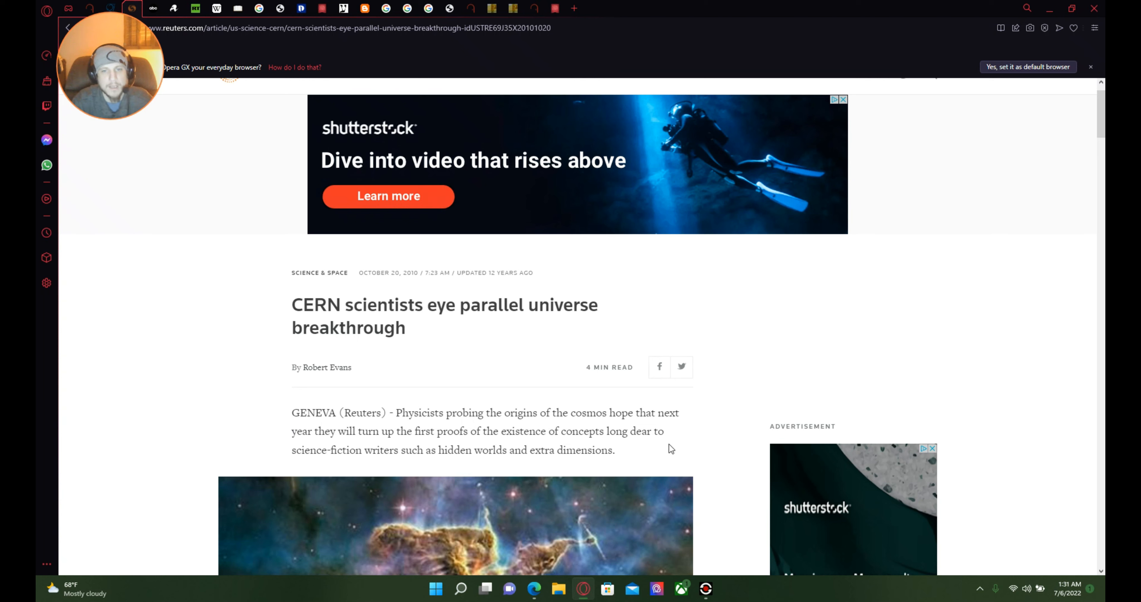
mouse_move(412, 438)
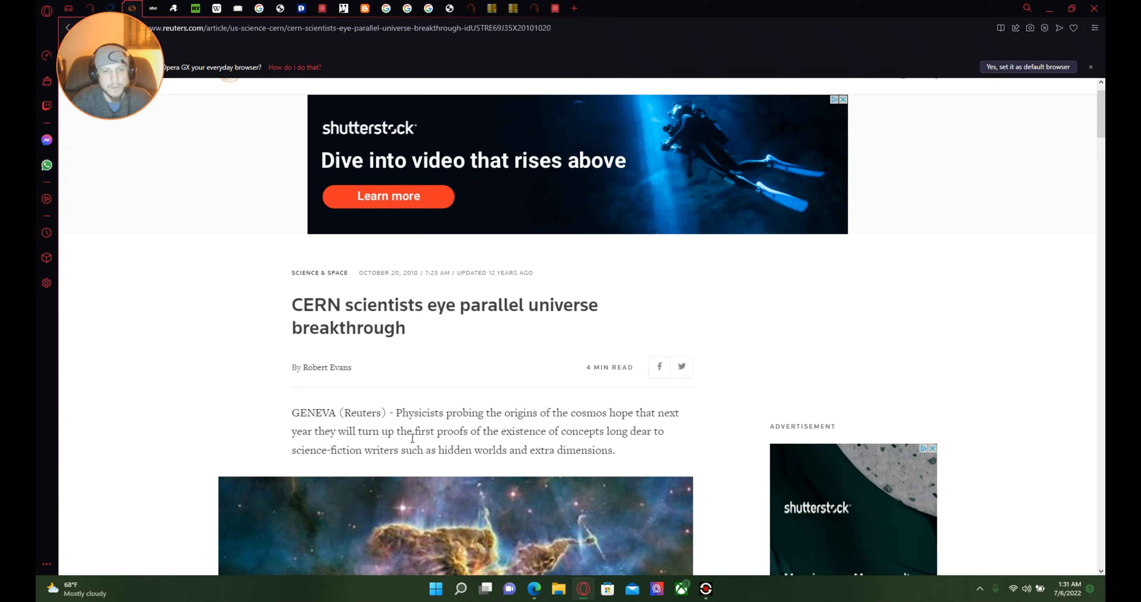
mouse_move(470, 444)
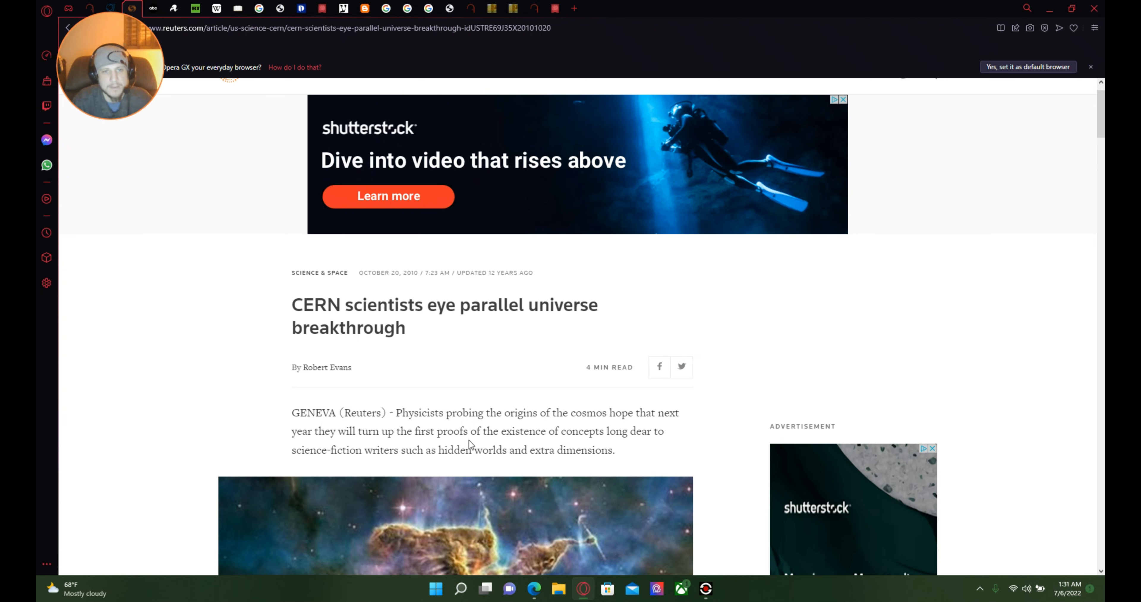
mouse_move(511, 447)
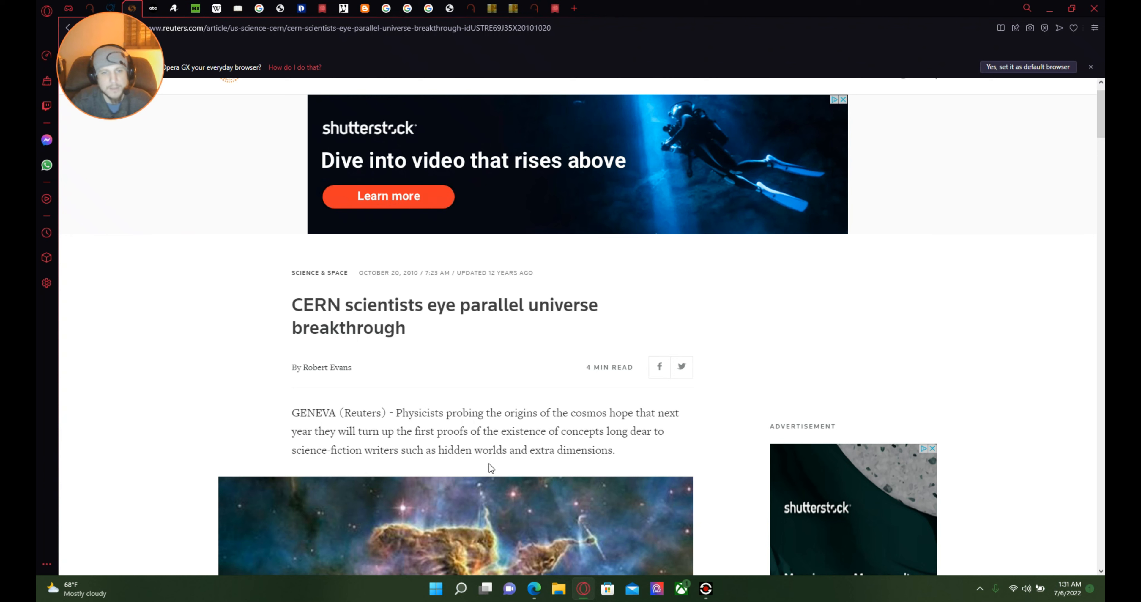
mouse_move(657, 453)
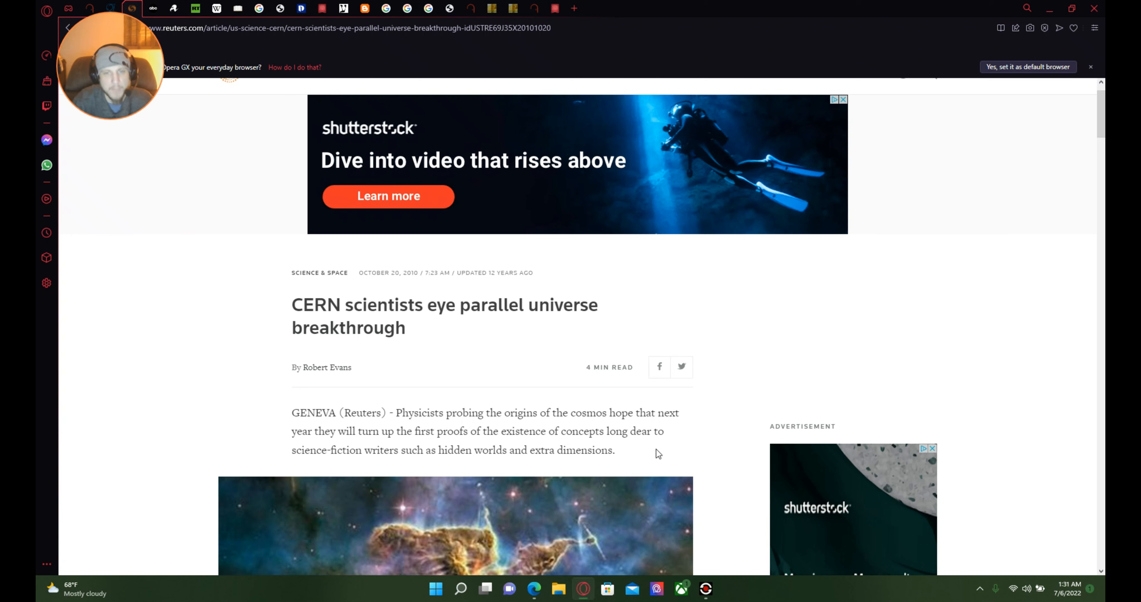
mouse_move(662, 454)
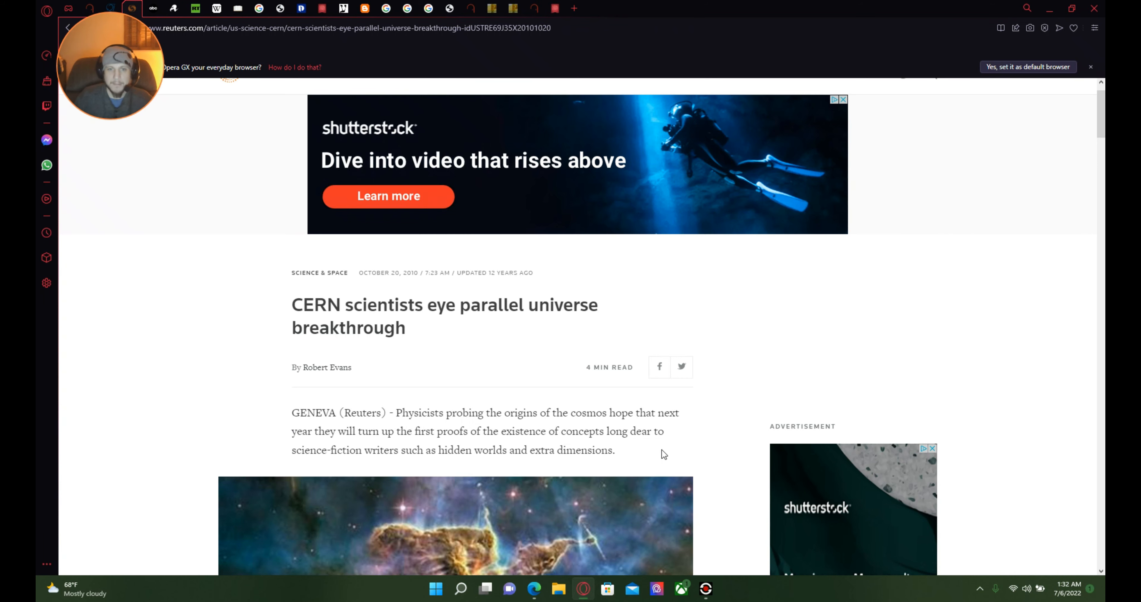
scroll("down", 3)
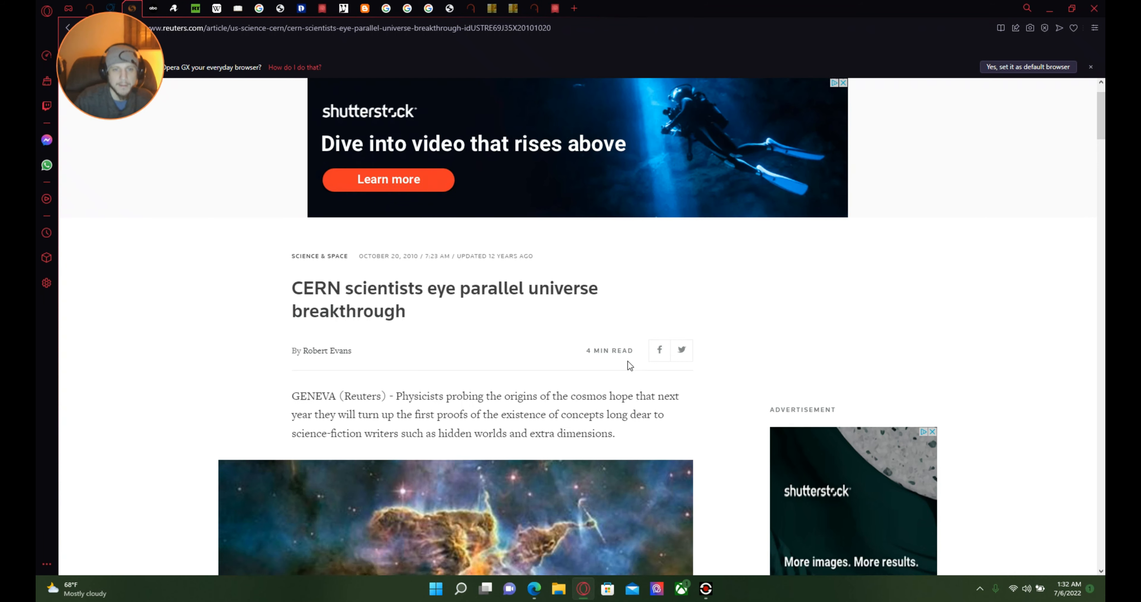
scroll("down", 3)
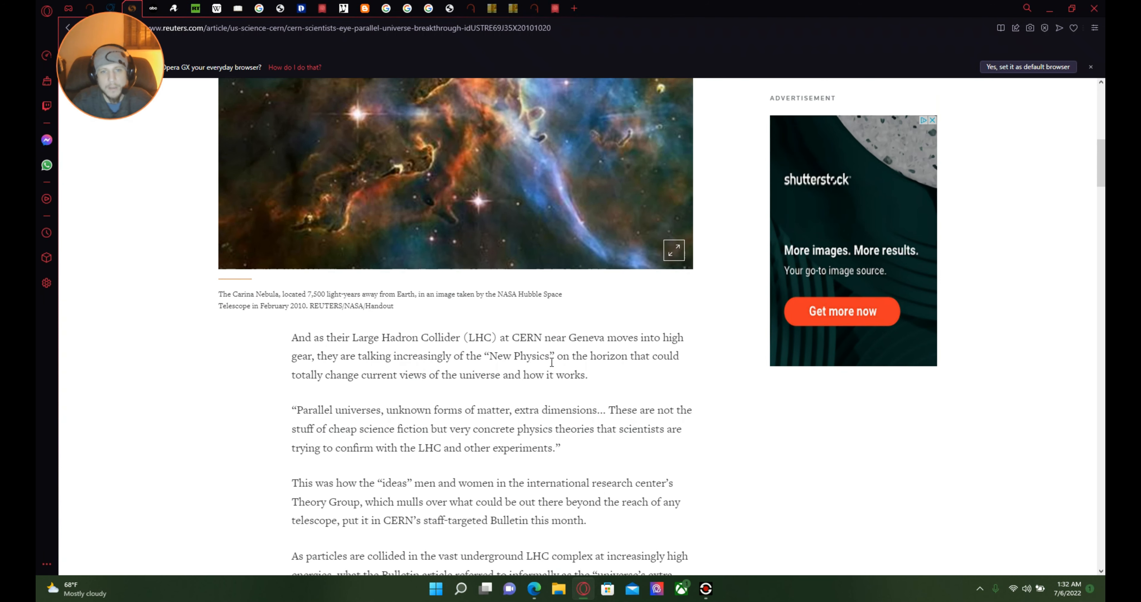
mouse_move(653, 342)
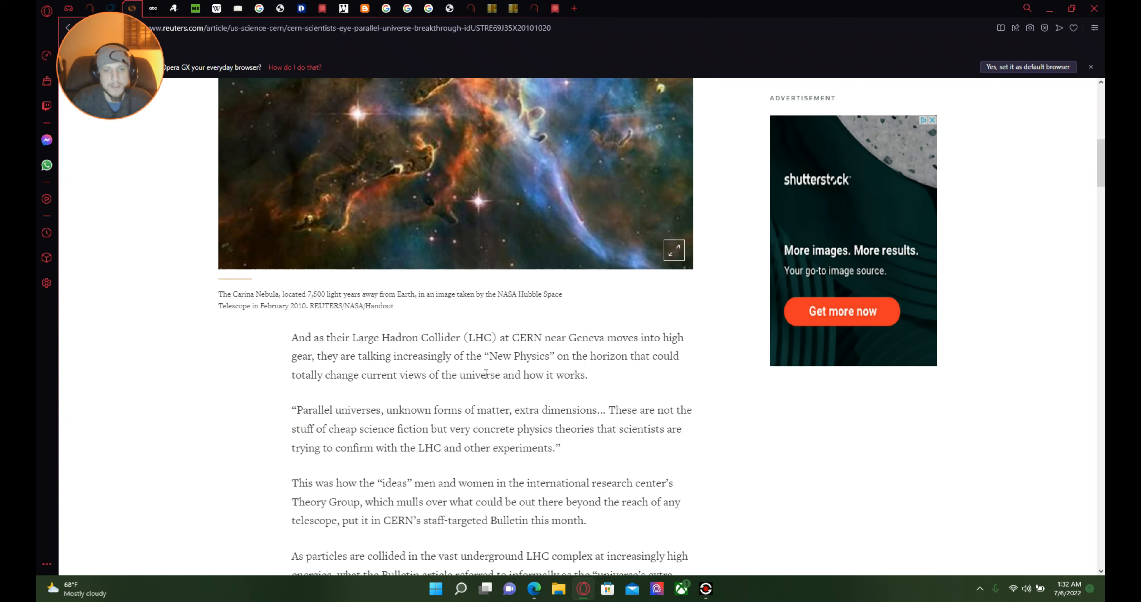
mouse_move(671, 362)
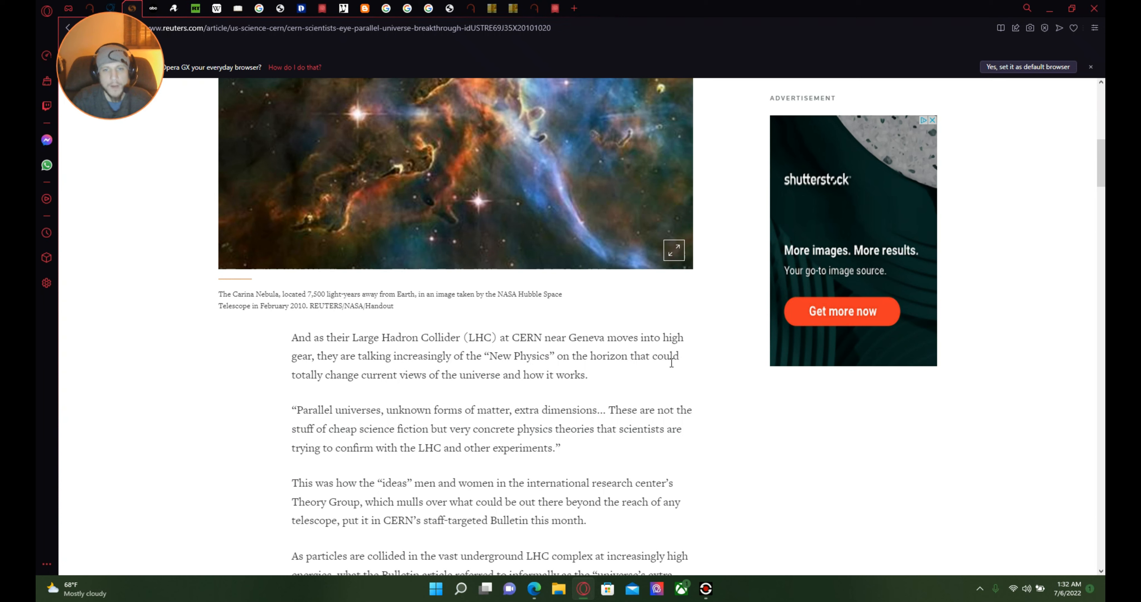
mouse_move(458, 393)
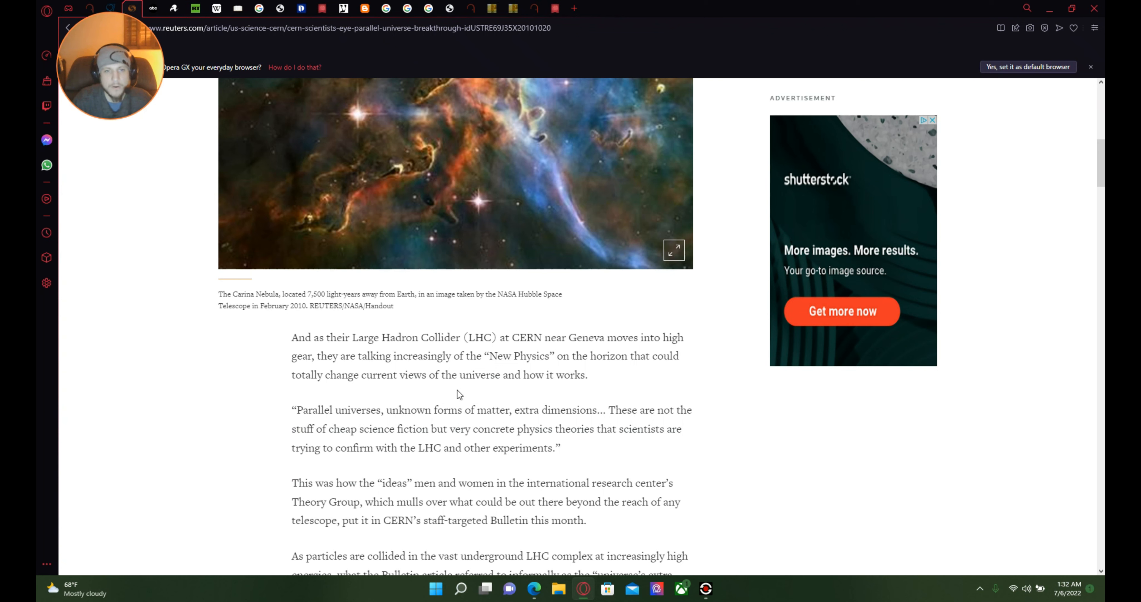
mouse_move(638, 395)
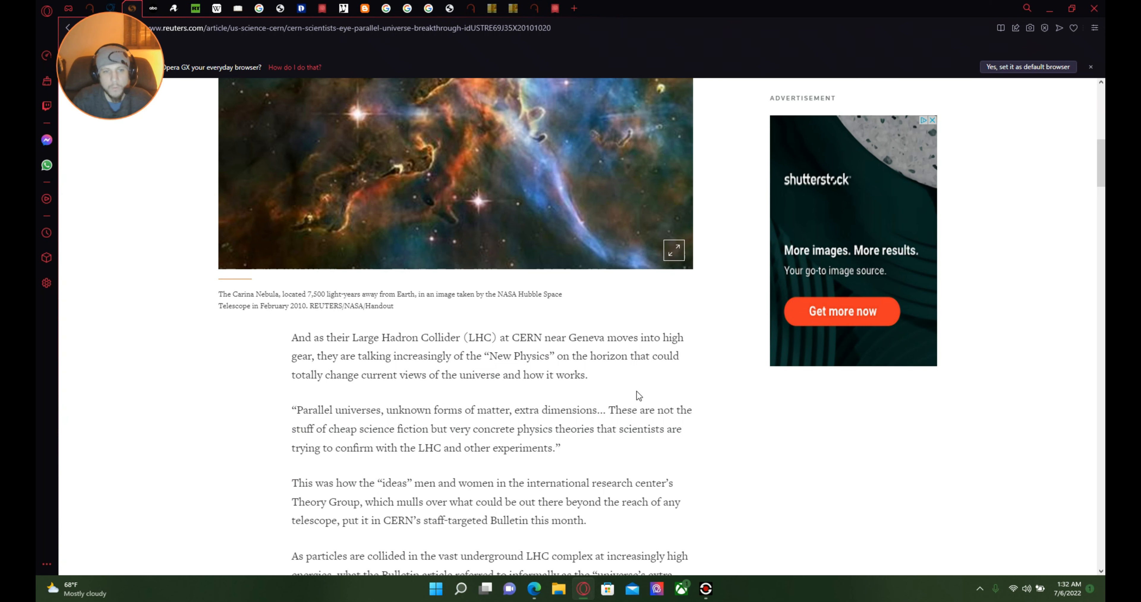
mouse_move(376, 426)
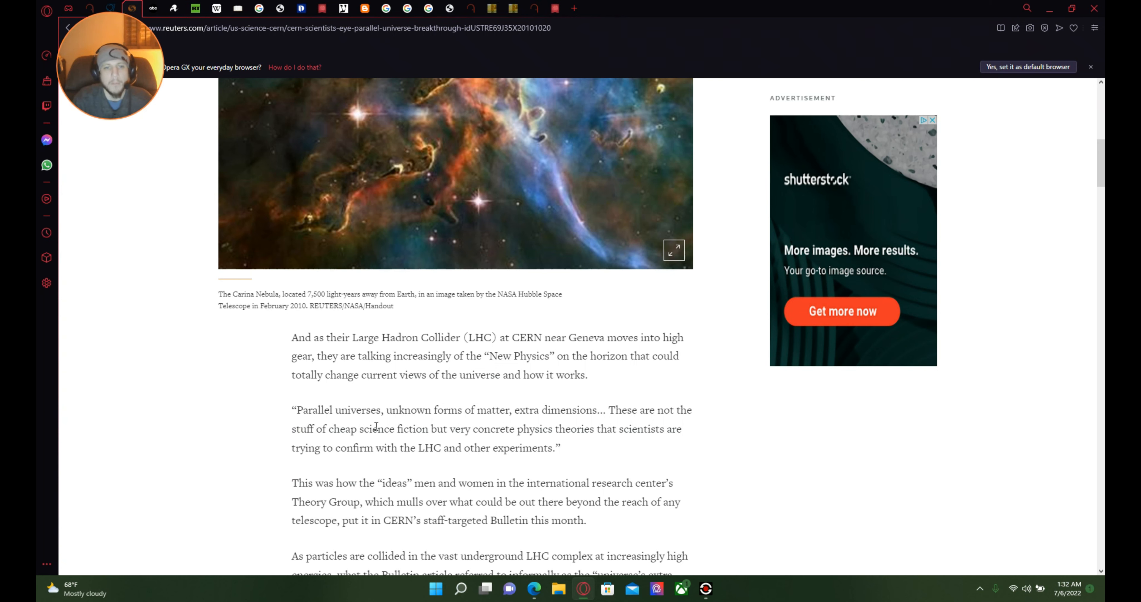
mouse_move(502, 424)
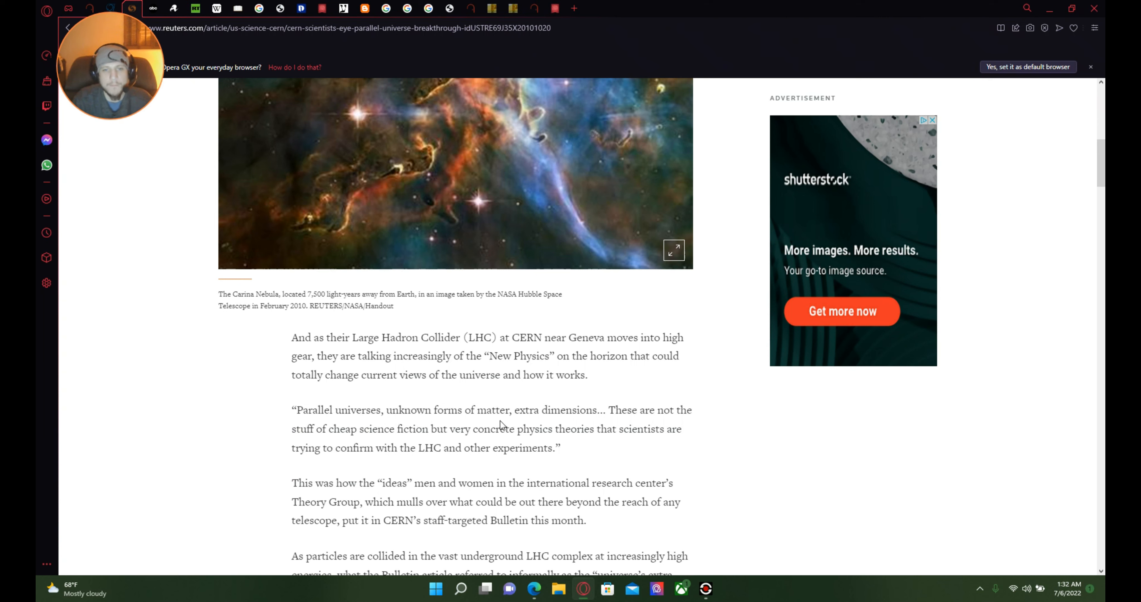
mouse_move(620, 422)
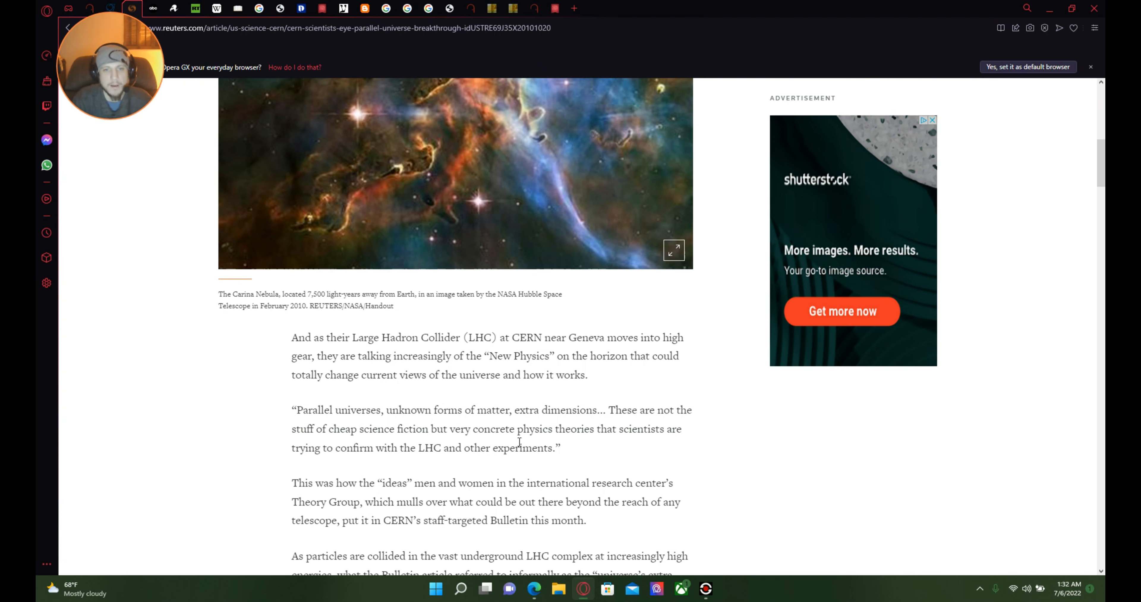
mouse_move(674, 444)
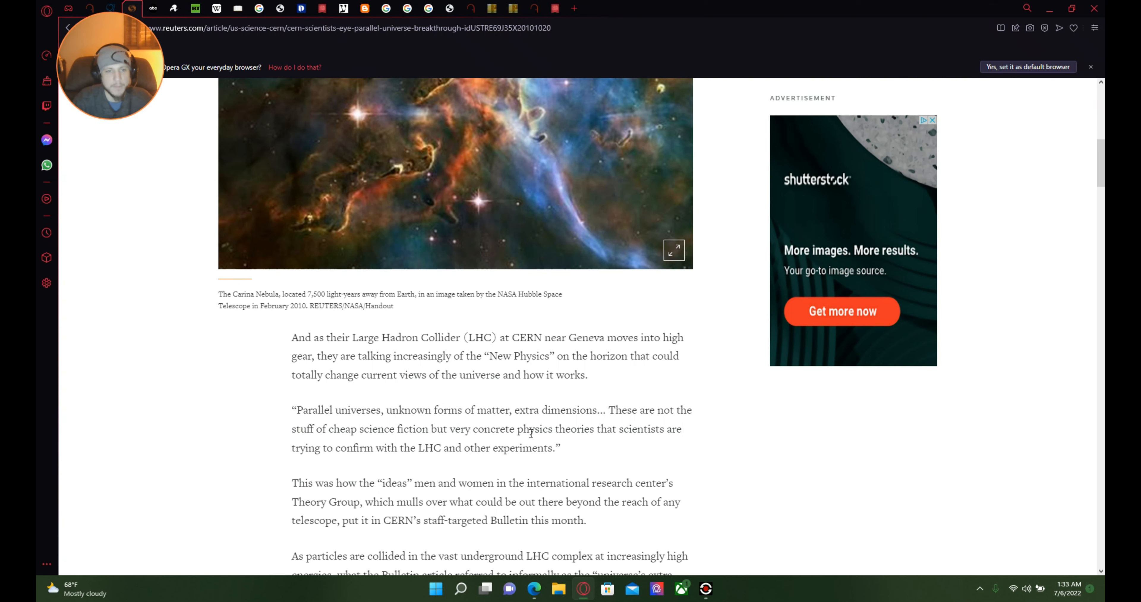
mouse_move(519, 517)
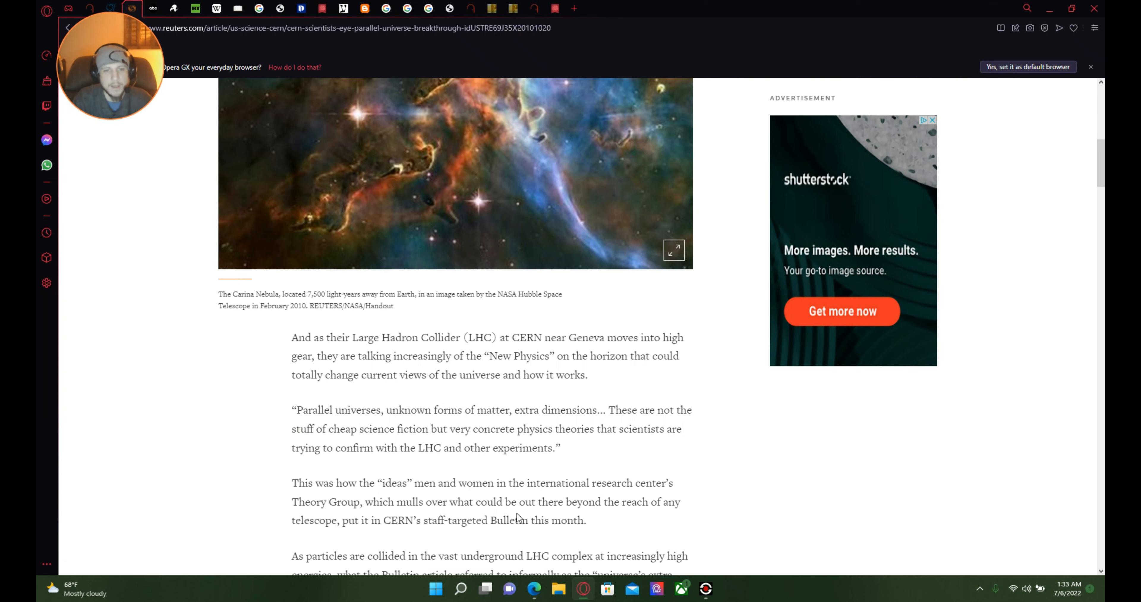
mouse_move(608, 498)
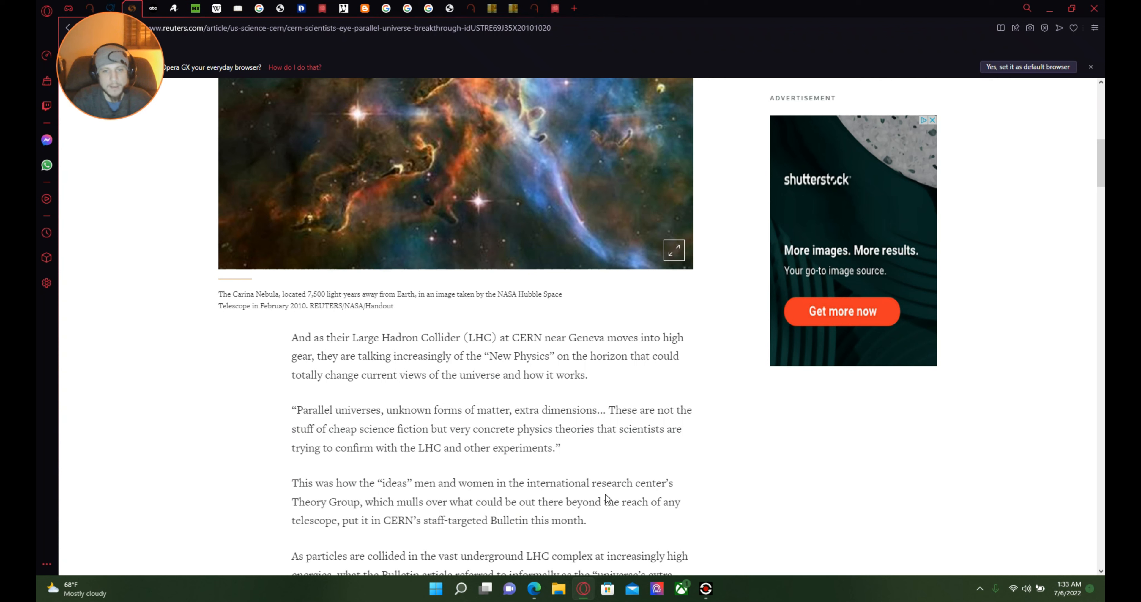
mouse_move(362, 516)
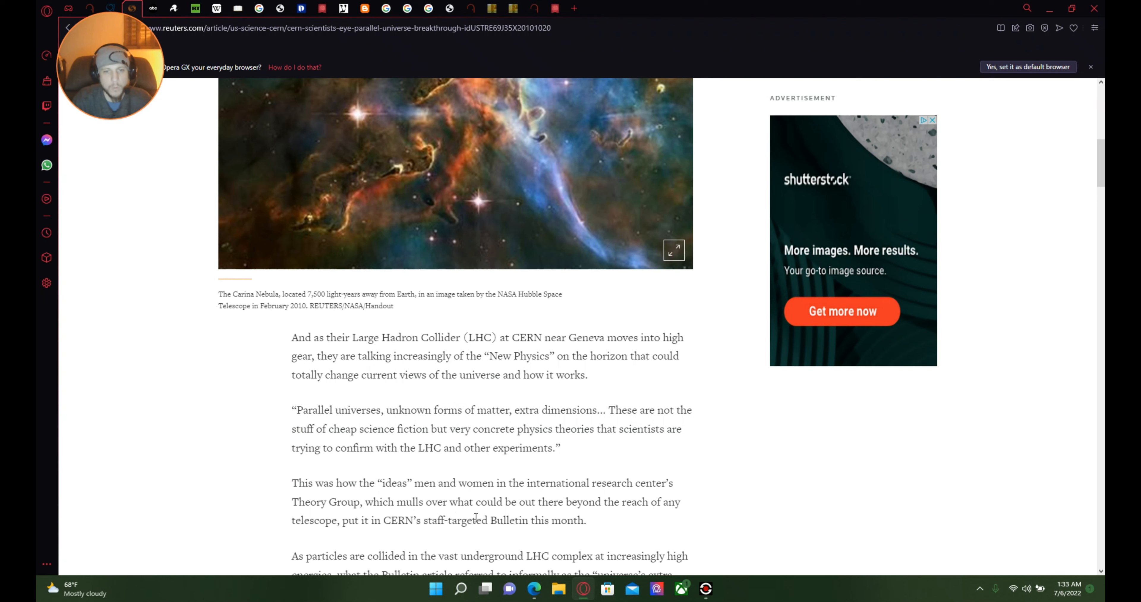
mouse_move(651, 505)
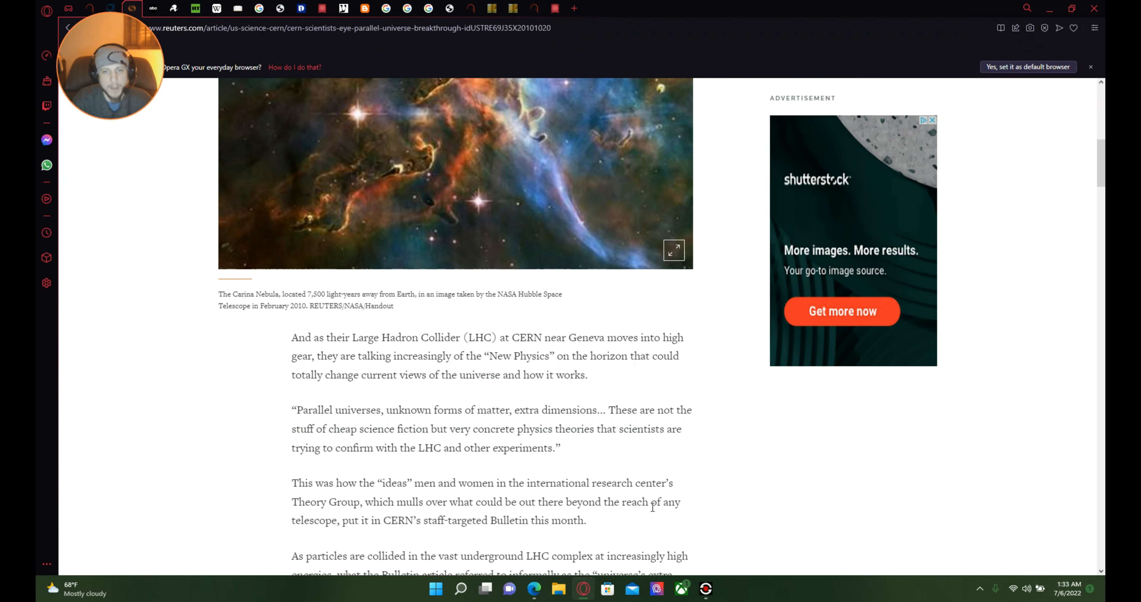
mouse_move(381, 535)
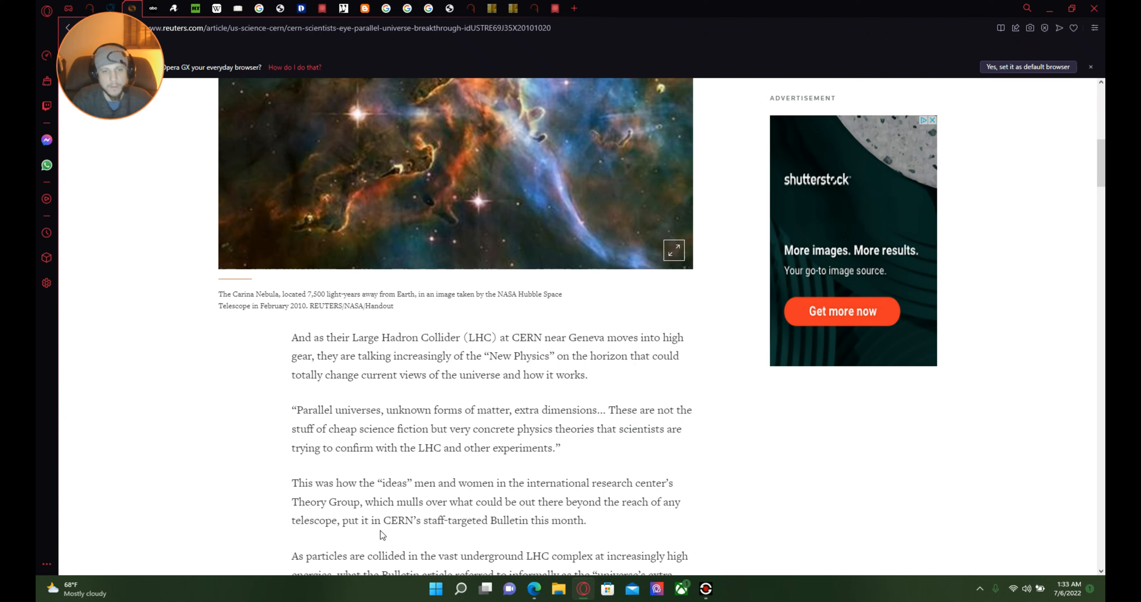
mouse_move(518, 536)
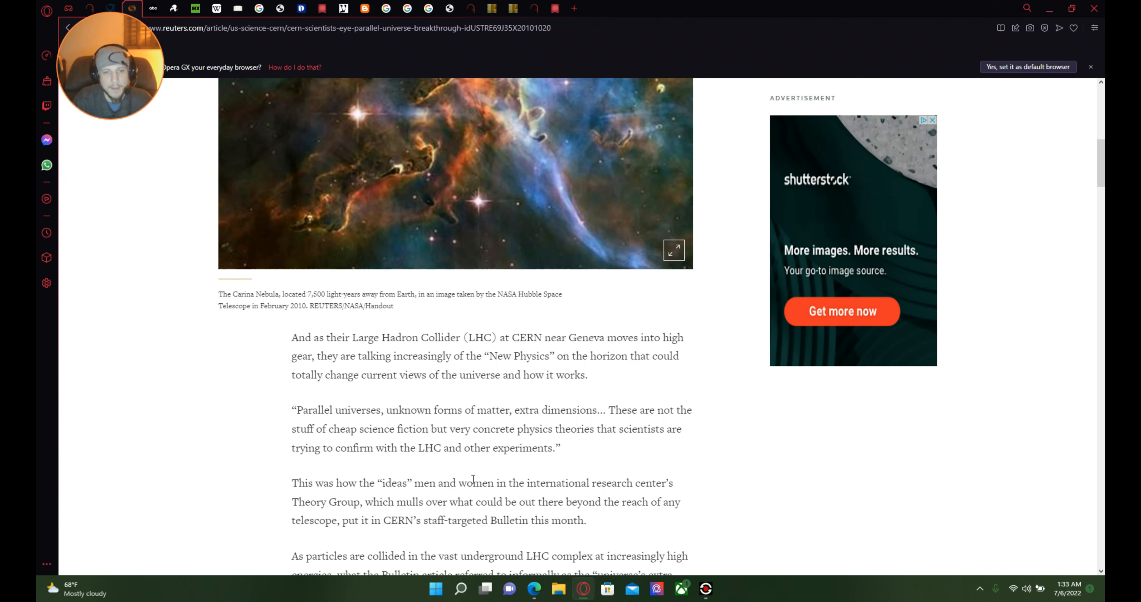
scroll("down", 3)
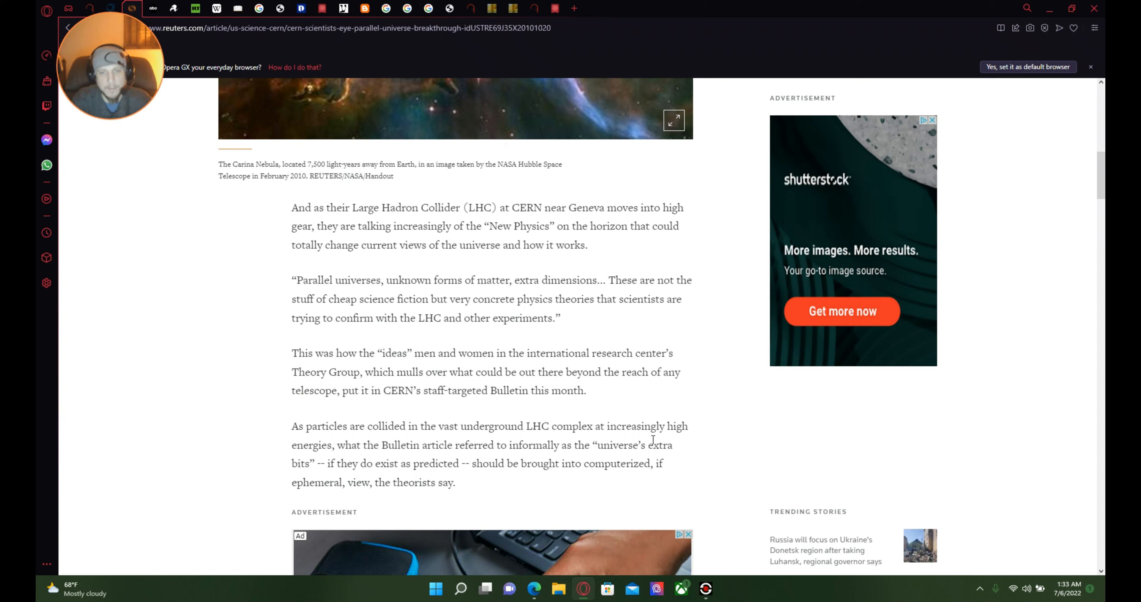
mouse_move(404, 459)
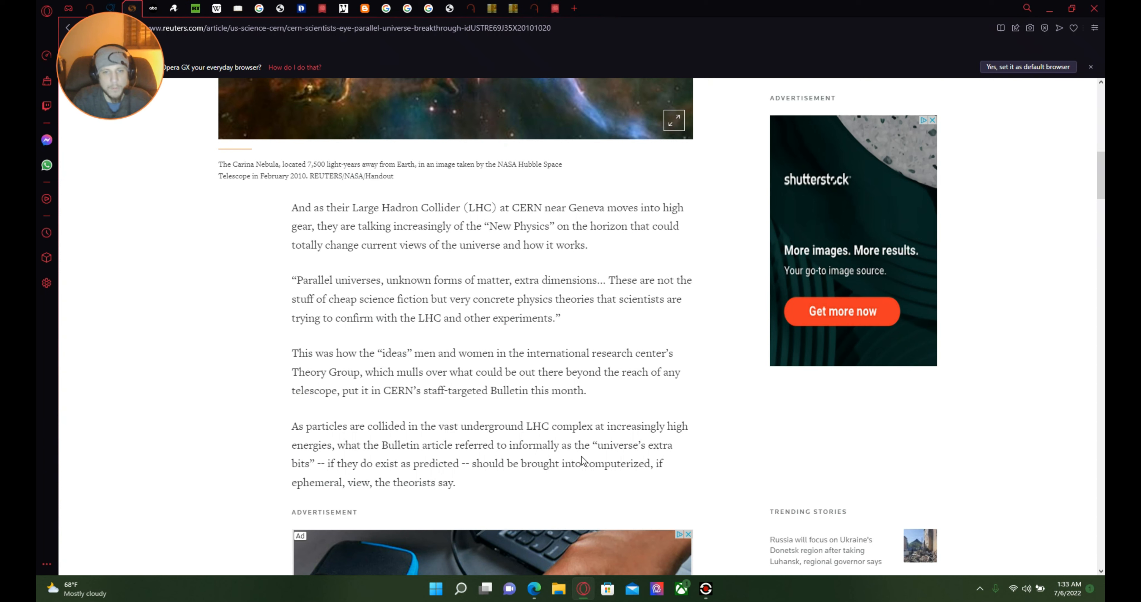
mouse_move(638, 458)
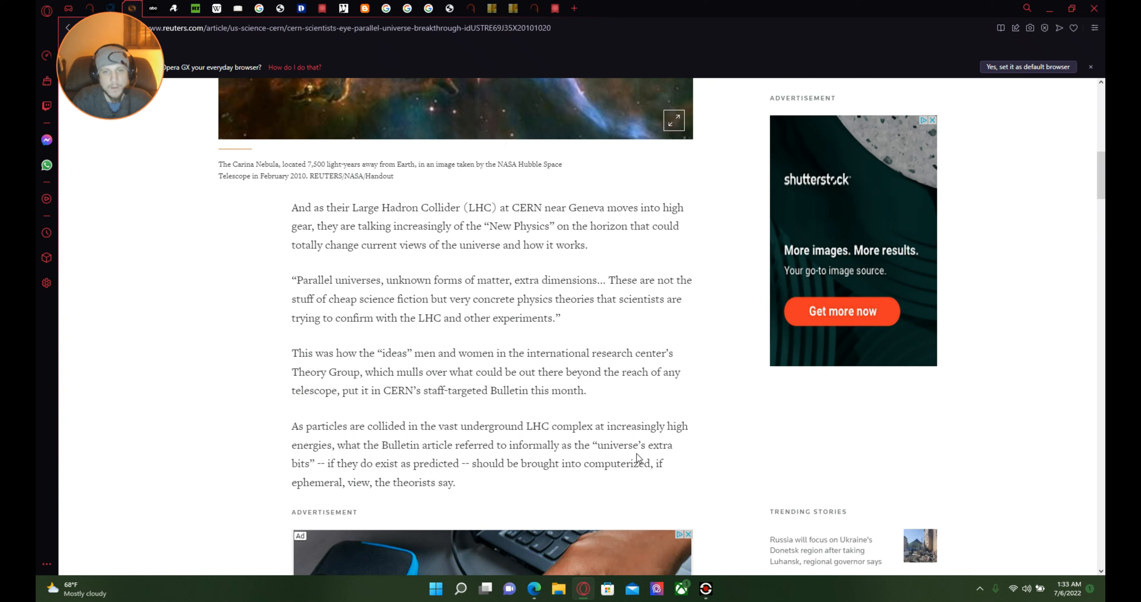
mouse_move(400, 477)
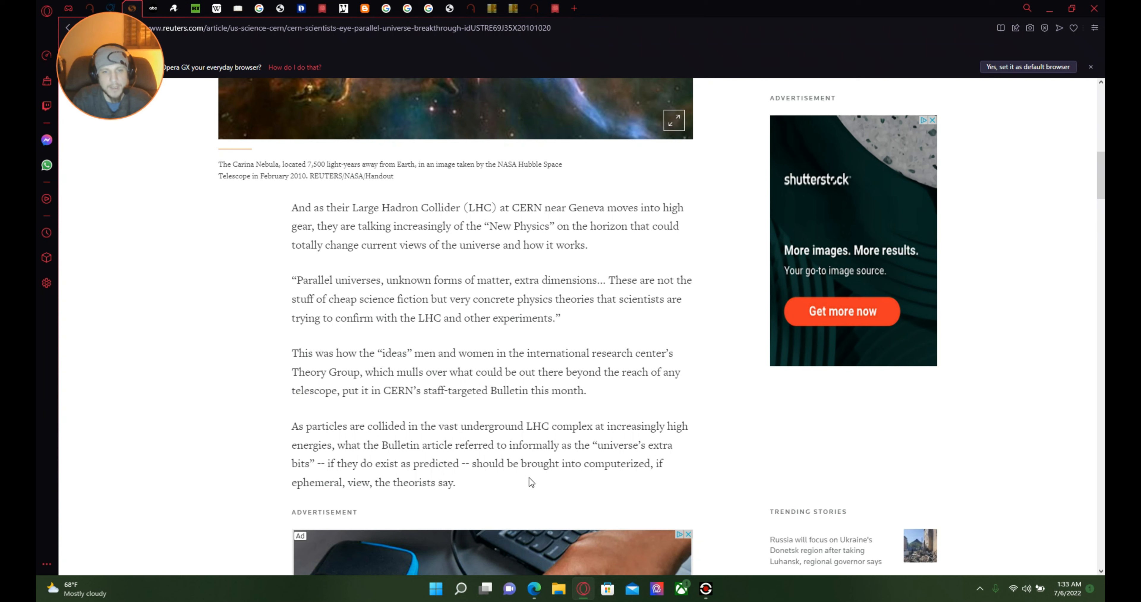
mouse_move(656, 469)
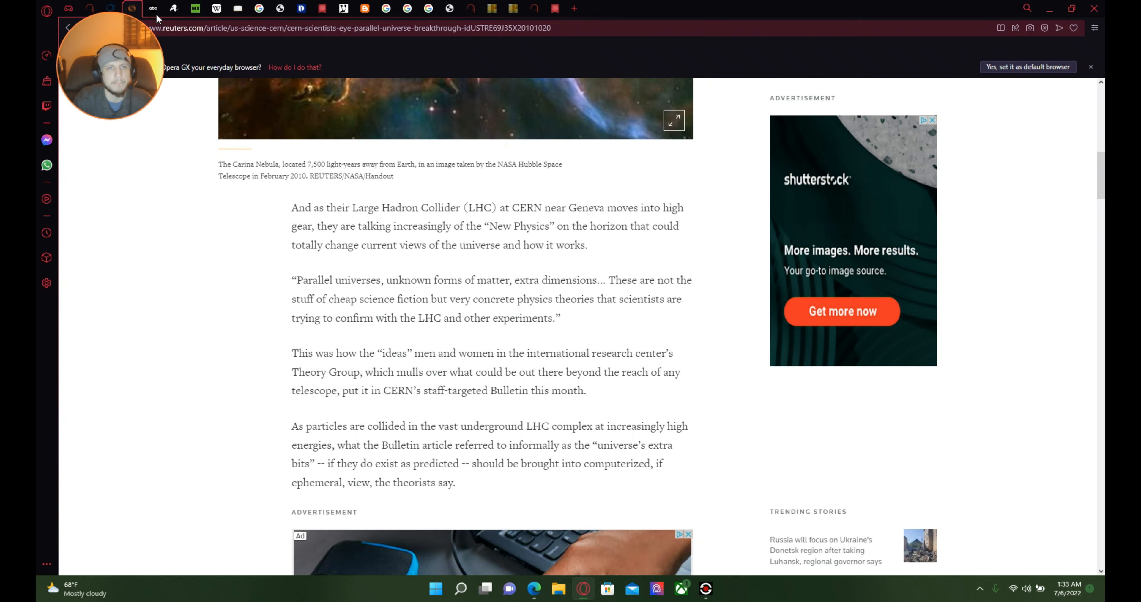
mouse_move(152, 7)
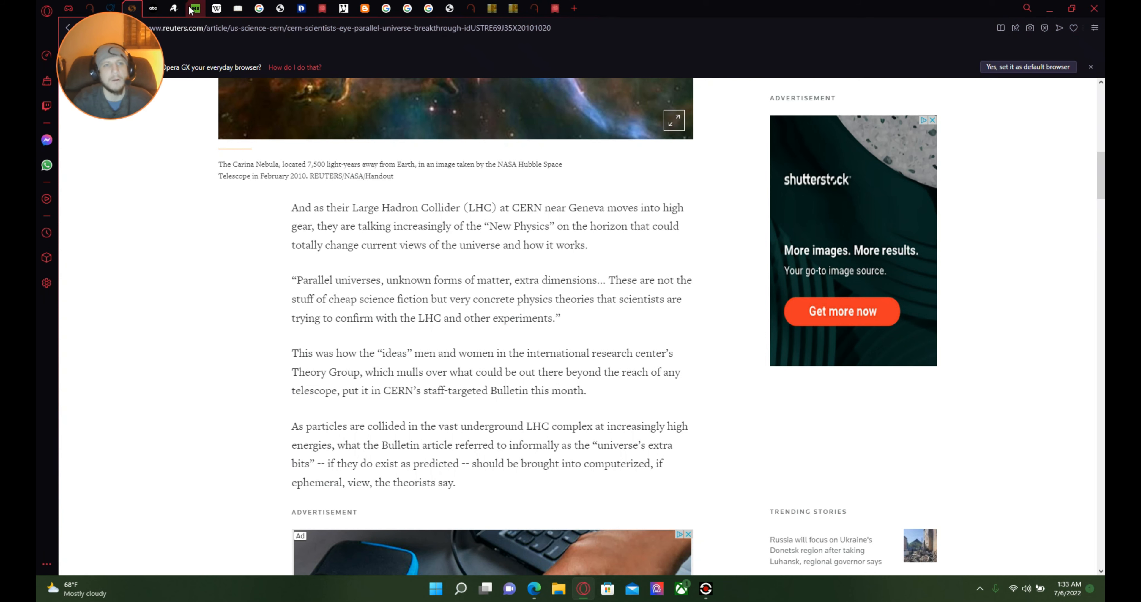
Step: Switch to the ABC News tab with the CERN three new exotic particles article
left_click(153, 7)
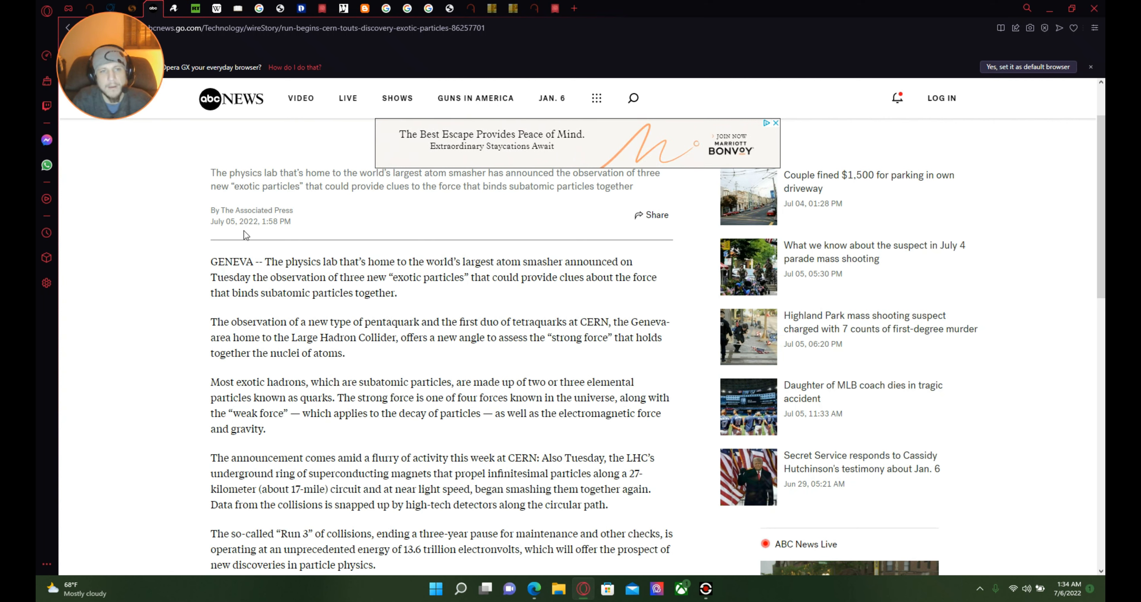
mouse_move(282, 233)
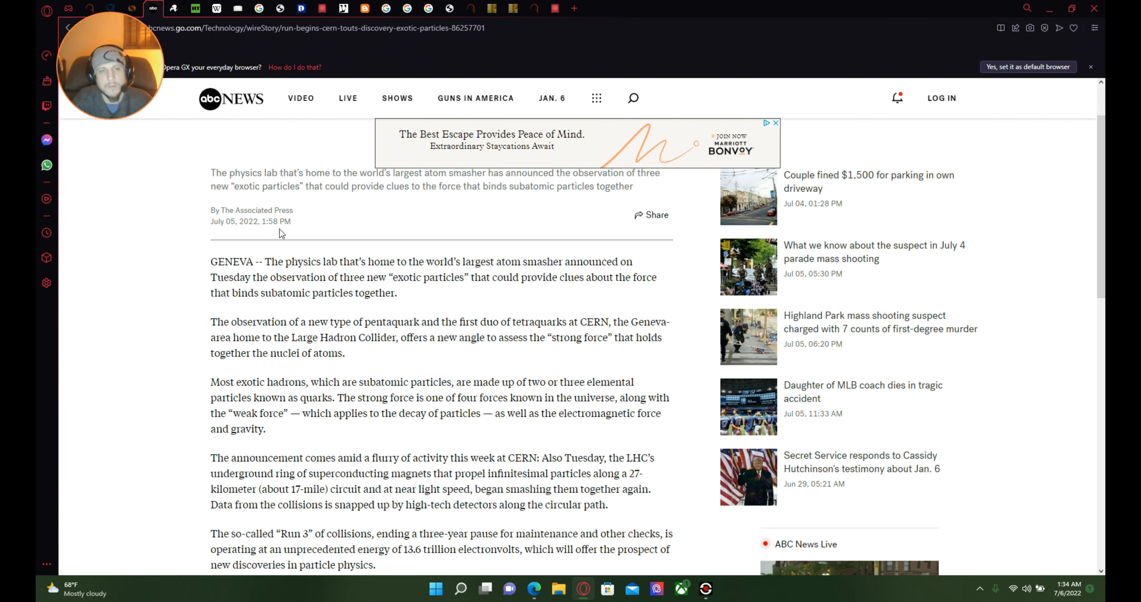
mouse_move(334, 274)
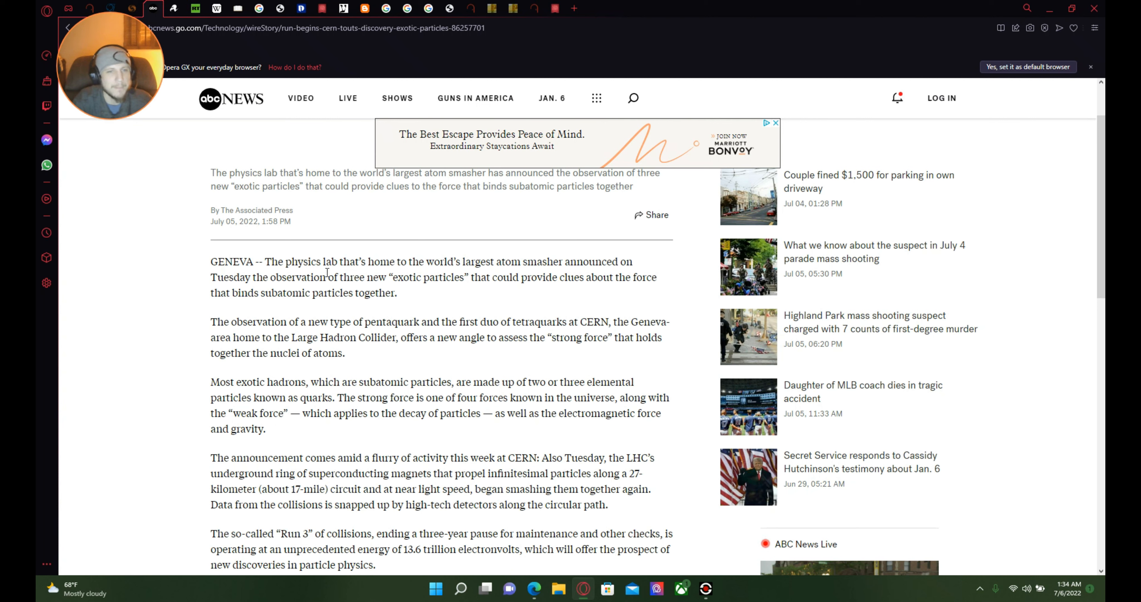
mouse_move(513, 292)
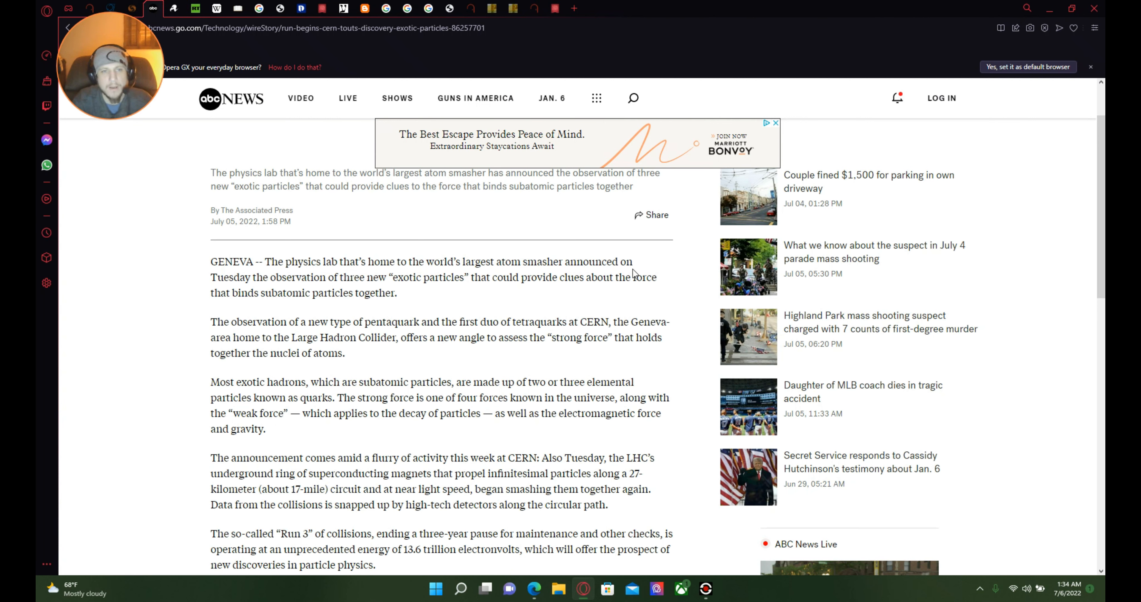
mouse_move(344, 294)
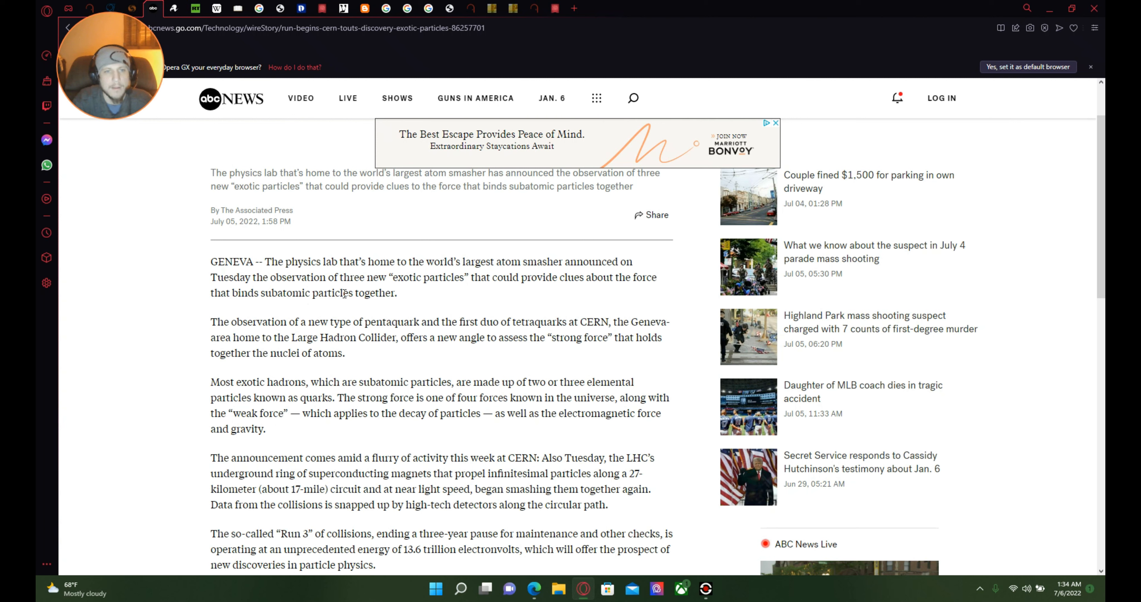
mouse_move(479, 294)
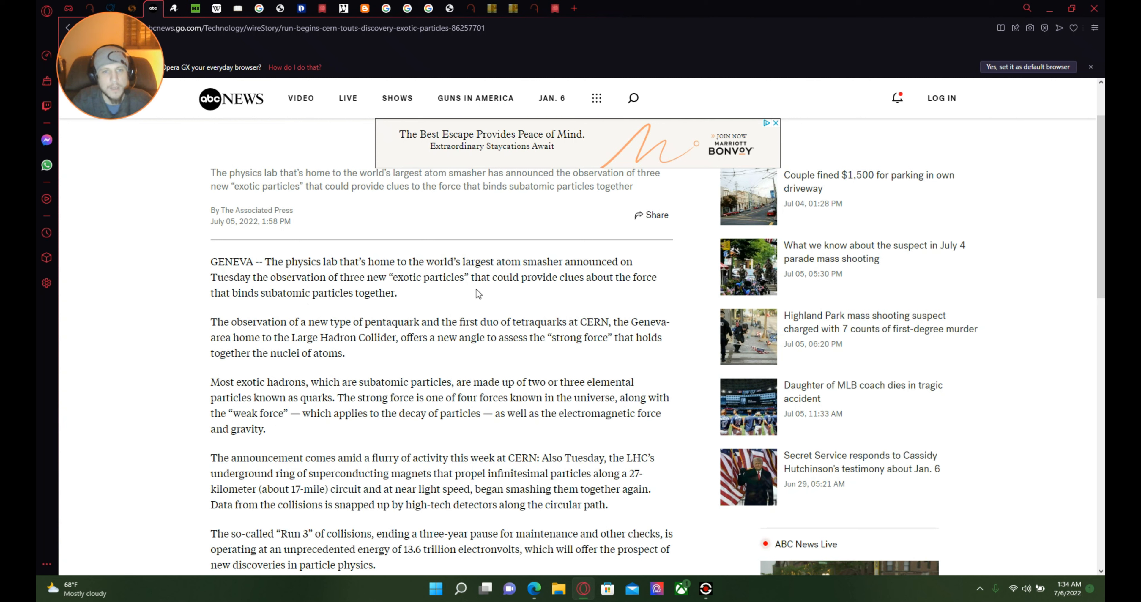
mouse_move(505, 292)
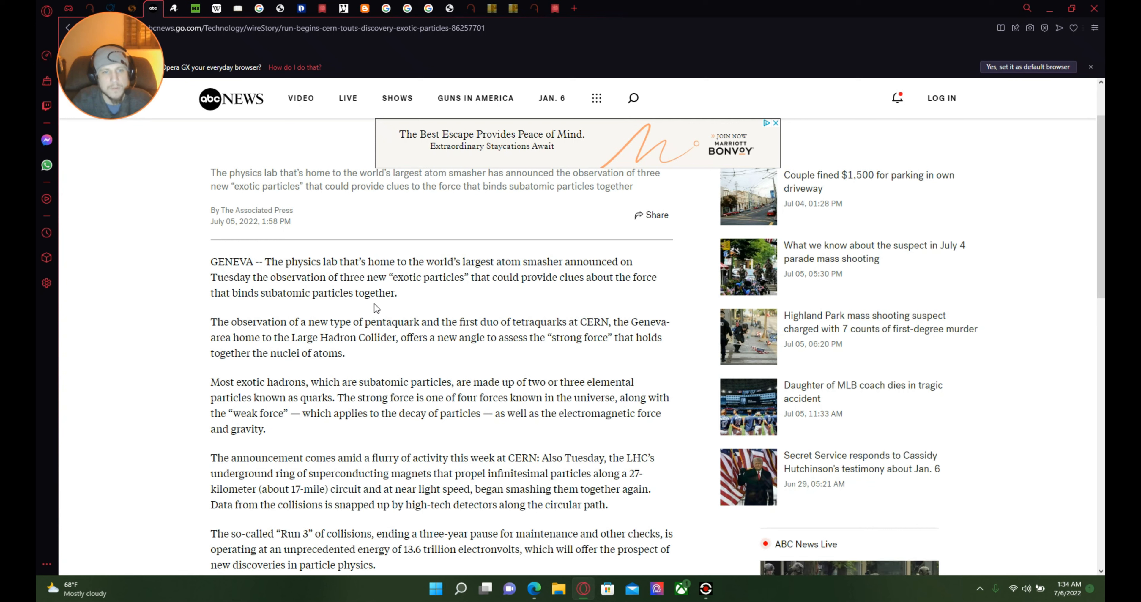
mouse_move(366, 333)
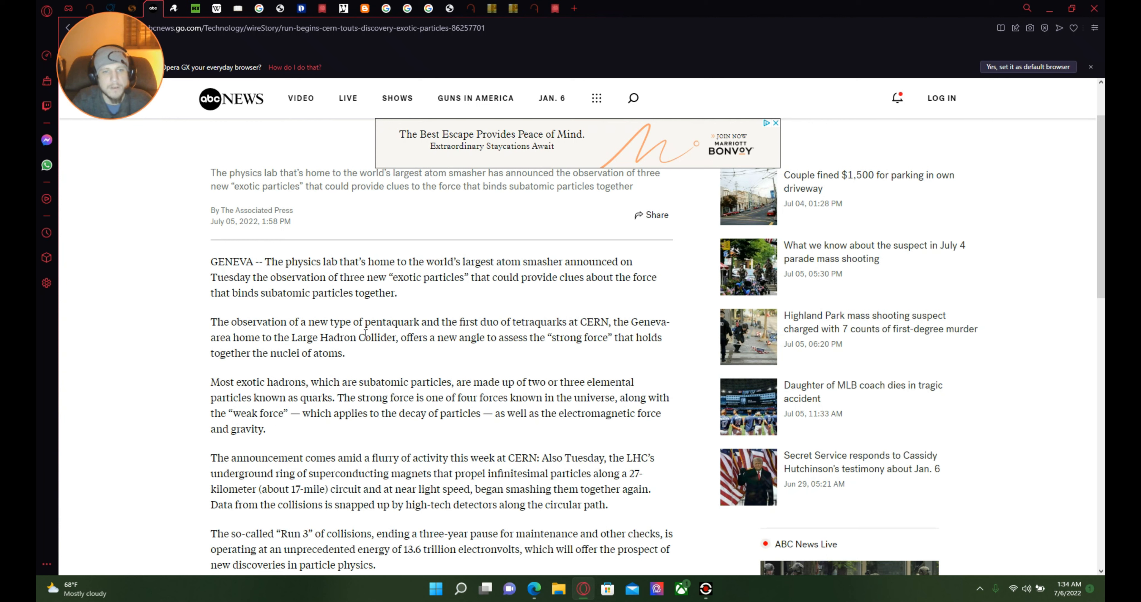
mouse_move(473, 353)
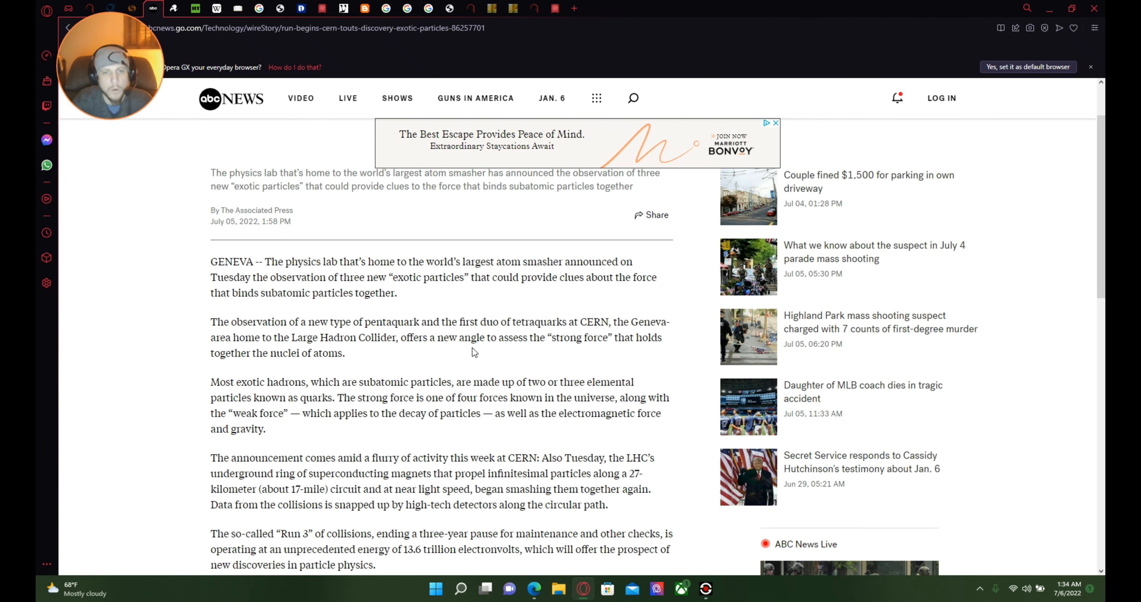
mouse_move(572, 327)
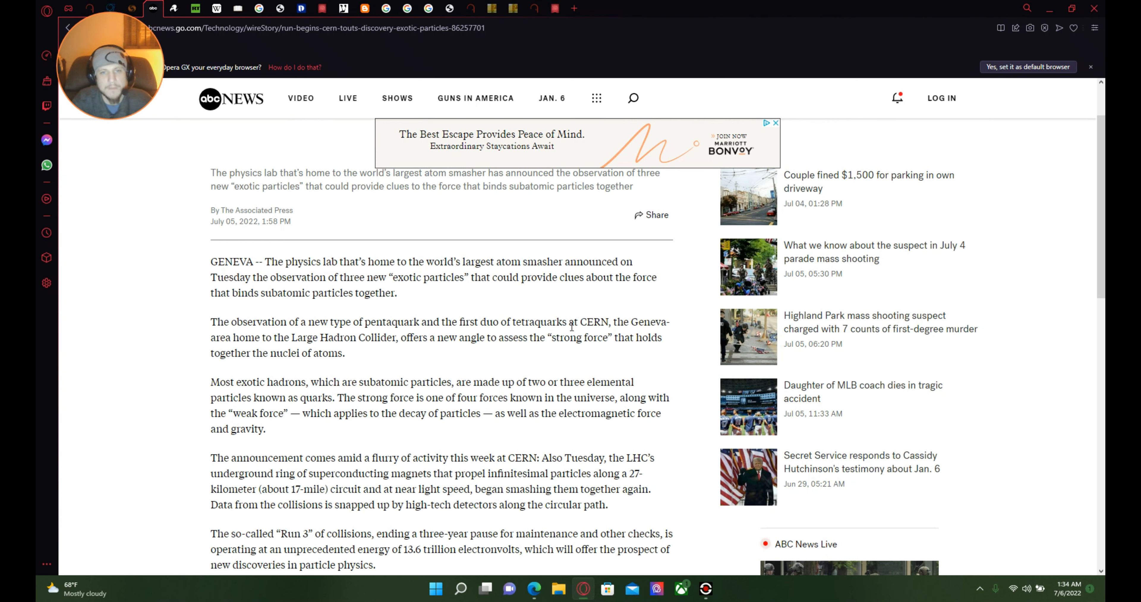
mouse_move(589, 340)
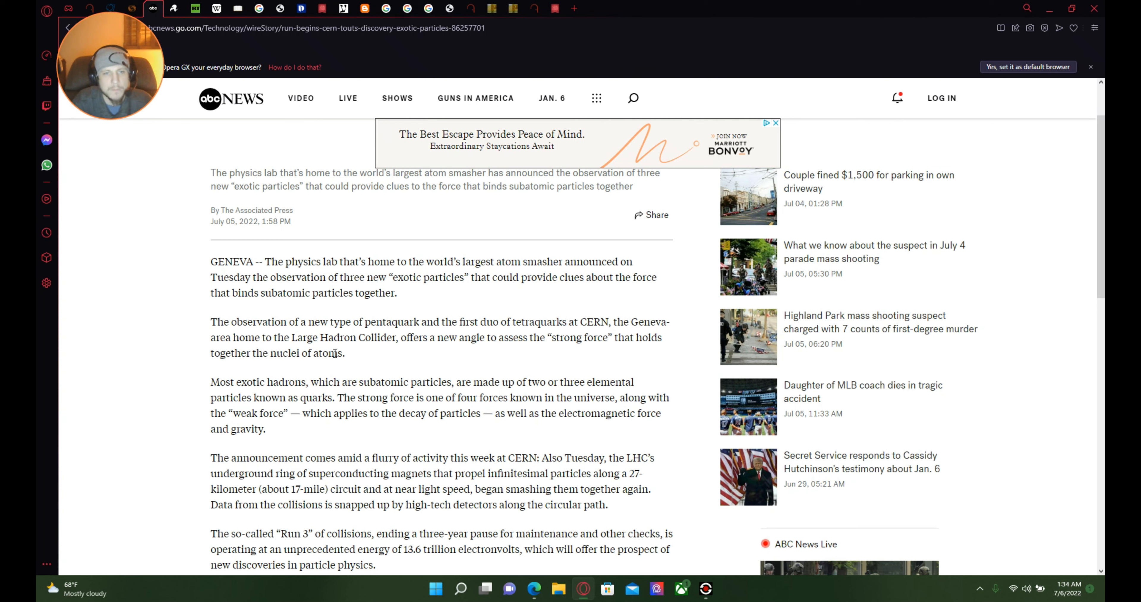
mouse_move(486, 357)
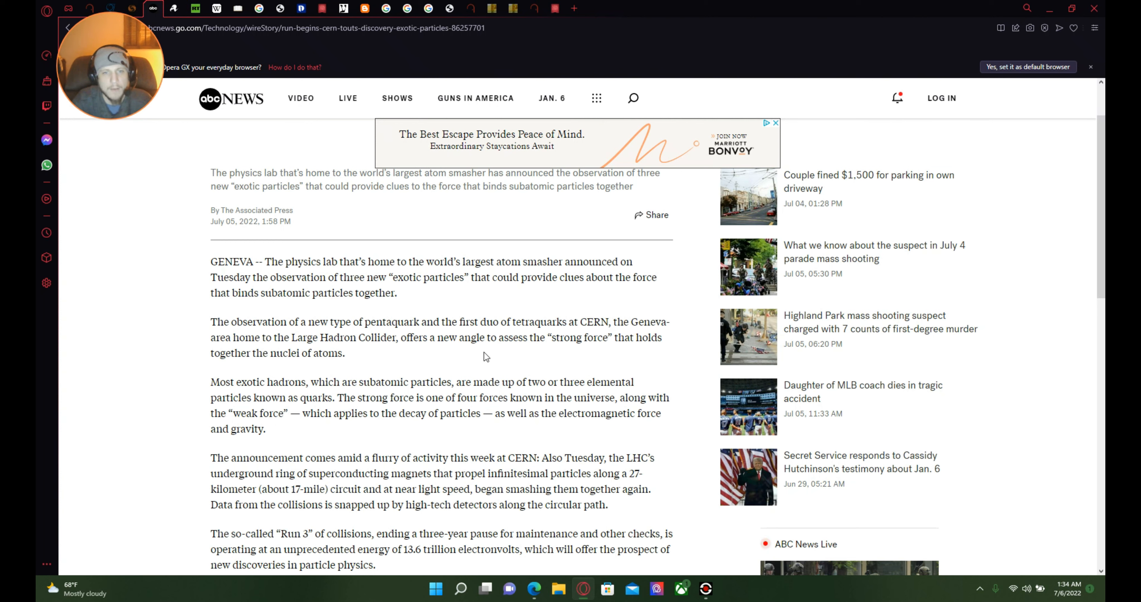
mouse_move(596, 365)
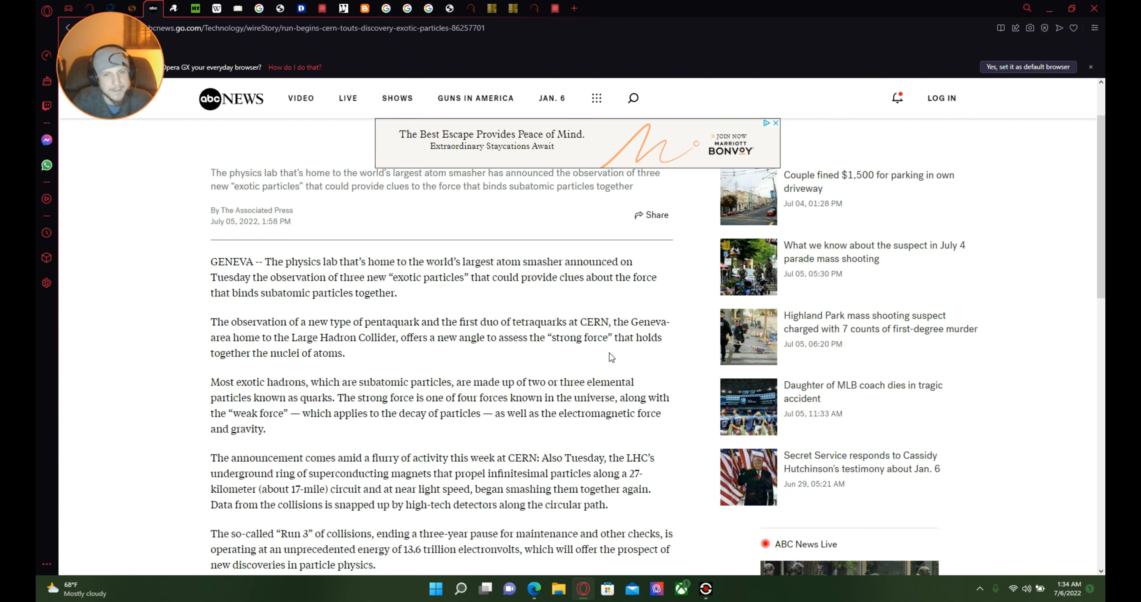
mouse_move(298, 364)
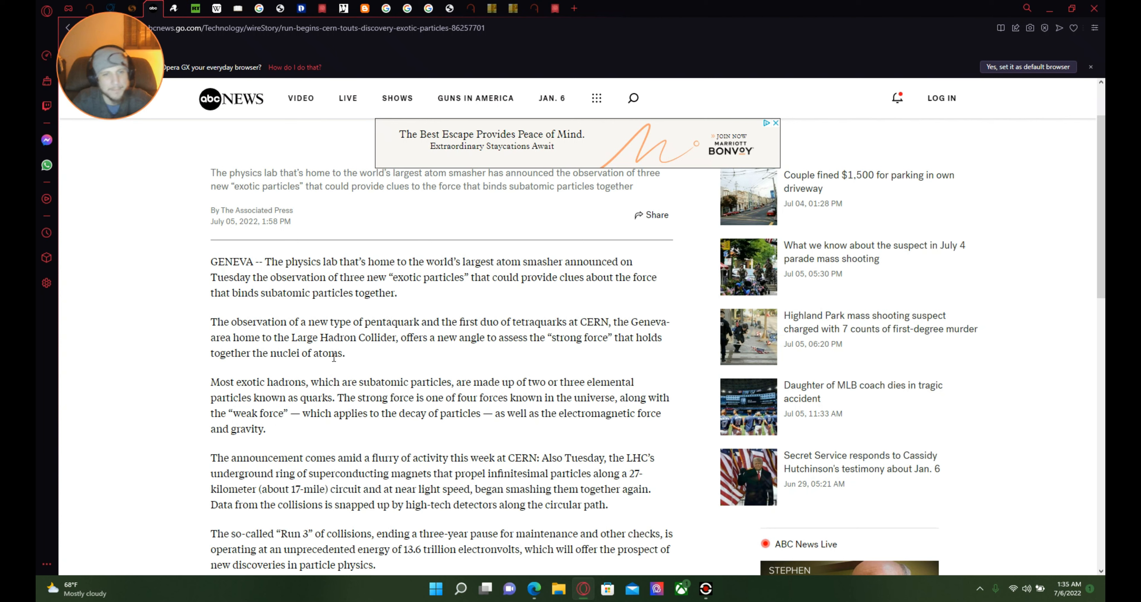
mouse_move(266, 350)
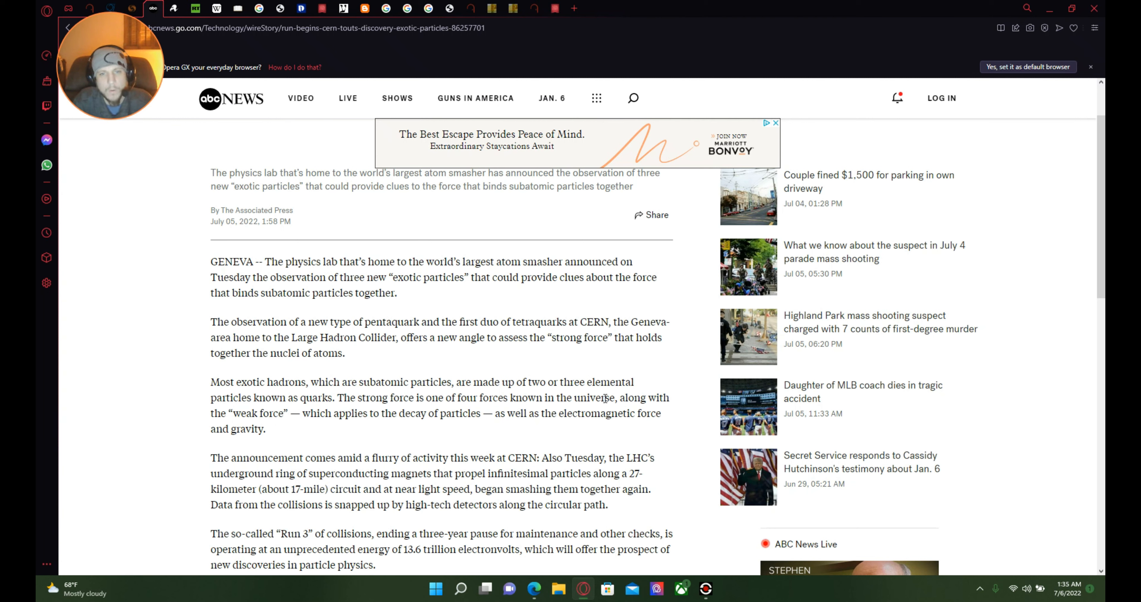
mouse_move(358, 410)
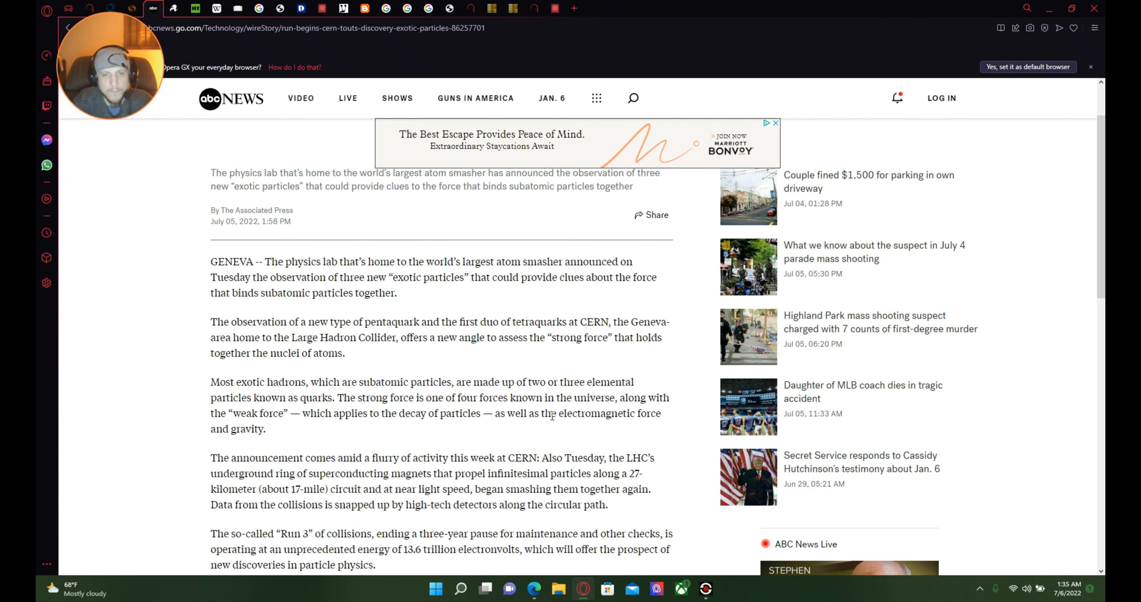
mouse_move(637, 399)
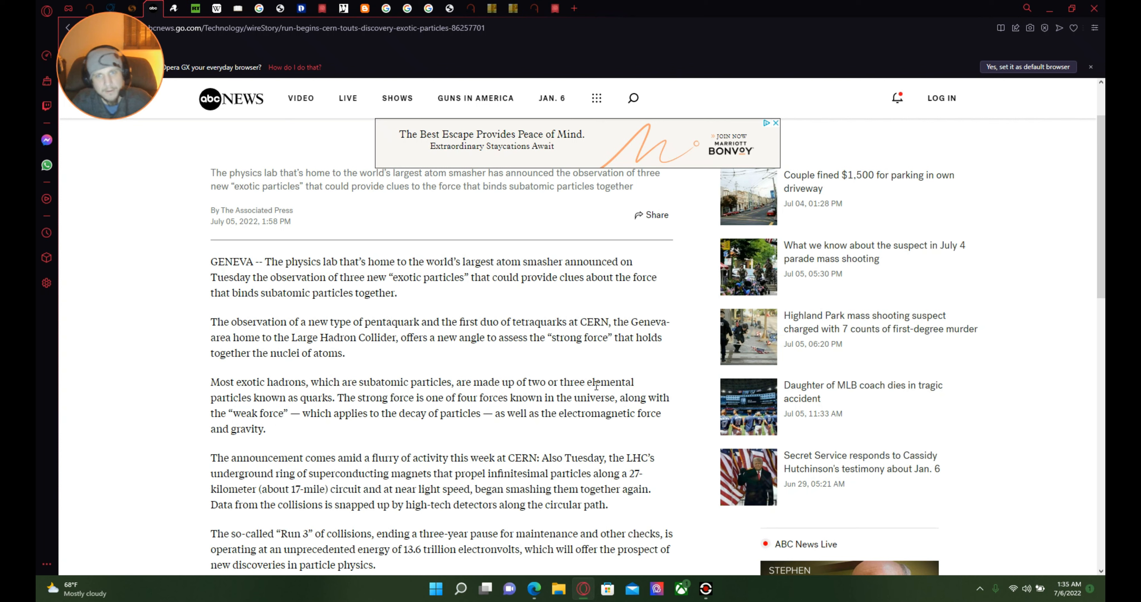
mouse_move(607, 393)
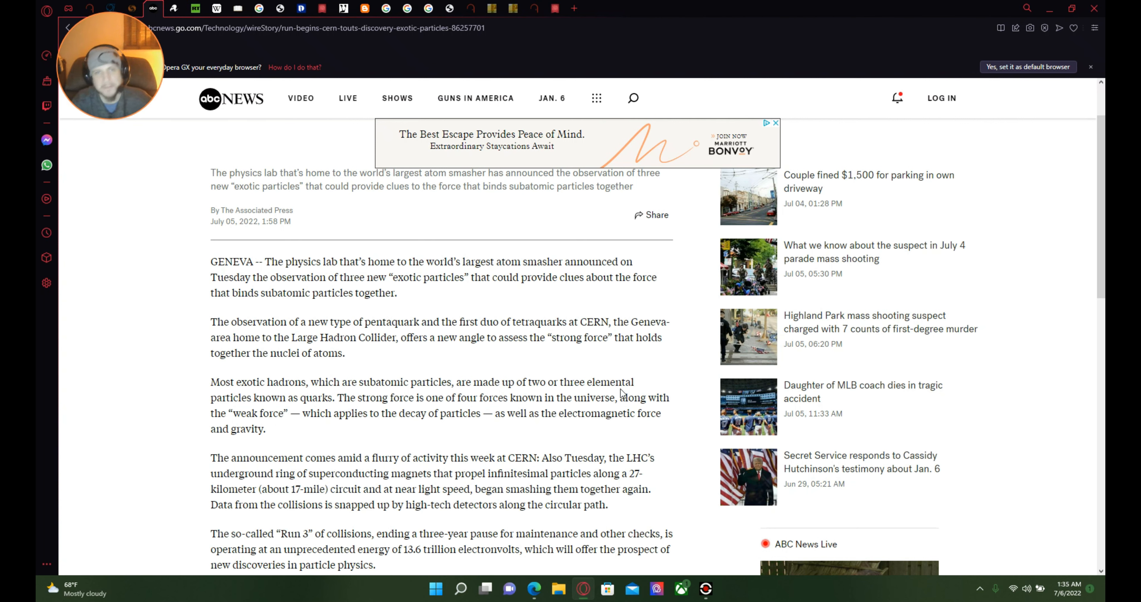
mouse_move(657, 411)
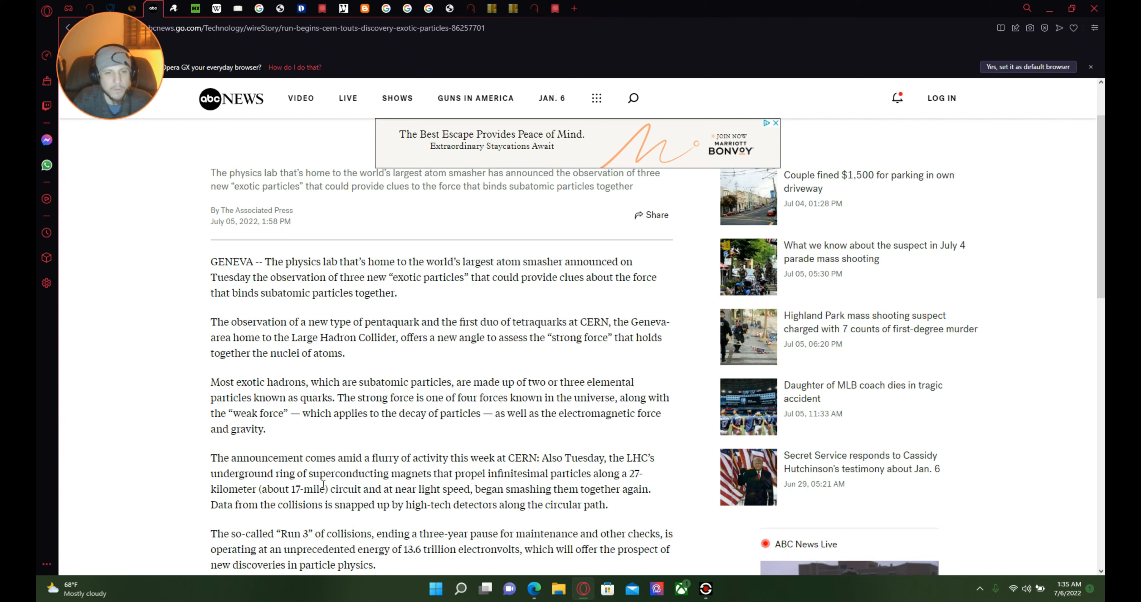
mouse_move(565, 508)
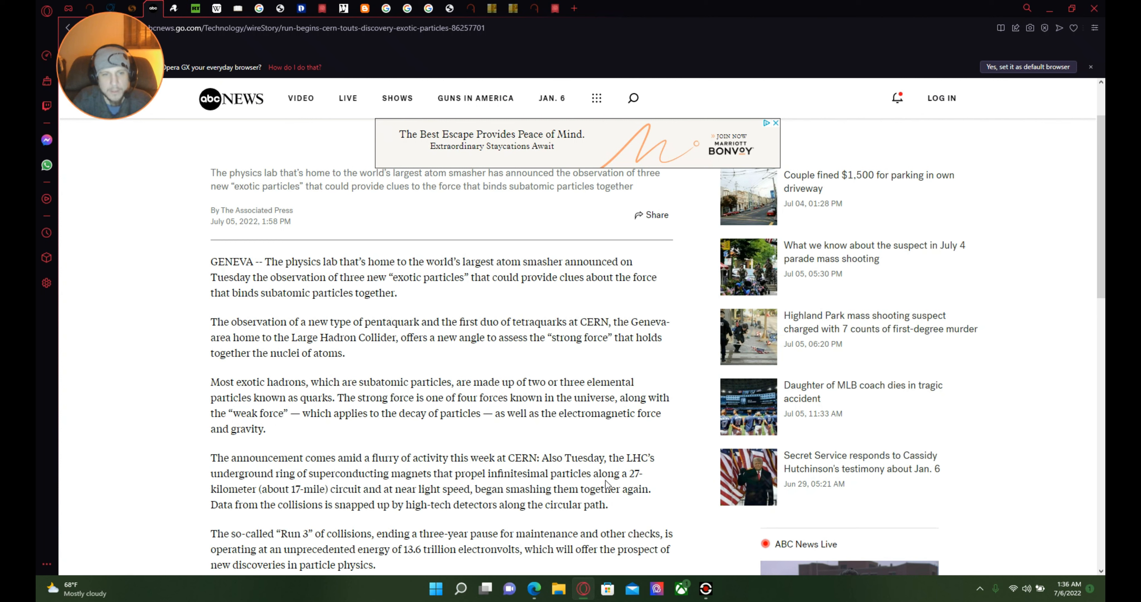
mouse_move(357, 515)
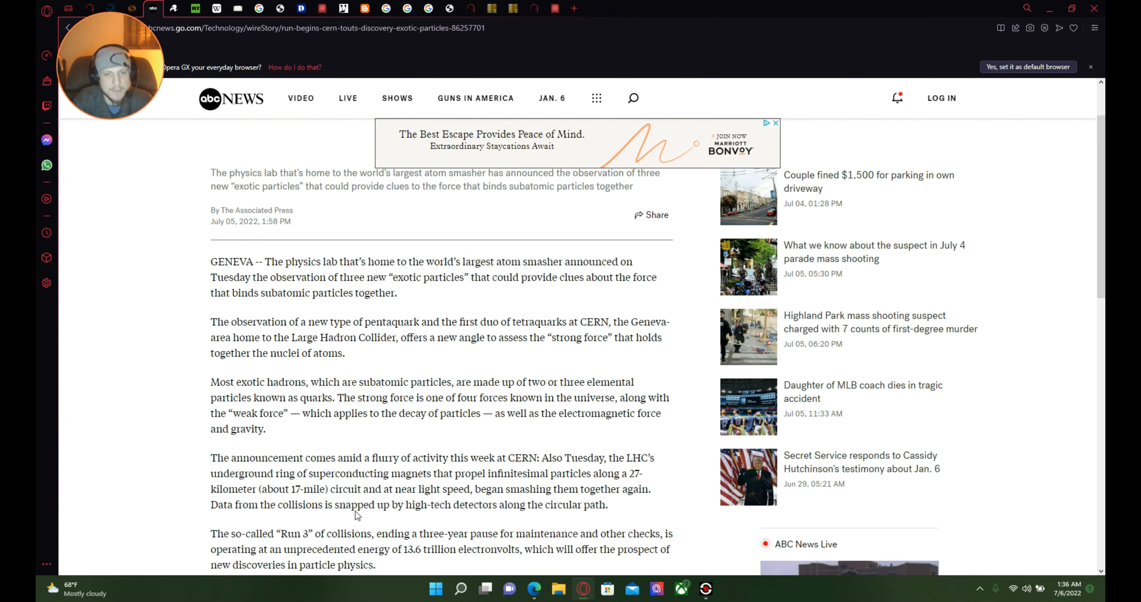
mouse_move(457, 509)
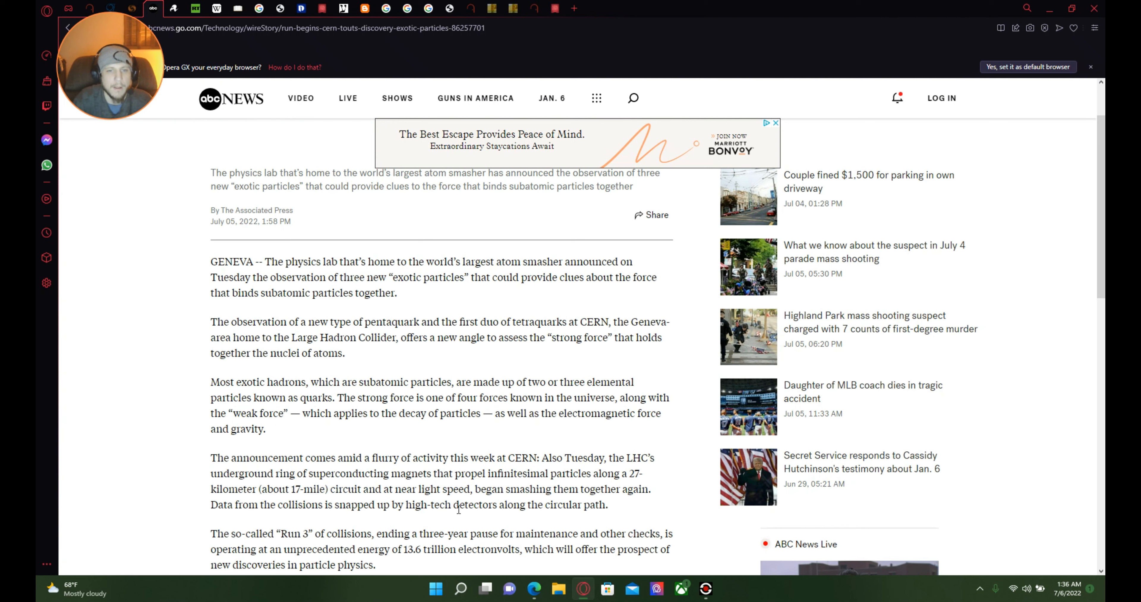
mouse_move(560, 525)
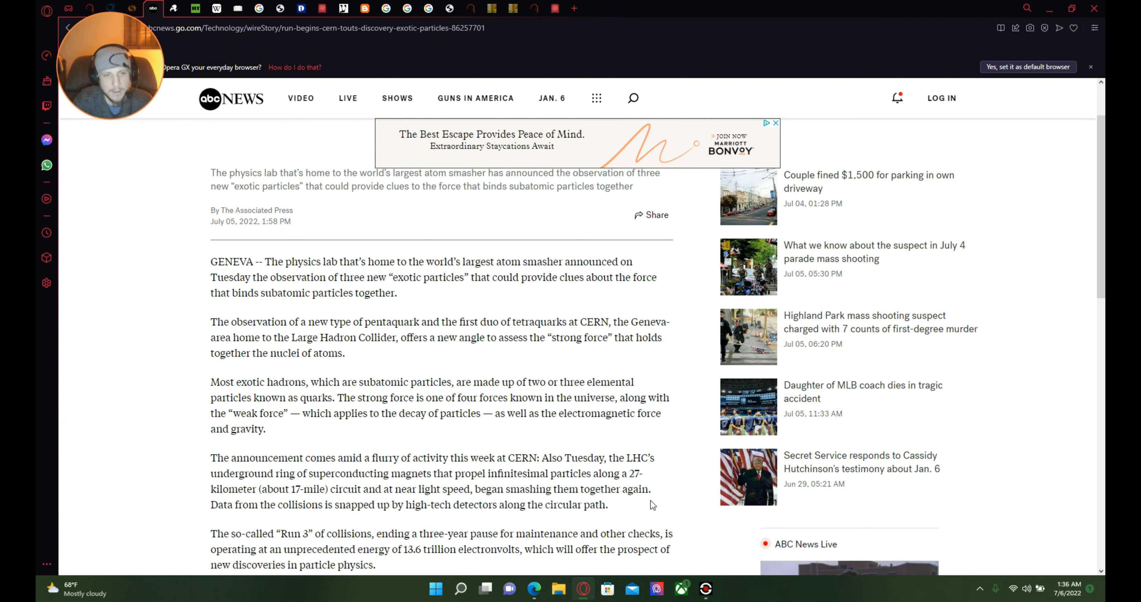
mouse_move(399, 524)
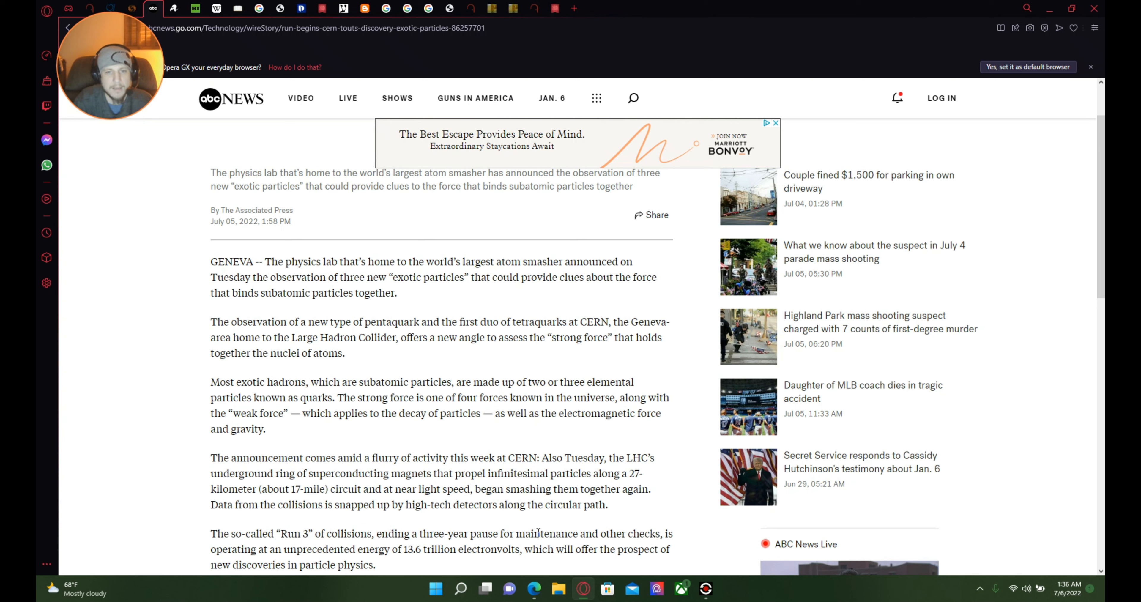
mouse_move(304, 525)
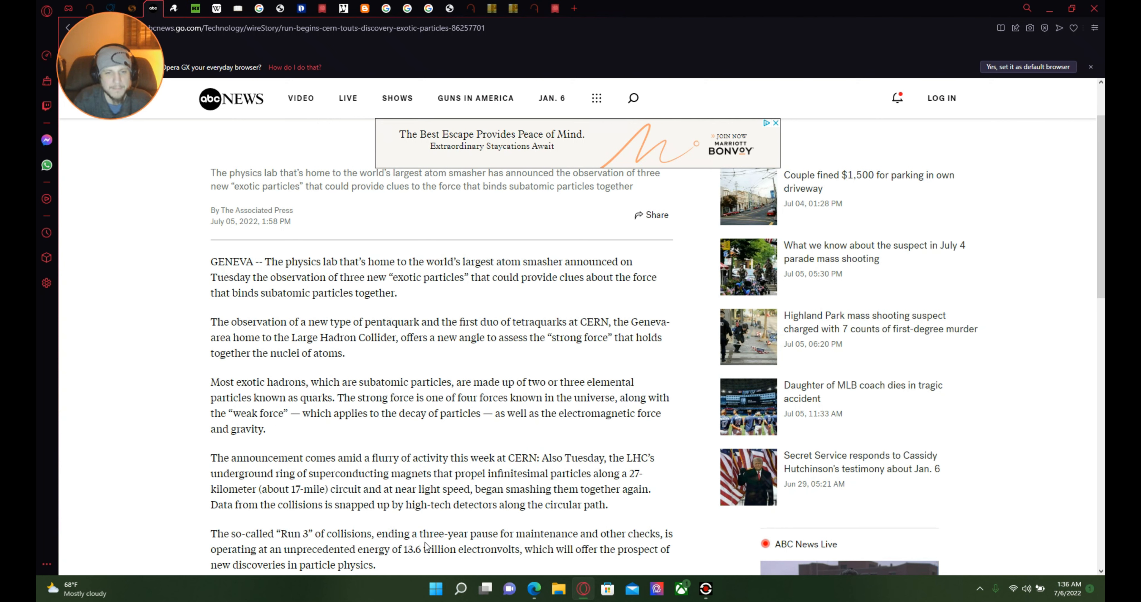
mouse_move(570, 560)
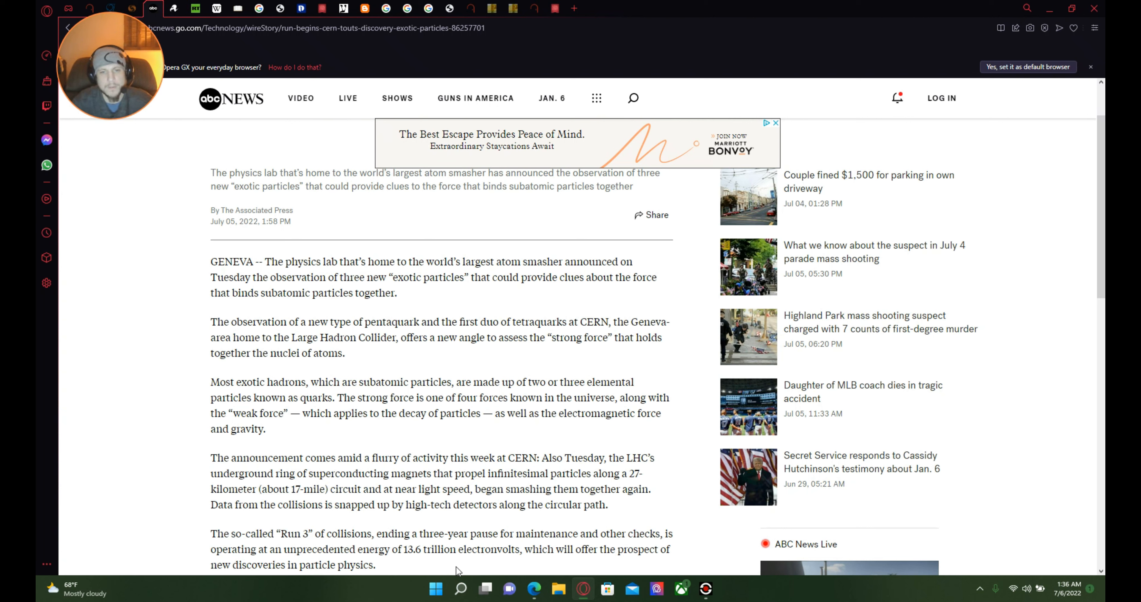
mouse_move(495, 499)
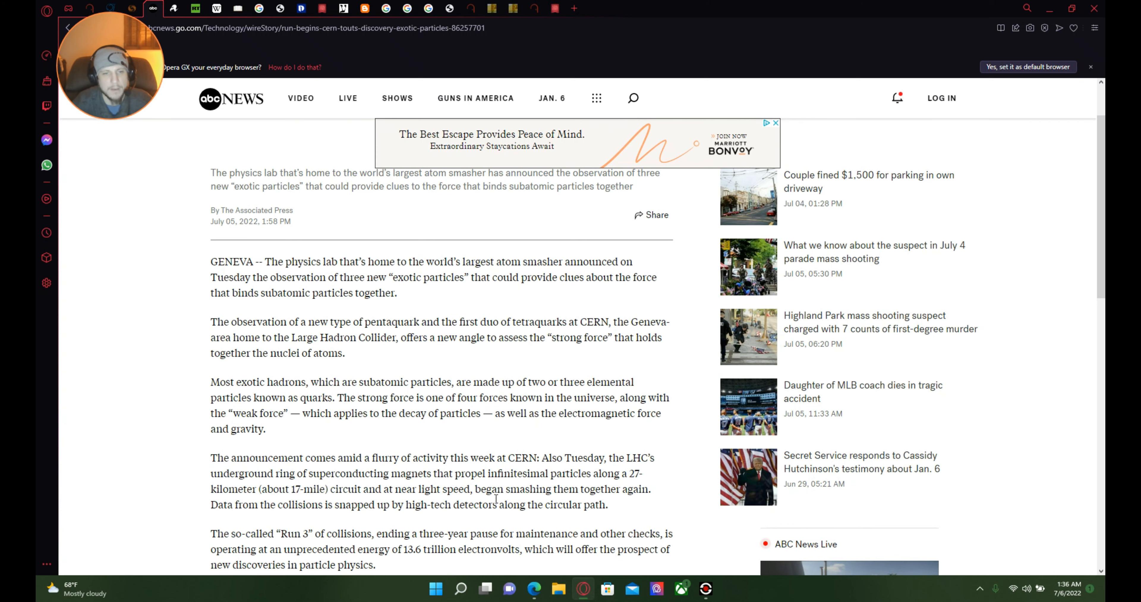
Step: Scroll through the 'Run 3' exotic particles article and return to its headline
scroll("down", 3)
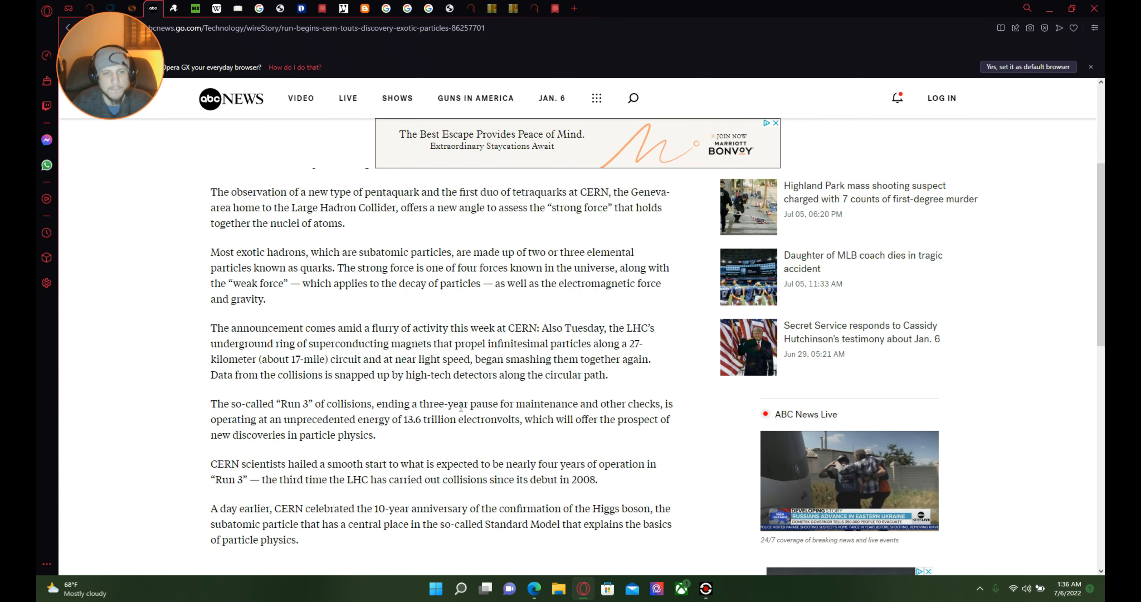
scroll("up", 3)
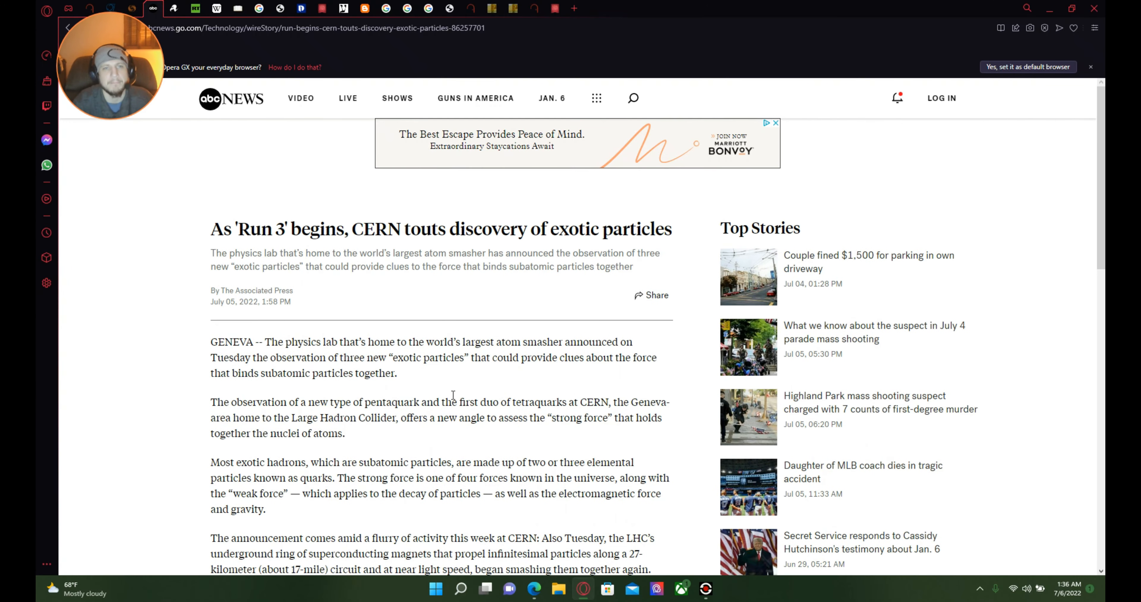
Step: Switch to The Register's 'dimensional doors at LHC' article and read down it
left_click(175, 7)
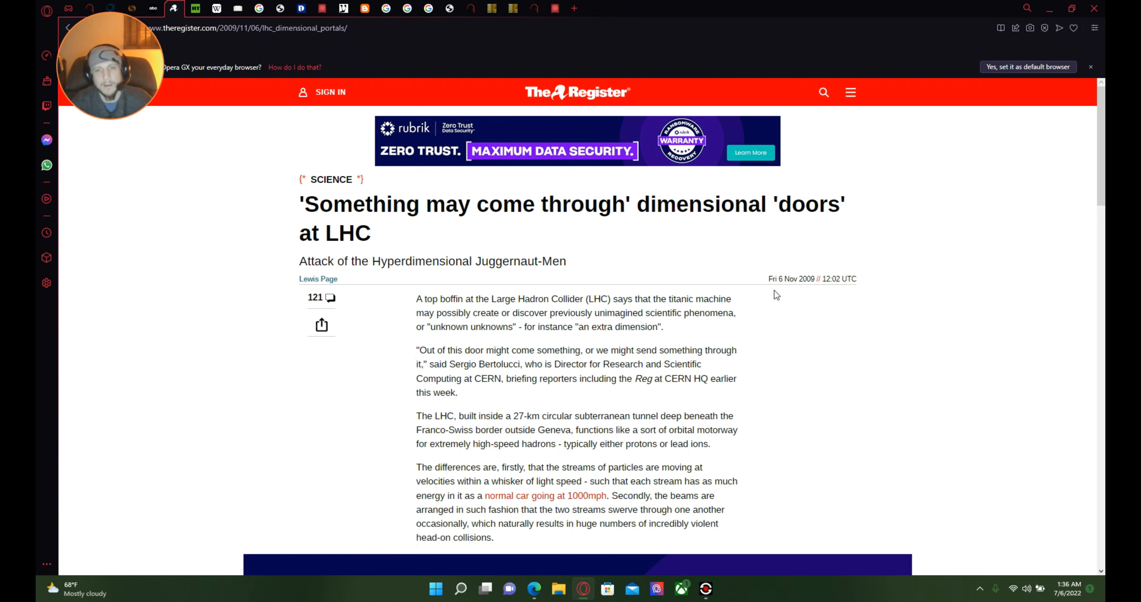
mouse_move(812, 314)
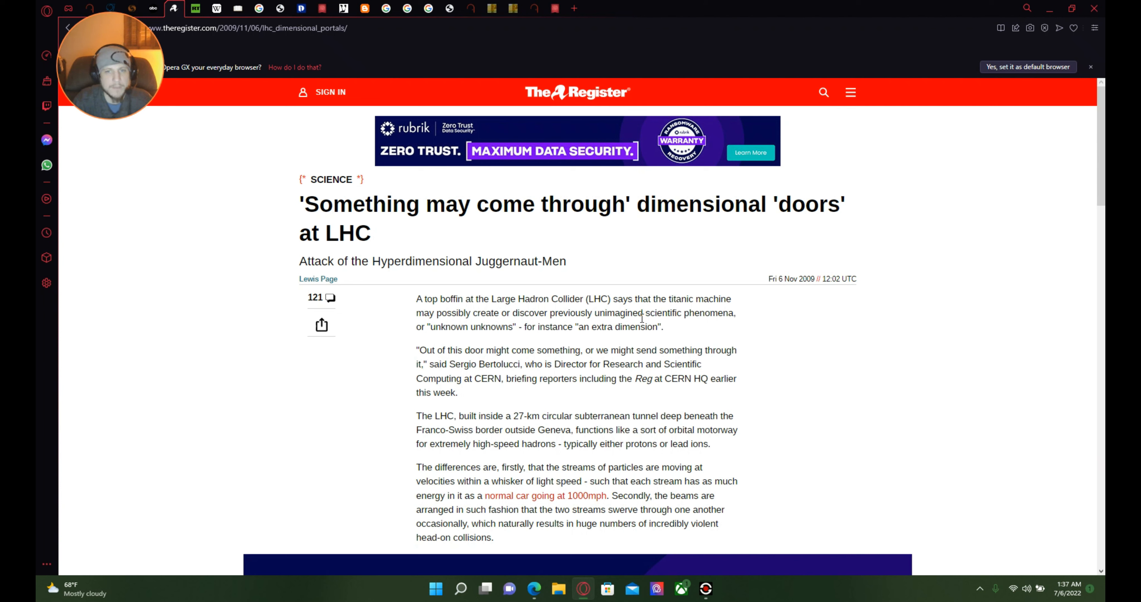
mouse_move(728, 333)
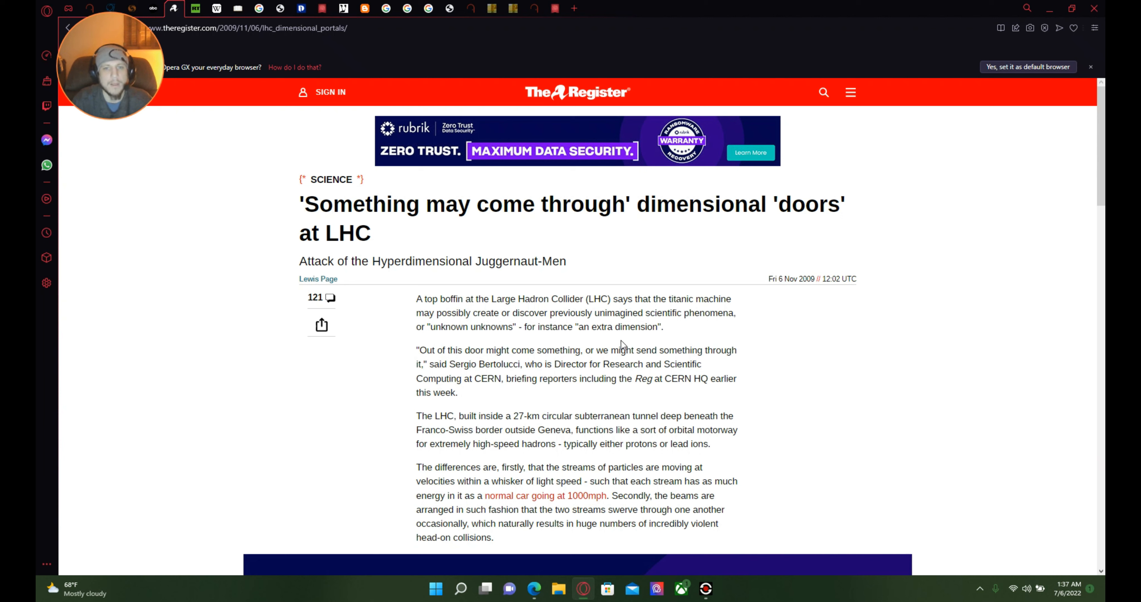
mouse_move(638, 348)
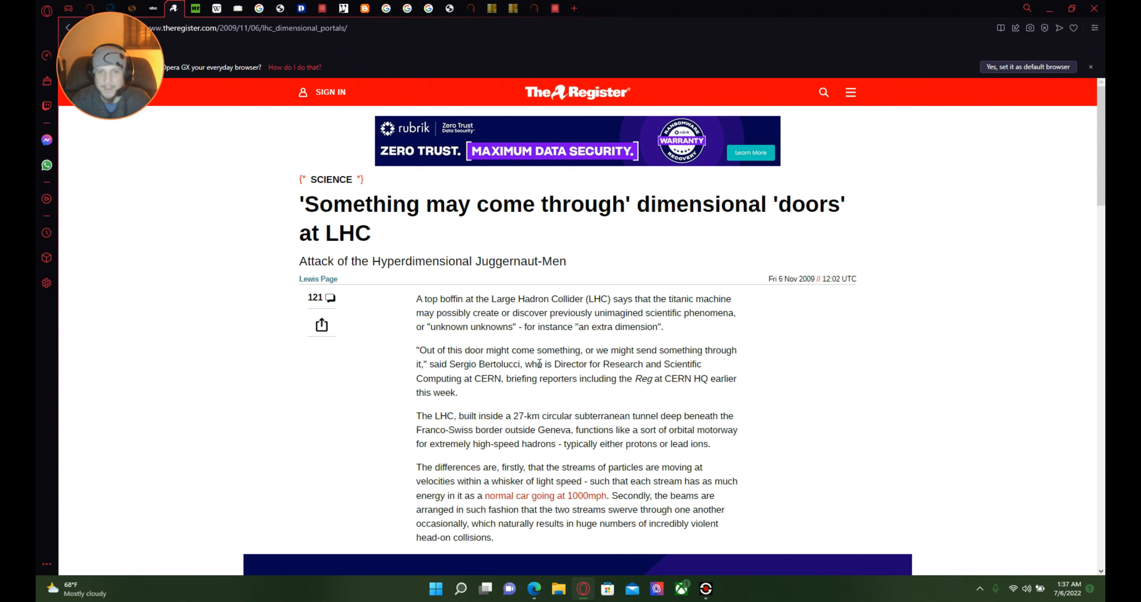
mouse_move(540, 364)
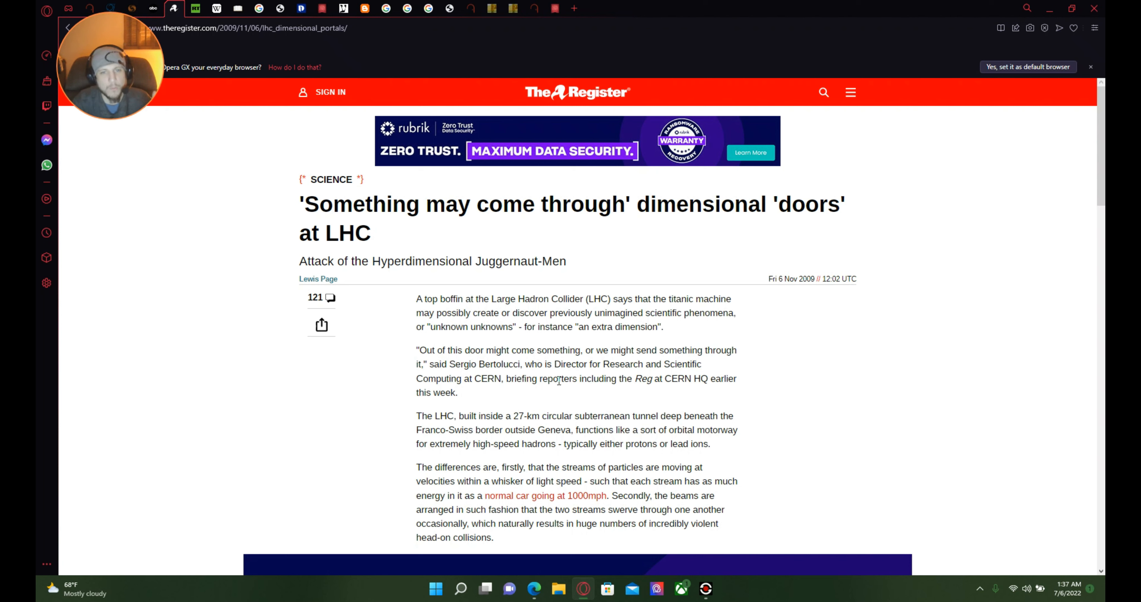
mouse_move(485, 398)
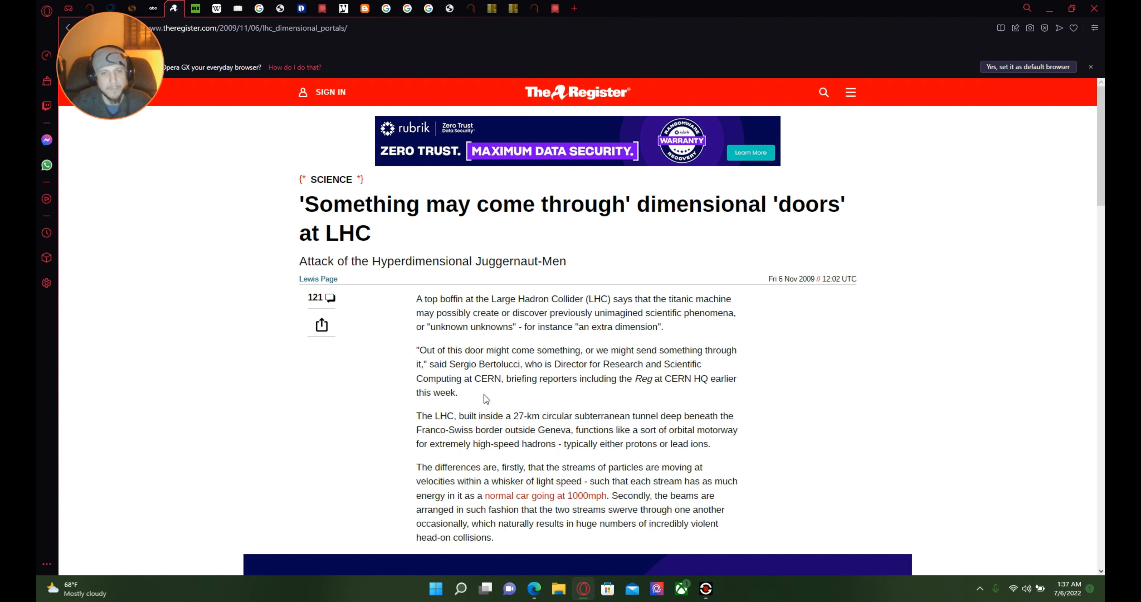
mouse_move(614, 393)
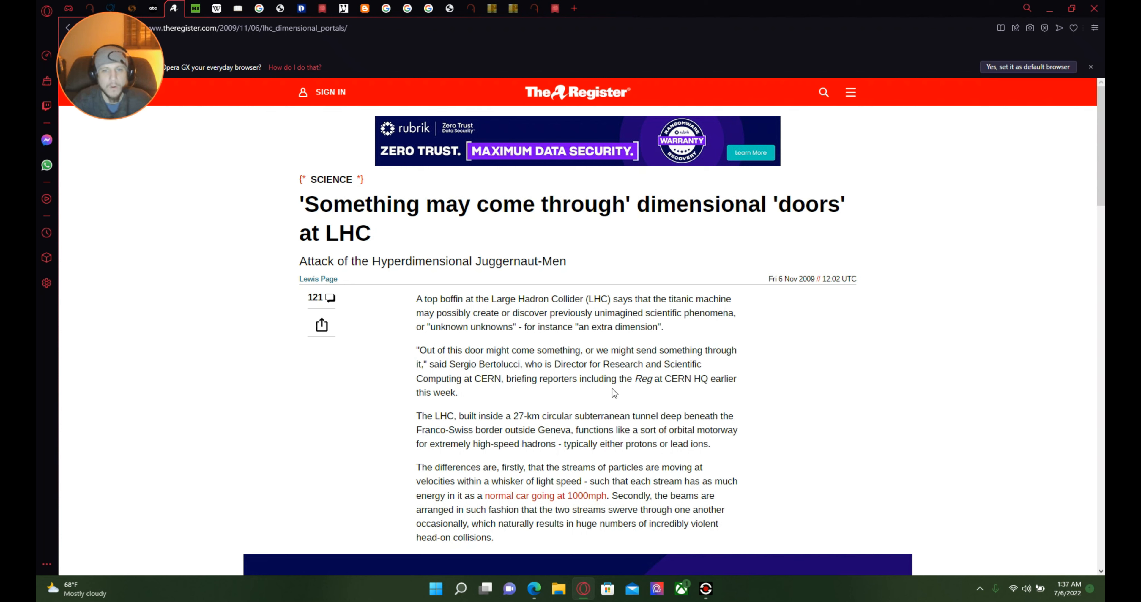
mouse_move(476, 418)
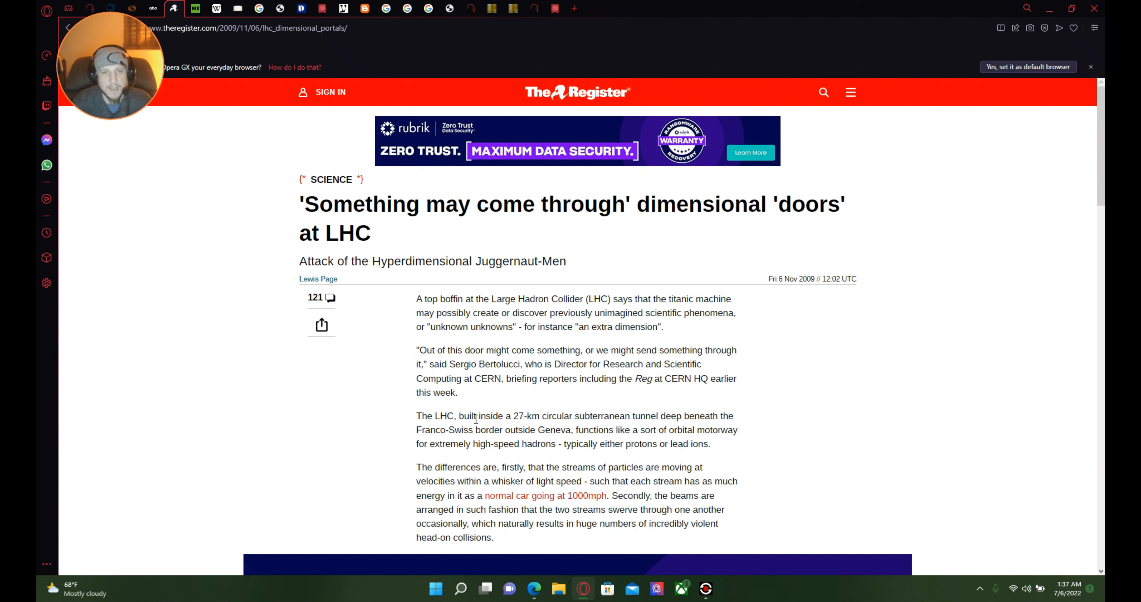
mouse_move(541, 397)
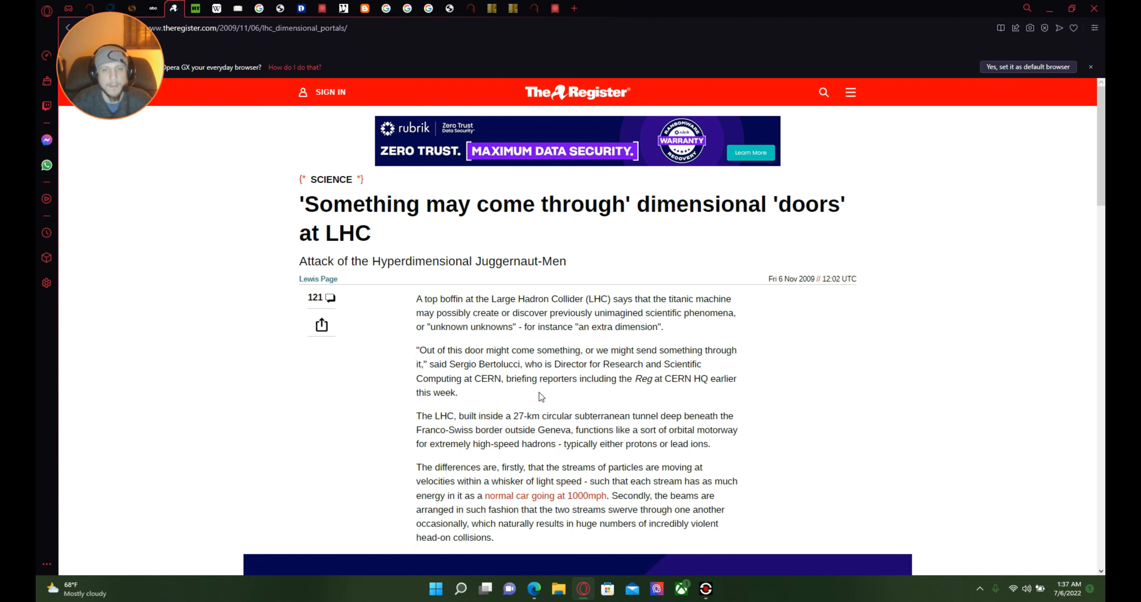
mouse_move(661, 392)
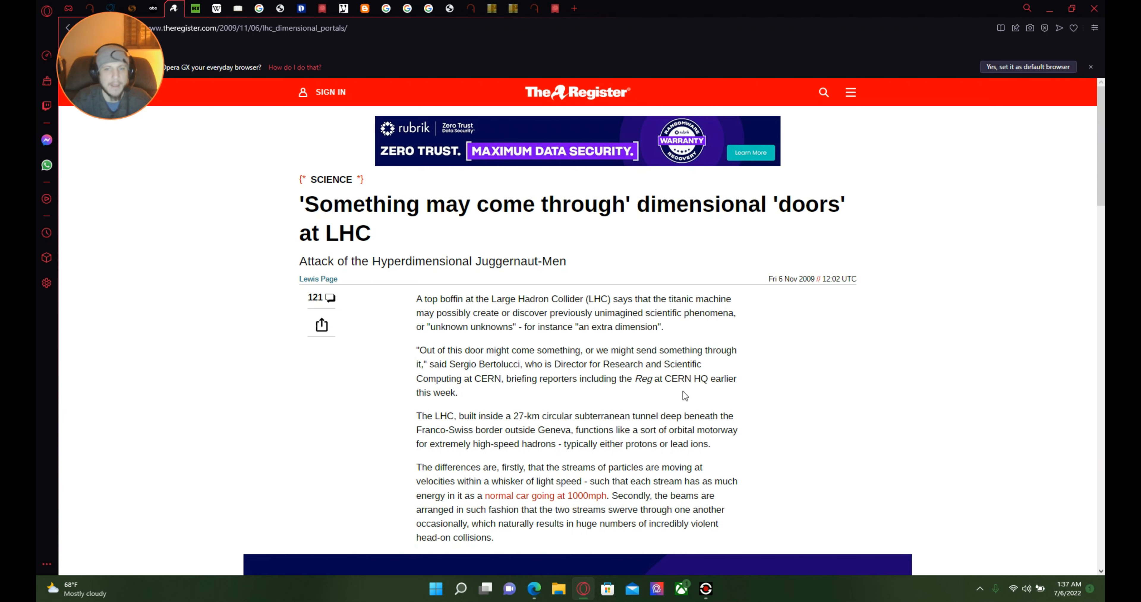
mouse_move(488, 401)
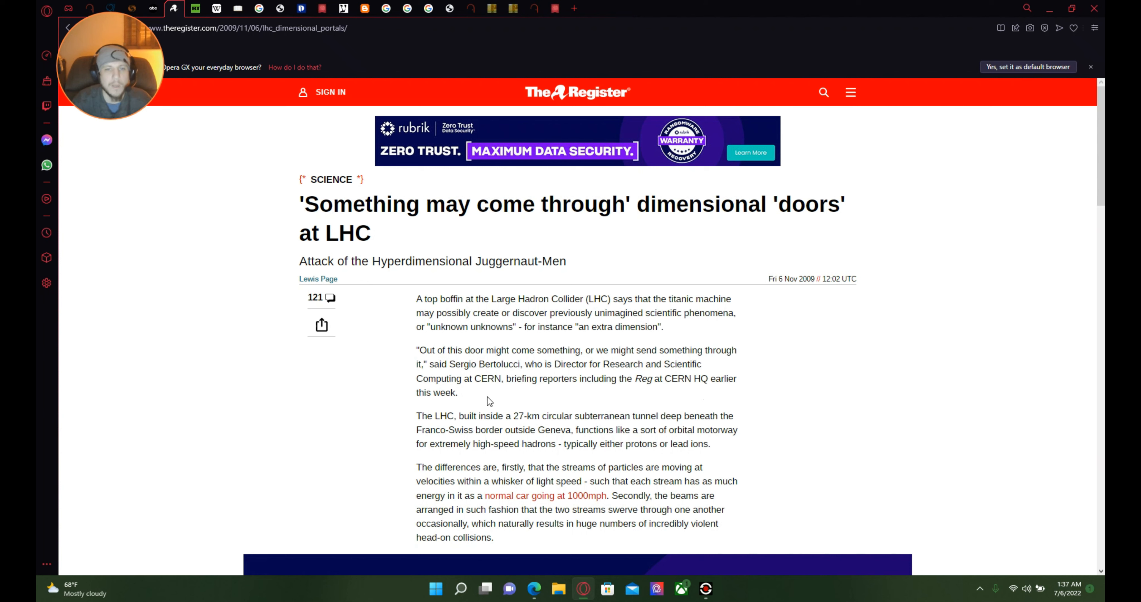
mouse_move(498, 427)
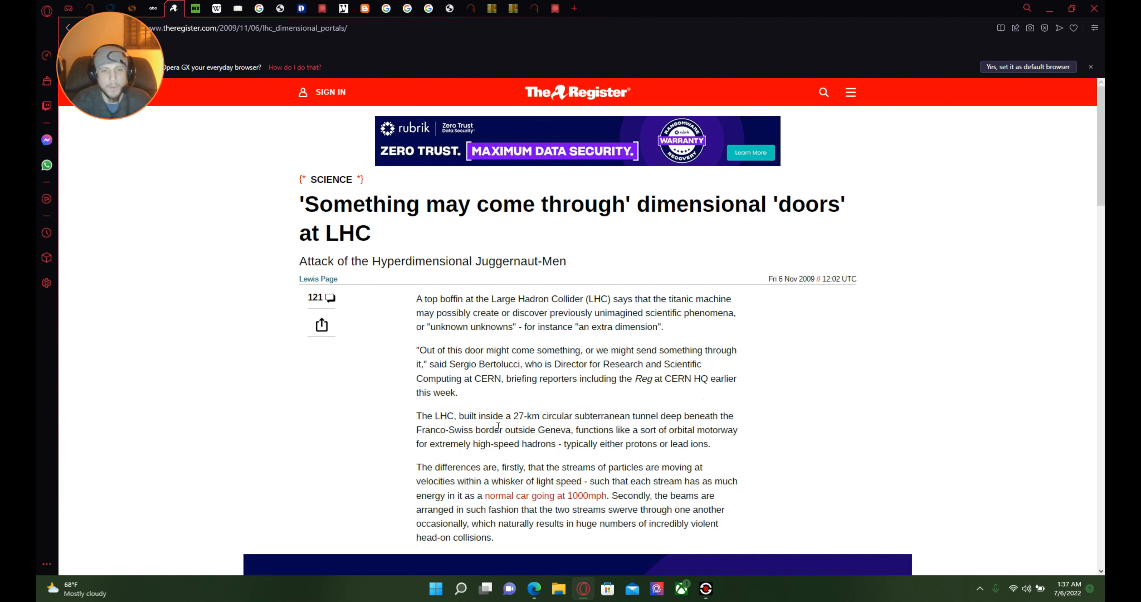
mouse_move(699, 463)
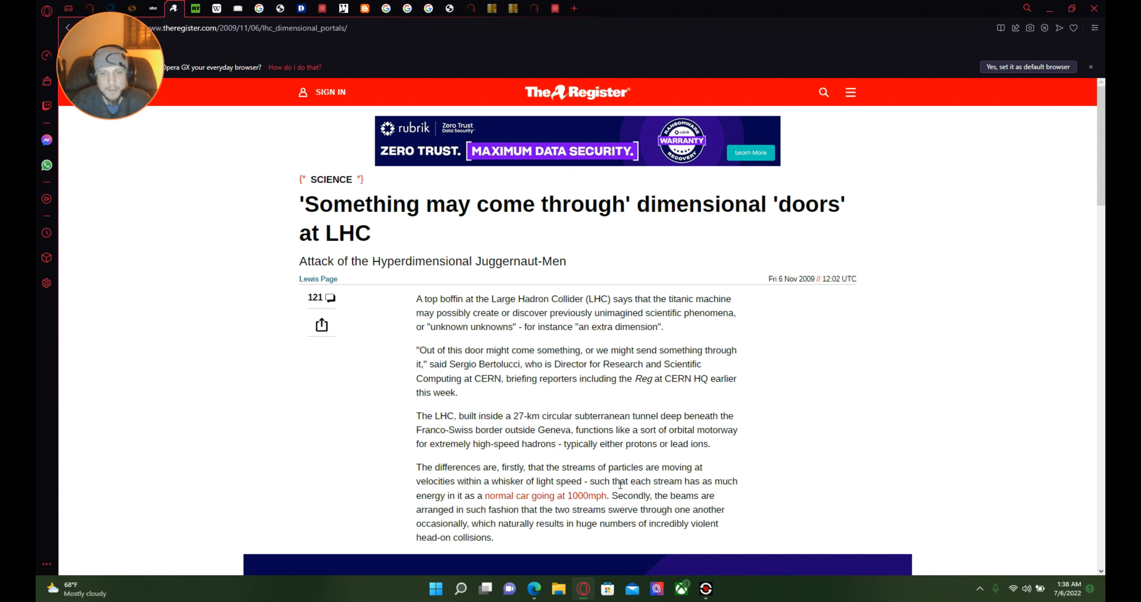
mouse_move(519, 506)
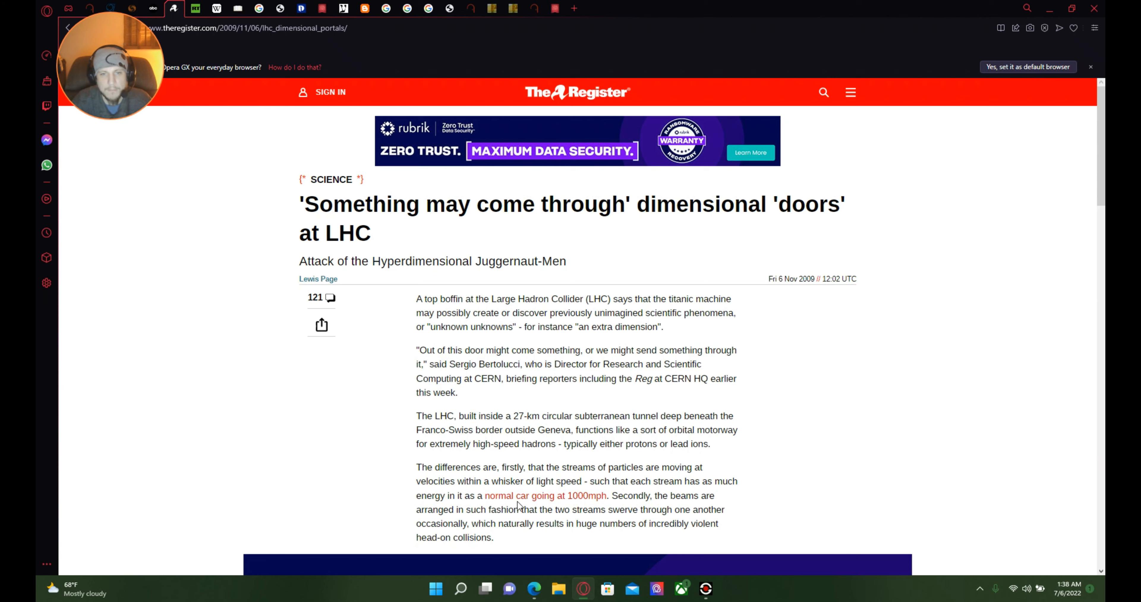
mouse_move(618, 503)
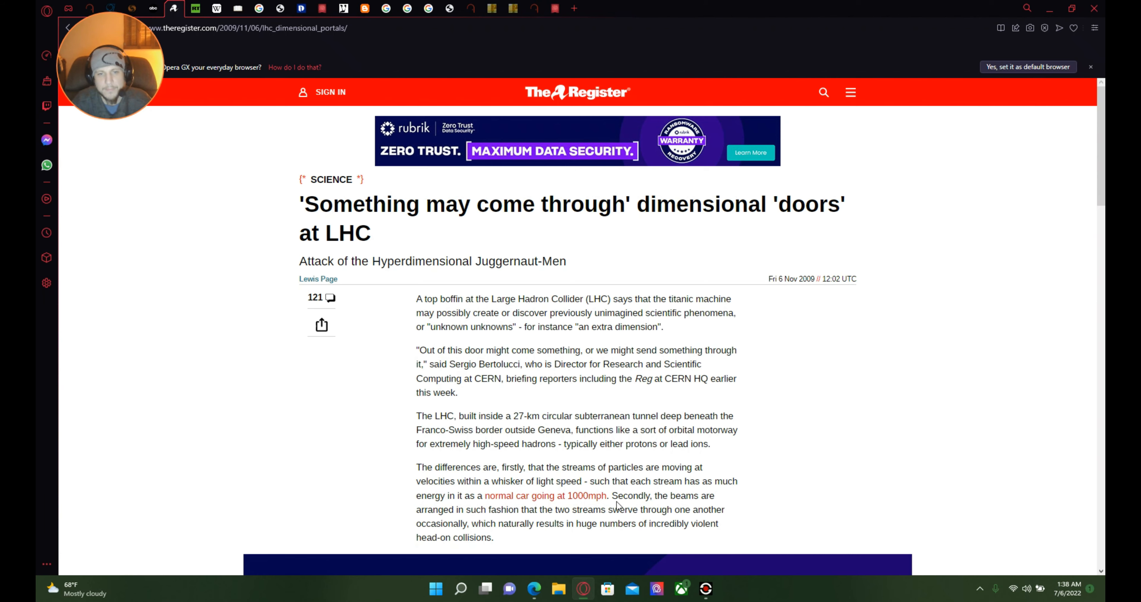
scroll("down", 3)
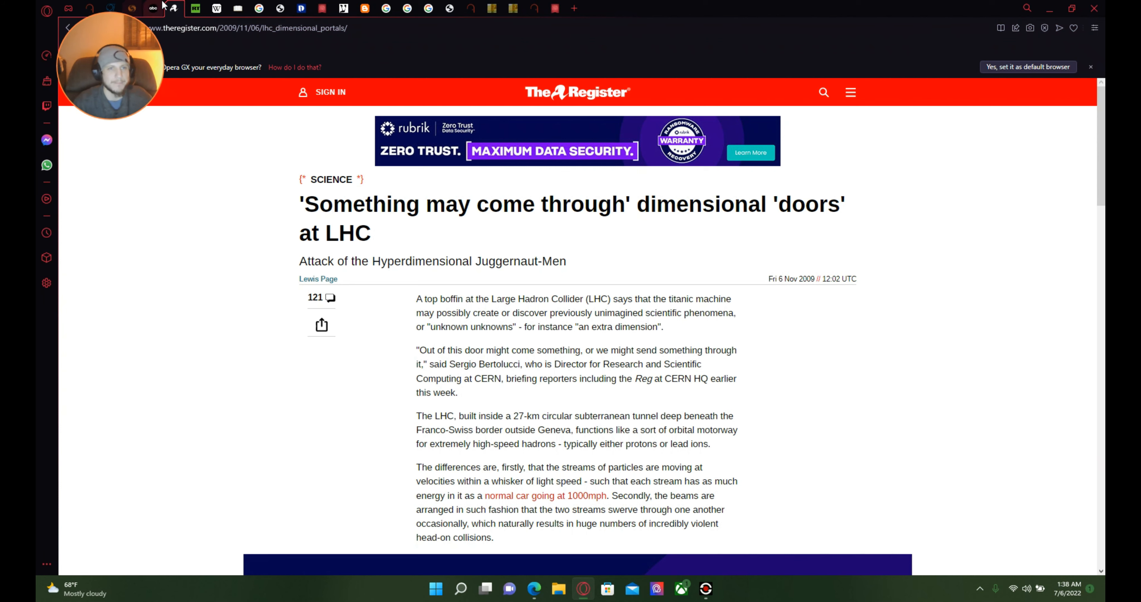
left_click(194, 8)
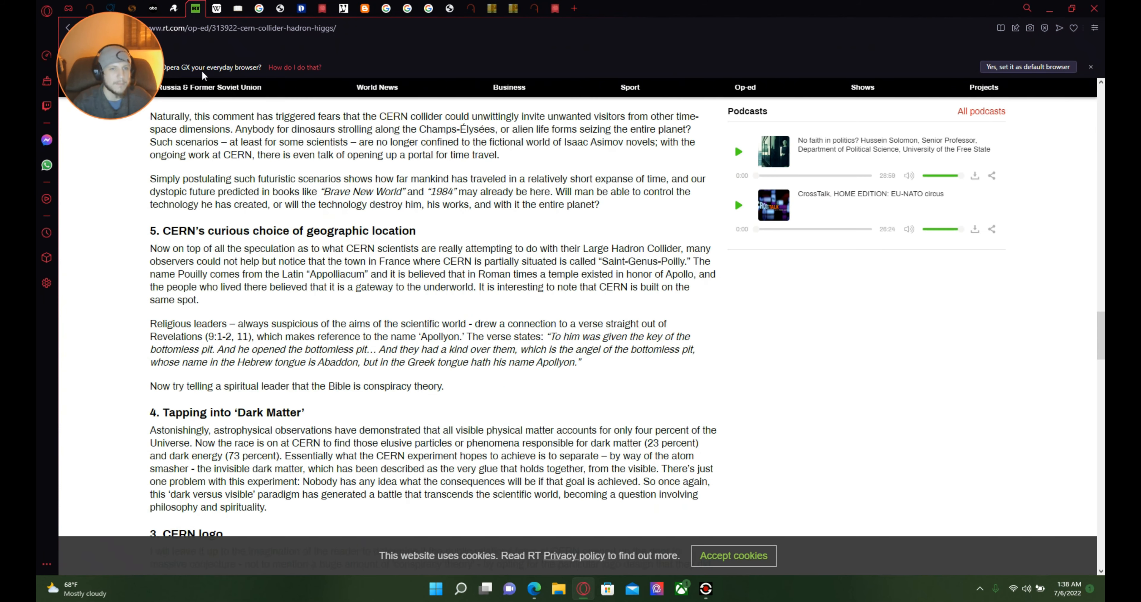
mouse_move(363, 304)
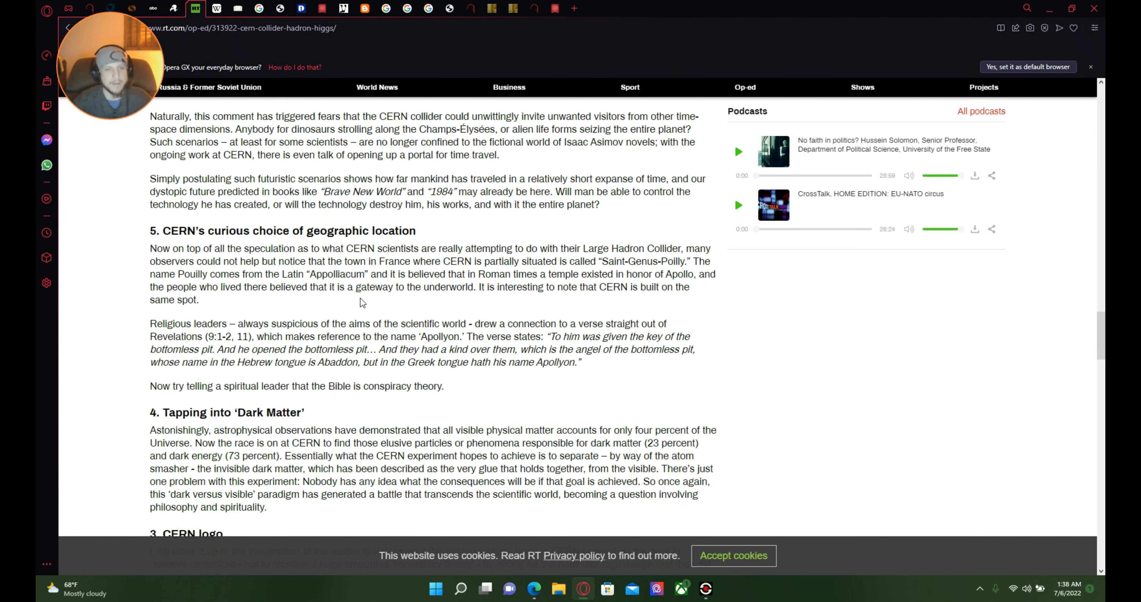
mouse_move(336, 362)
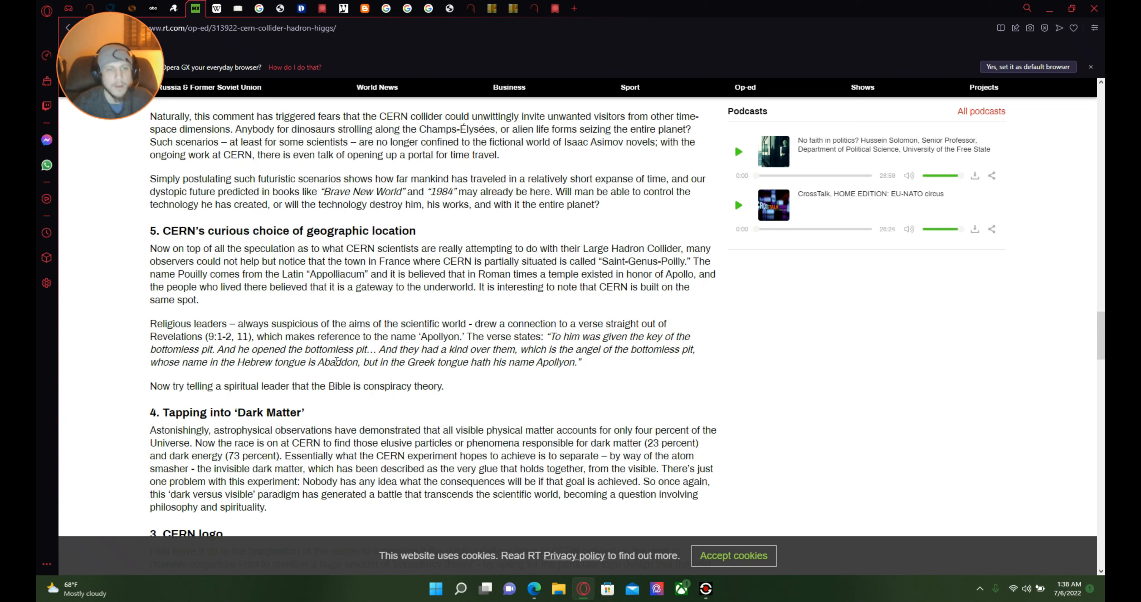
mouse_move(377, 246)
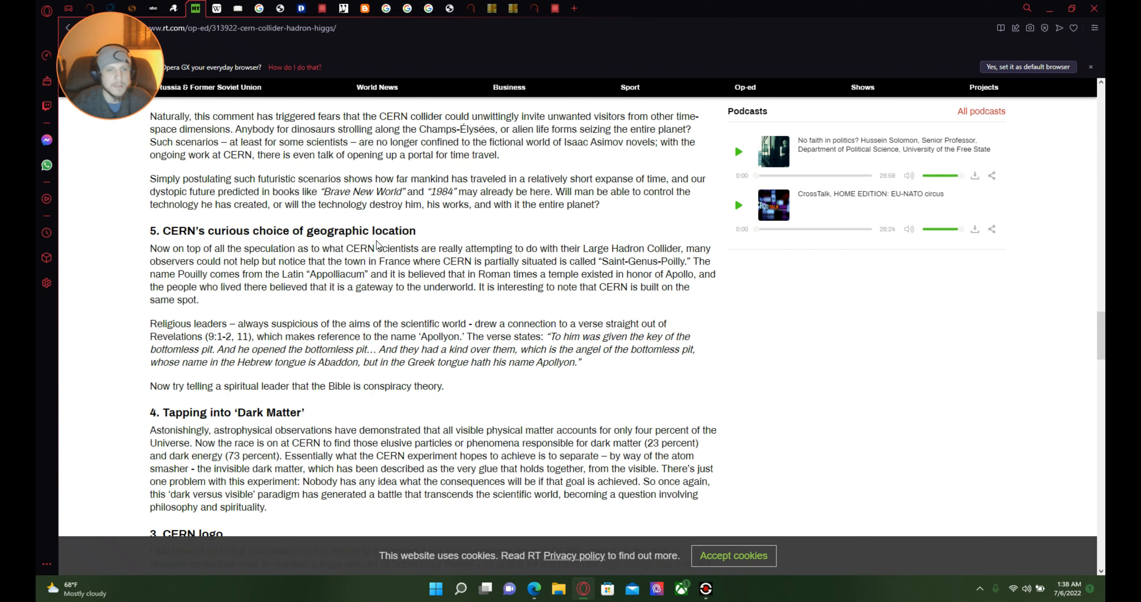
mouse_move(282, 285)
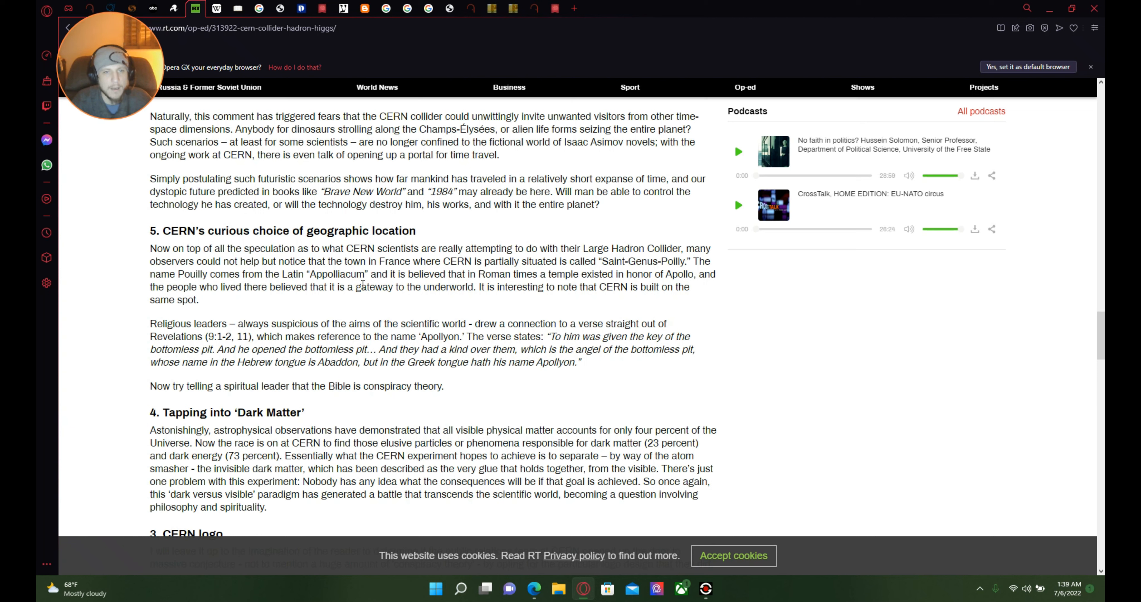
mouse_move(472, 285)
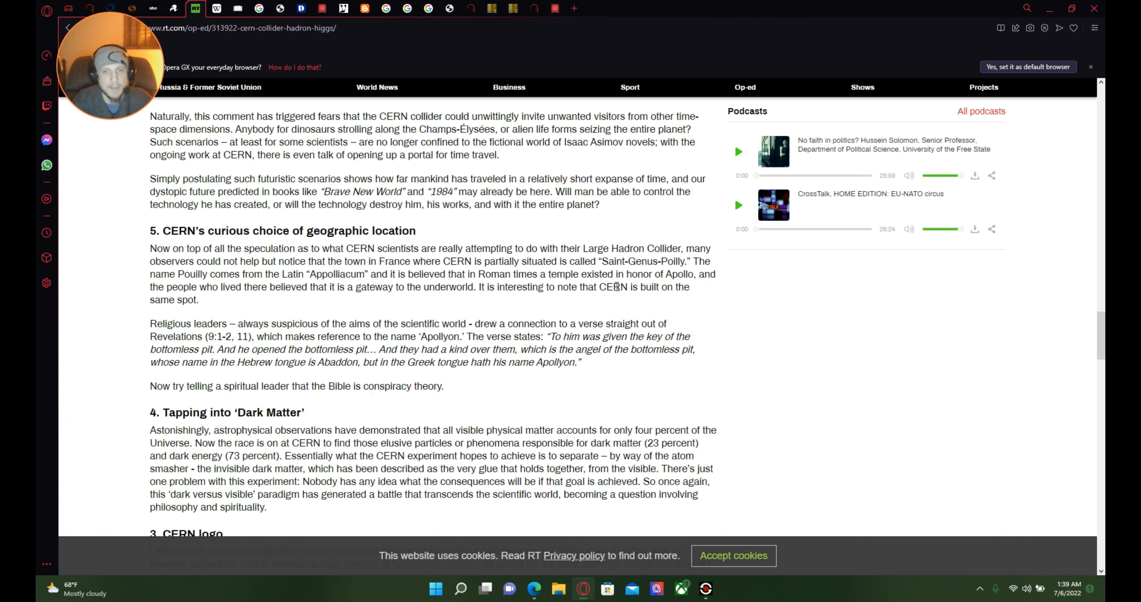
mouse_move(683, 282)
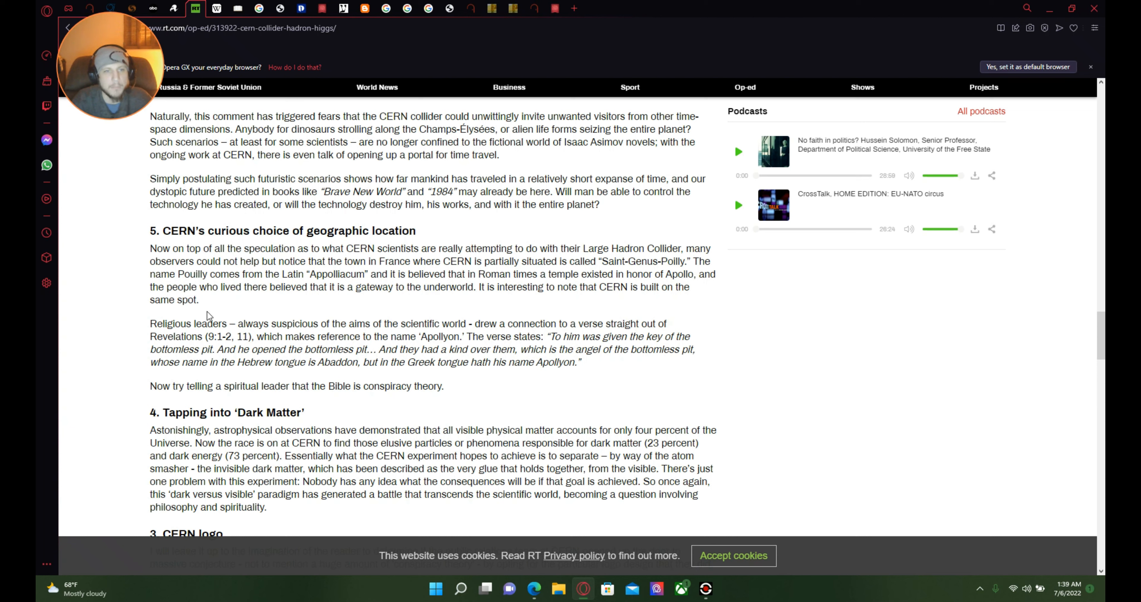
mouse_move(367, 299)
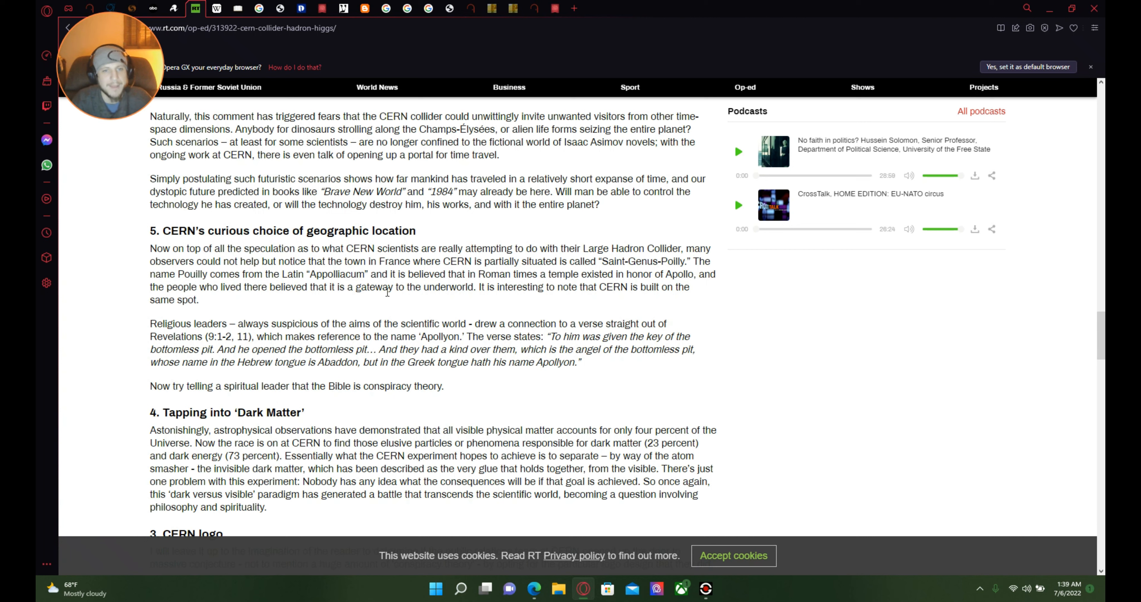
mouse_move(473, 291)
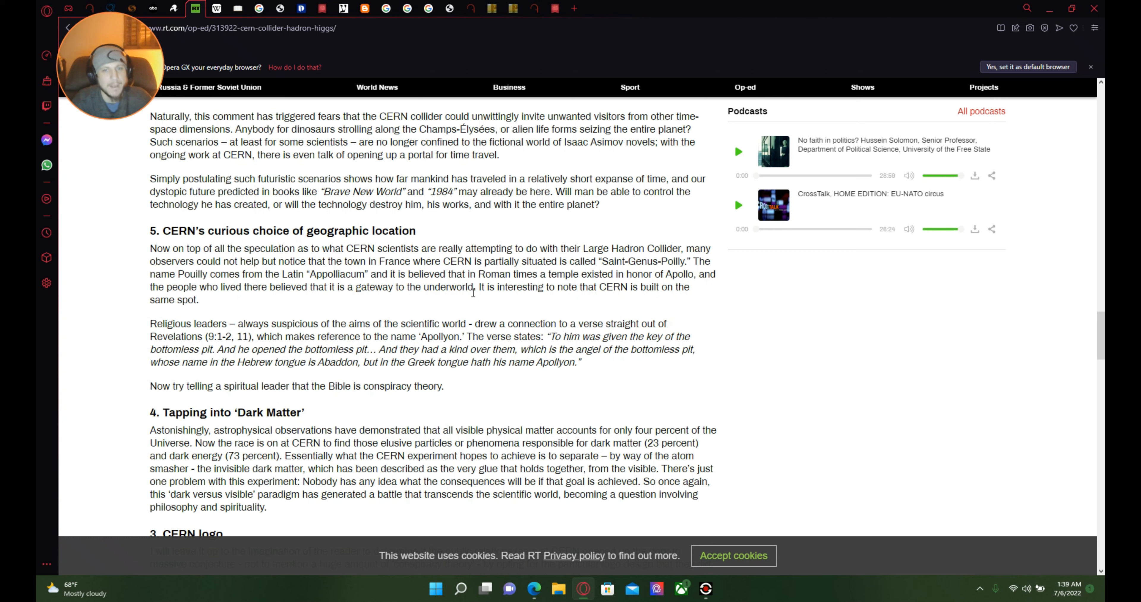
mouse_move(631, 305)
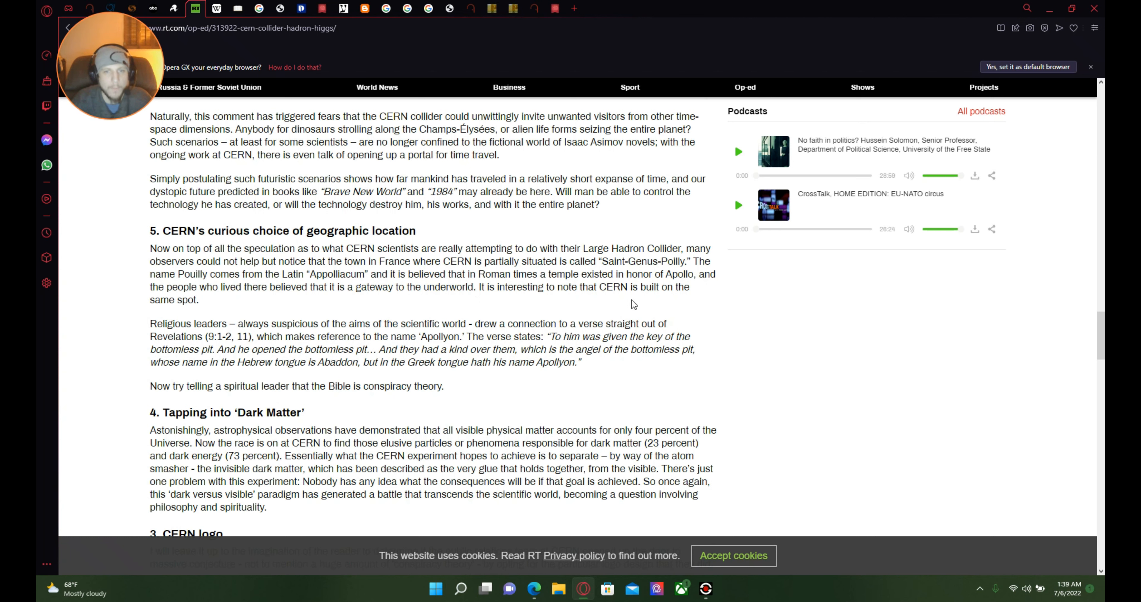
mouse_move(181, 320)
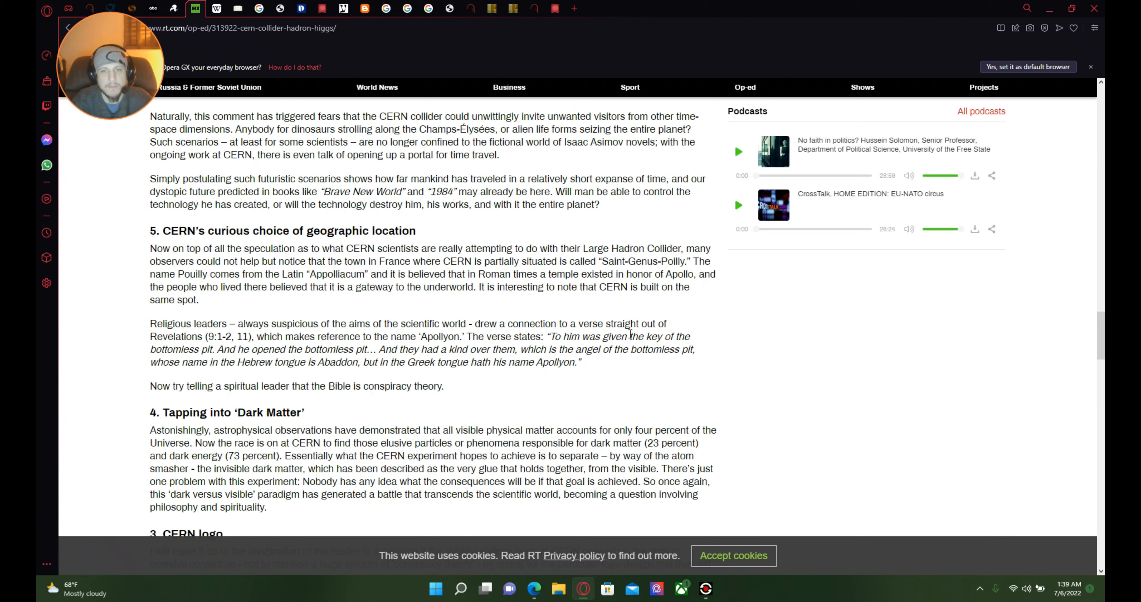
mouse_move(207, 344)
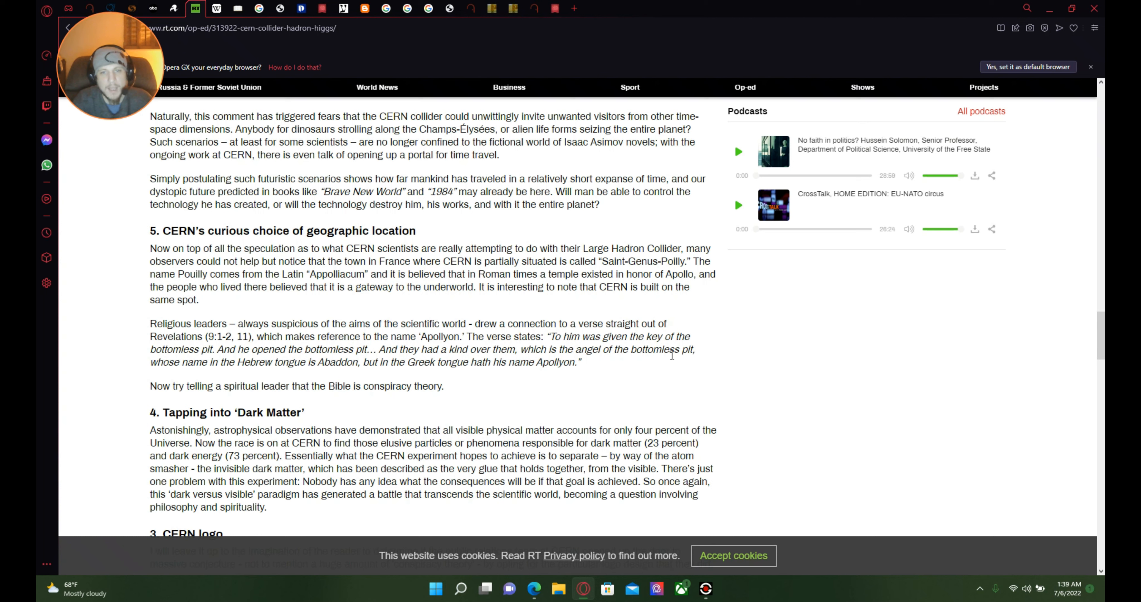
mouse_move(257, 379)
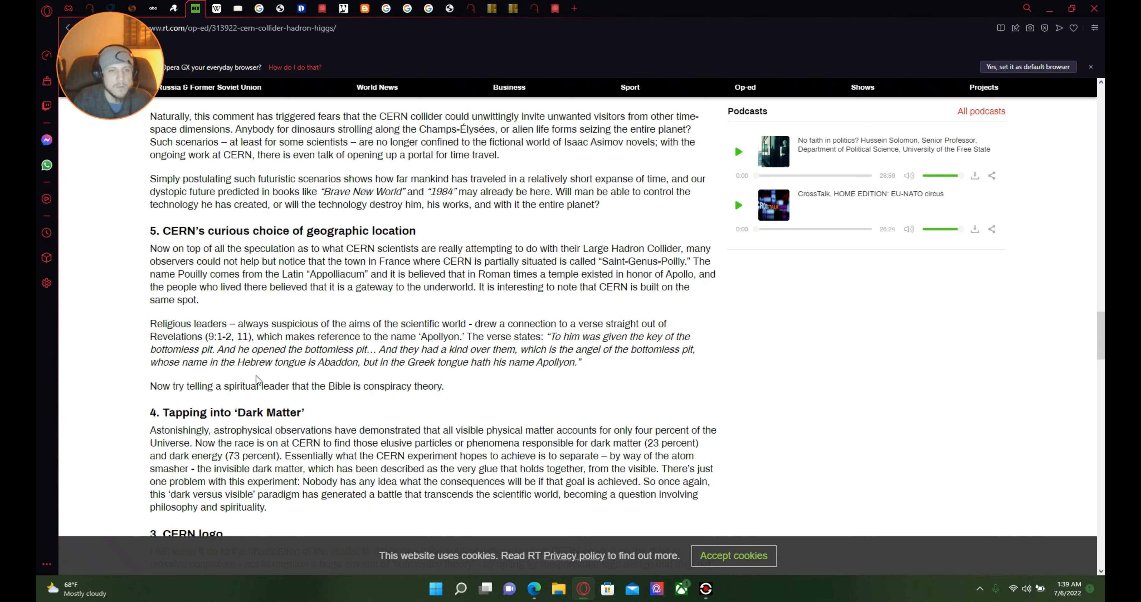
mouse_move(386, 376)
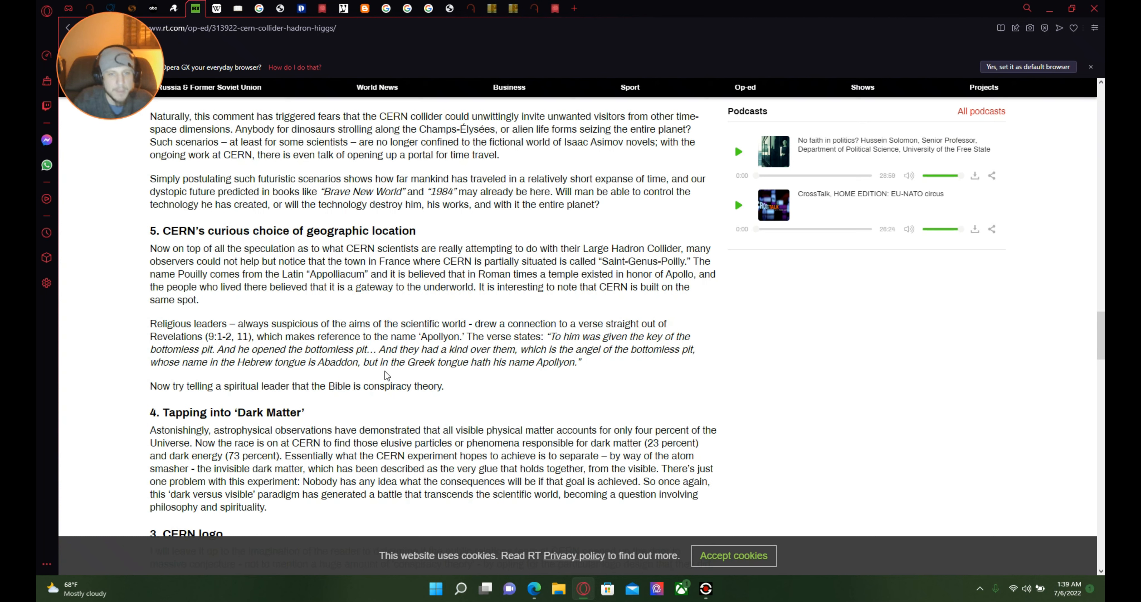
mouse_move(532, 385)
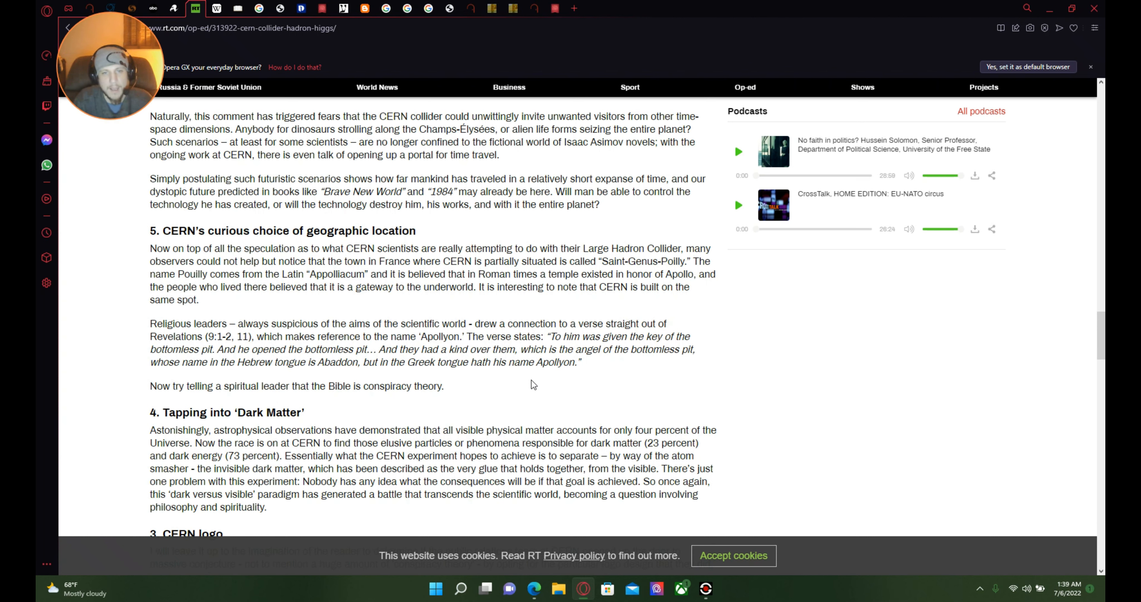
mouse_move(577, 368)
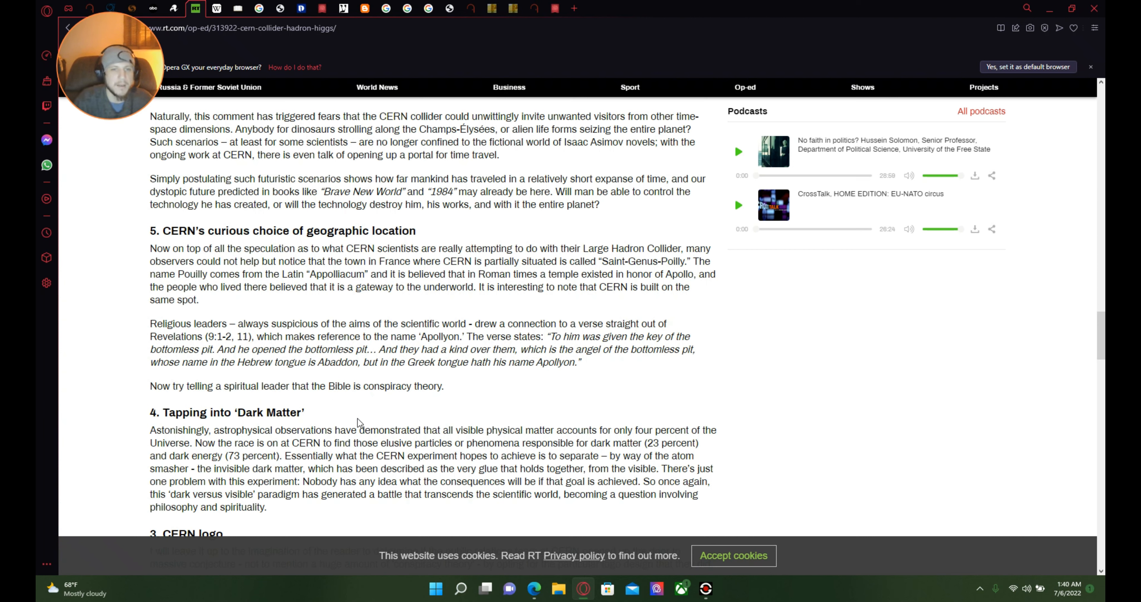
mouse_move(226, 423)
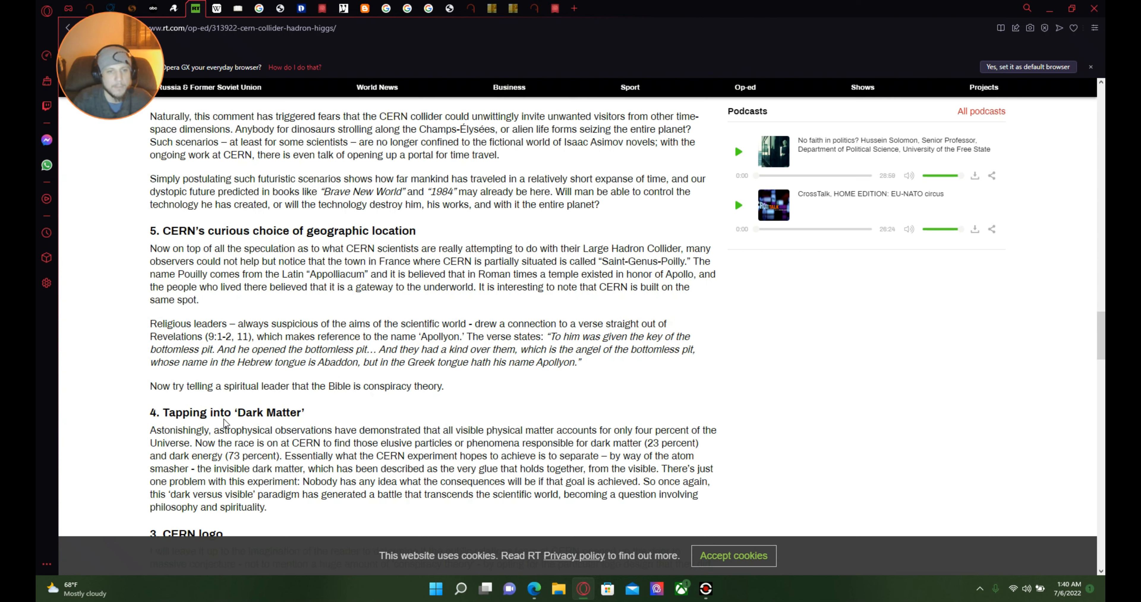
mouse_move(247, 429)
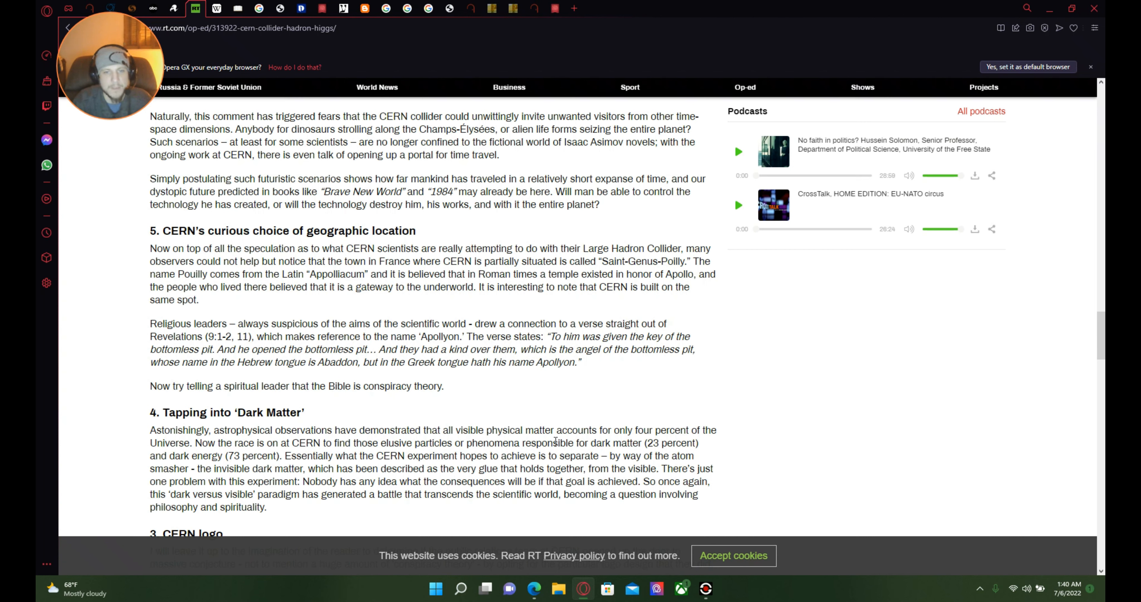
mouse_move(697, 442)
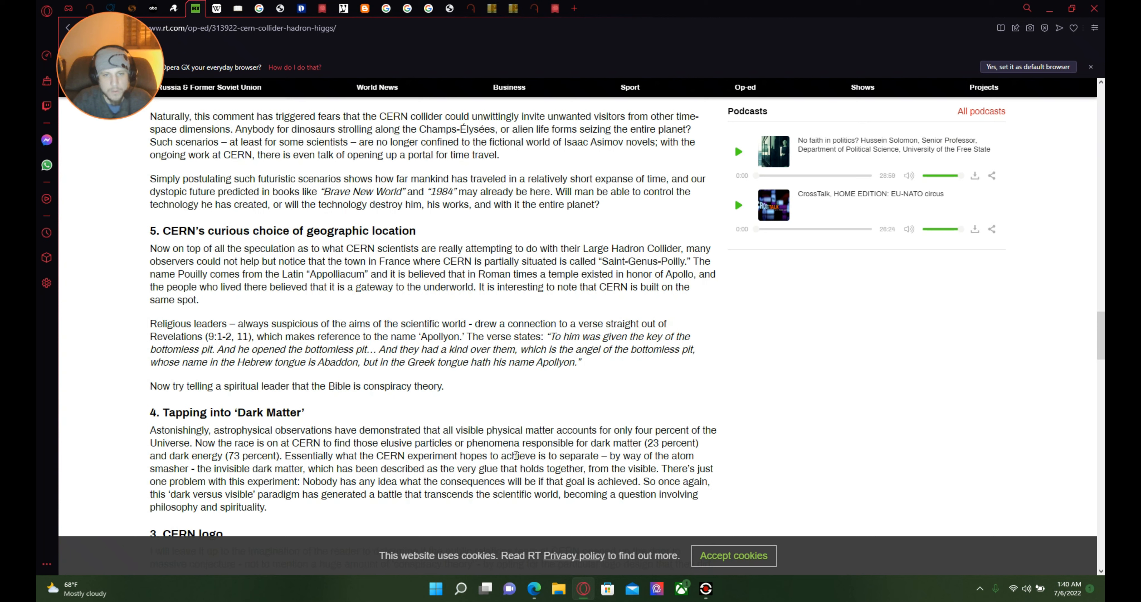
mouse_move(624, 453)
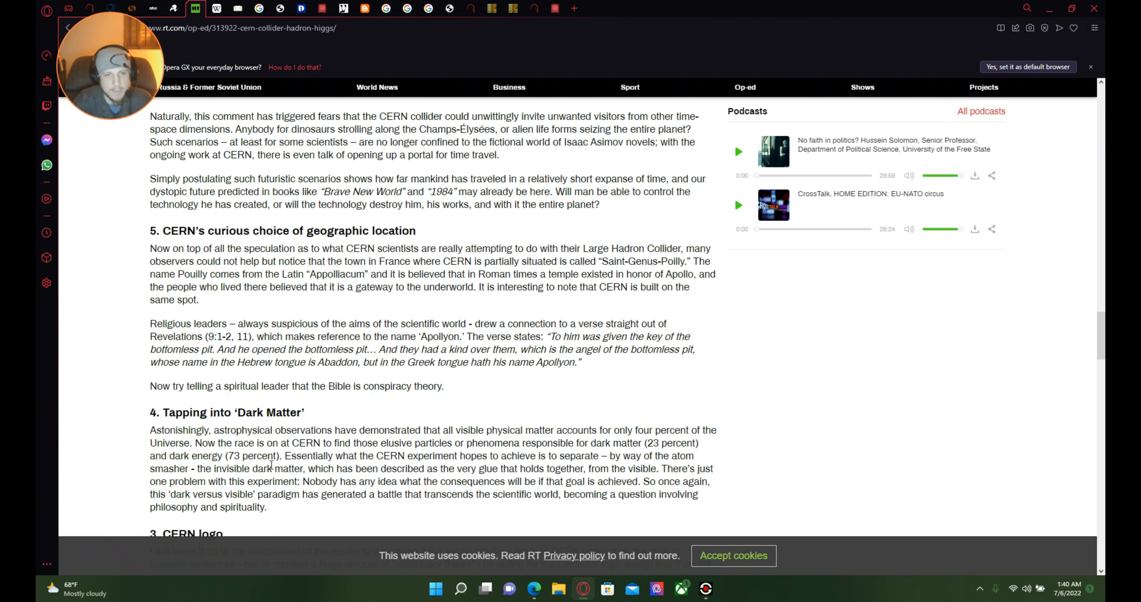
mouse_move(455, 466)
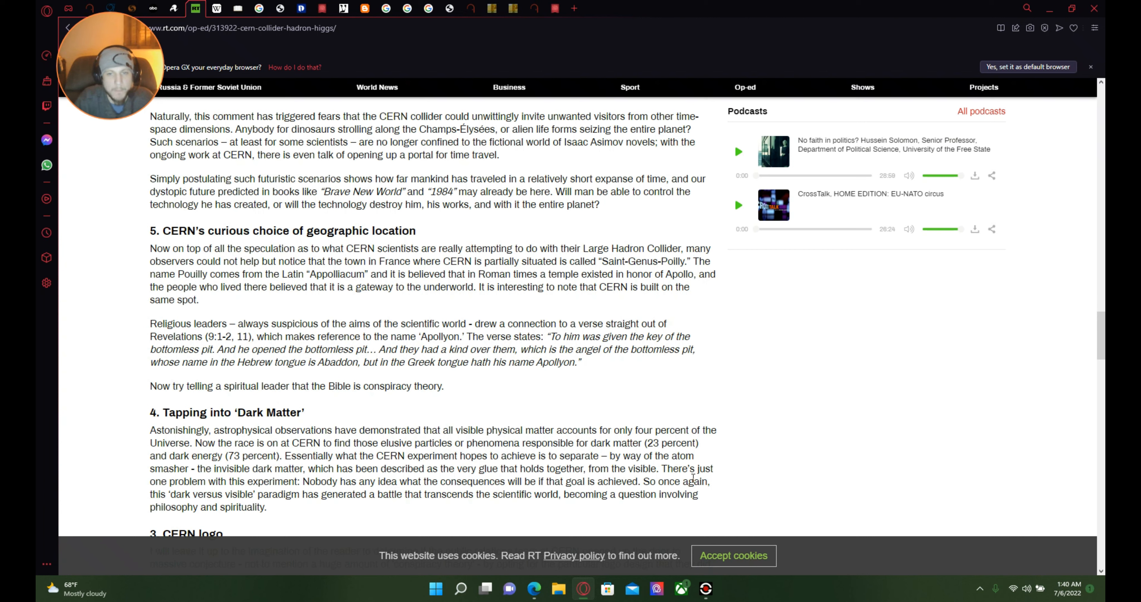
mouse_move(305, 493)
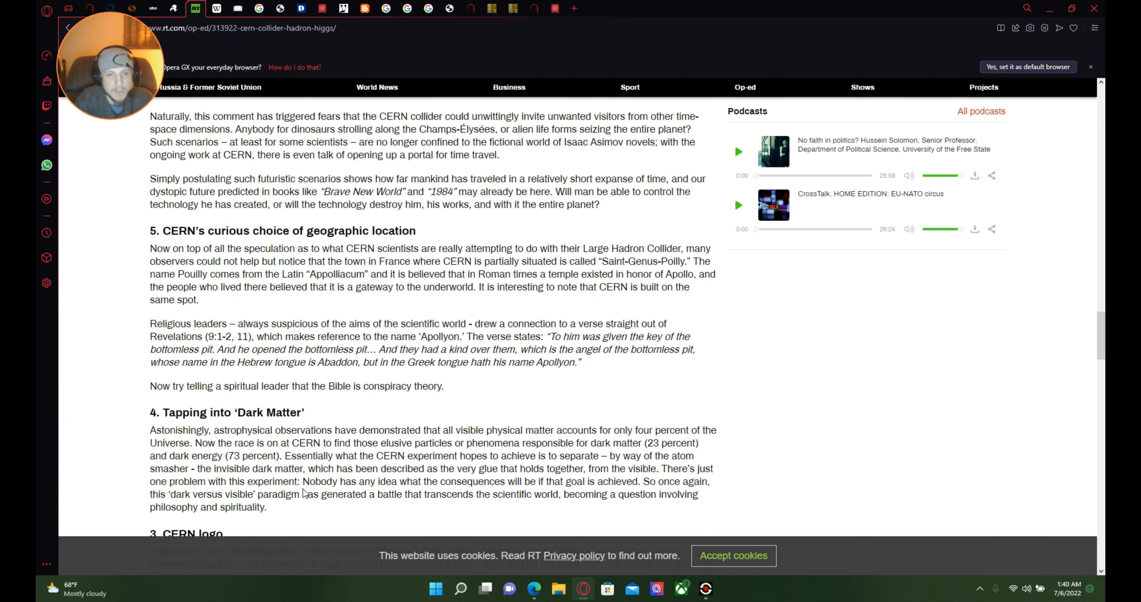
mouse_move(466, 492)
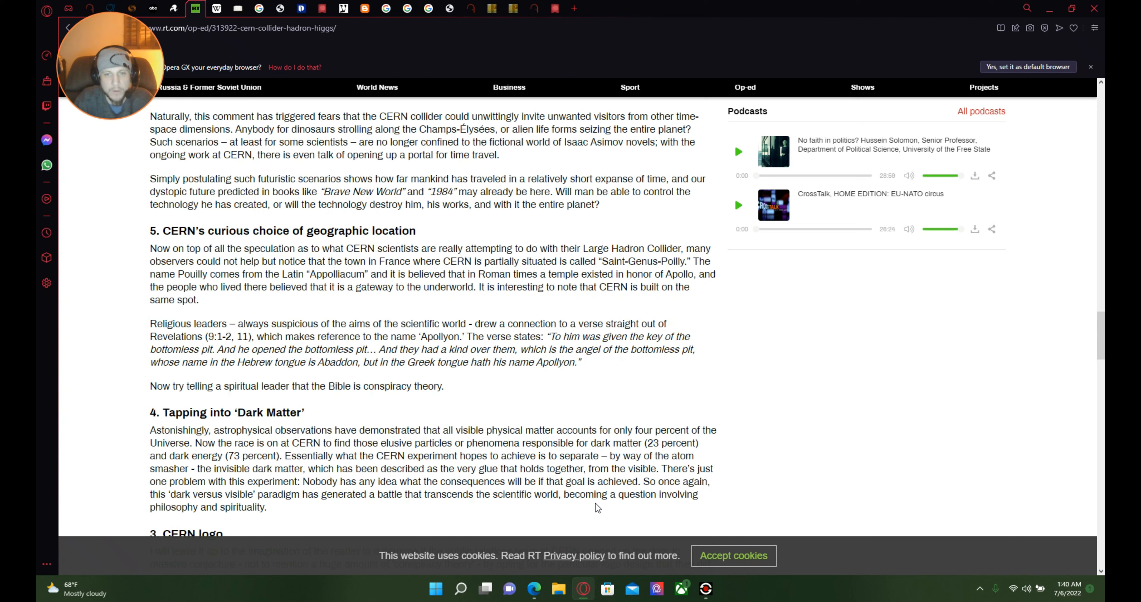
mouse_move(171, 505)
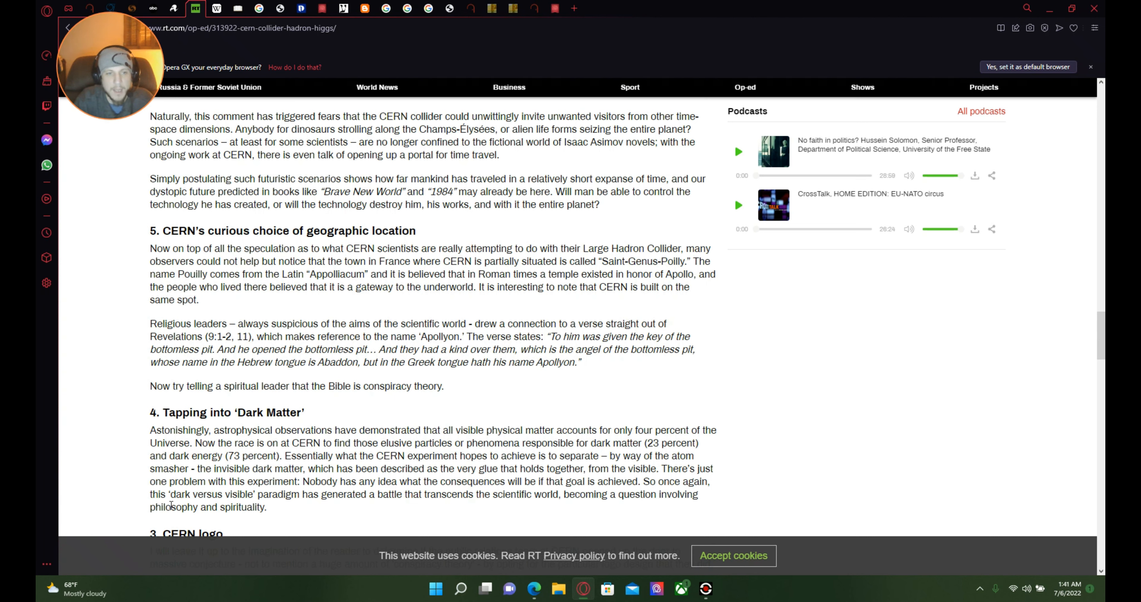
mouse_move(260, 519)
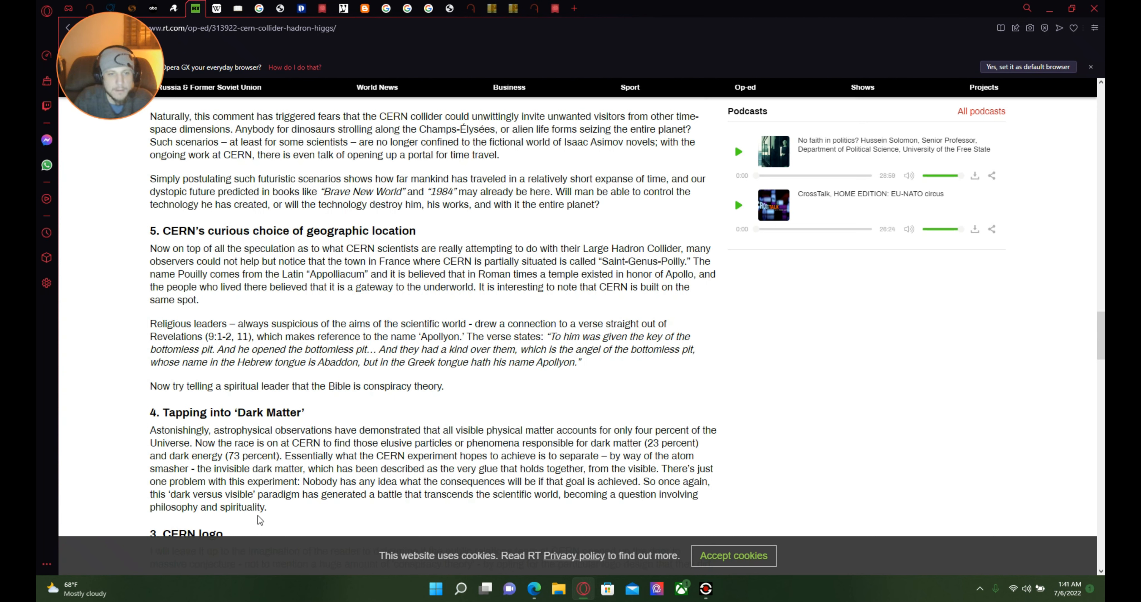
mouse_move(359, 520)
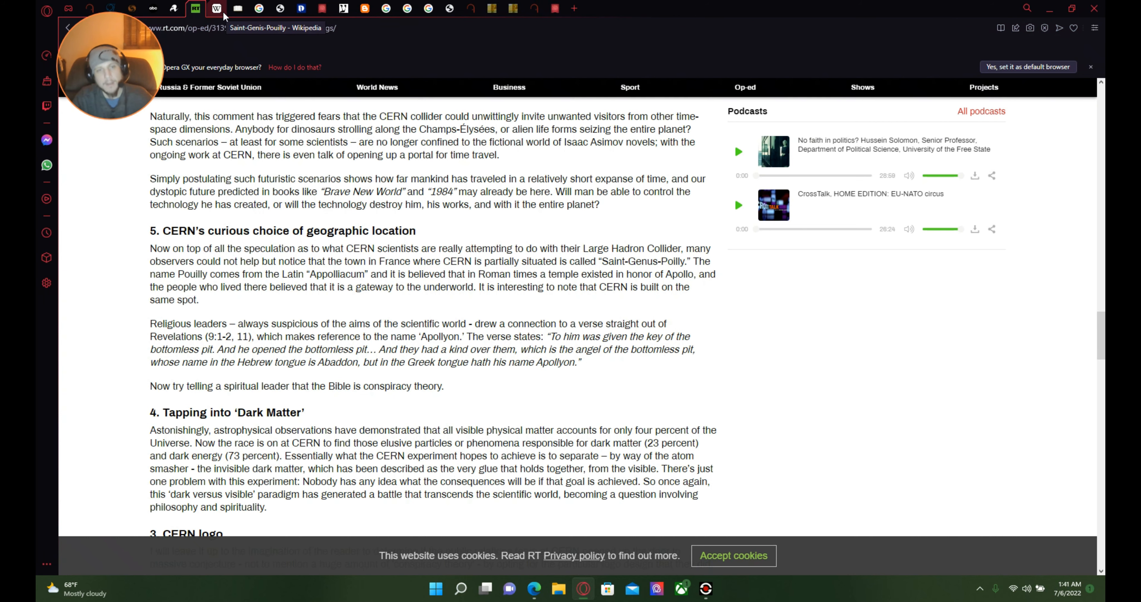
Step: Switch to the Saint-Genis-Pouilly Wikipedia tab showing its History section
left_click(215, 8)
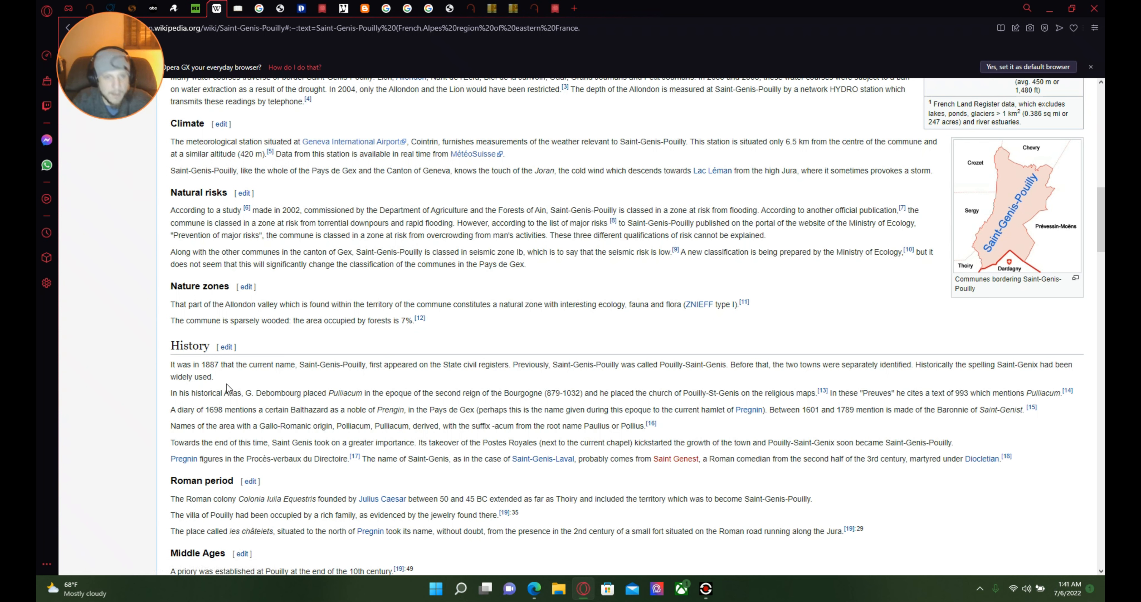
mouse_move(295, 380)
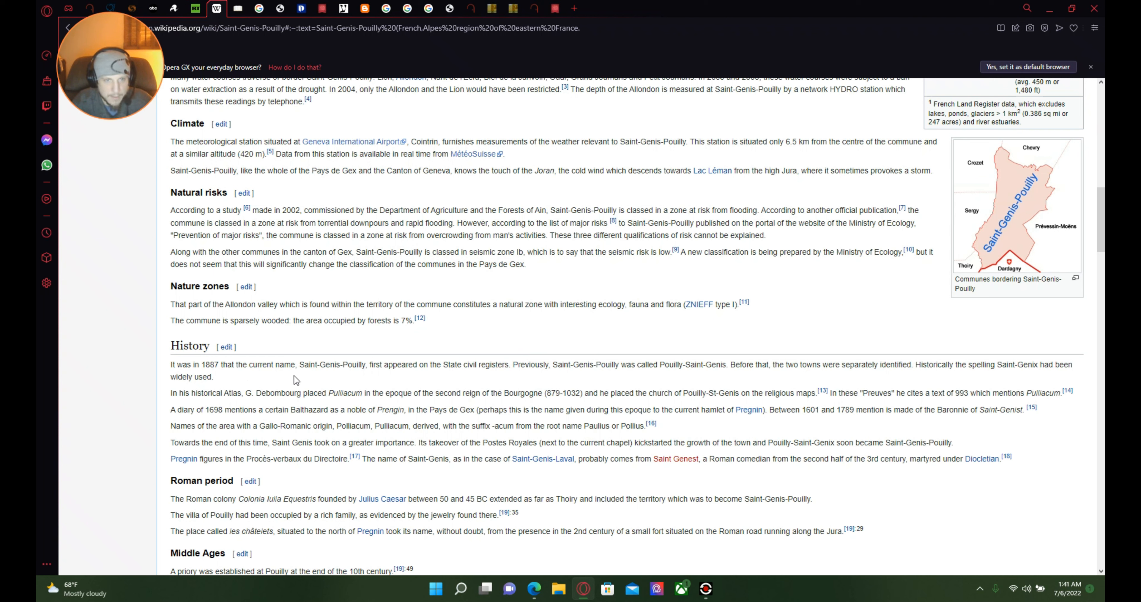
mouse_move(376, 376)
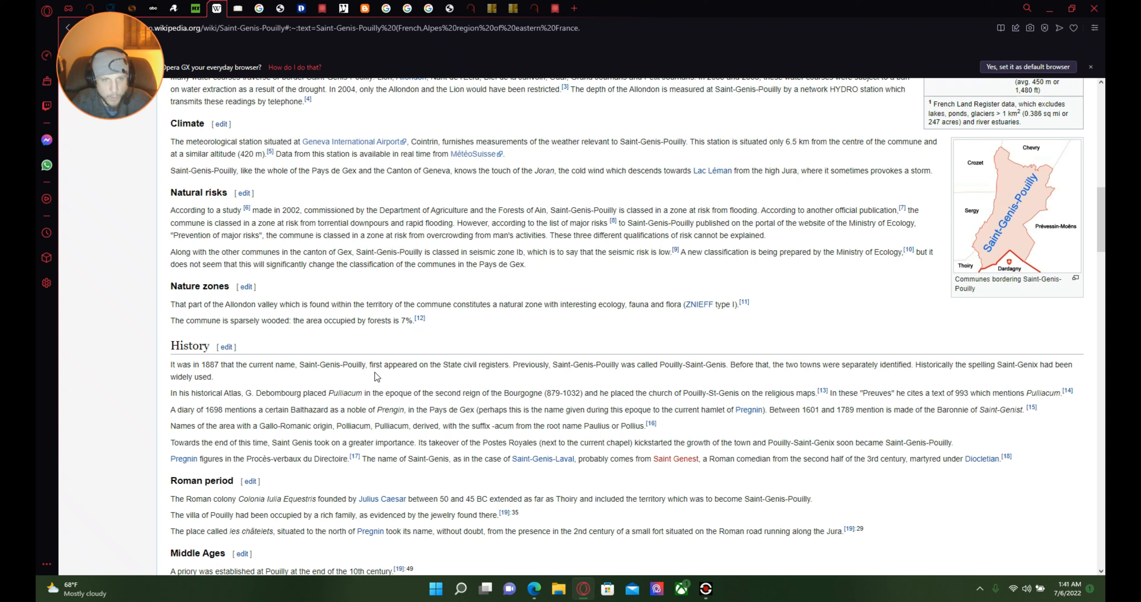
mouse_move(473, 378)
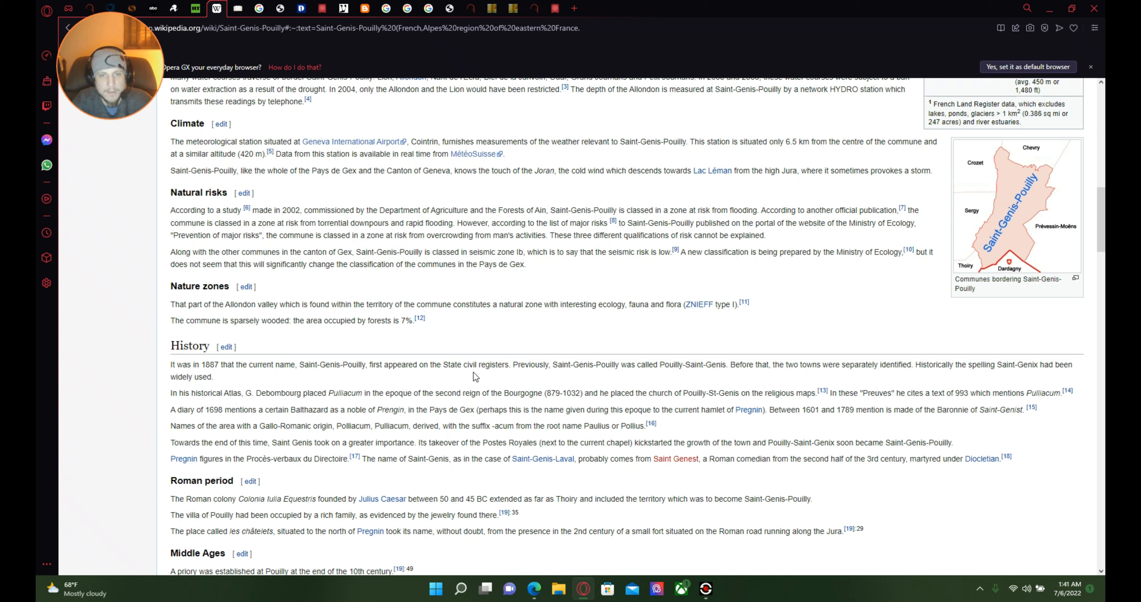
mouse_move(606, 388)
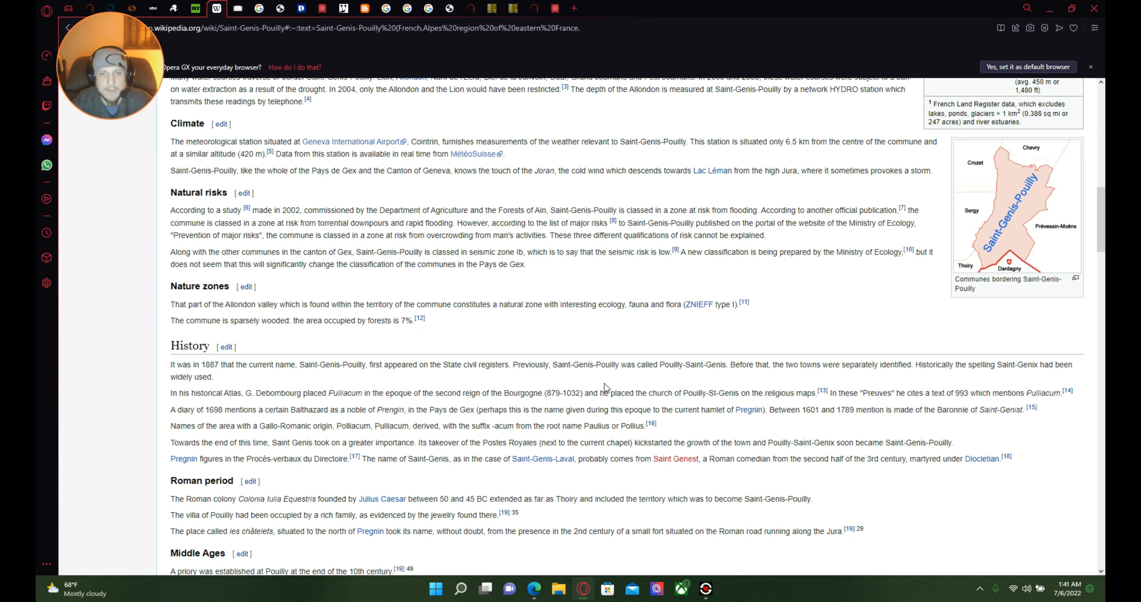
mouse_move(716, 404)
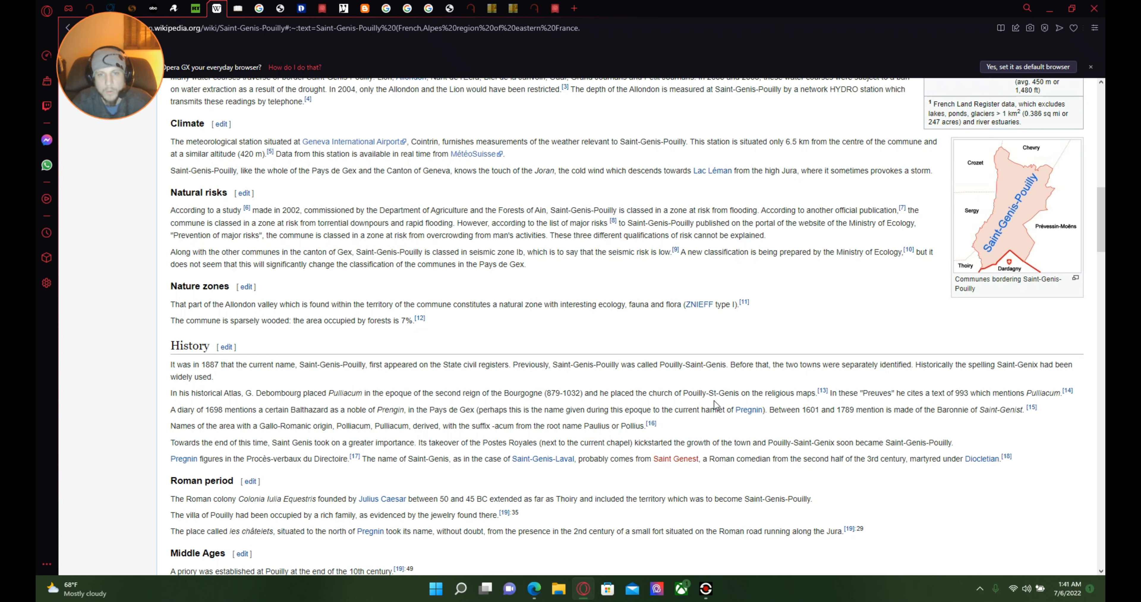
mouse_move(735, 373)
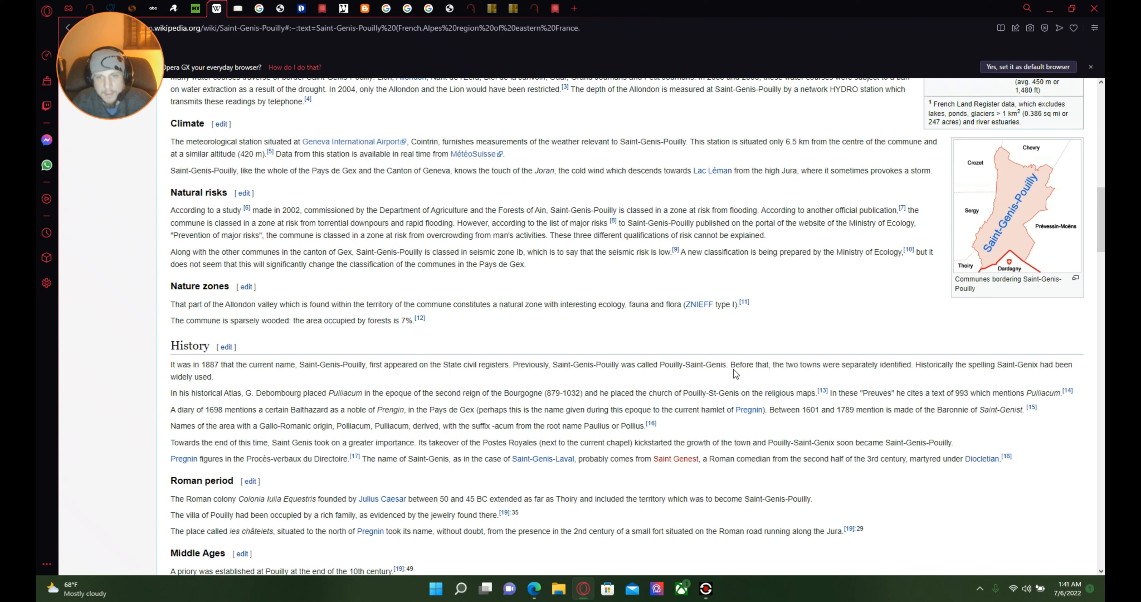
mouse_move(765, 381)
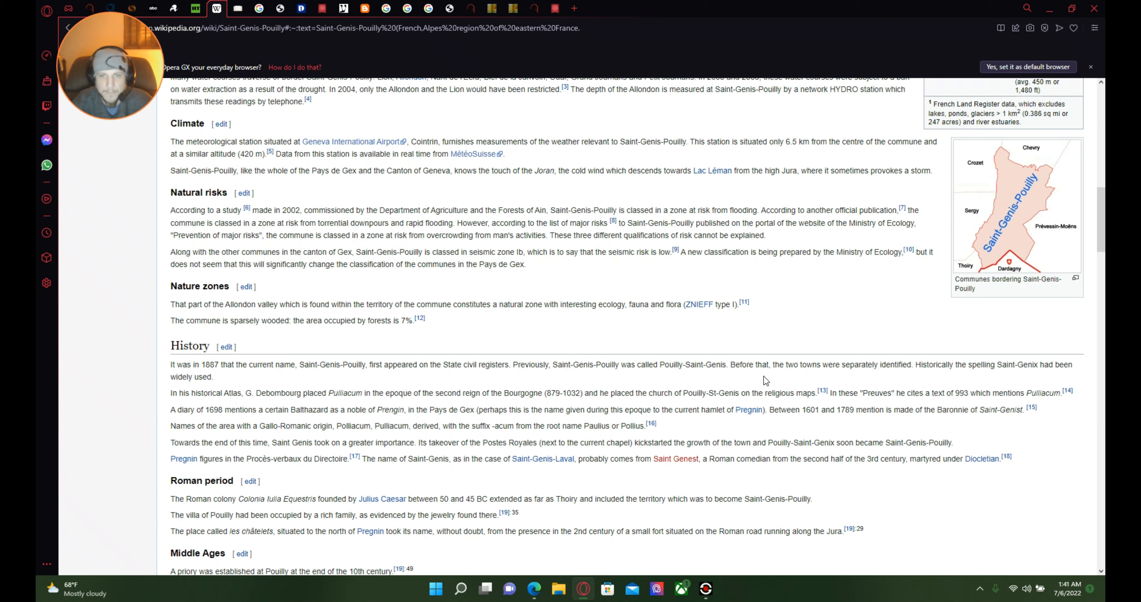
mouse_move(882, 394)
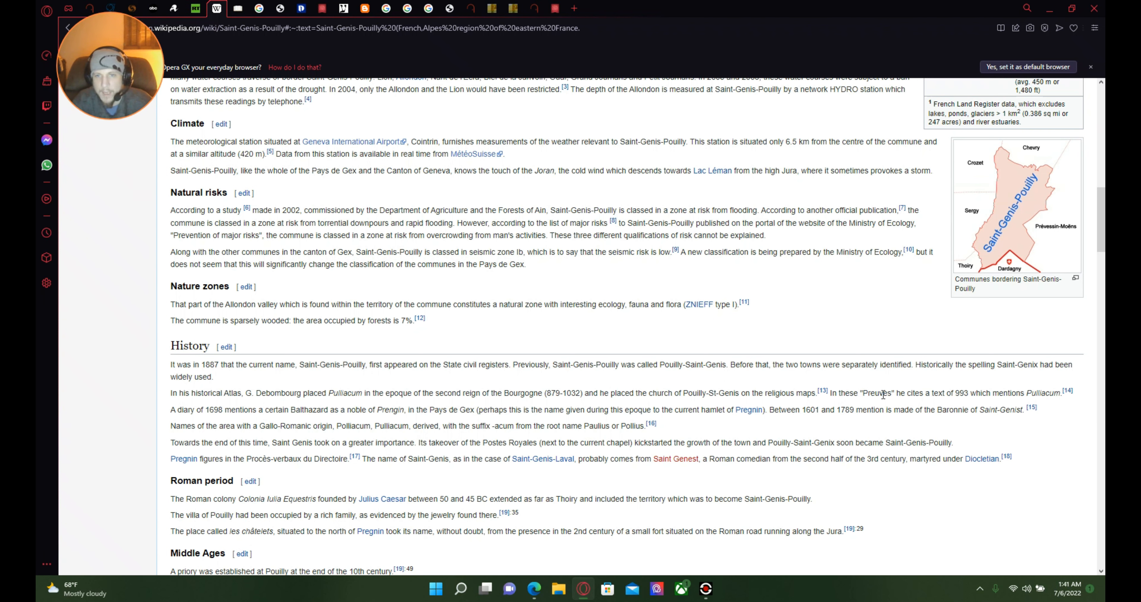
mouse_move(960, 383)
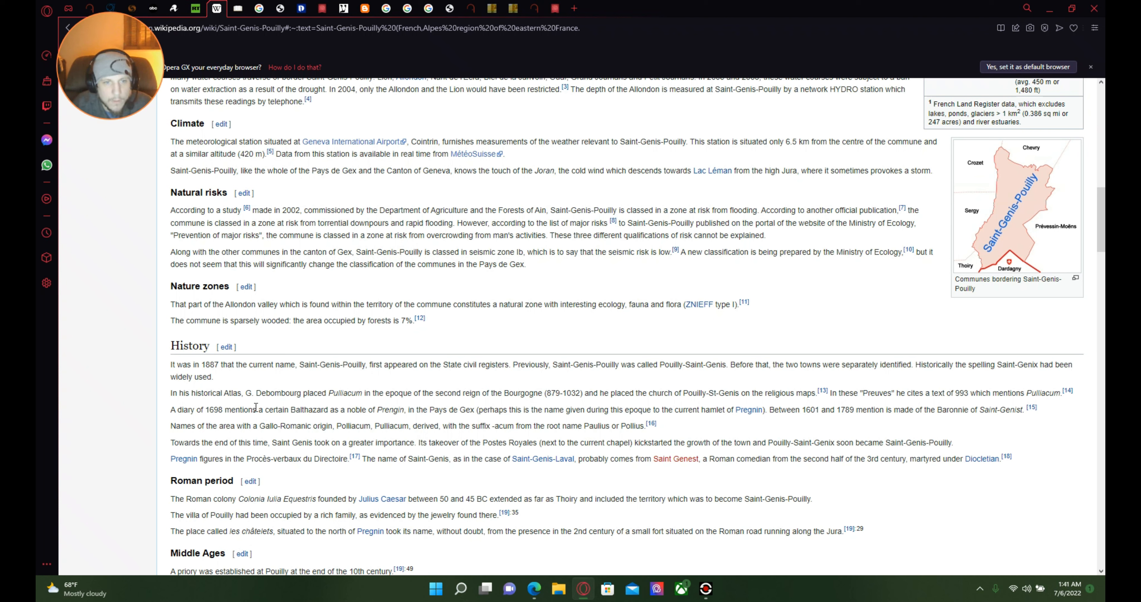
mouse_move(347, 408)
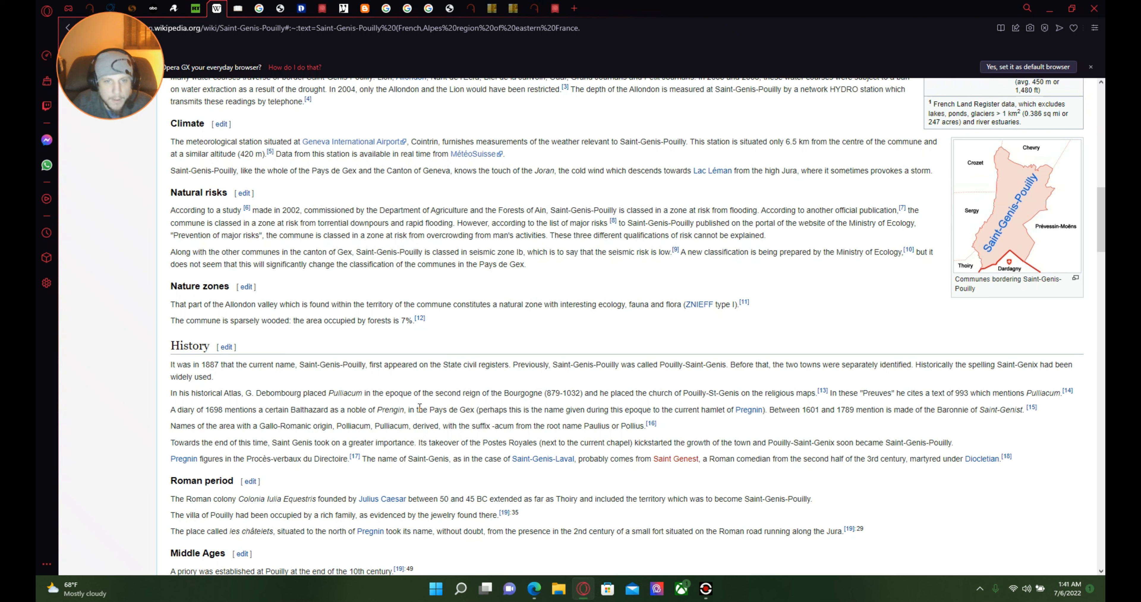
mouse_move(564, 412)
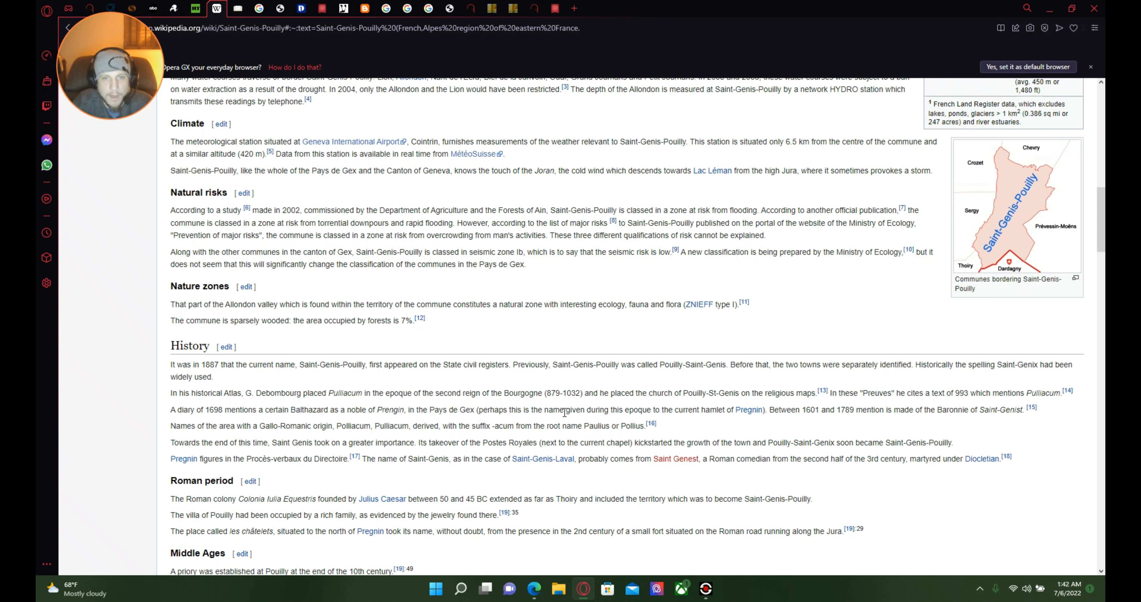
mouse_move(670, 402)
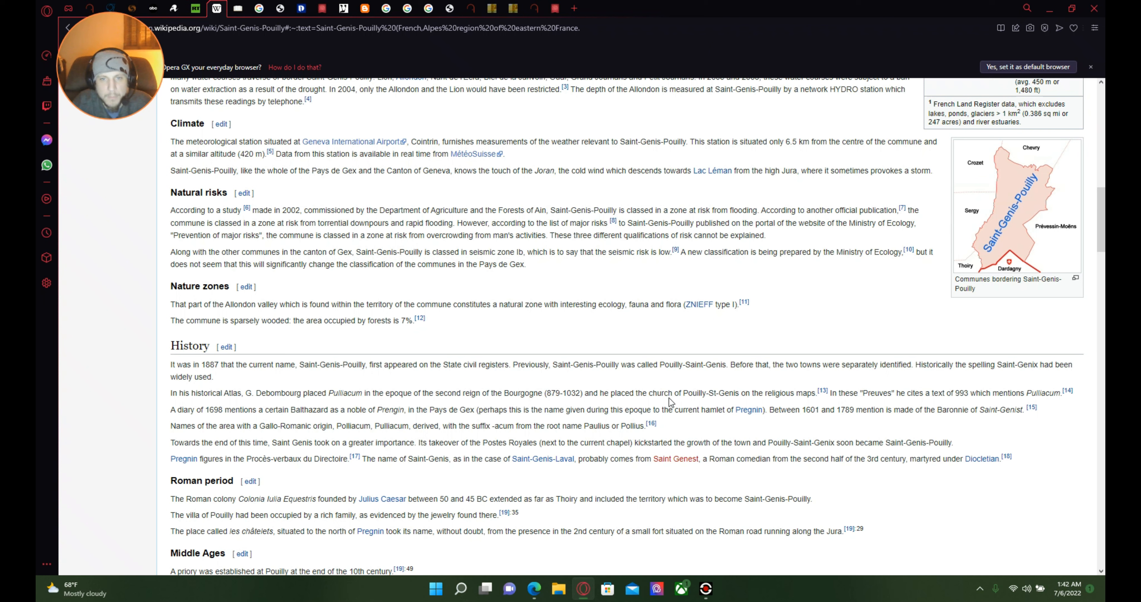
mouse_move(755, 418)
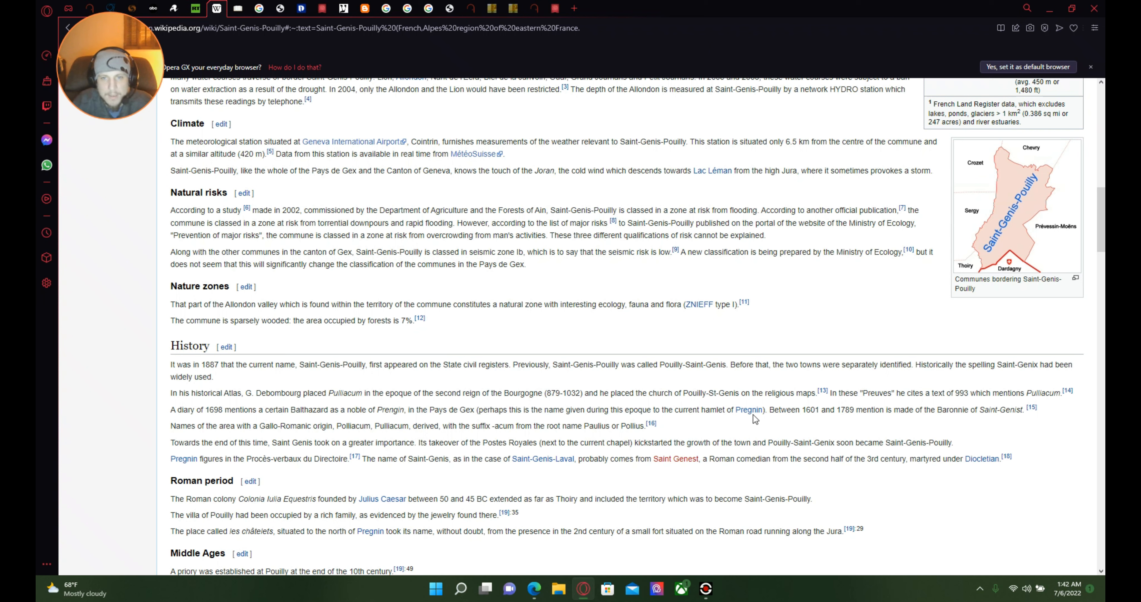
mouse_move(820, 406)
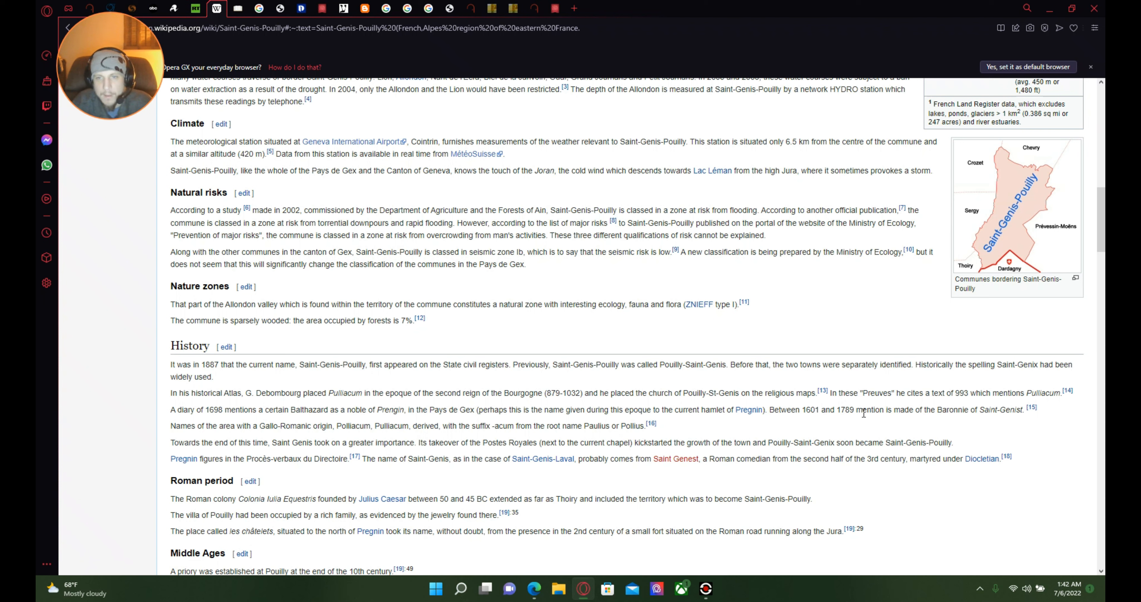
mouse_move(918, 411)
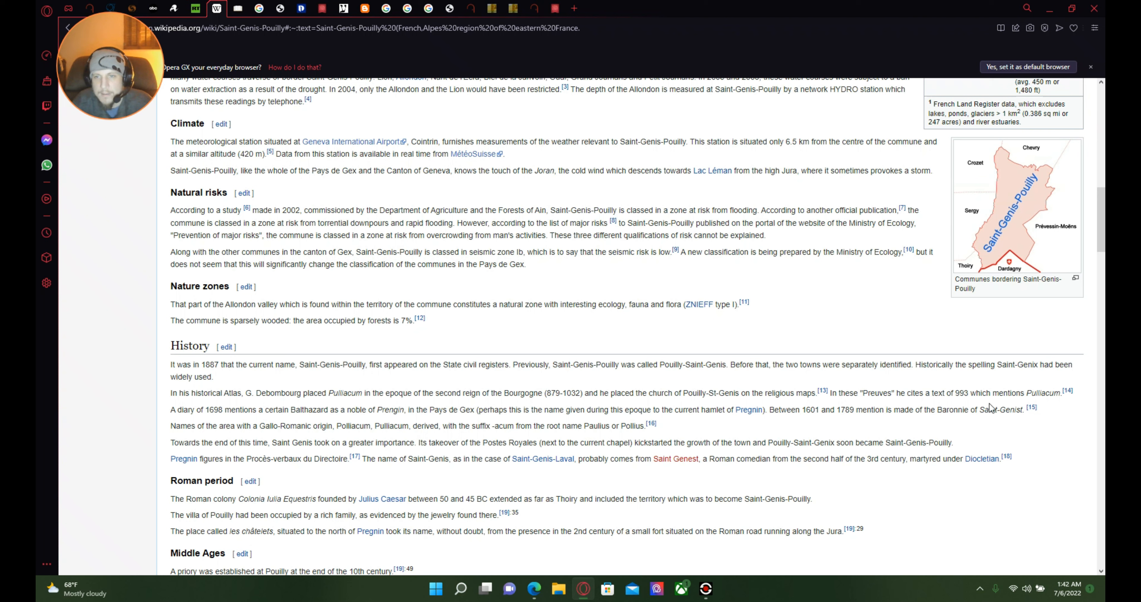
mouse_move(991, 408)
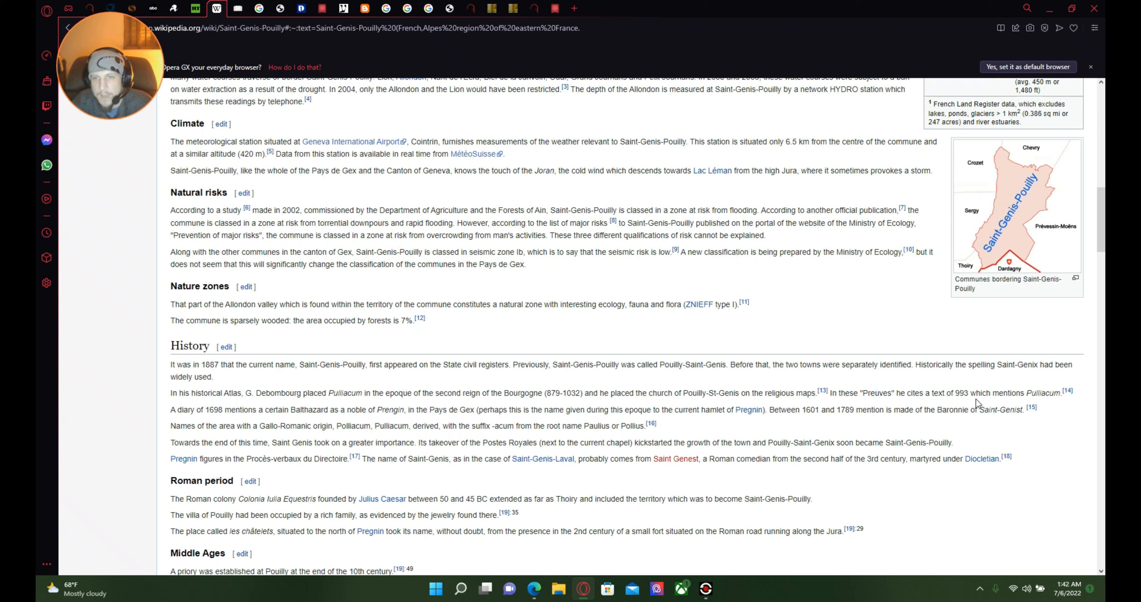
mouse_move(1036, 408)
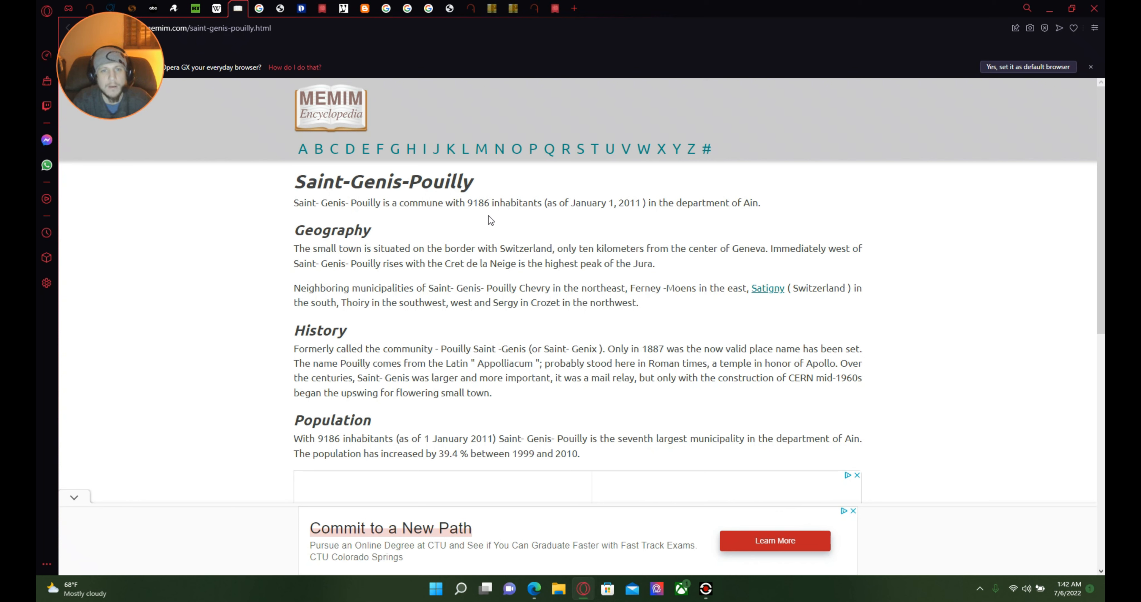
mouse_move(609, 220)
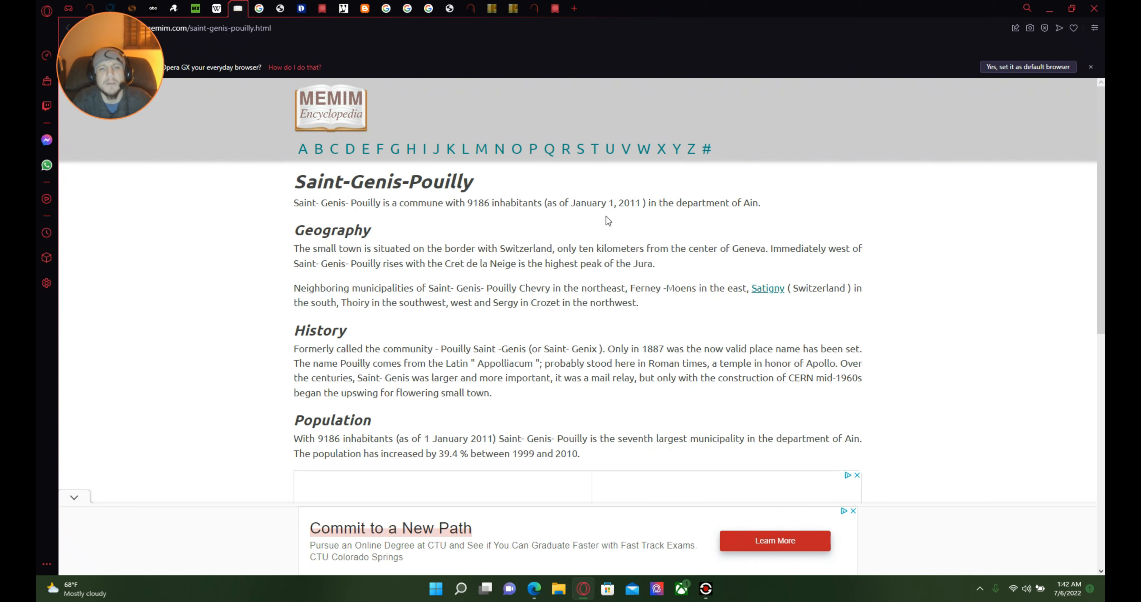
mouse_move(626, 225)
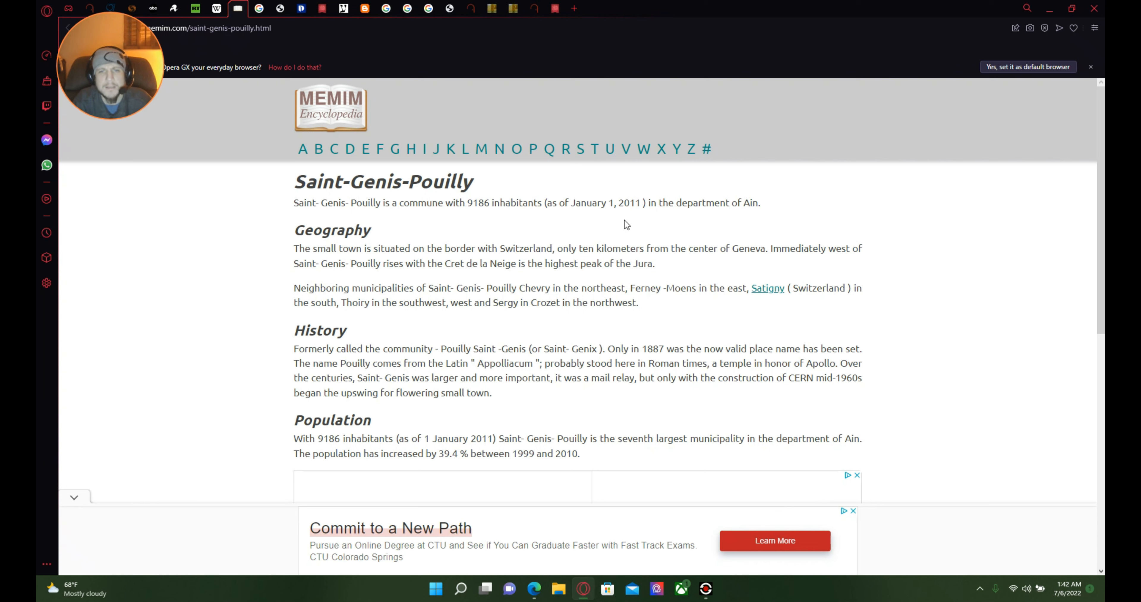
mouse_move(643, 217)
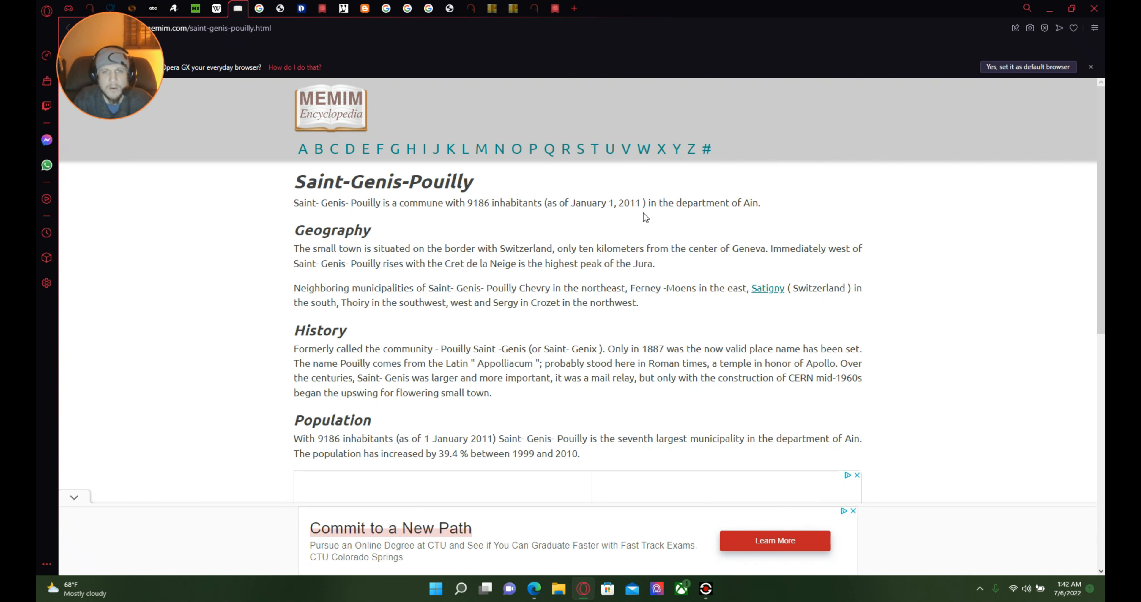
mouse_move(779, 218)
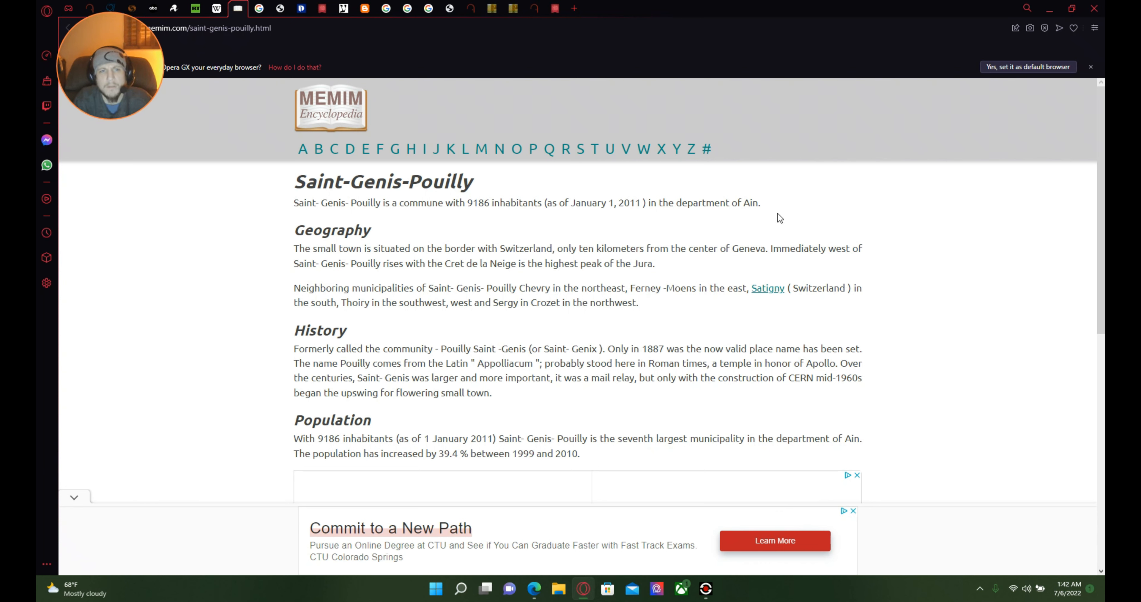
mouse_move(311, 300)
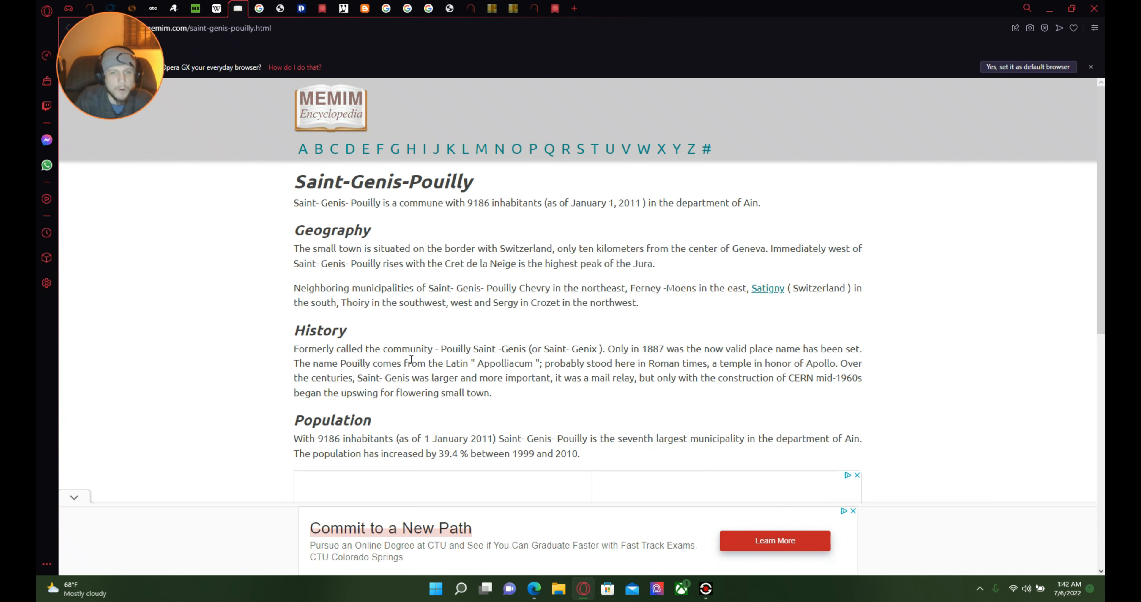
mouse_move(532, 359)
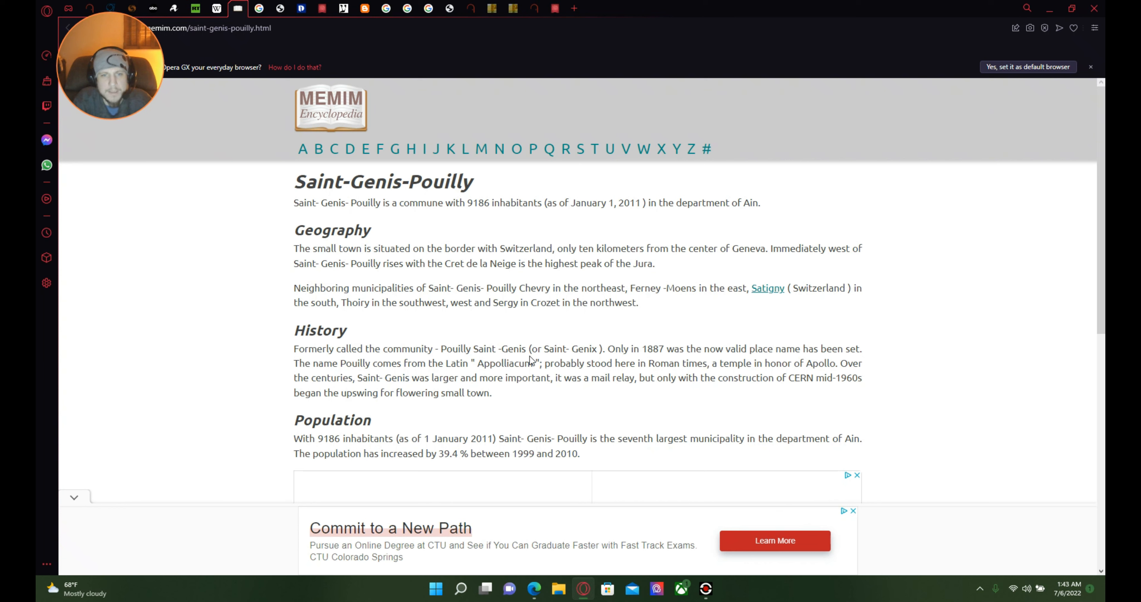
mouse_move(666, 359)
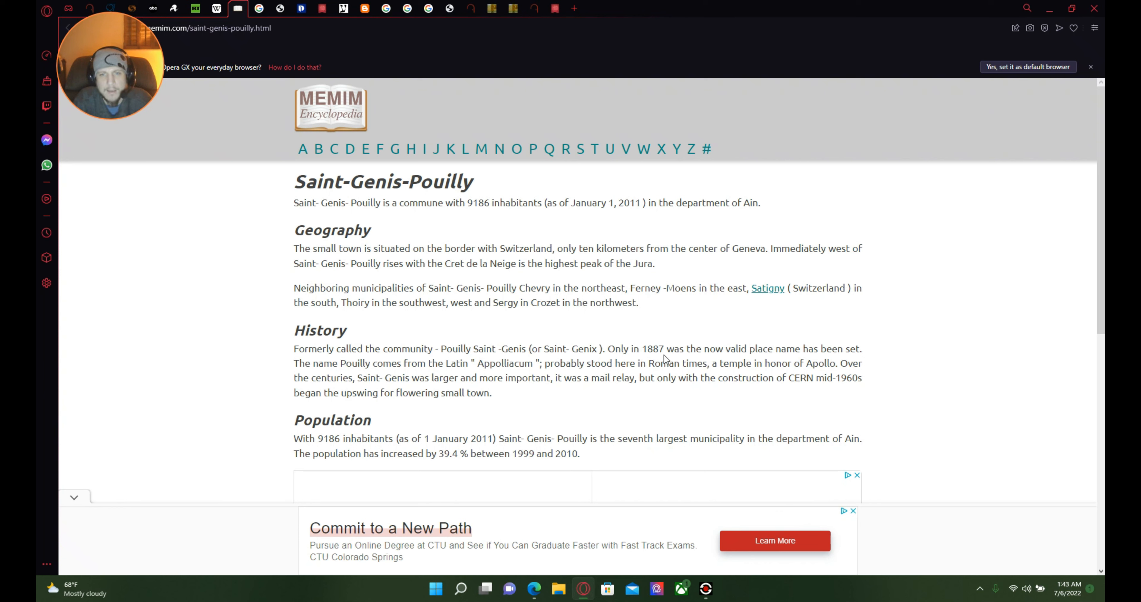
mouse_move(818, 377)
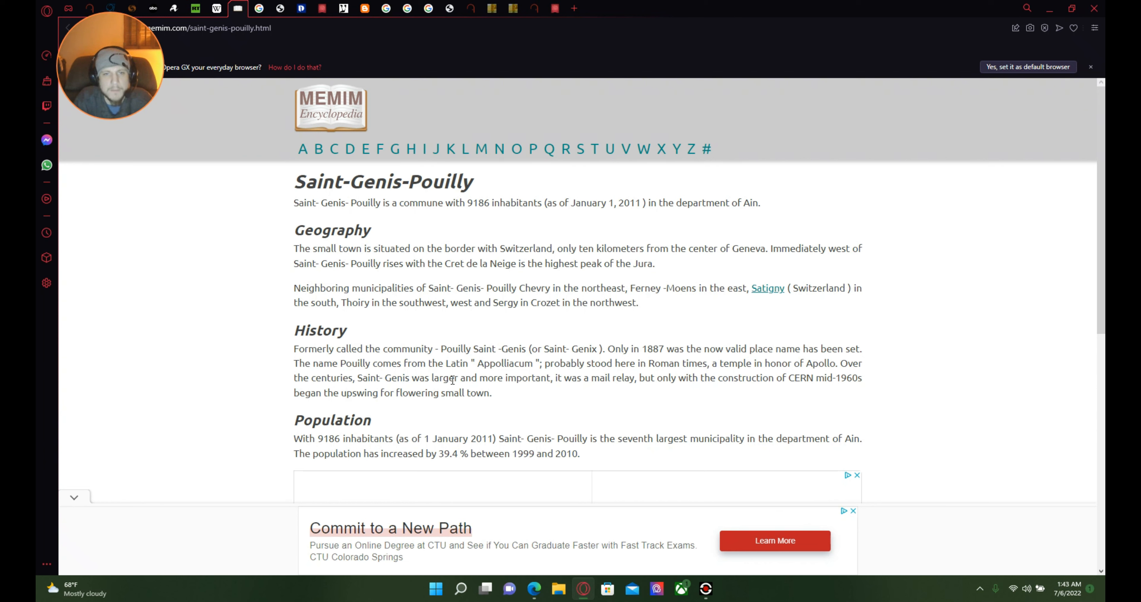
mouse_move(527, 376)
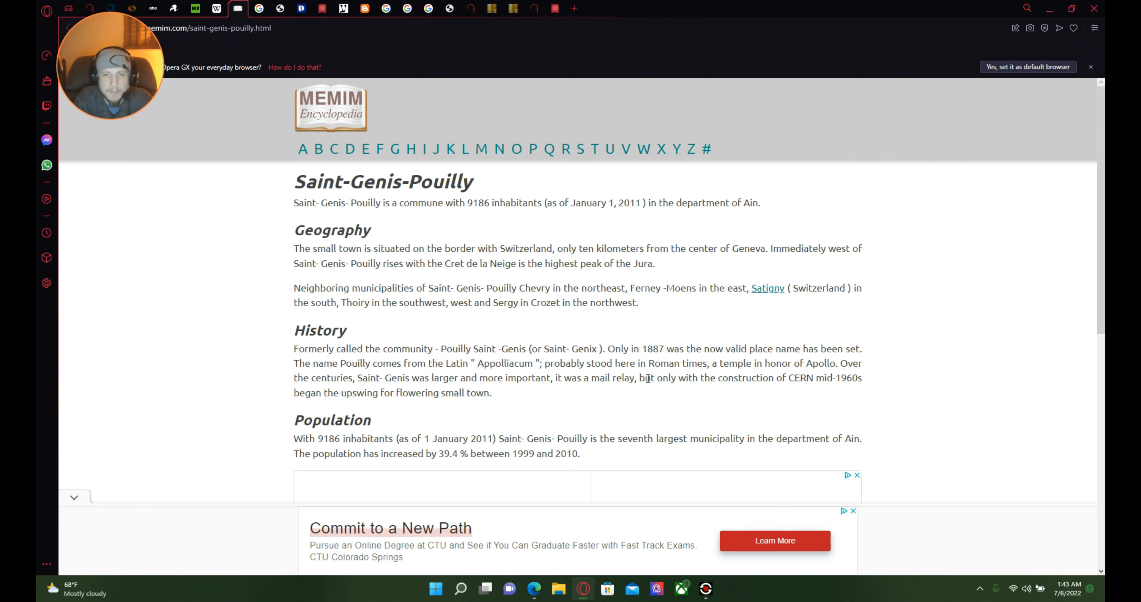
mouse_move(742, 380)
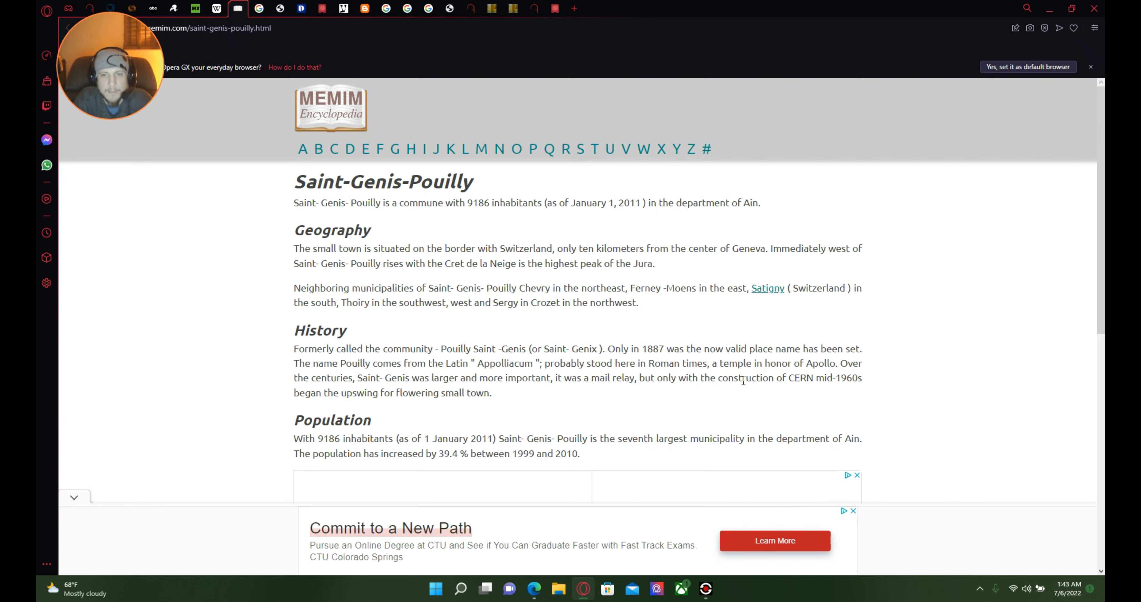
mouse_move(843, 376)
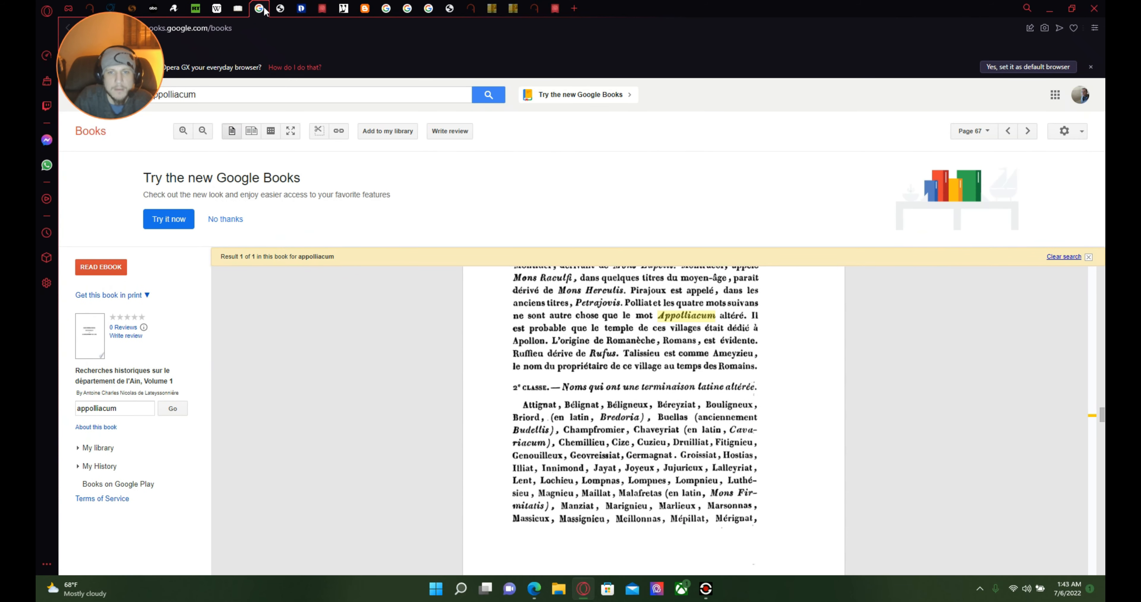
mouse_move(444, 382)
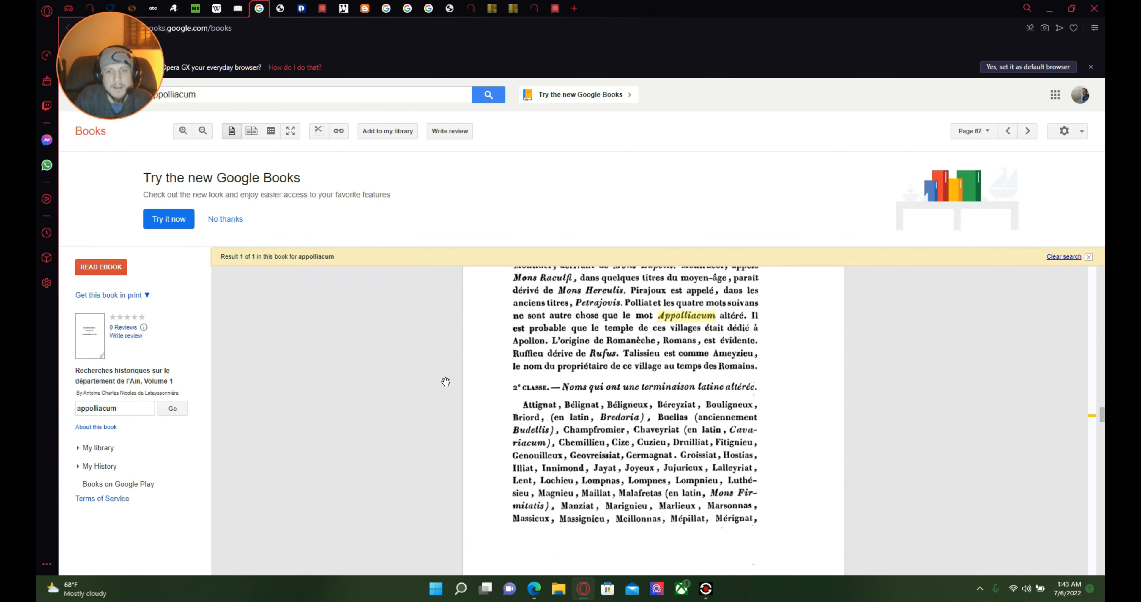
mouse_move(593, 388)
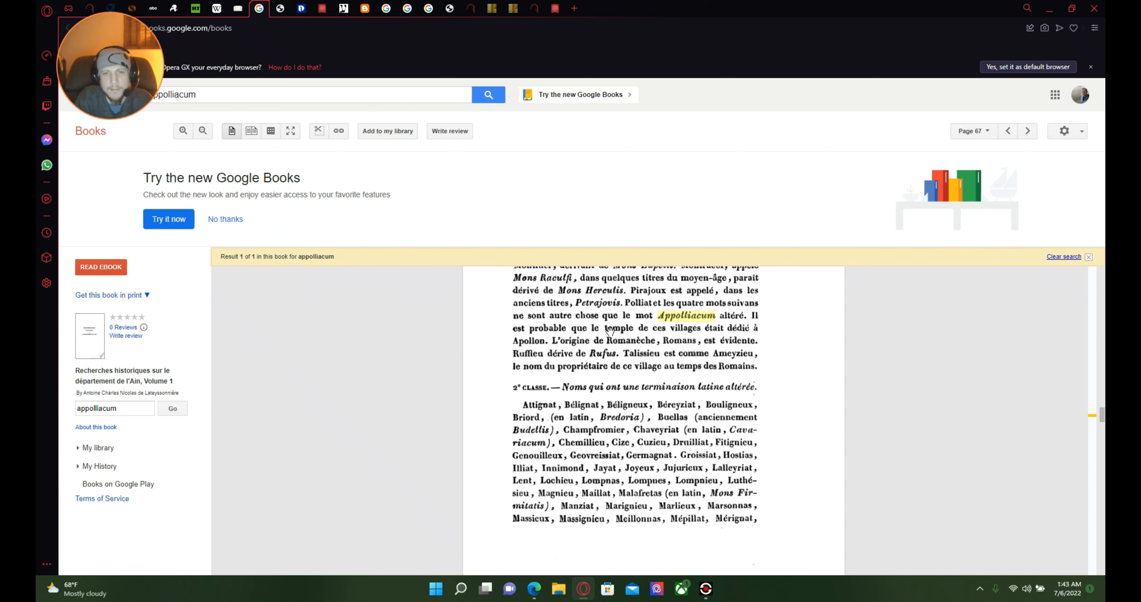
mouse_move(681, 332)
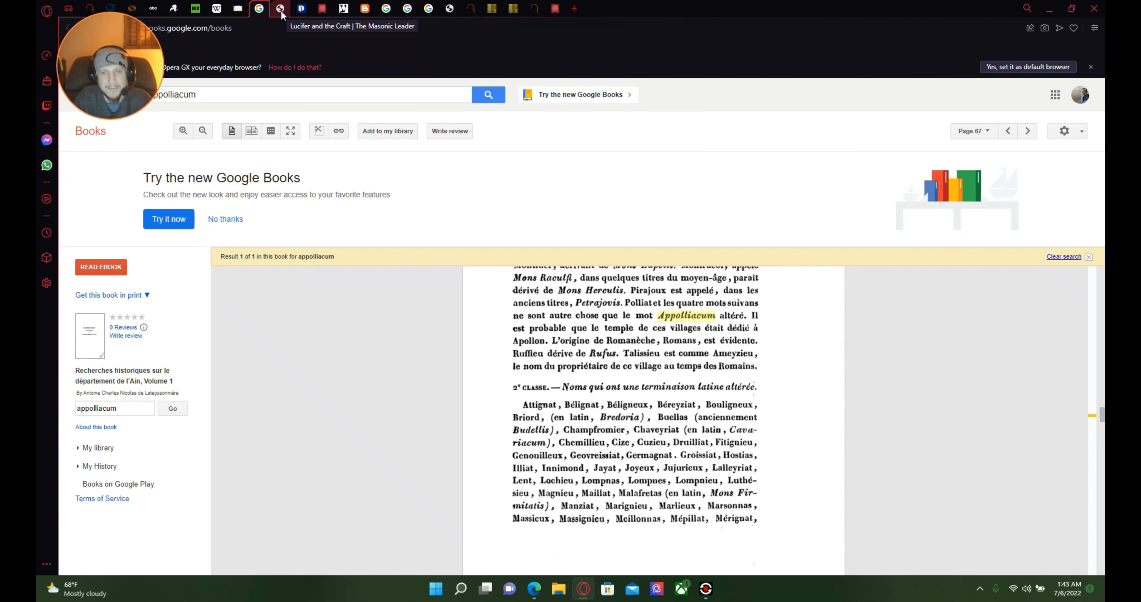
left_click(280, 8)
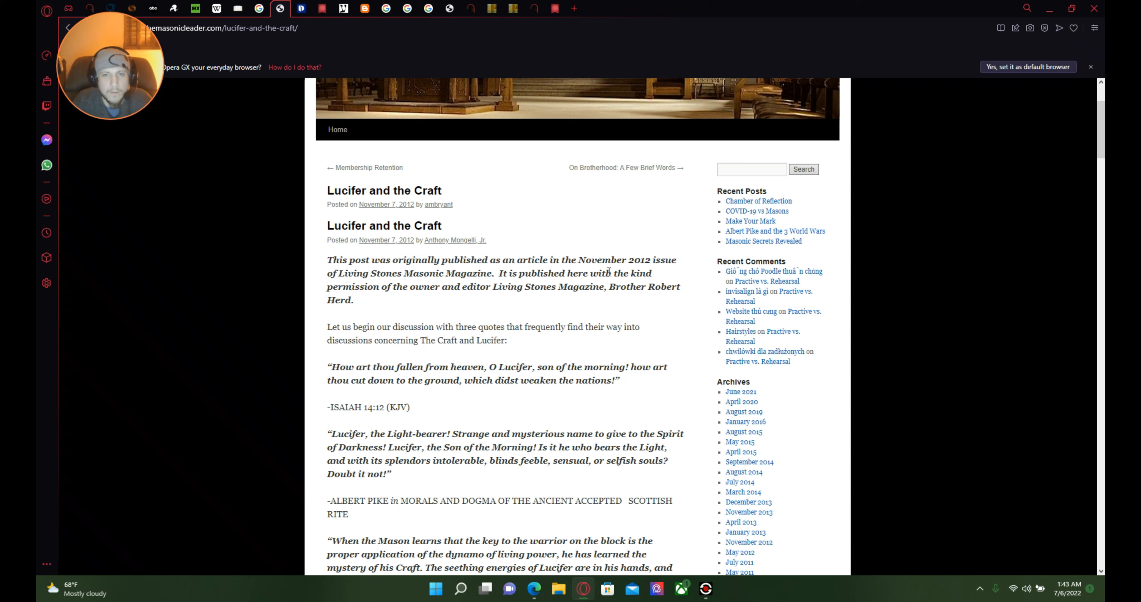
mouse_move(455, 320)
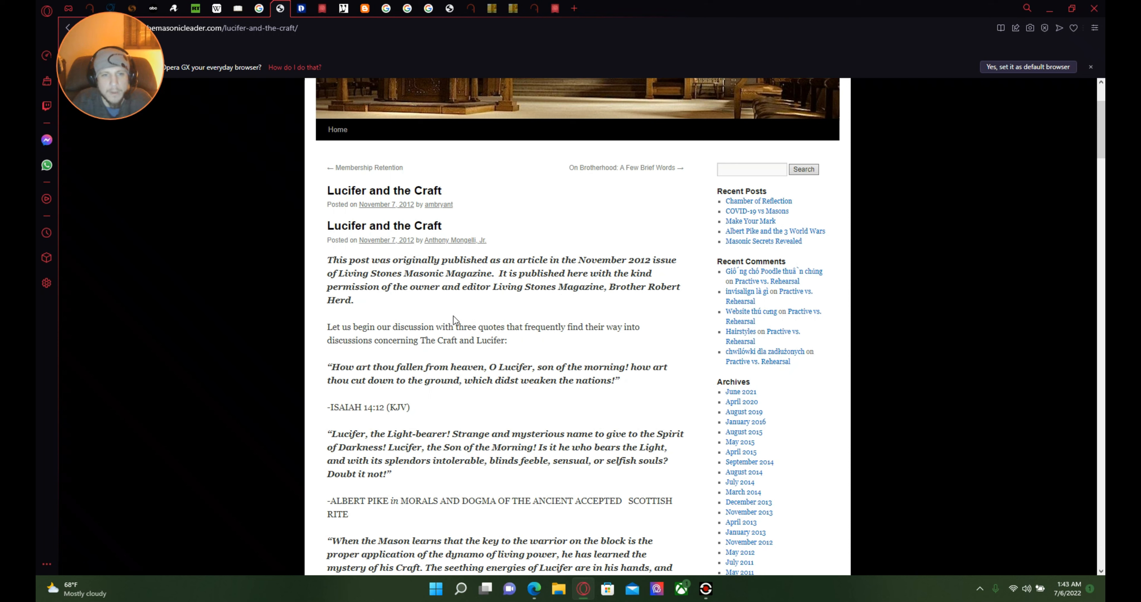
mouse_move(375, 304)
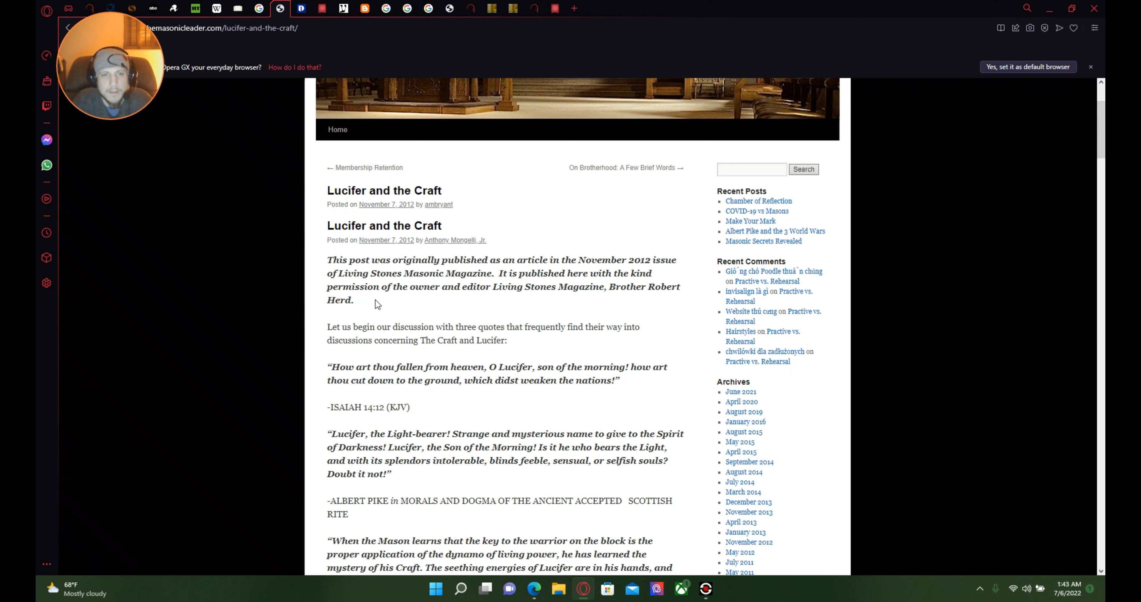
mouse_move(592, 287)
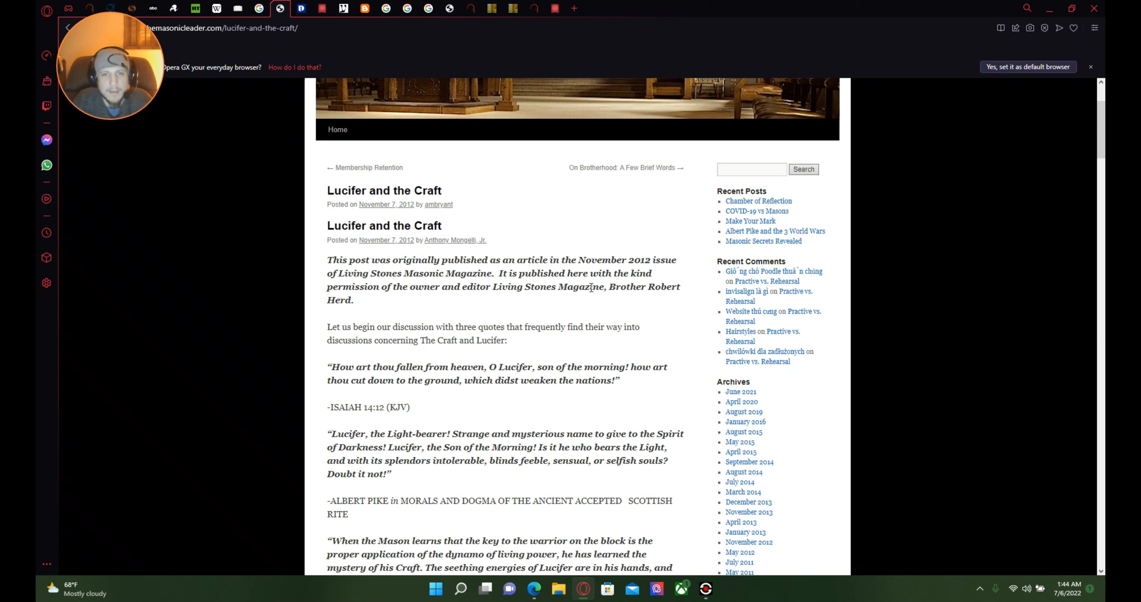
mouse_move(418, 307)
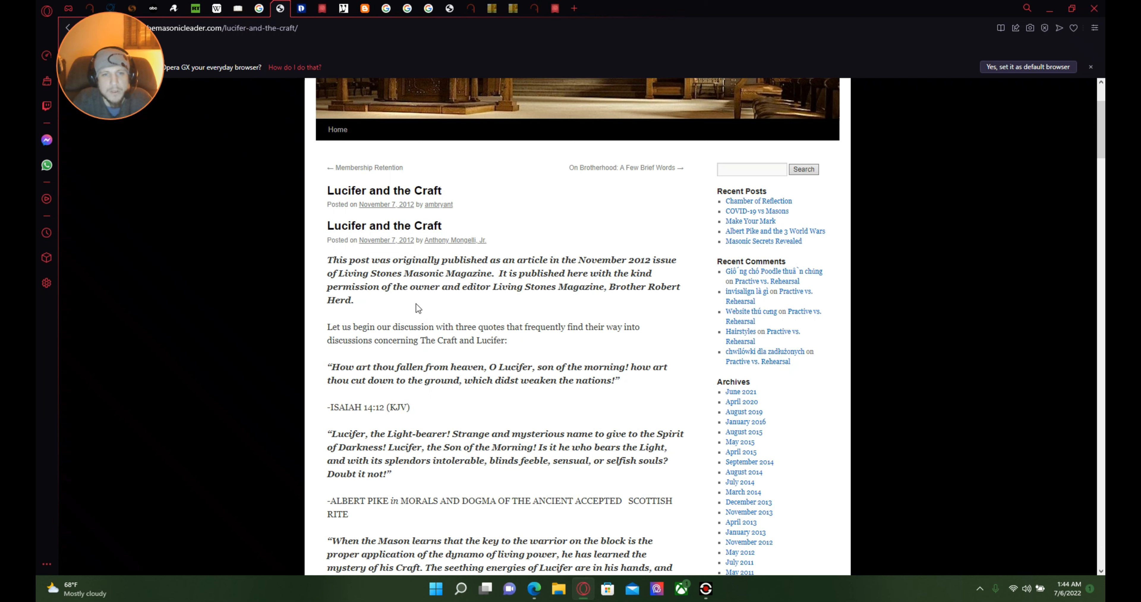
mouse_move(574, 307)
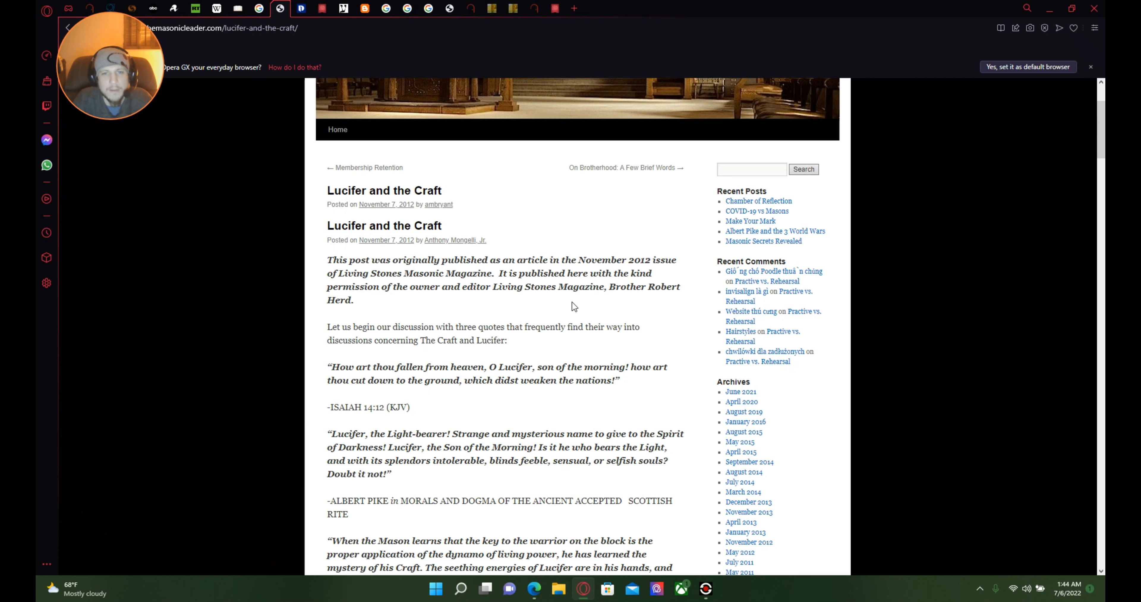
mouse_move(372, 362)
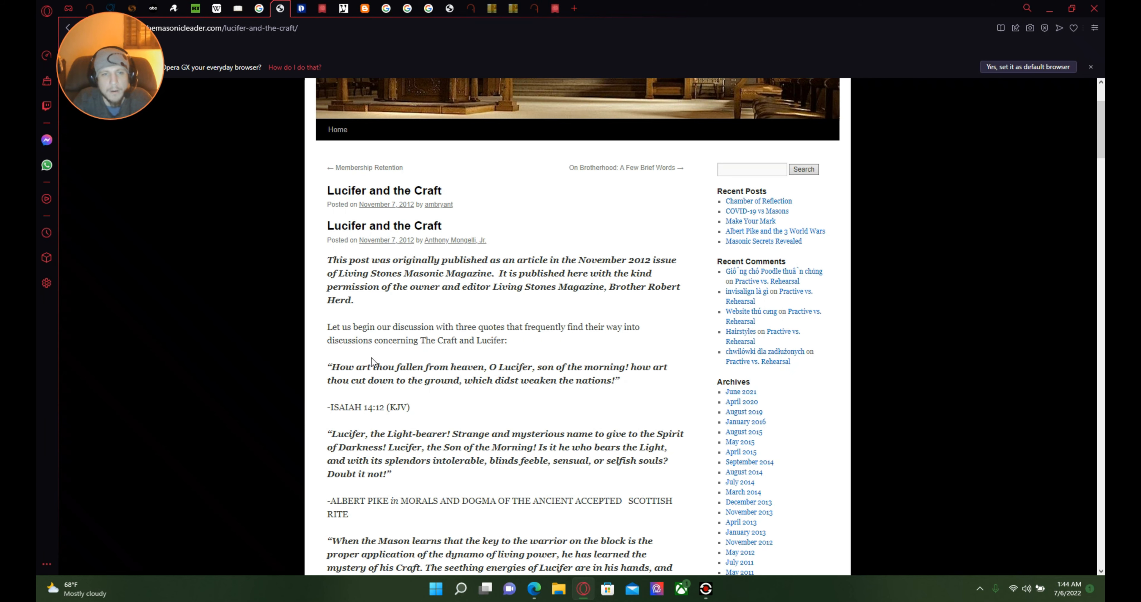
scroll("down", 3)
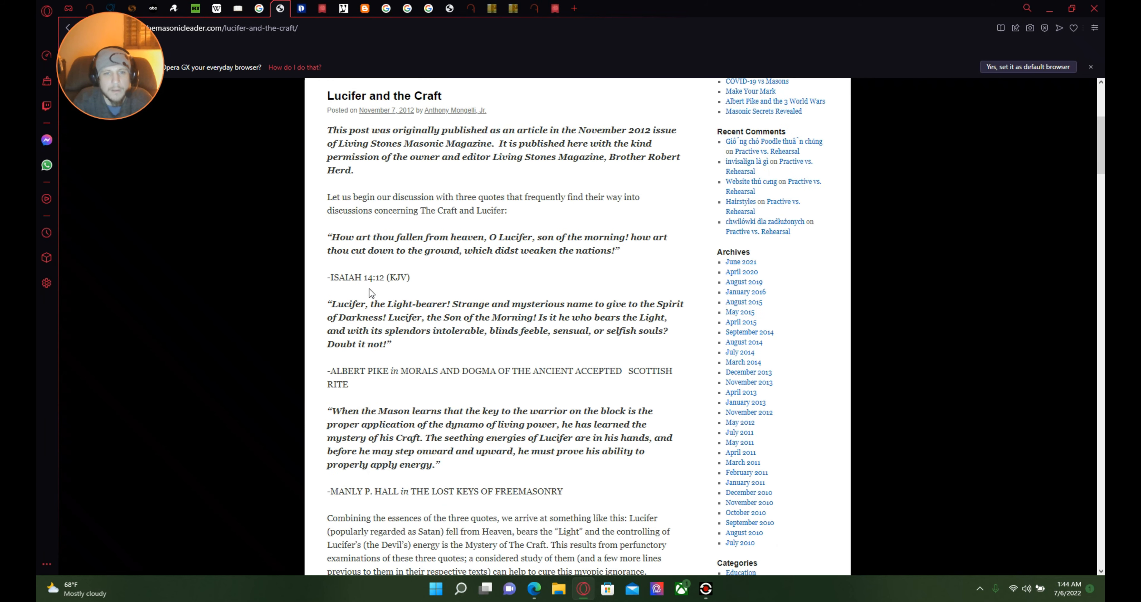
mouse_move(542, 255)
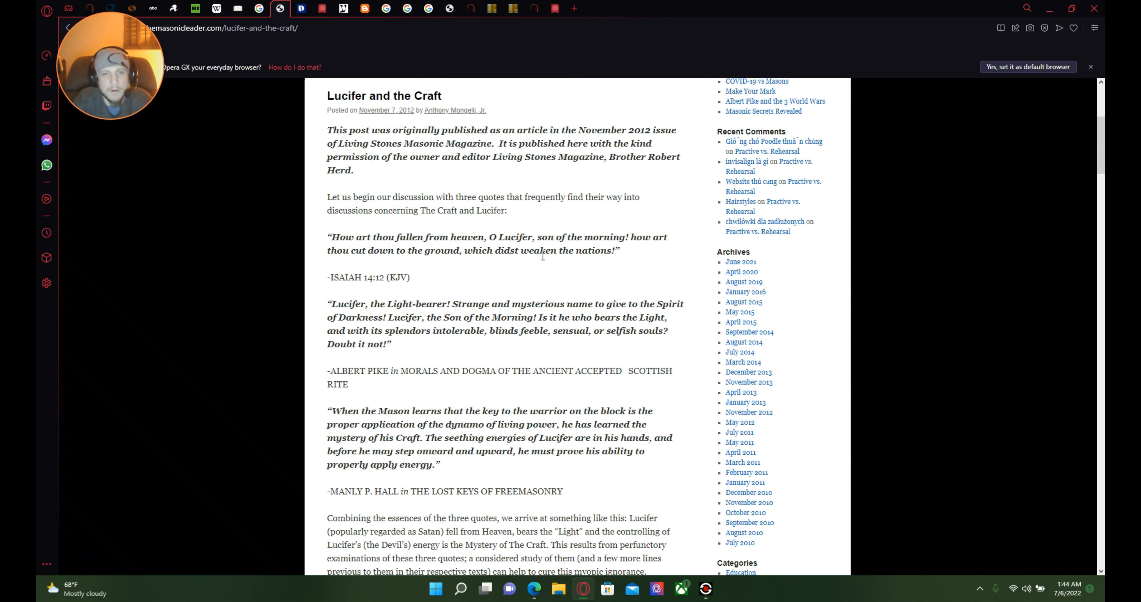
mouse_move(538, 253)
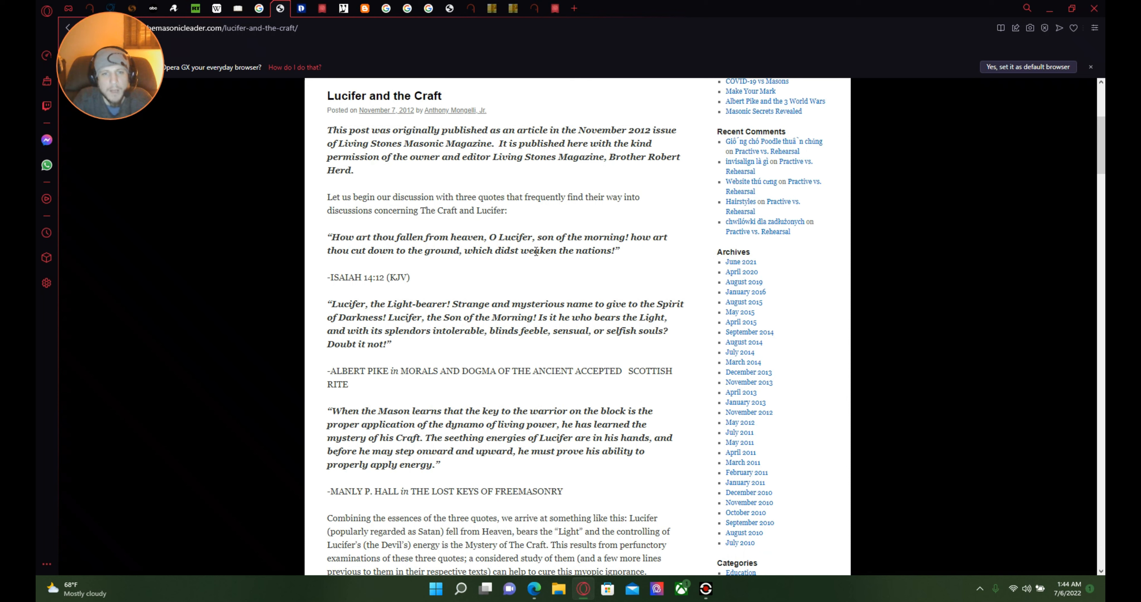
mouse_move(371, 266)
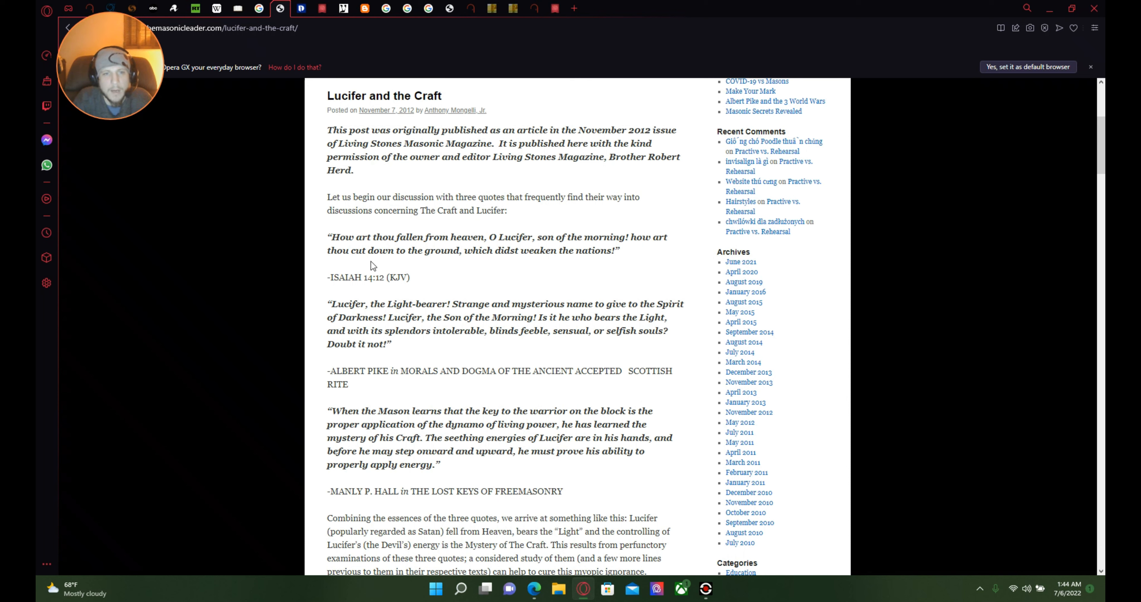
mouse_move(587, 265)
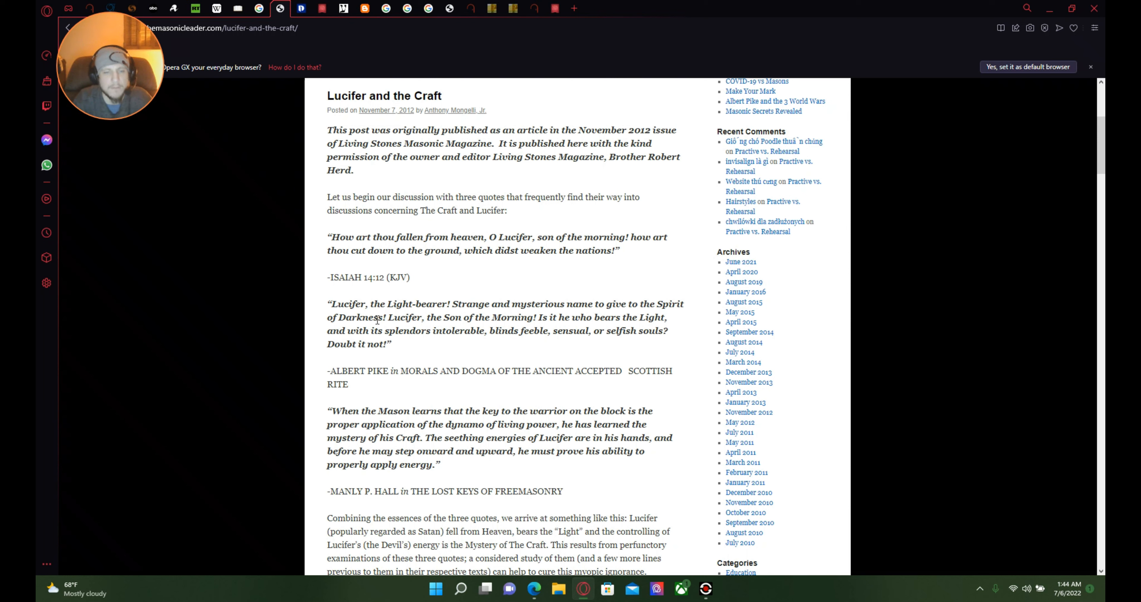
mouse_move(430, 342)
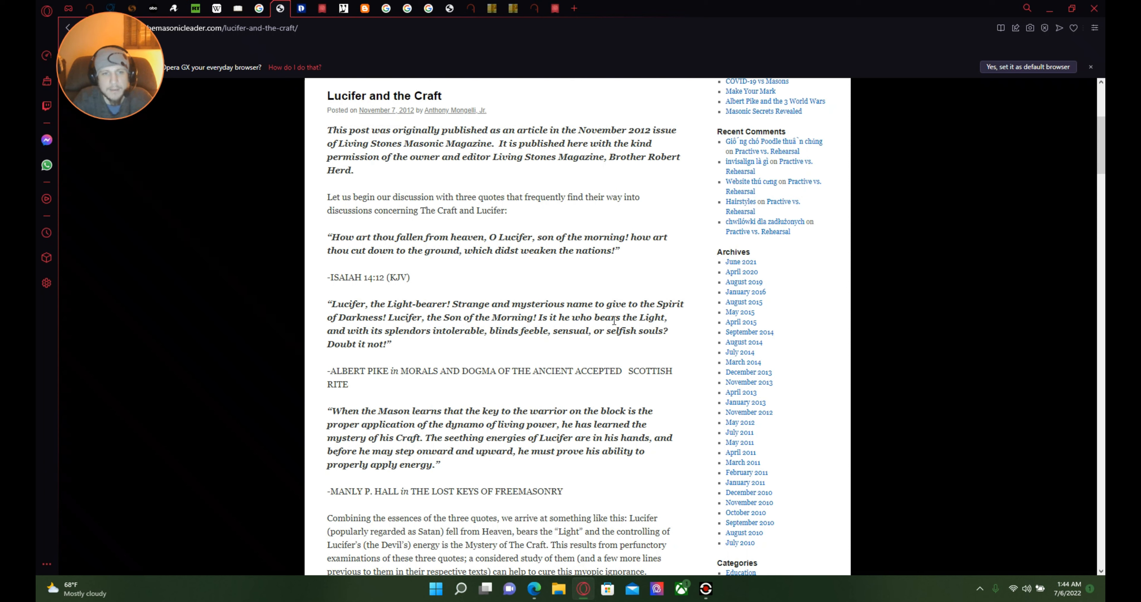
mouse_move(546, 345)
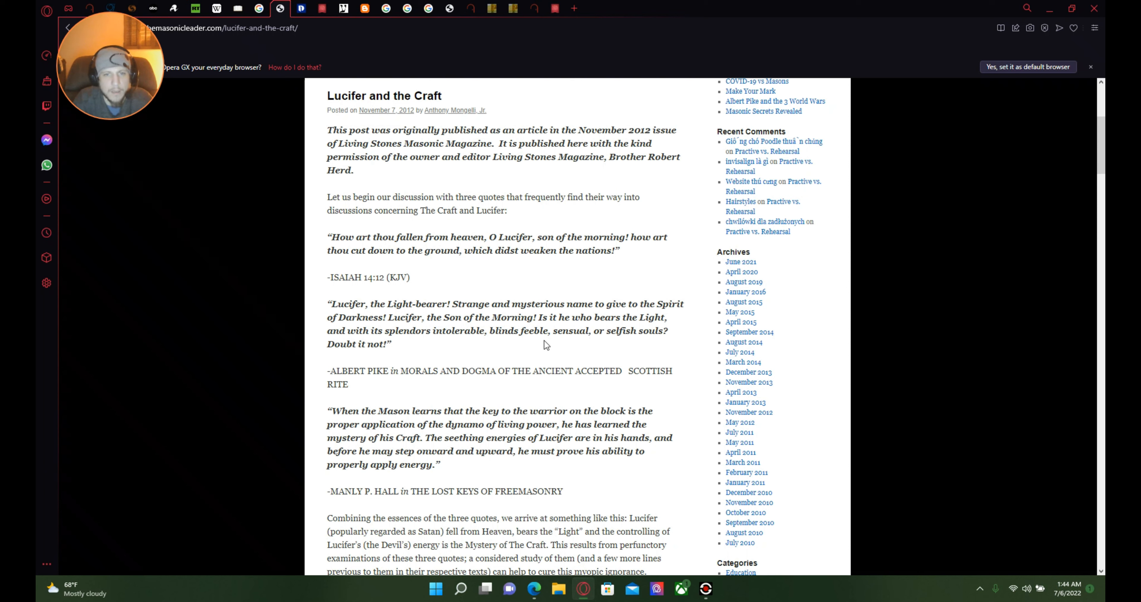
mouse_move(599, 343)
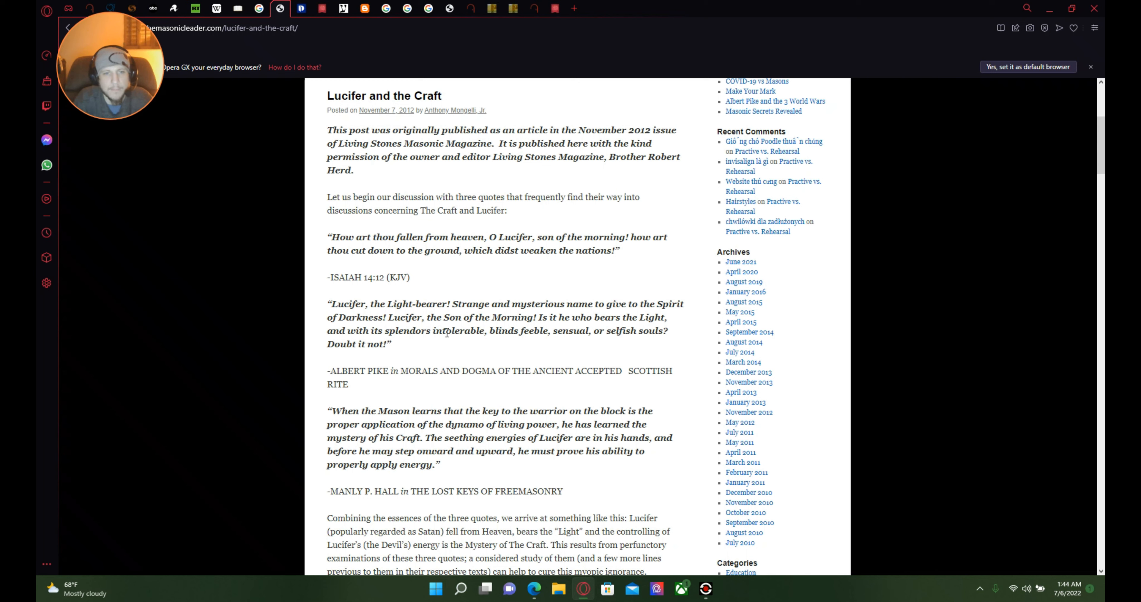
mouse_move(398, 291)
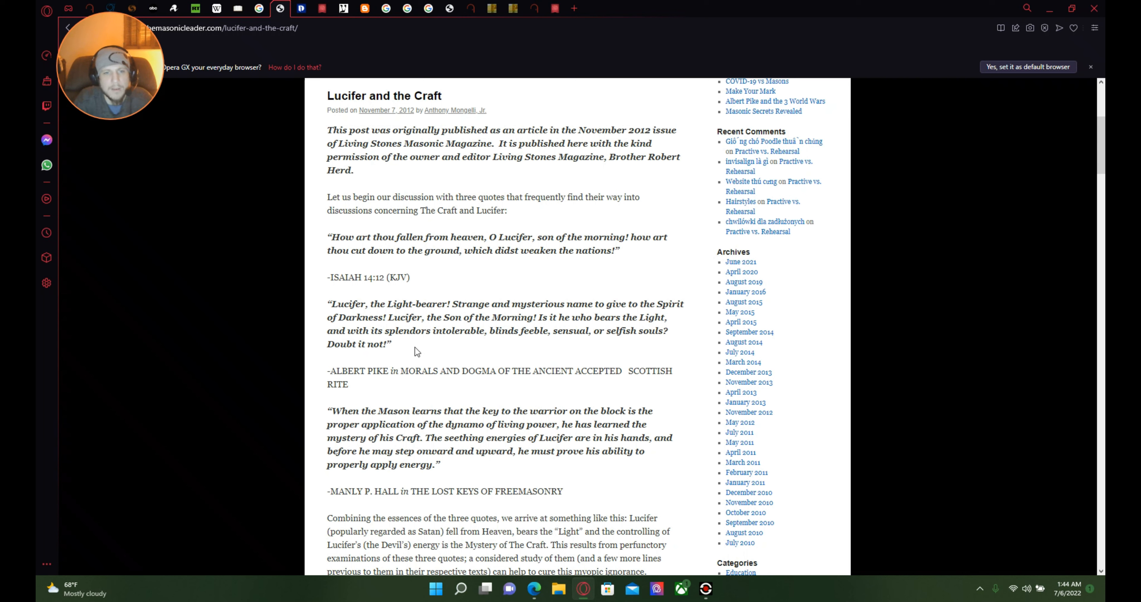
mouse_move(609, 374)
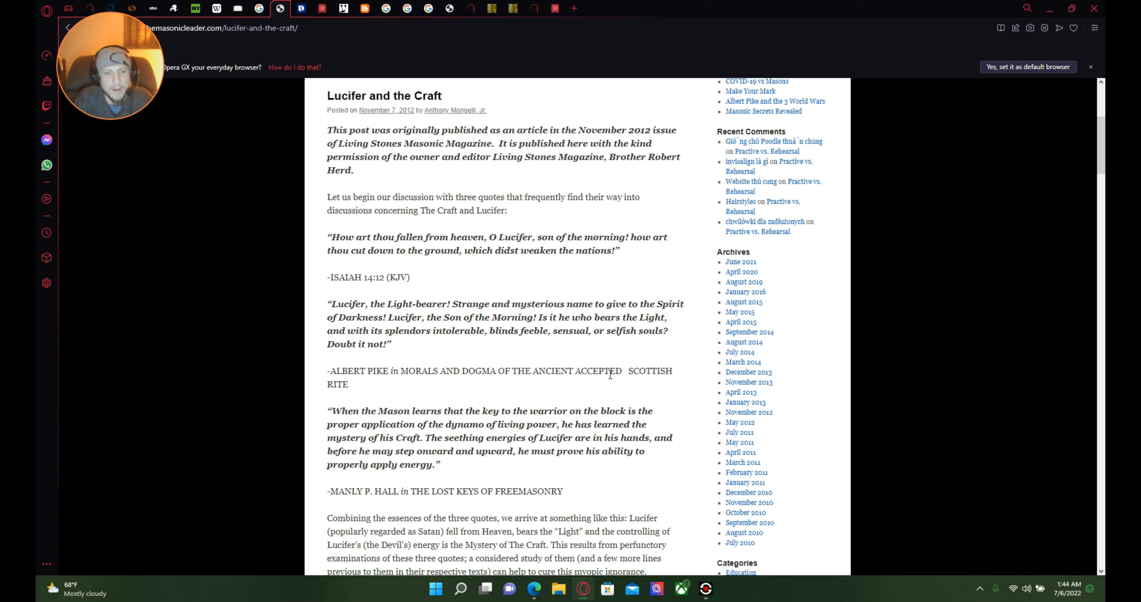
scroll("down", 3)
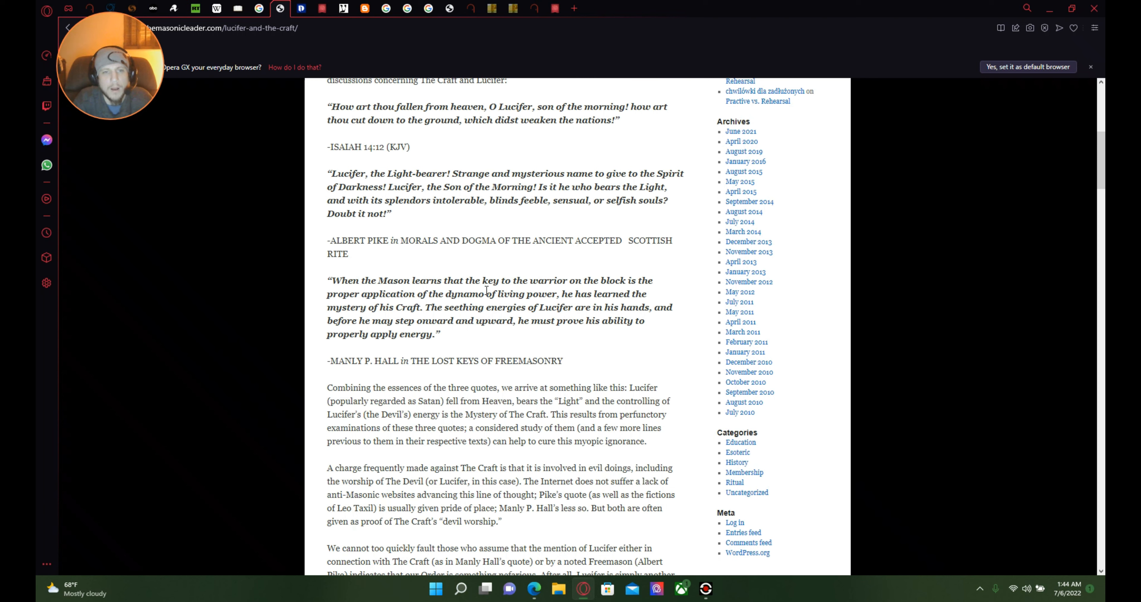
mouse_move(392, 302)
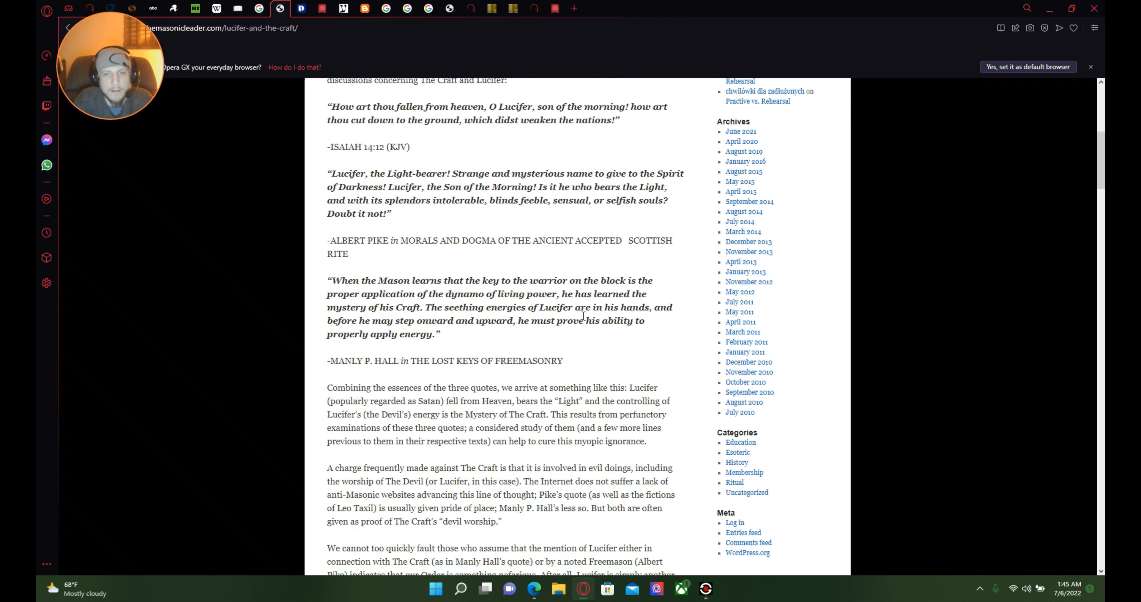
mouse_move(639, 319)
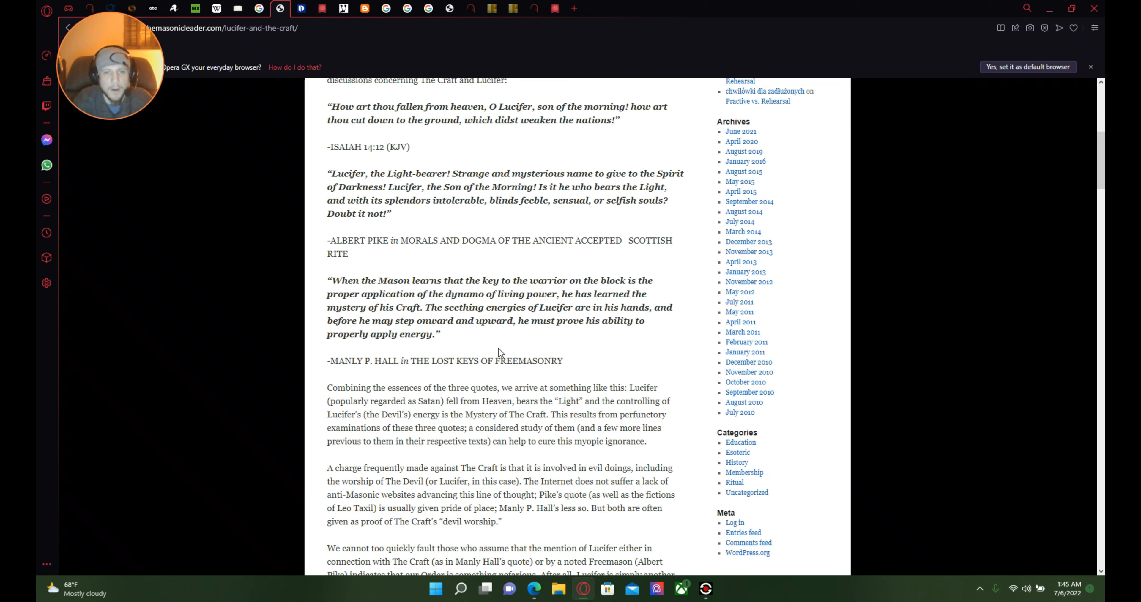
mouse_move(539, 356)
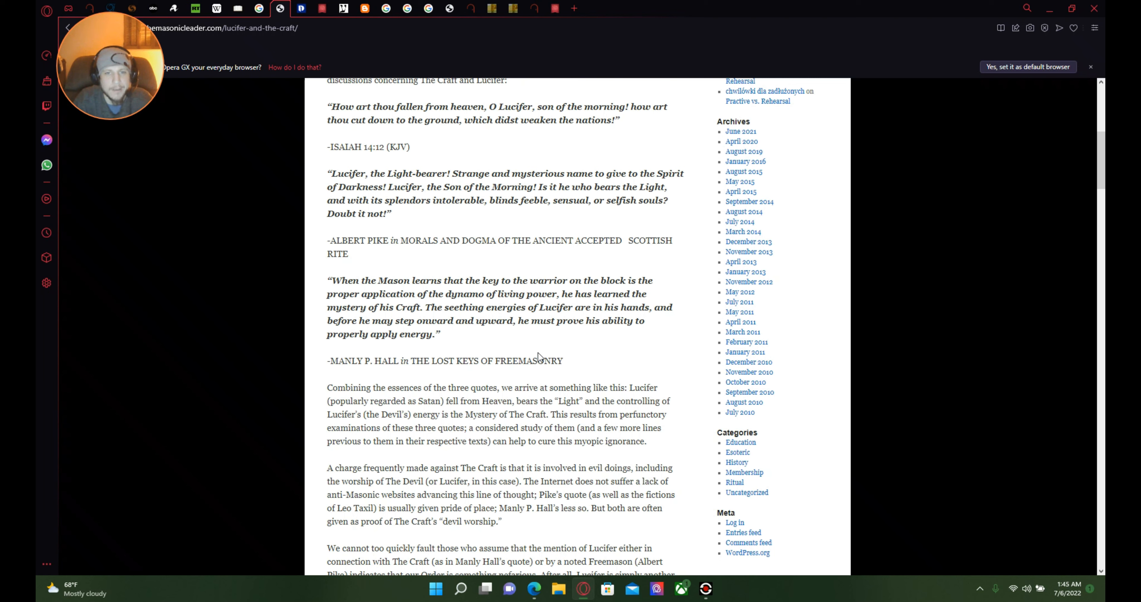
mouse_move(595, 345)
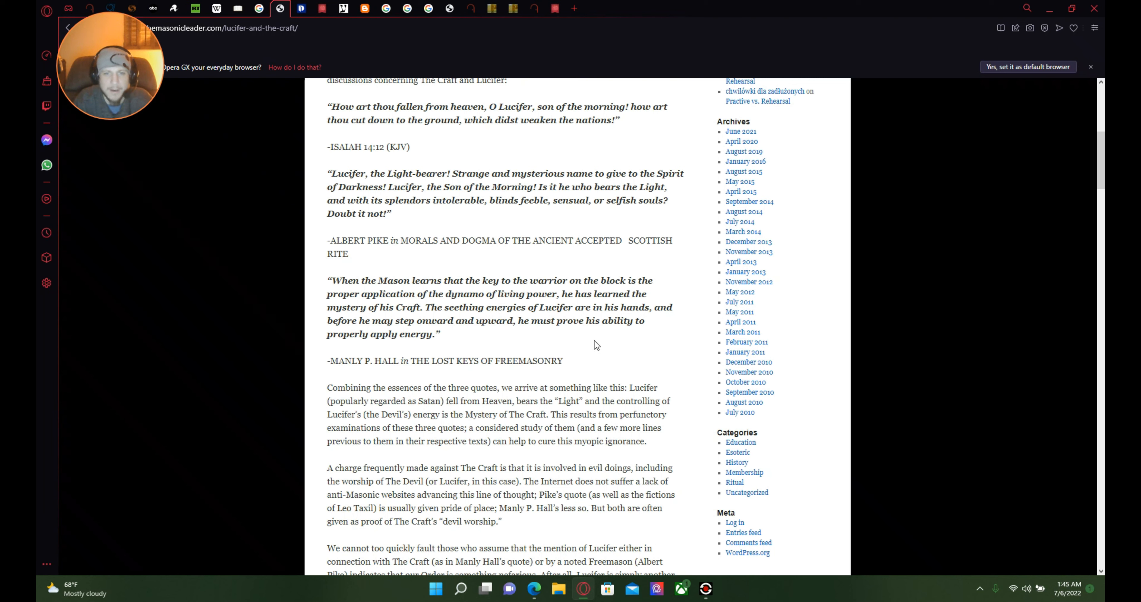
mouse_move(423, 319)
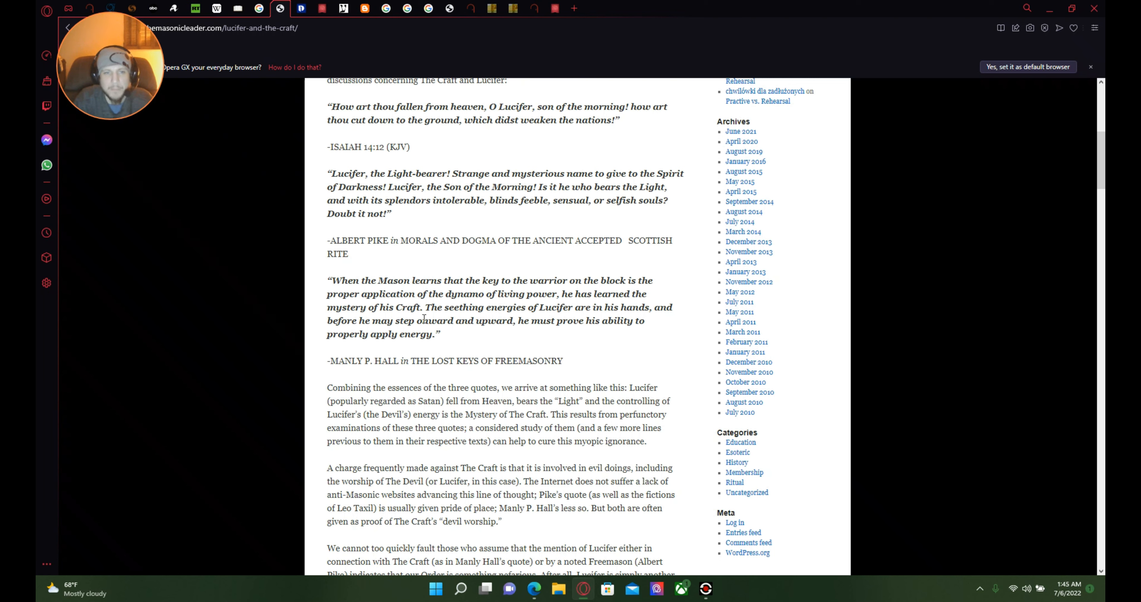
mouse_move(451, 347)
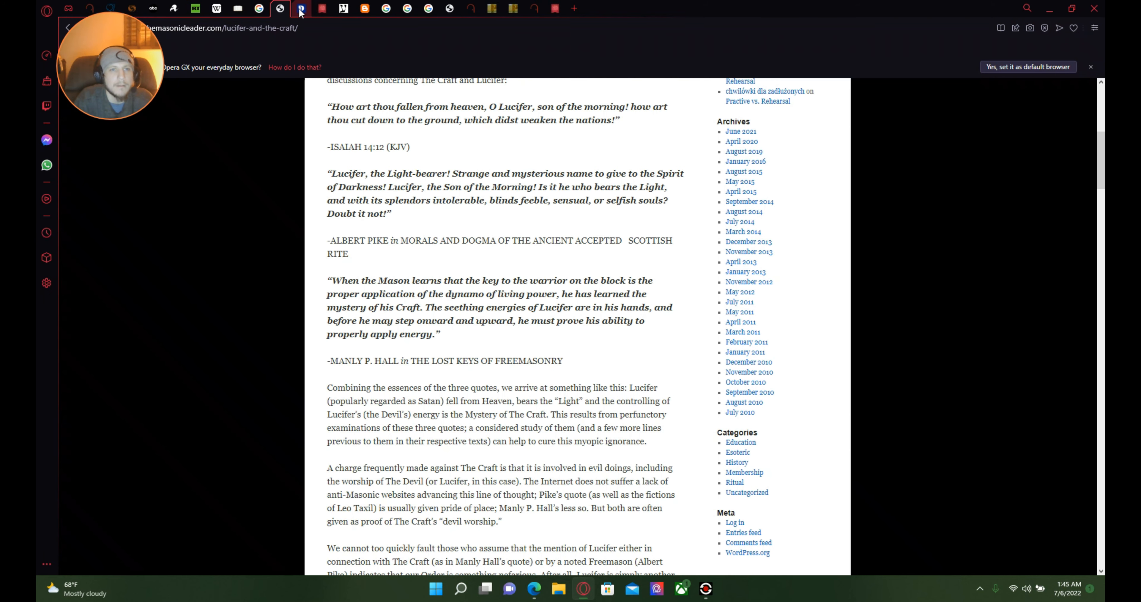
Step: Switch to the Dictionary.com tab defining Apollo as the Greek god
left_click(299, 8)
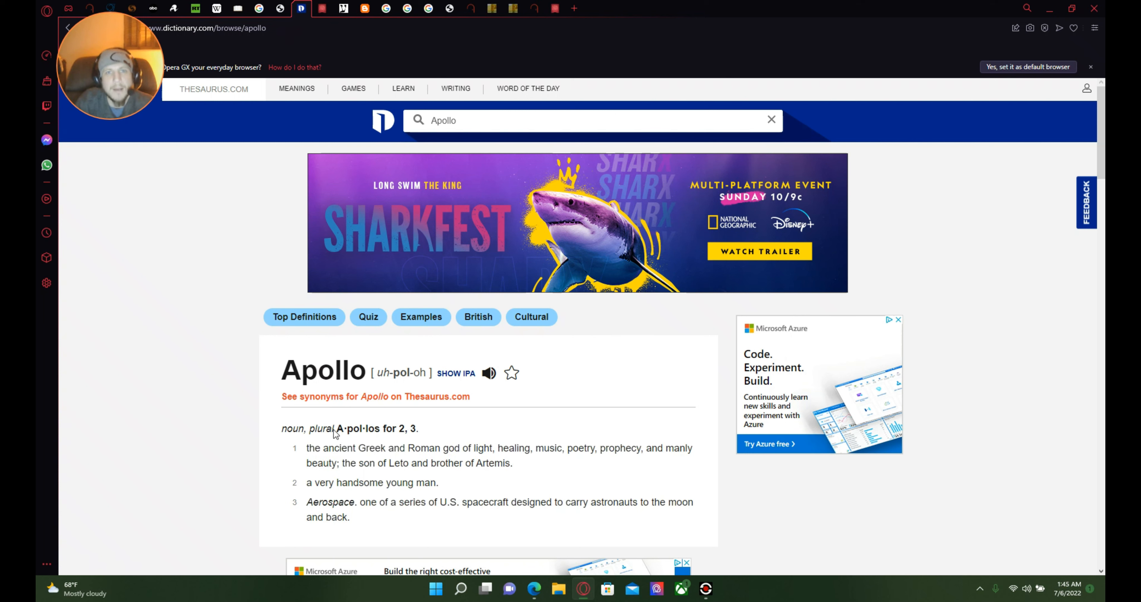
mouse_move(247, 531)
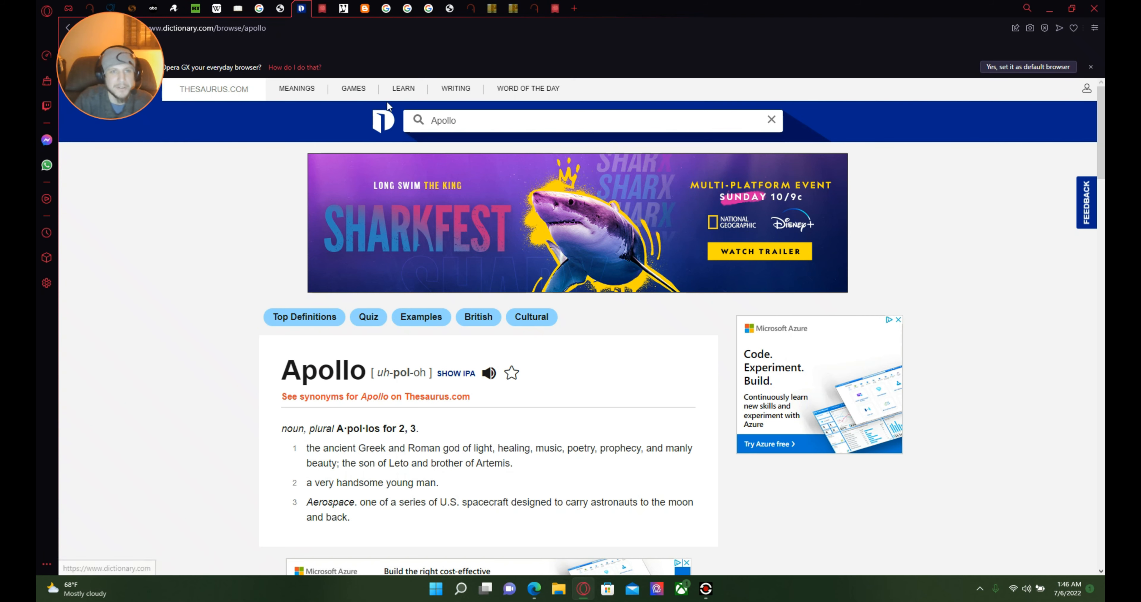
Step: Switch to the King James Bible tab and bring Revelation 9:11 on Abaddon/Apollyon into view
left_click(322, 8)
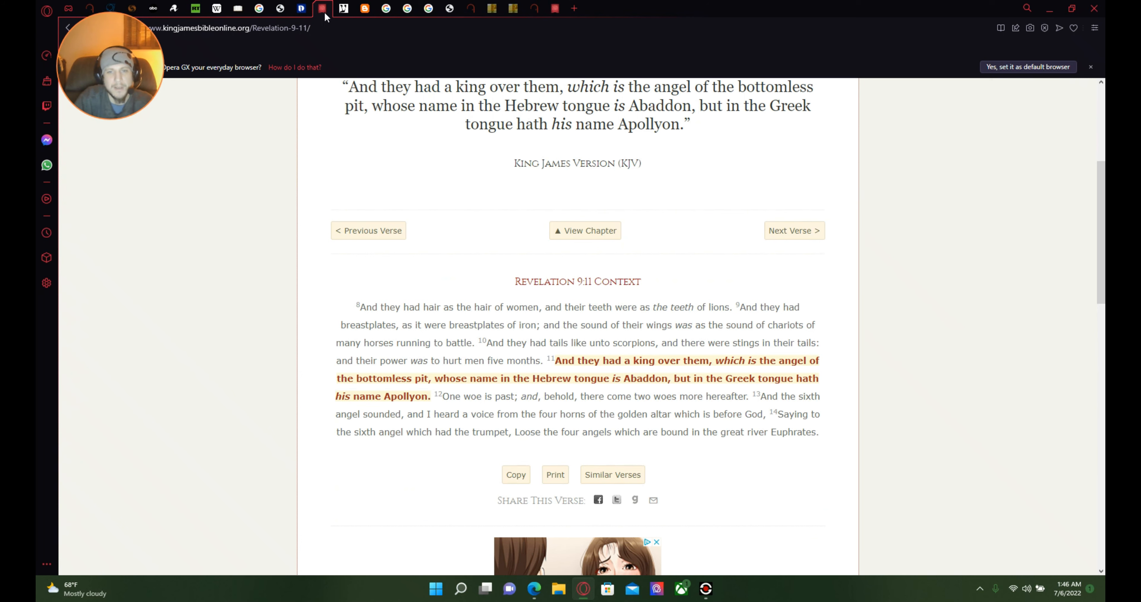
mouse_move(562, 267)
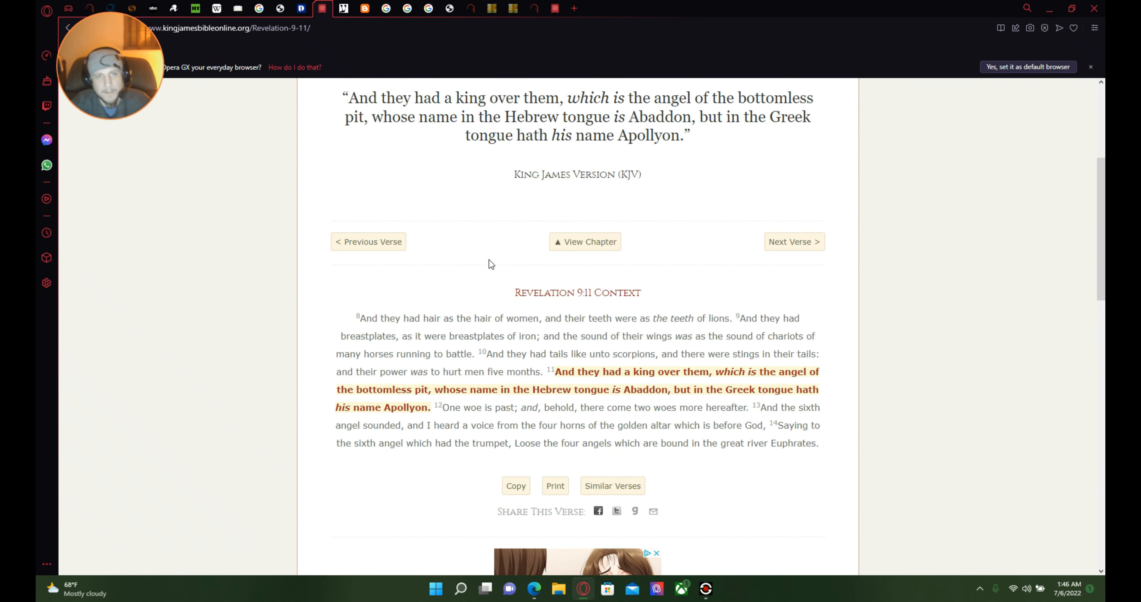
scroll("up", 3)
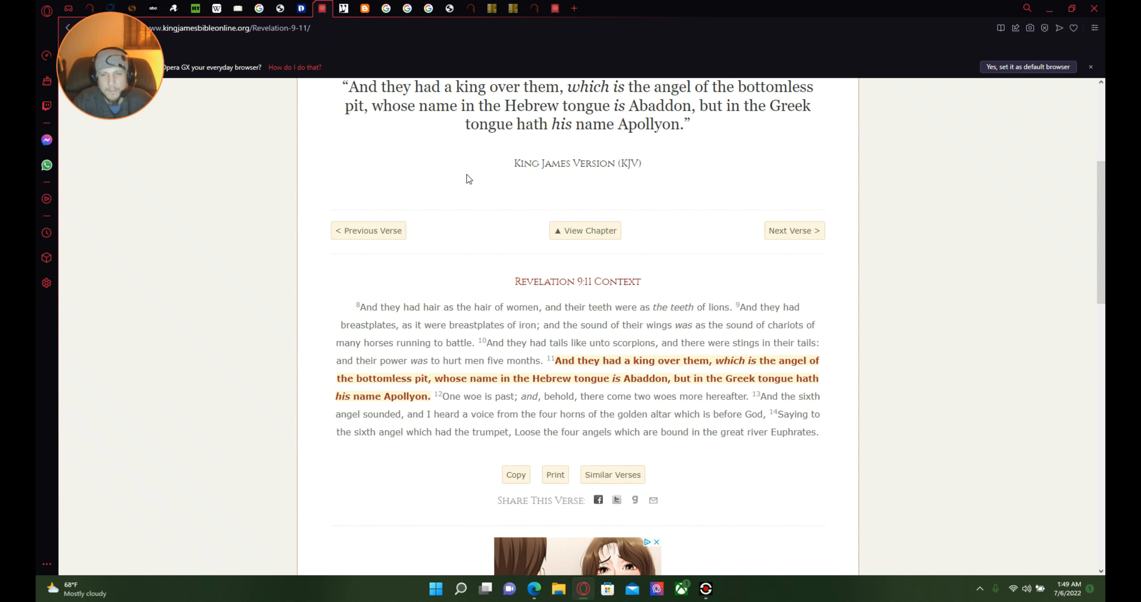
mouse_move(610, 249)
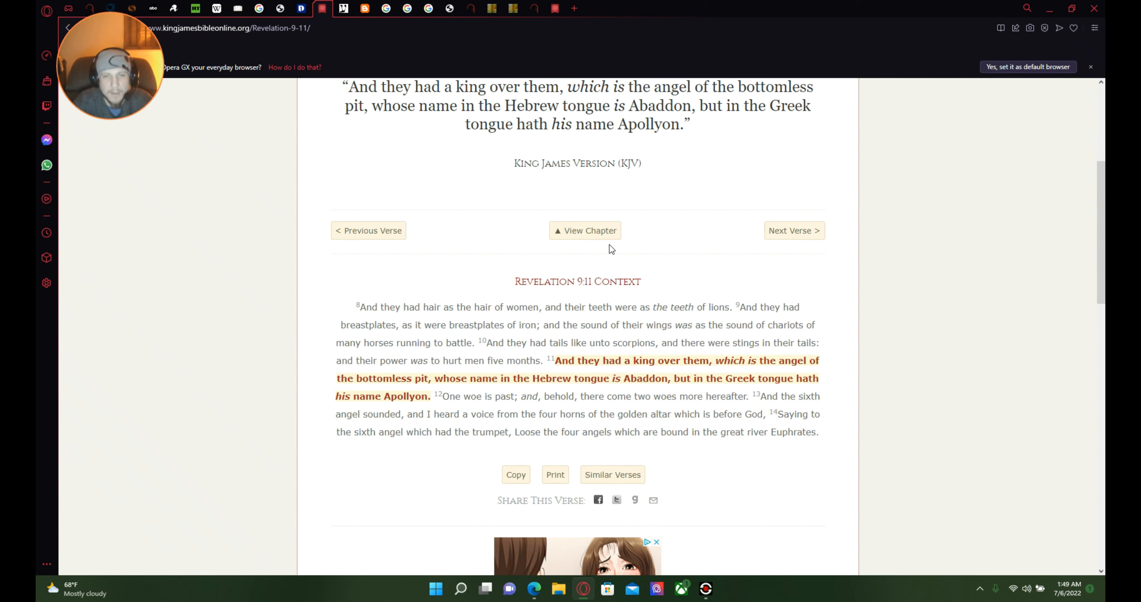
mouse_move(682, 265)
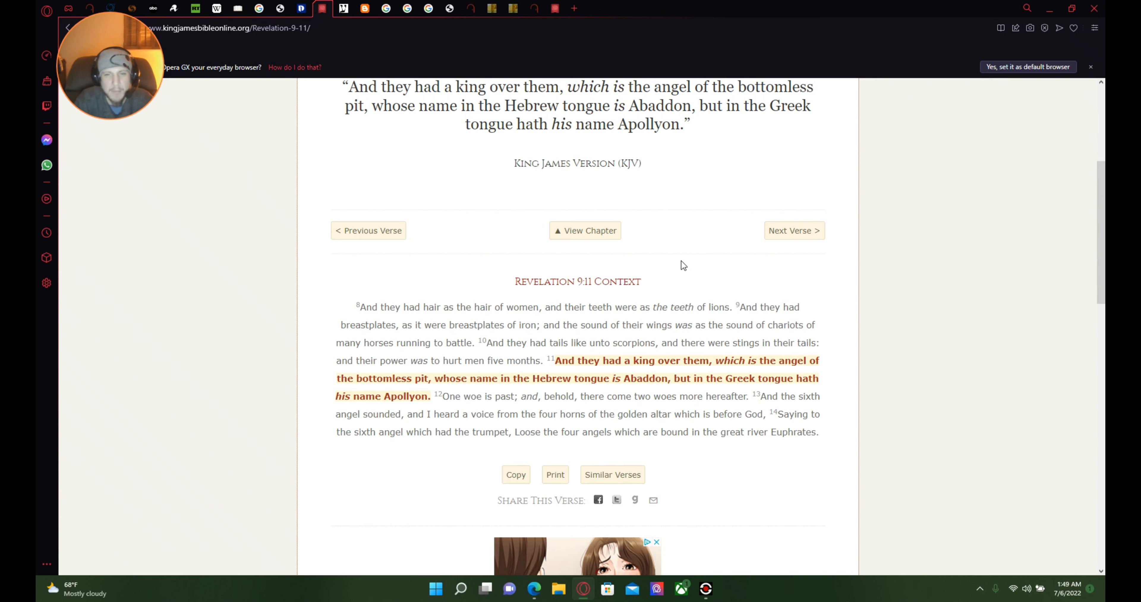
mouse_move(690, 267)
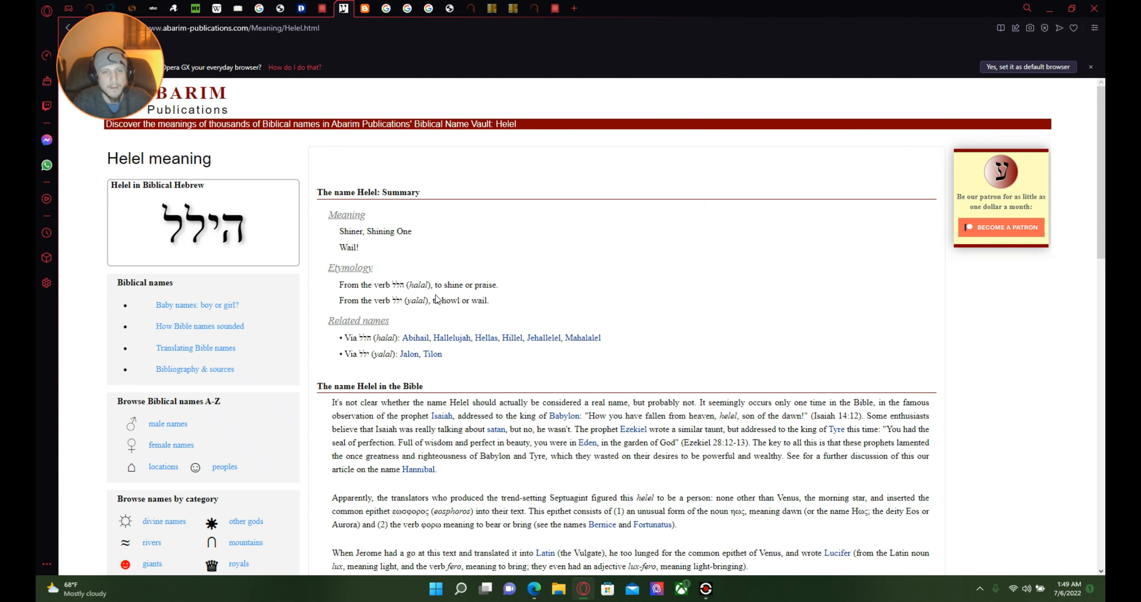
mouse_move(506, 292)
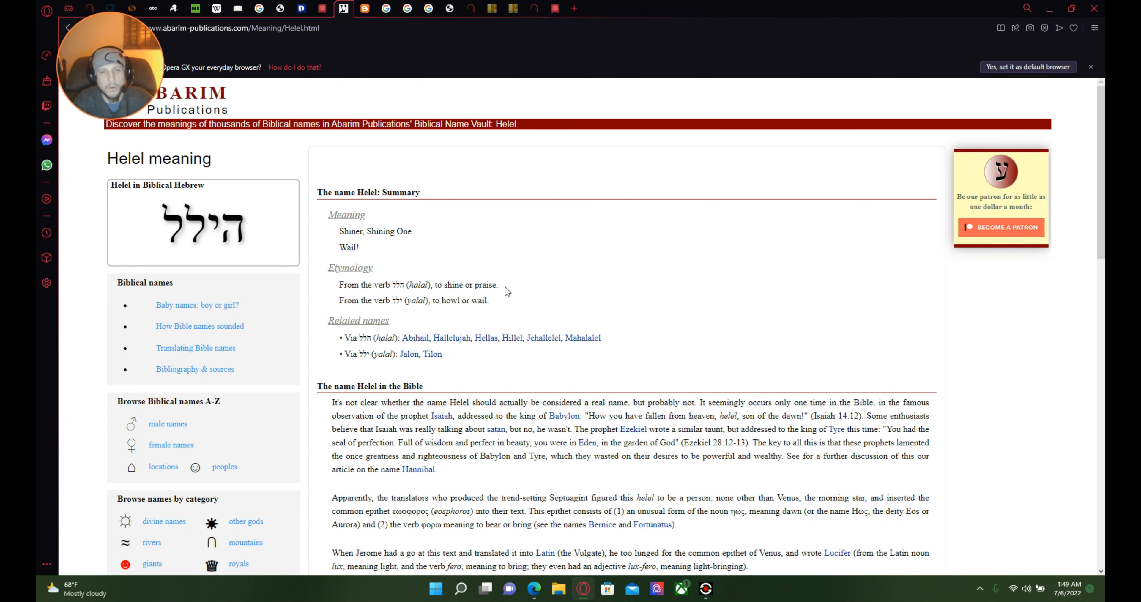
mouse_move(505, 311)
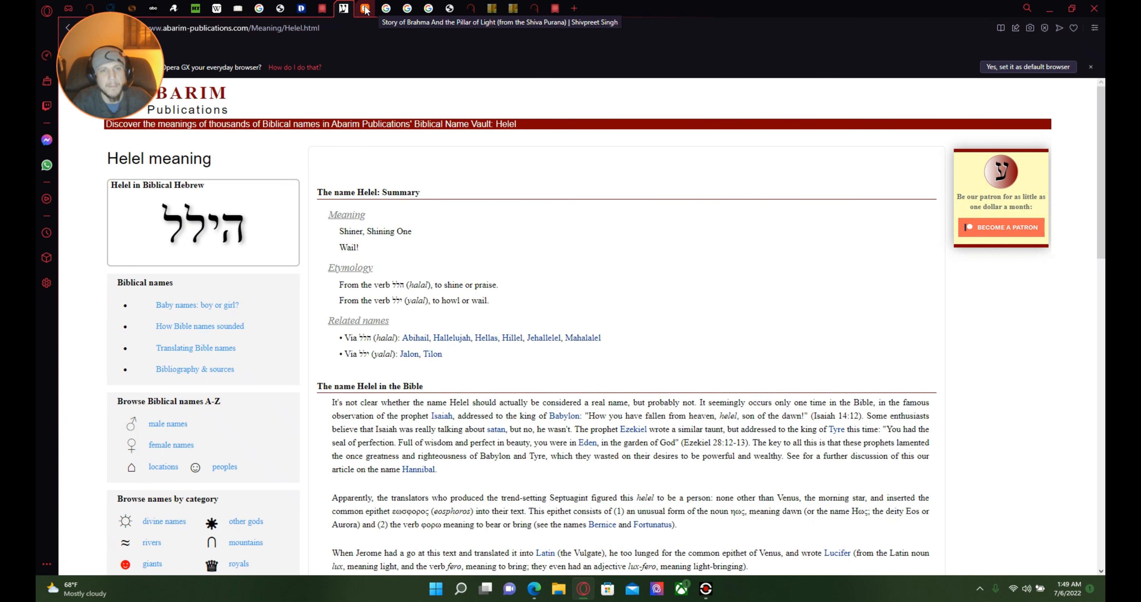
Step: Switch to the Shivpreet Singh blog tab with the Brahma and Pillar of Light story
left_click(364, 7)
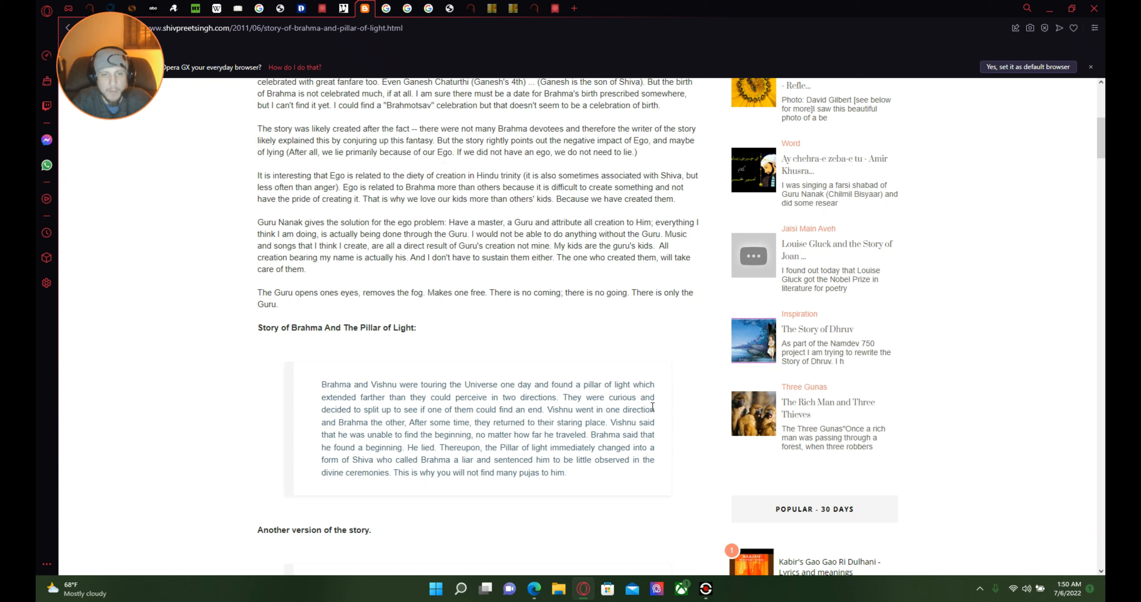
mouse_move(437, 419)
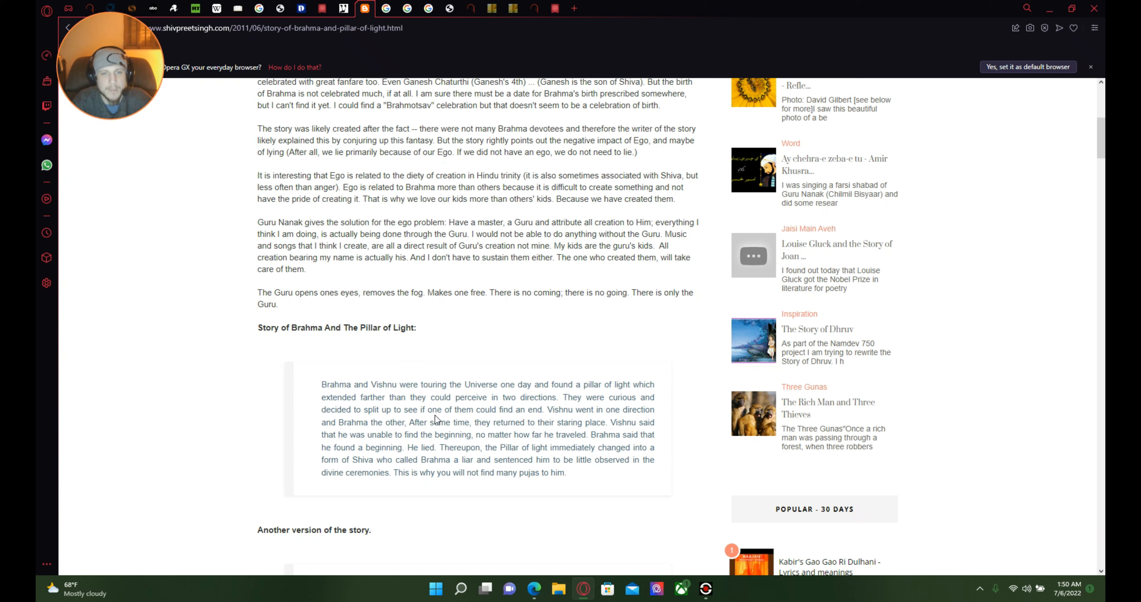
mouse_move(554, 432)
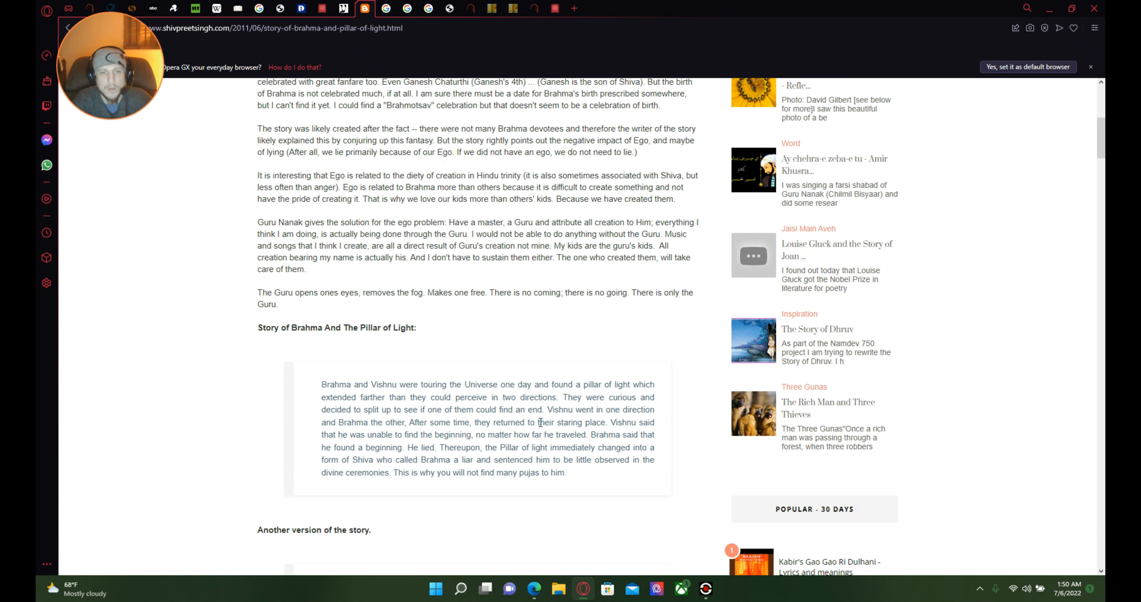
mouse_move(466, 431)
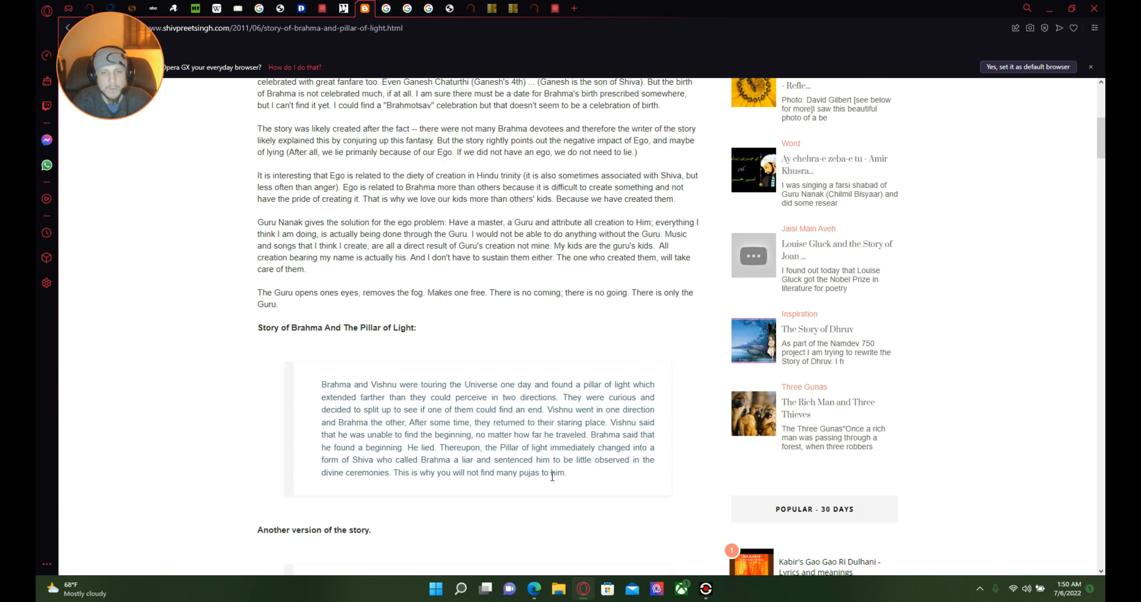
mouse_move(655, 433)
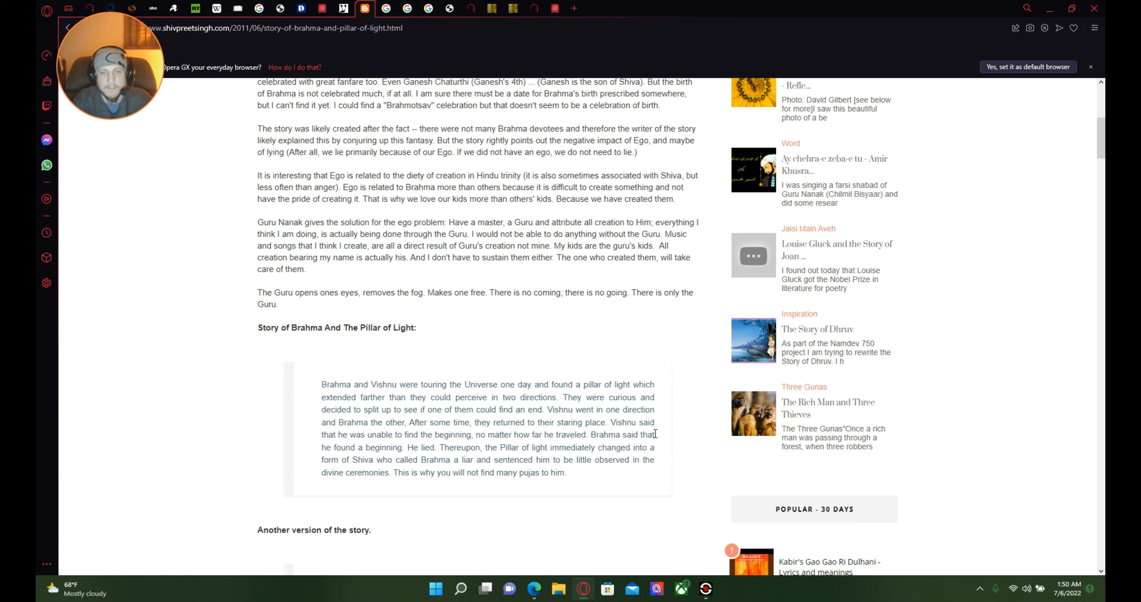
mouse_move(360, 450)
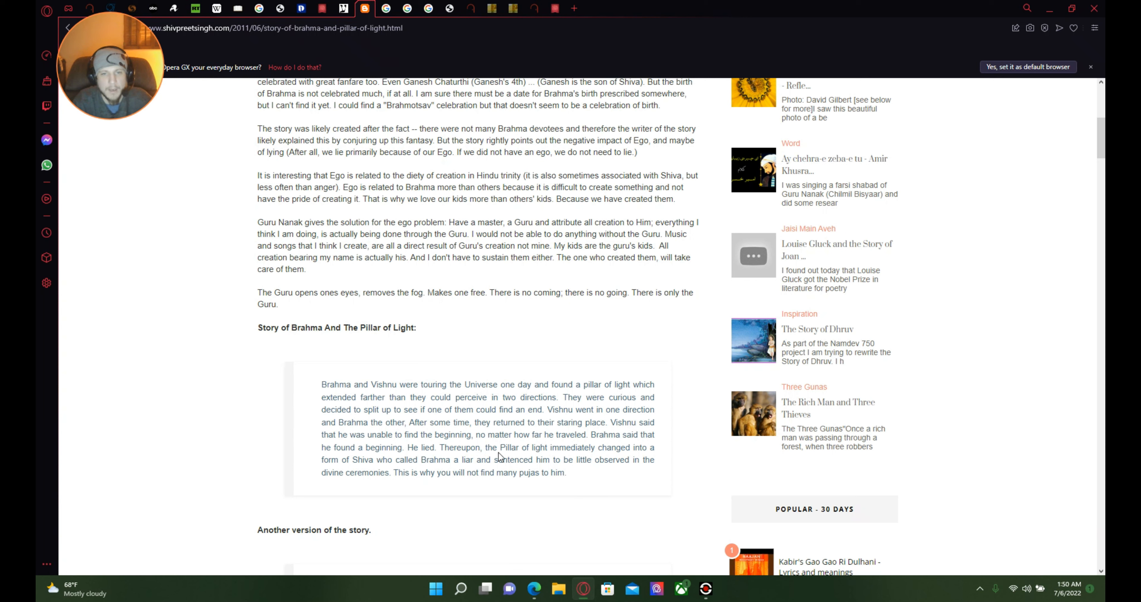
mouse_move(590, 448)
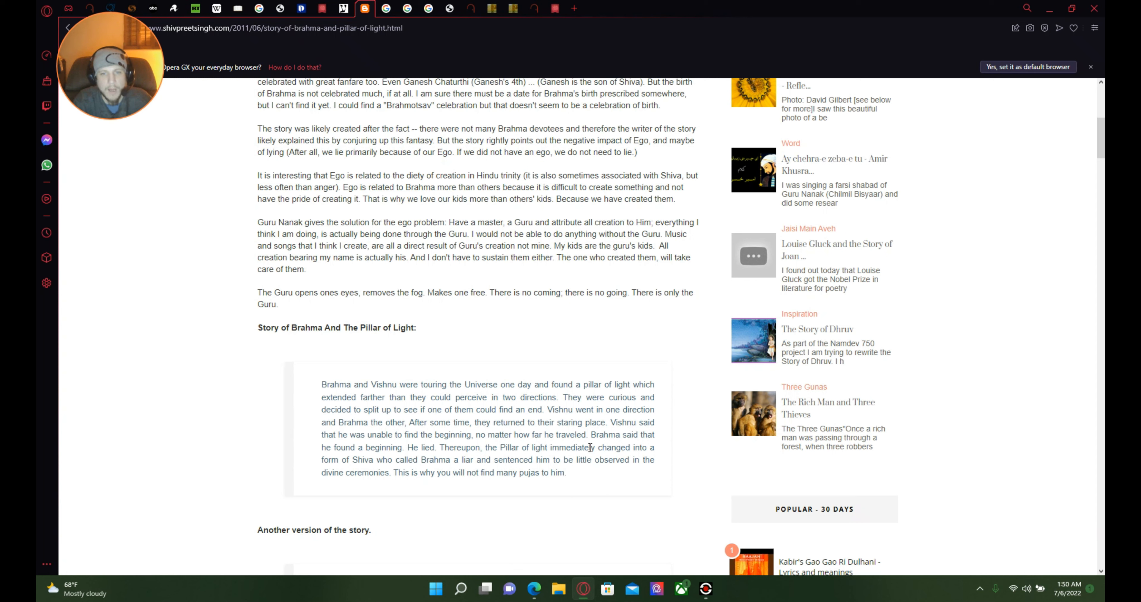
mouse_move(415, 456)
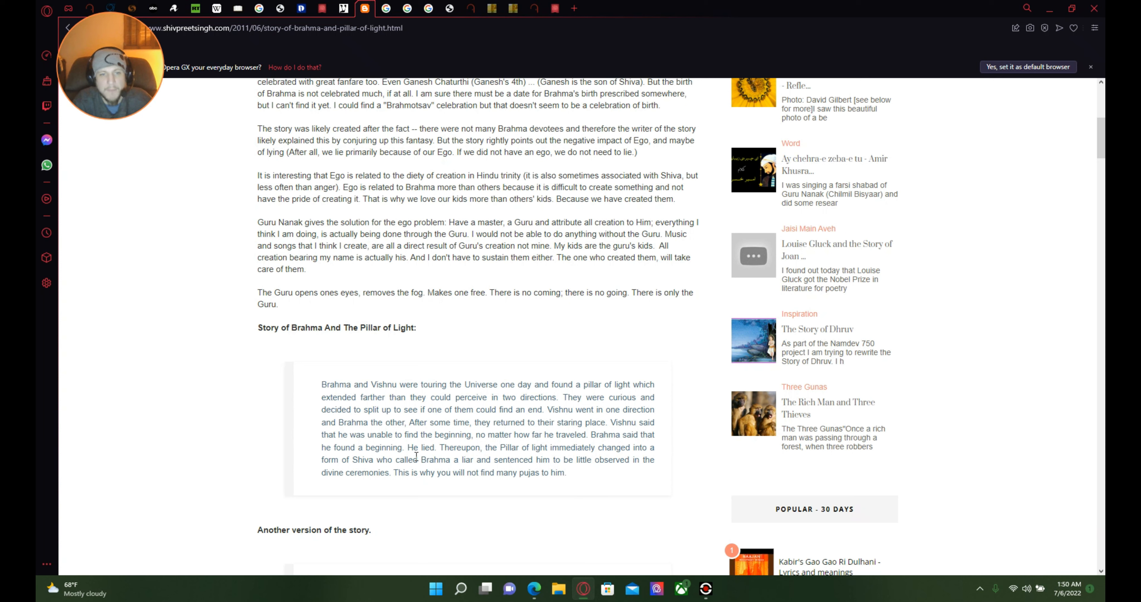
mouse_move(453, 459)
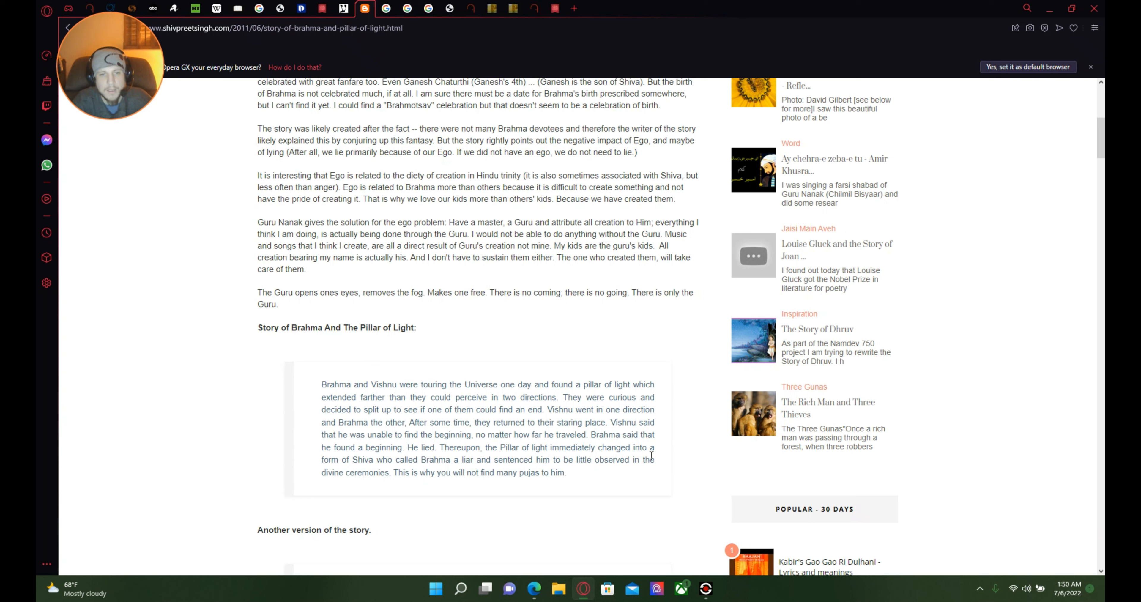
mouse_move(360, 471)
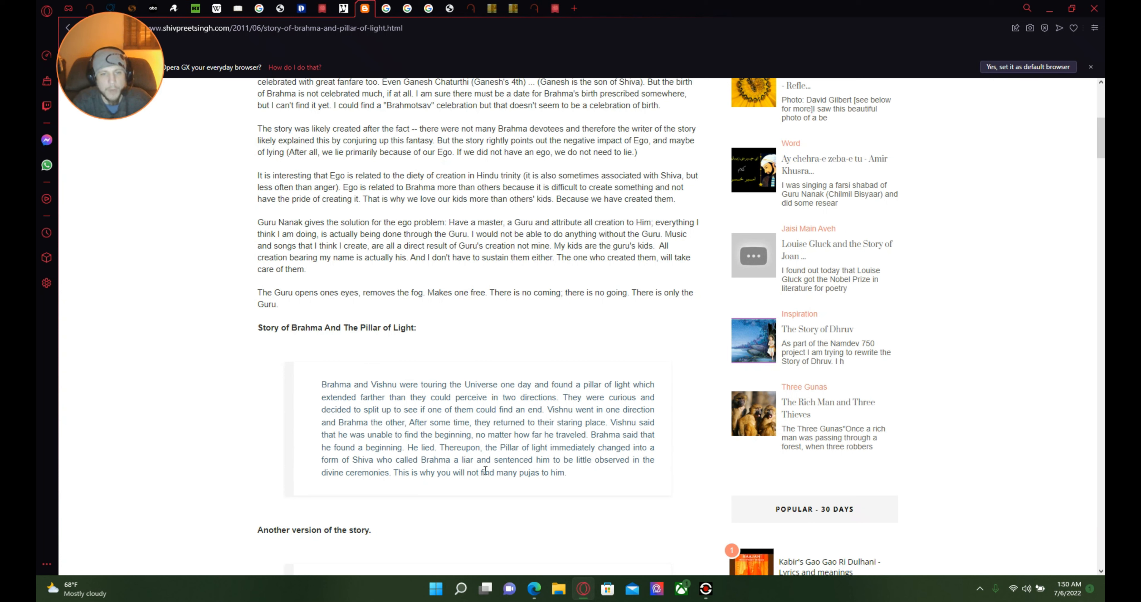
mouse_move(590, 479)
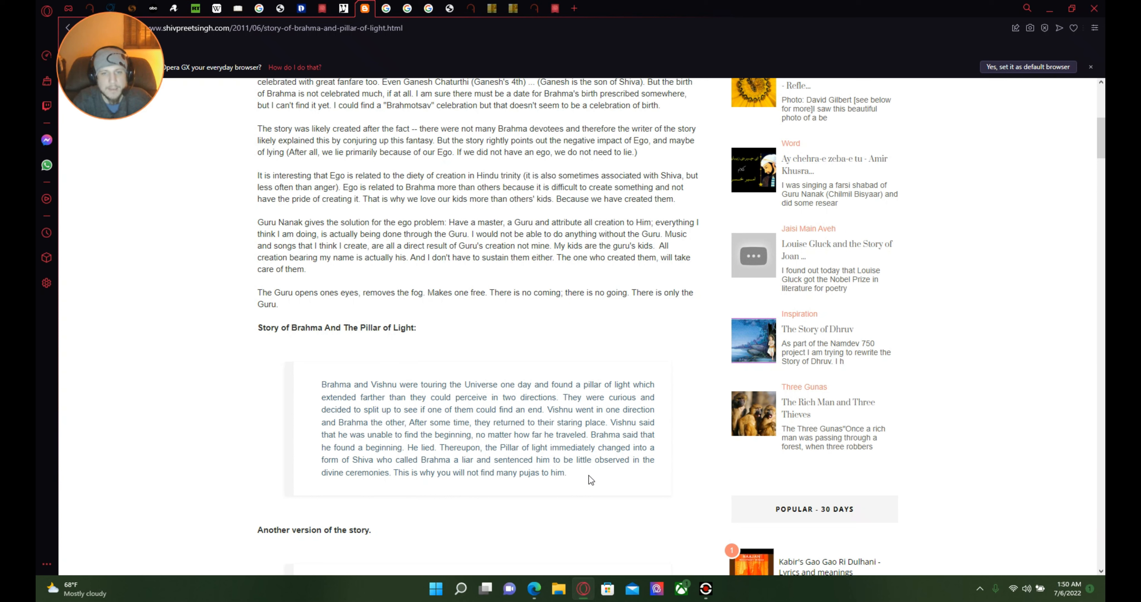
mouse_move(638, 470)
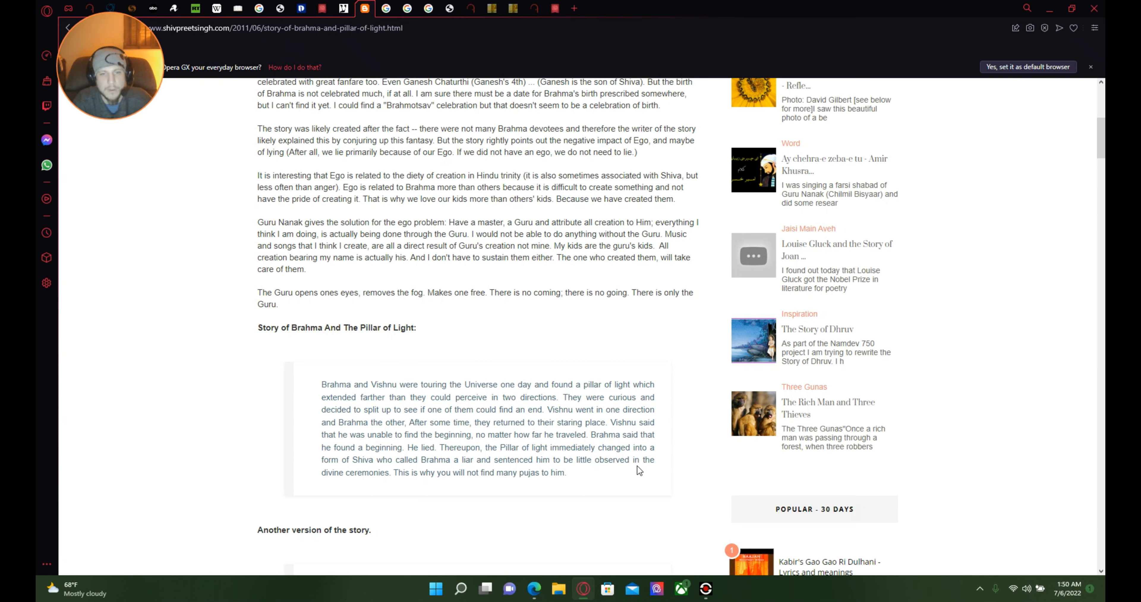
mouse_move(429, 487)
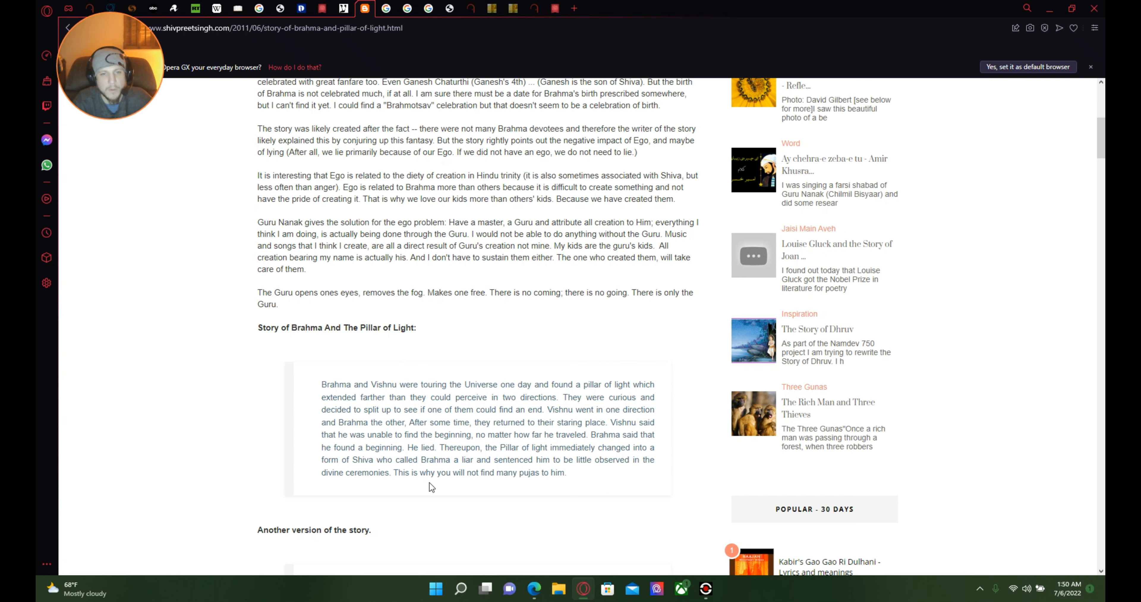
mouse_move(499, 482)
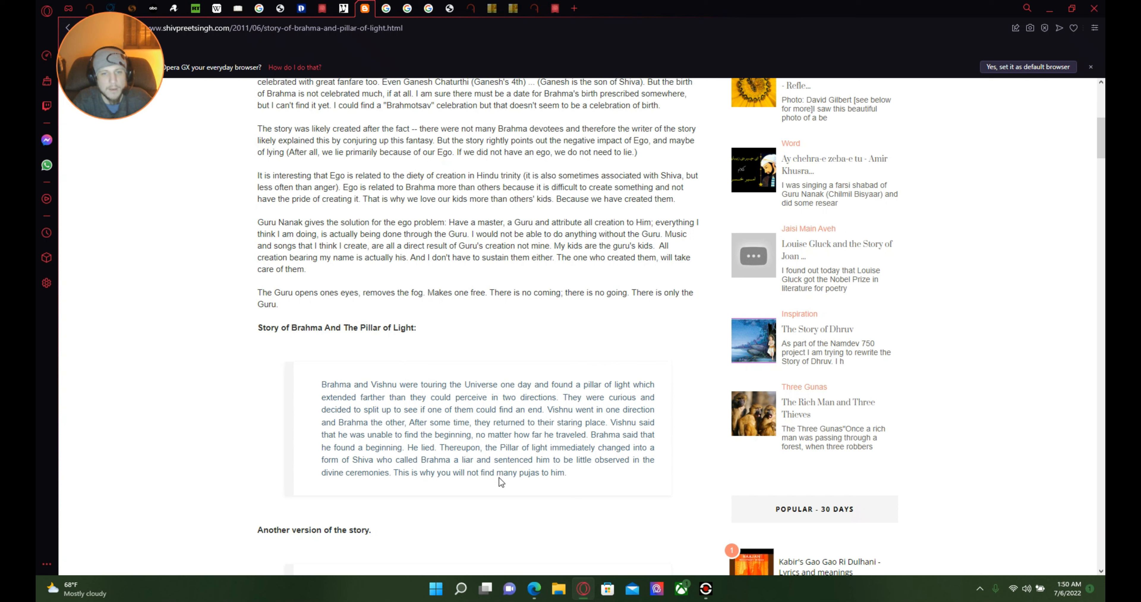
mouse_move(558, 477)
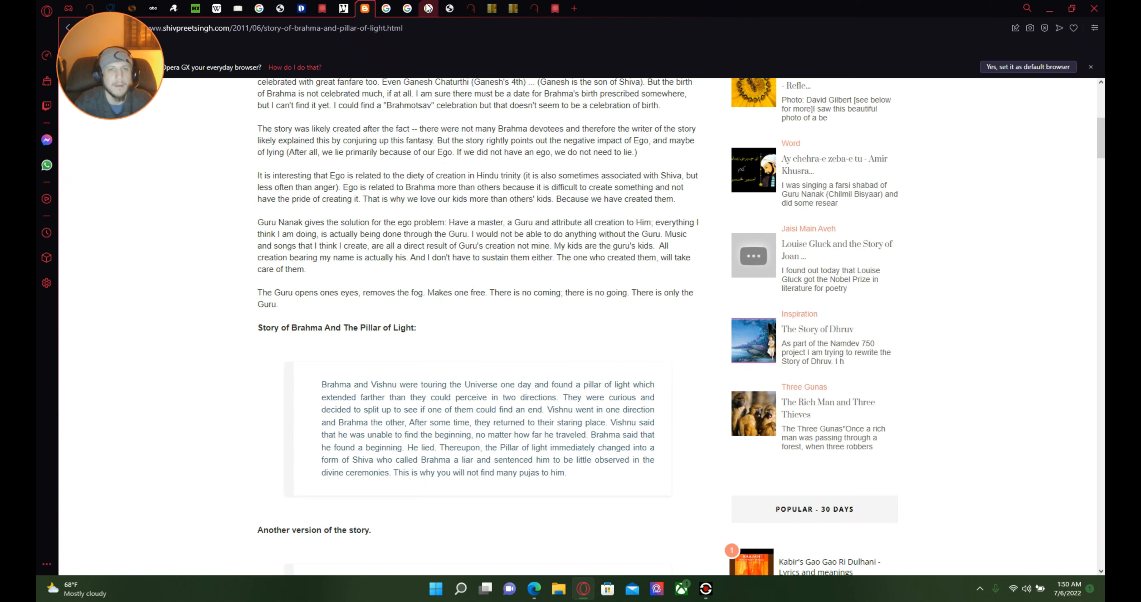
Step: Switch to the 'Shiva cern' Google Images results and browse down past the India Narrative Nataraja photo
left_click(385, 8)
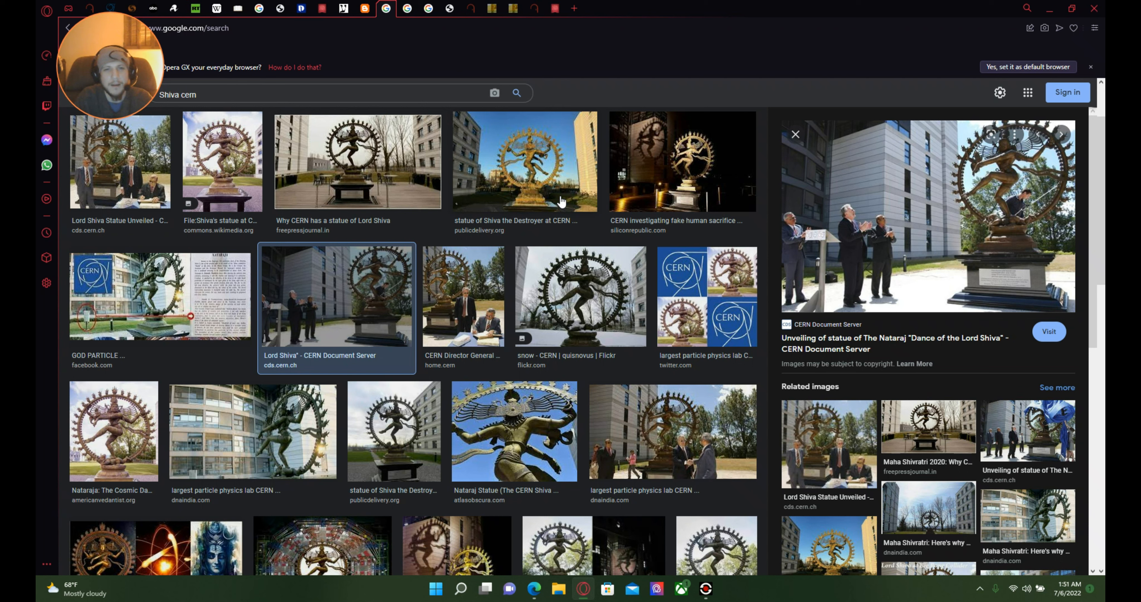
mouse_move(558, 208)
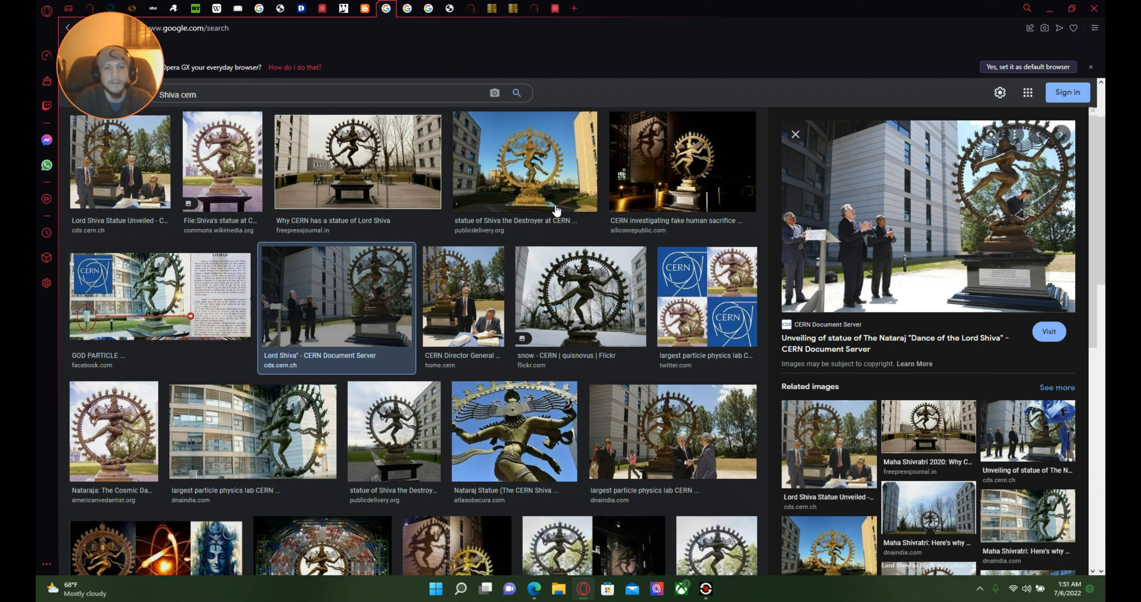
mouse_move(971, 227)
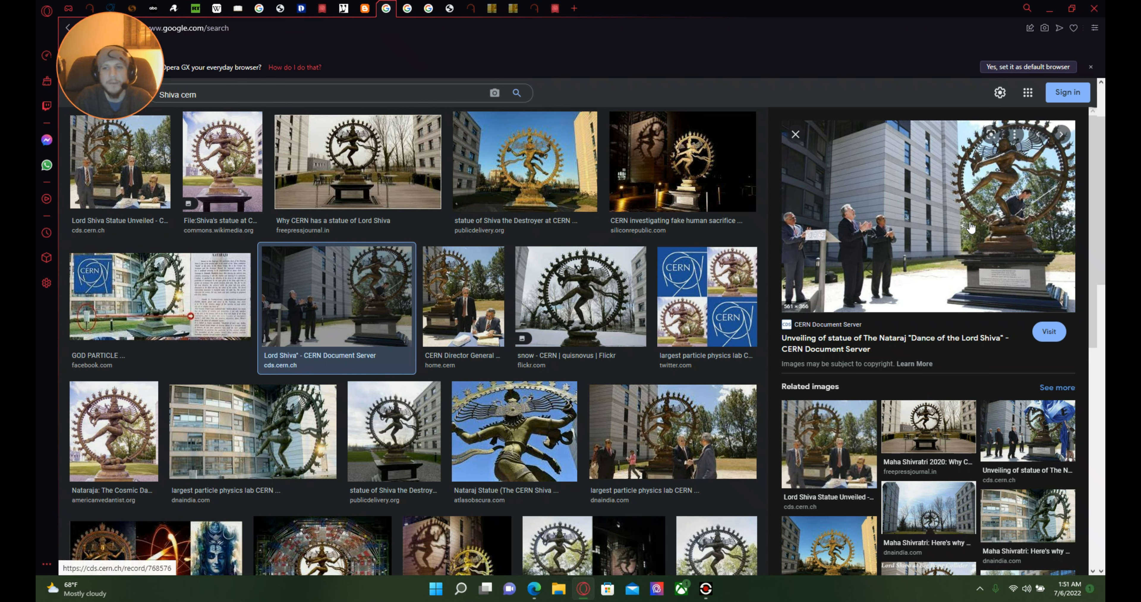
mouse_move(971, 201)
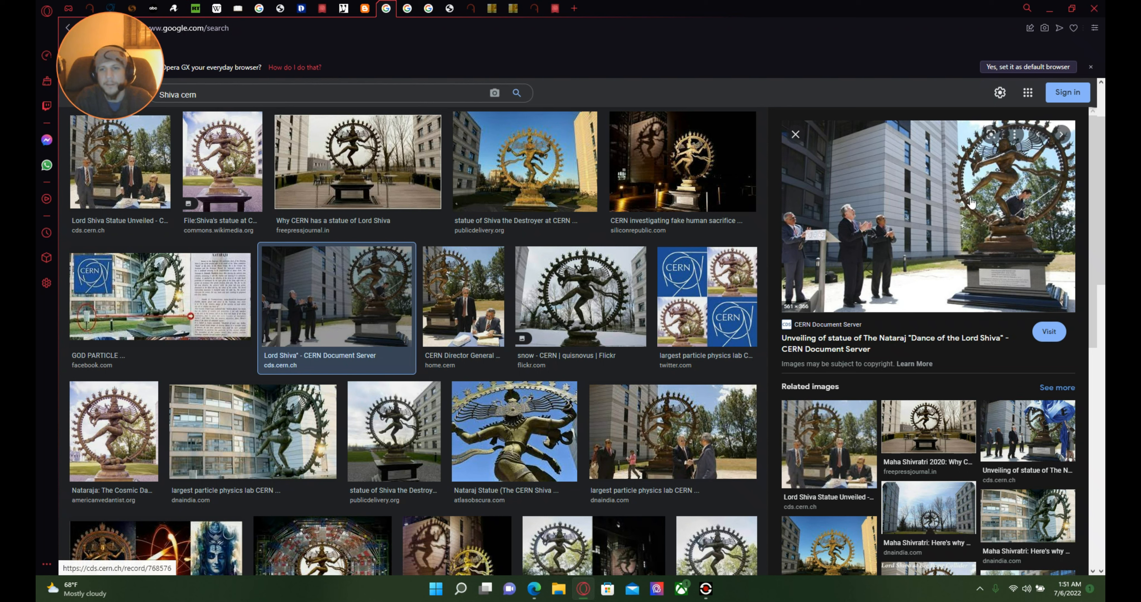
mouse_move(954, 207)
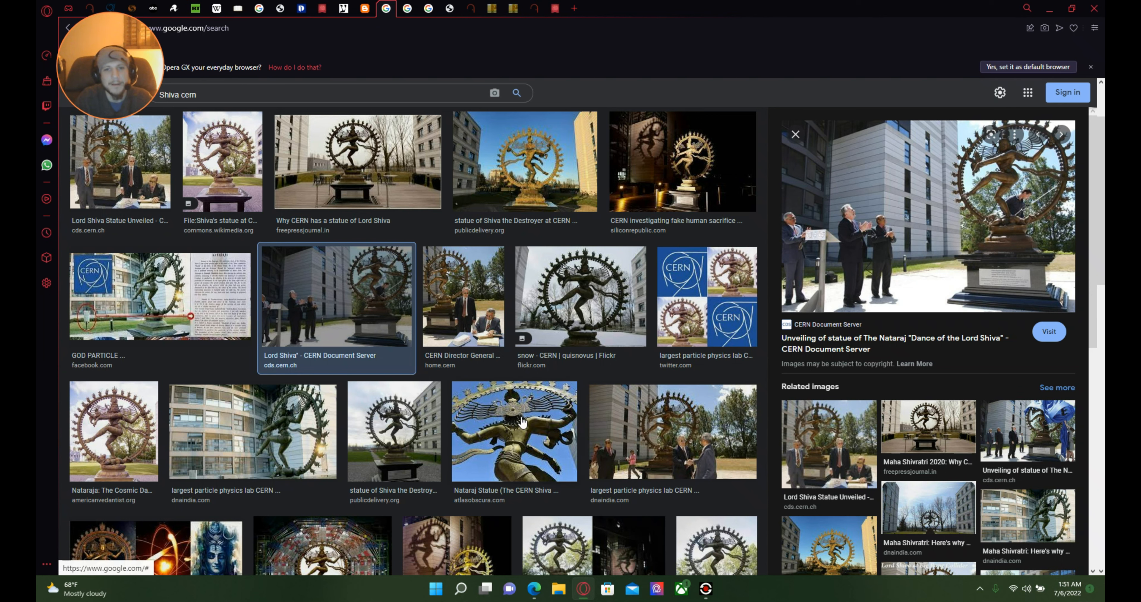
mouse_move(389, 382)
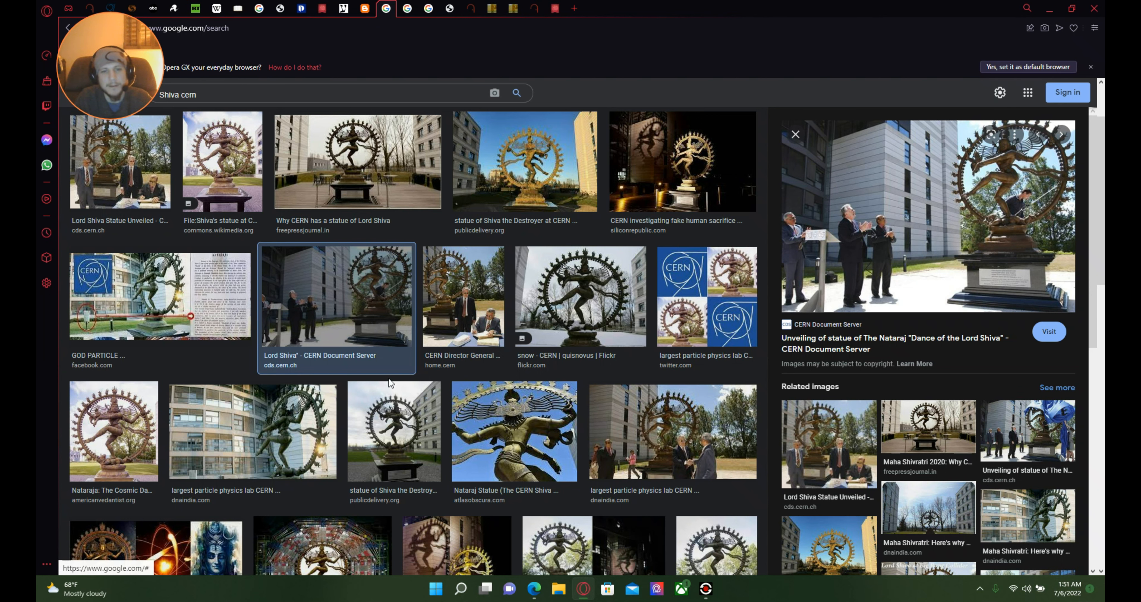
mouse_move(151, 384)
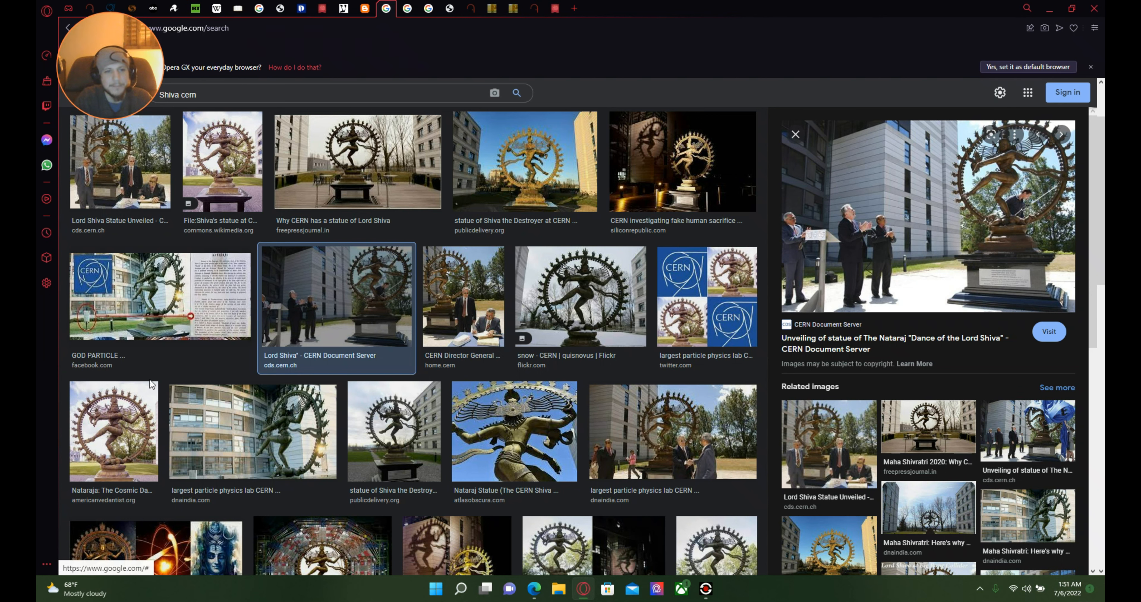
mouse_move(414, 327)
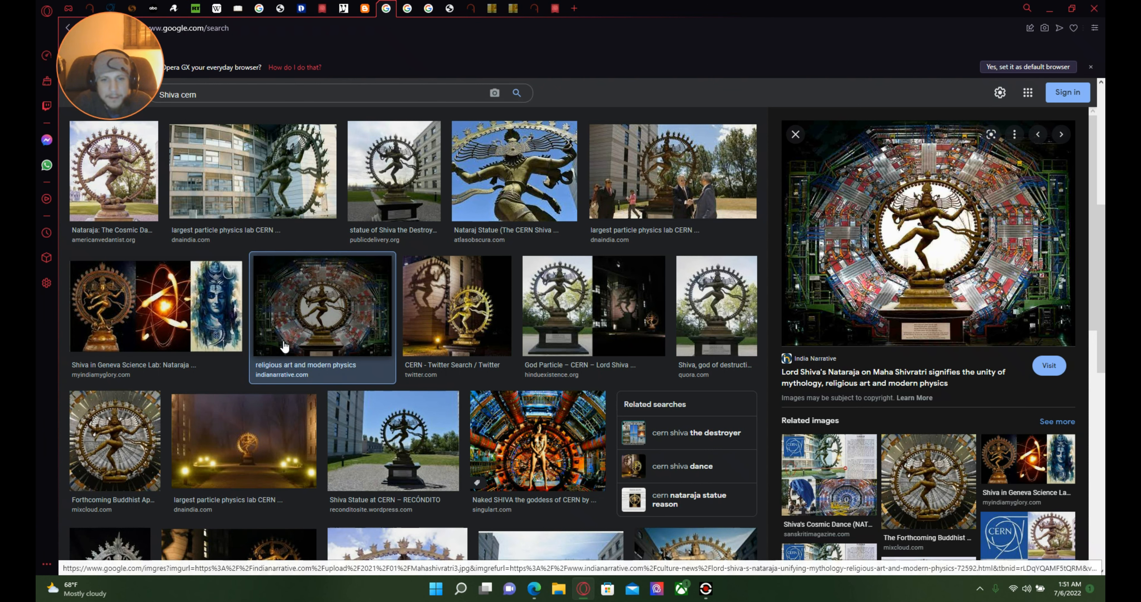
mouse_move(294, 334)
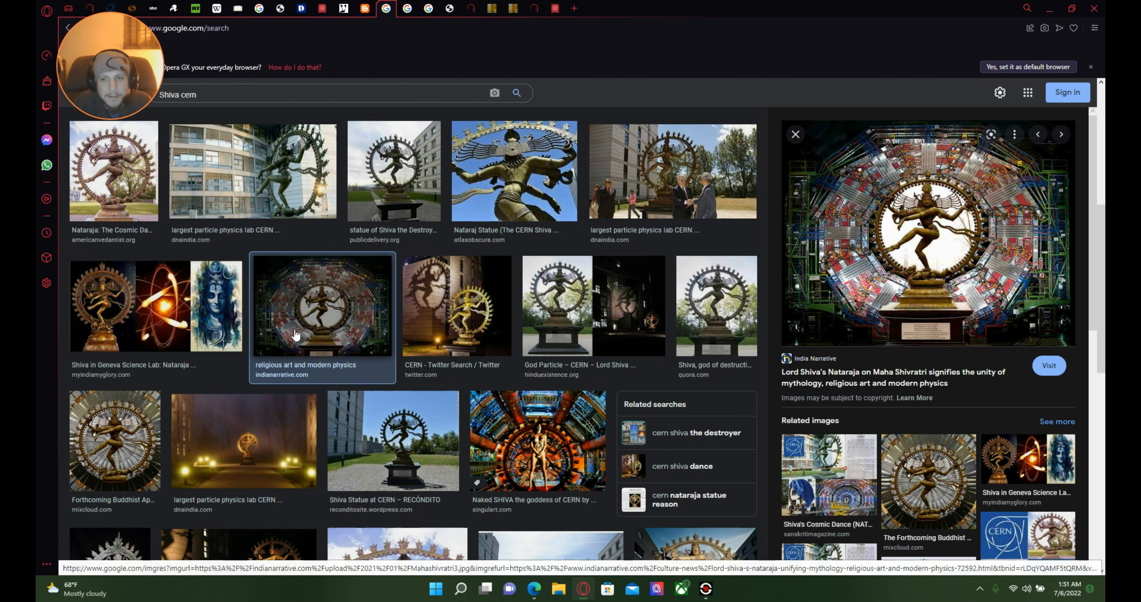
scroll("down", 3)
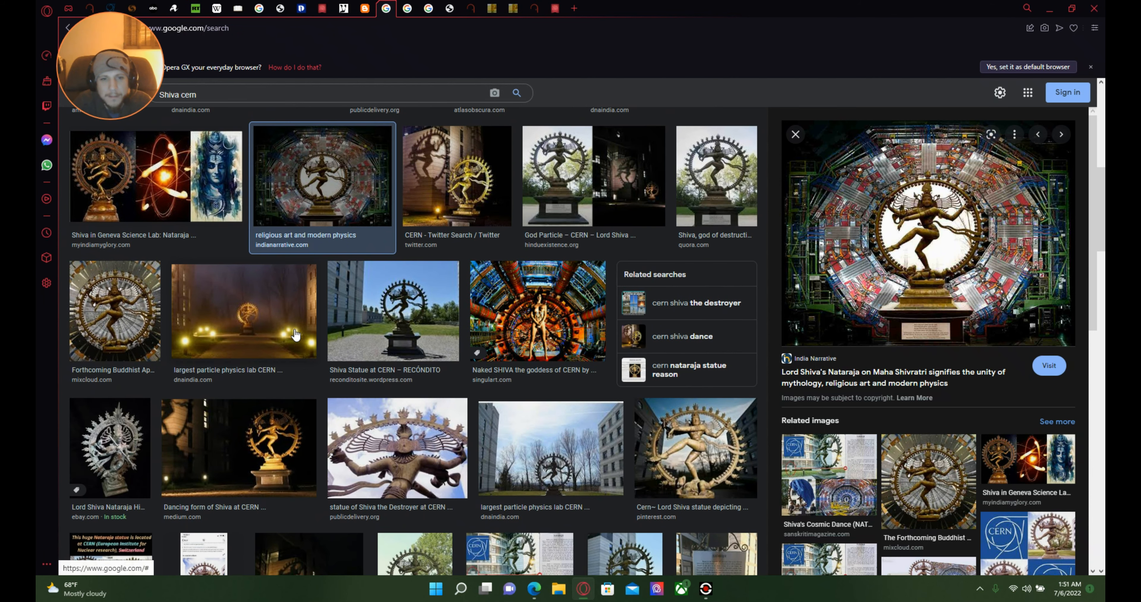
mouse_move(425, 269)
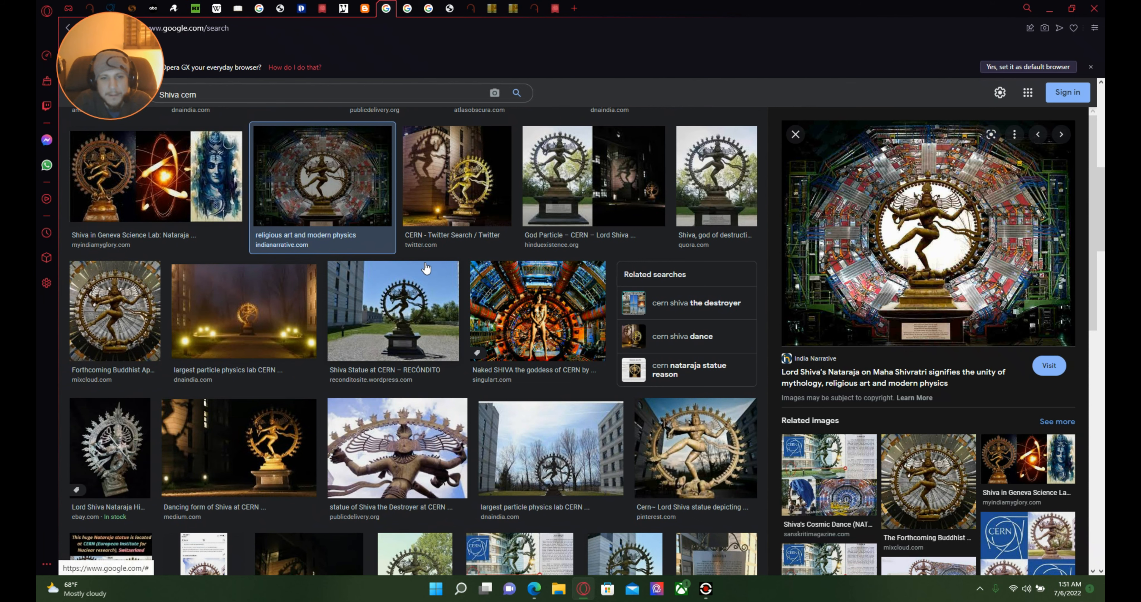
scroll("down", 3)
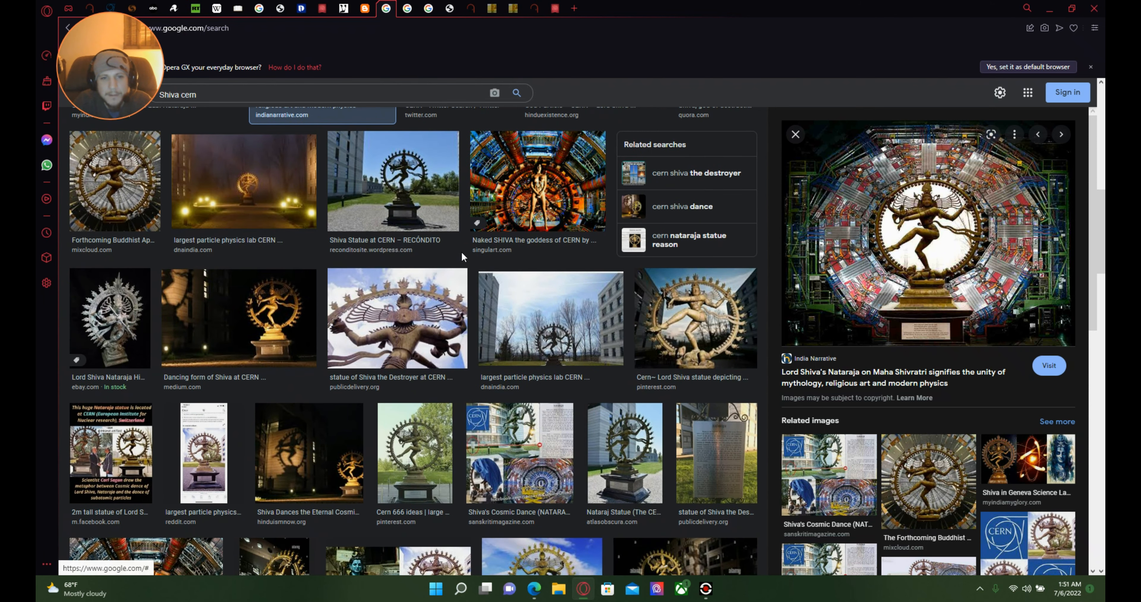
scroll("down", 3)
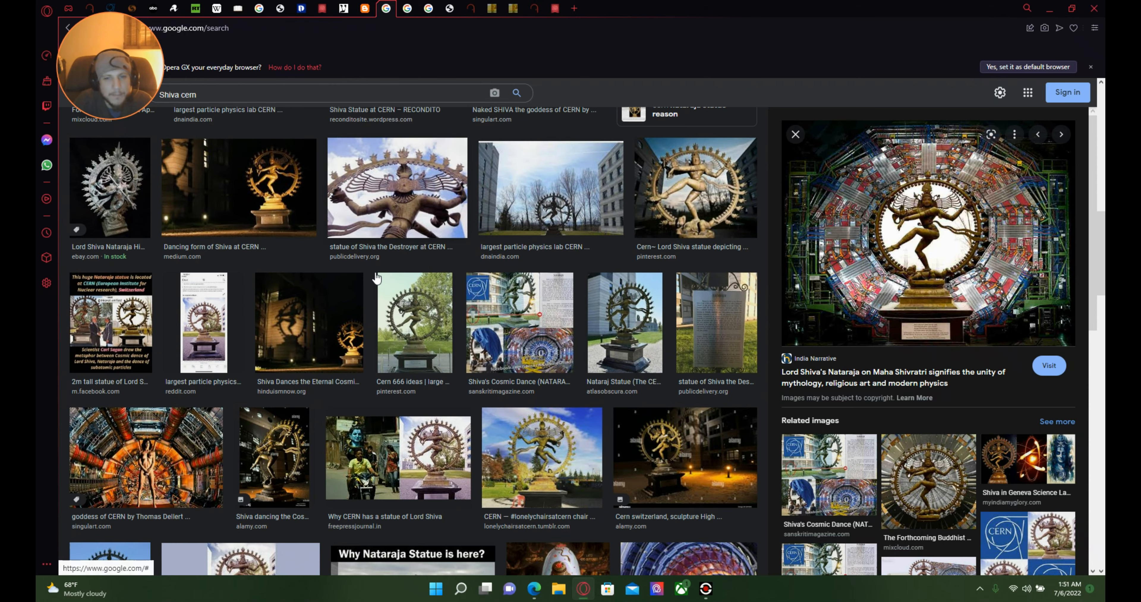
scroll("down", 3)
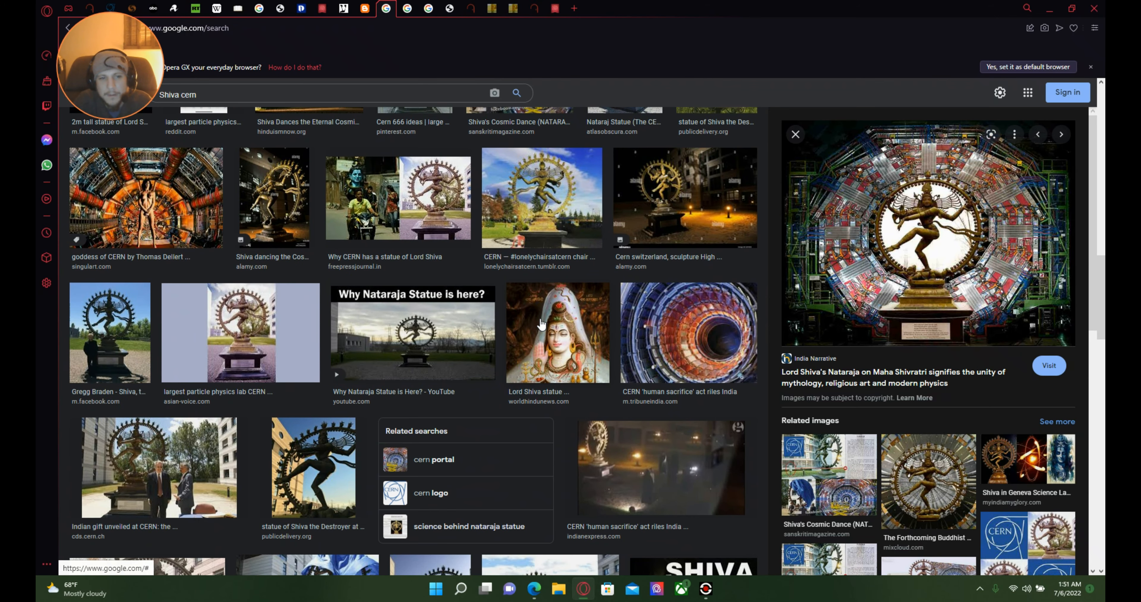
Step: Search Google Images for 'Shiva hand symbol' and preview the Wikipedia Shiva statue picture
type("Shiva hand symbol")
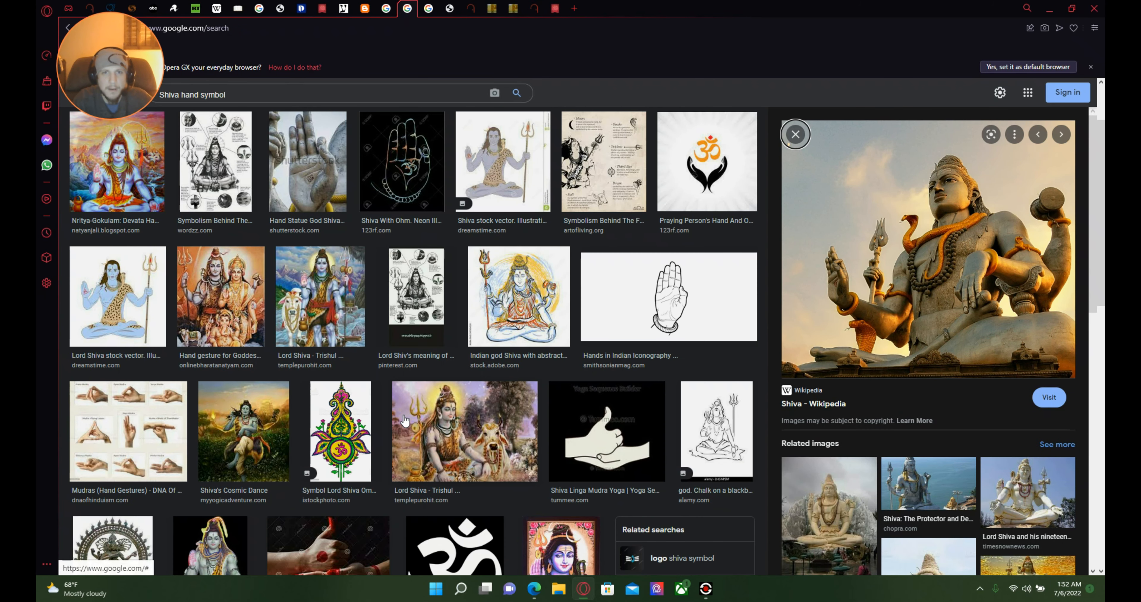
mouse_move(360, 415)
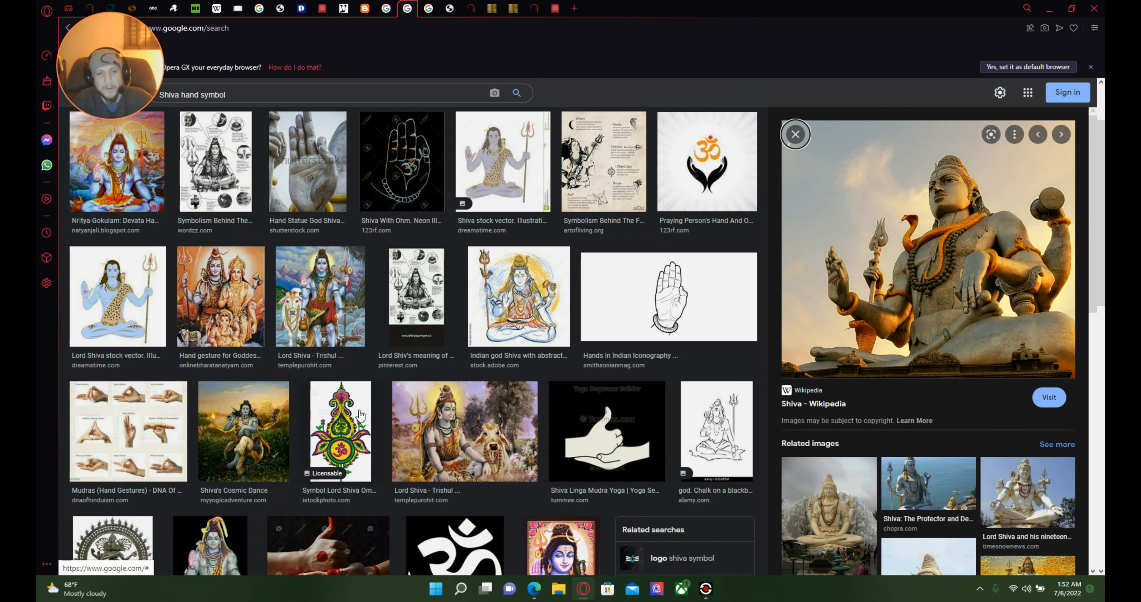
mouse_move(353, 282)
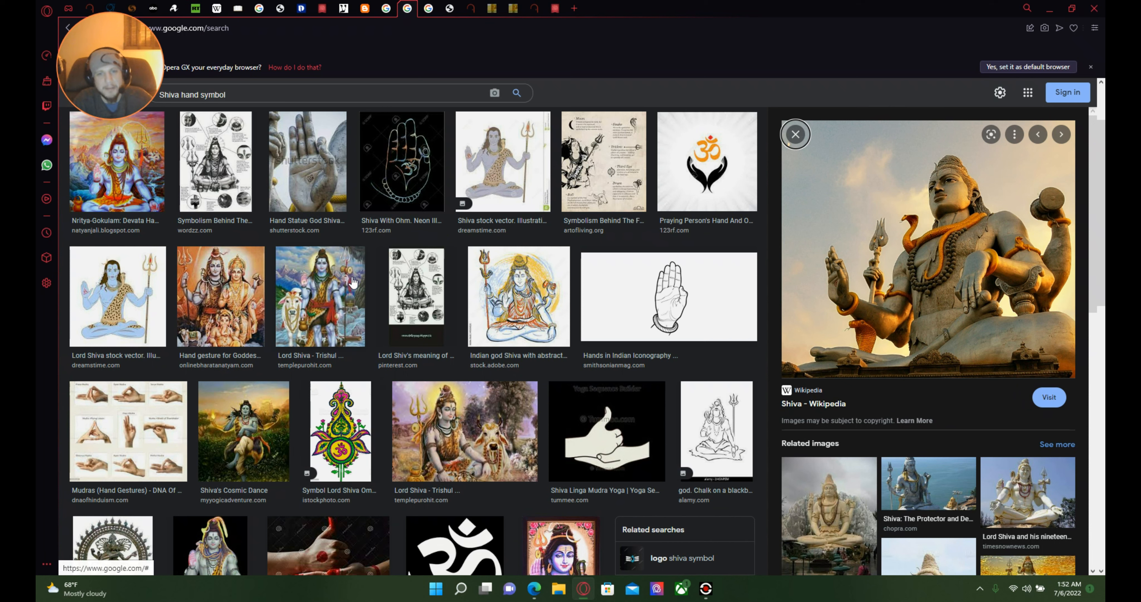
mouse_move(464, 312)
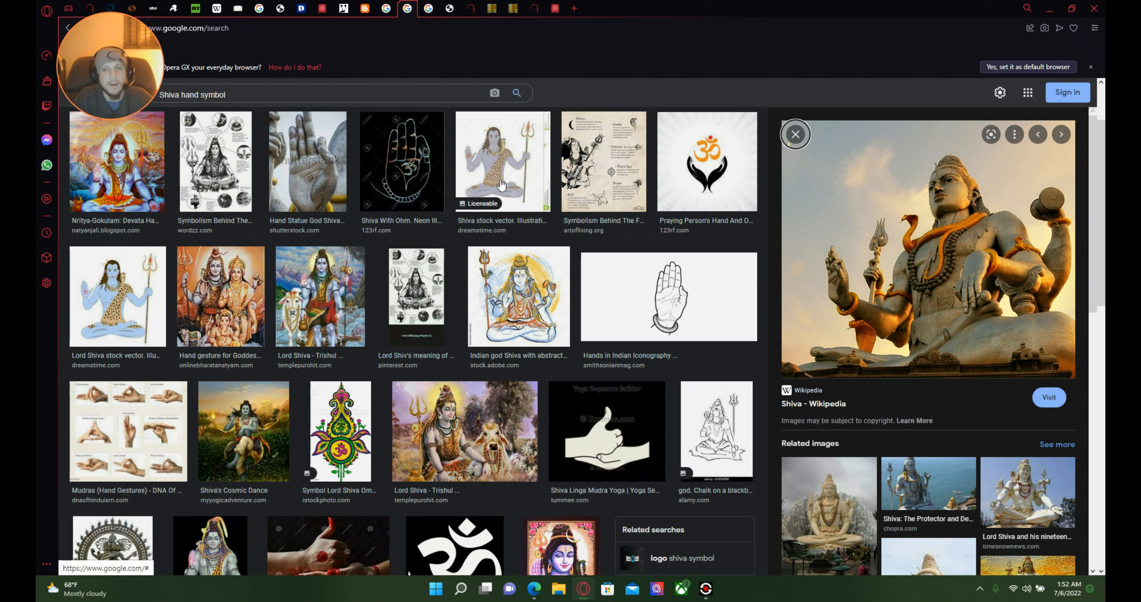
mouse_move(849, 276)
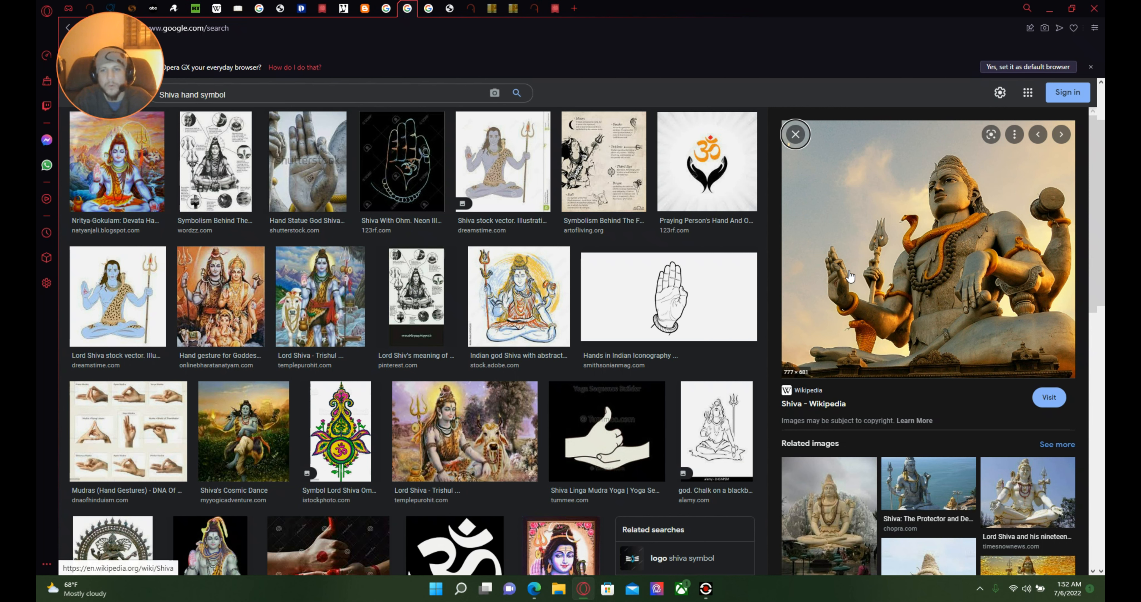
mouse_move(833, 259)
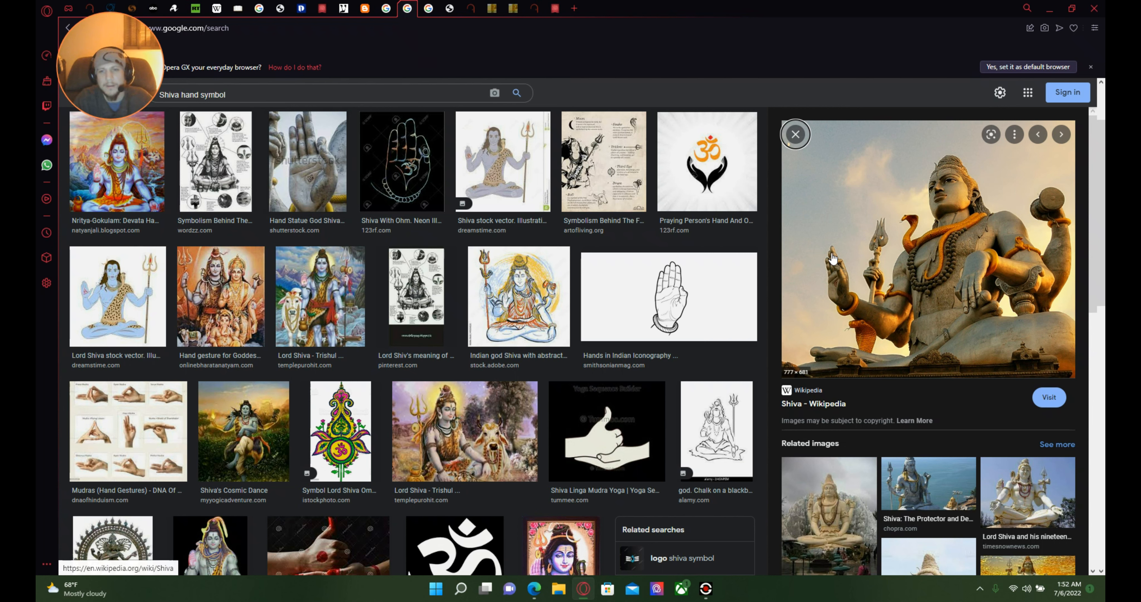
mouse_move(830, 310)
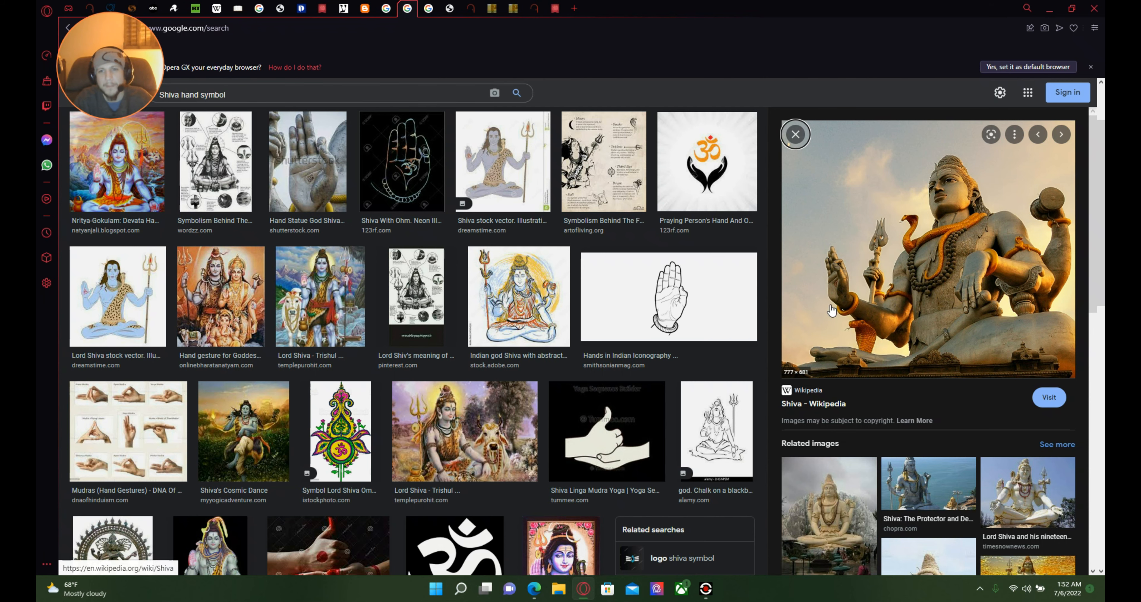
mouse_move(441, 16)
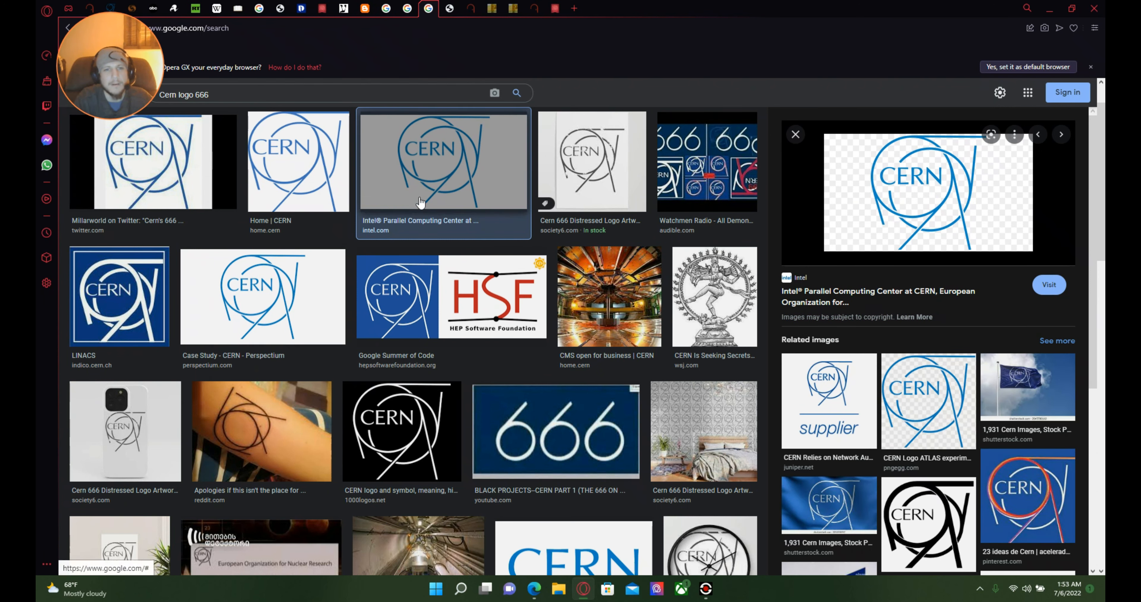
mouse_move(480, 385)
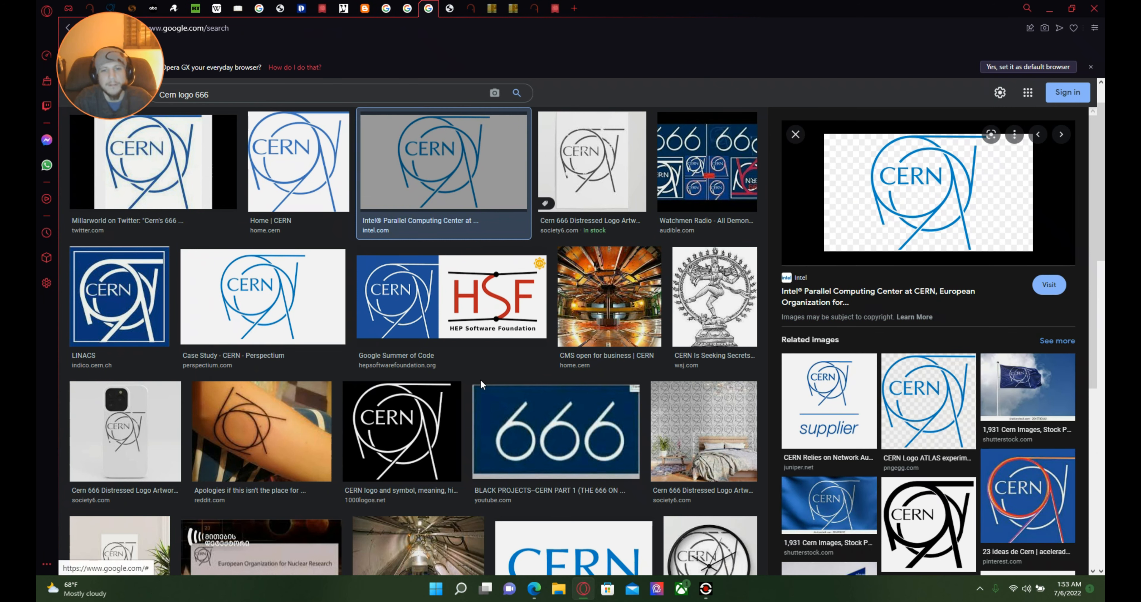
mouse_move(583, 398)
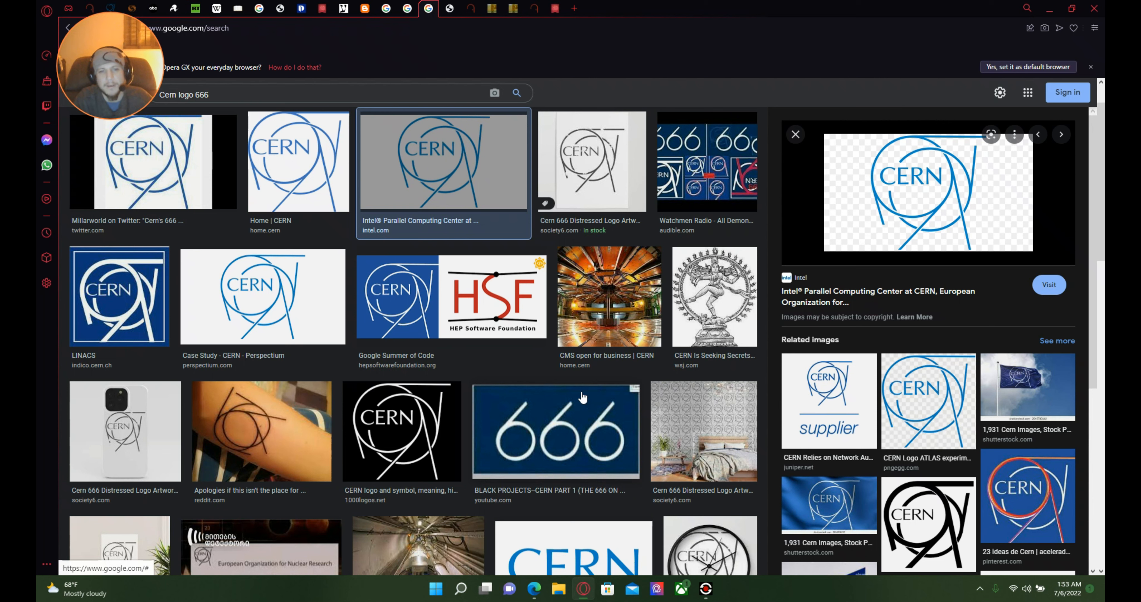
mouse_move(427, 171)
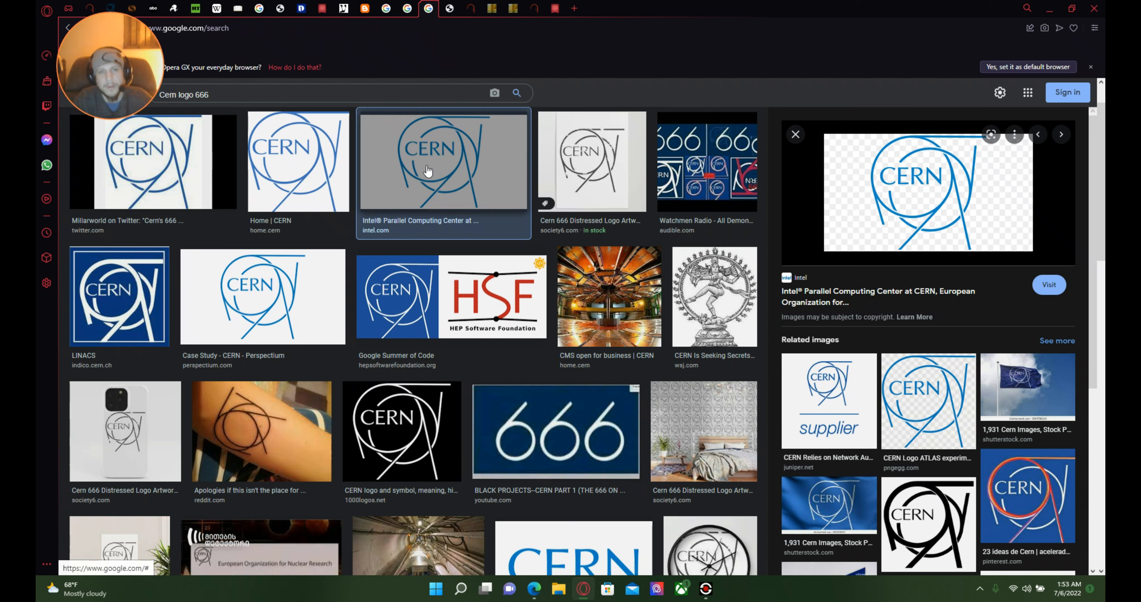
mouse_move(457, 139)
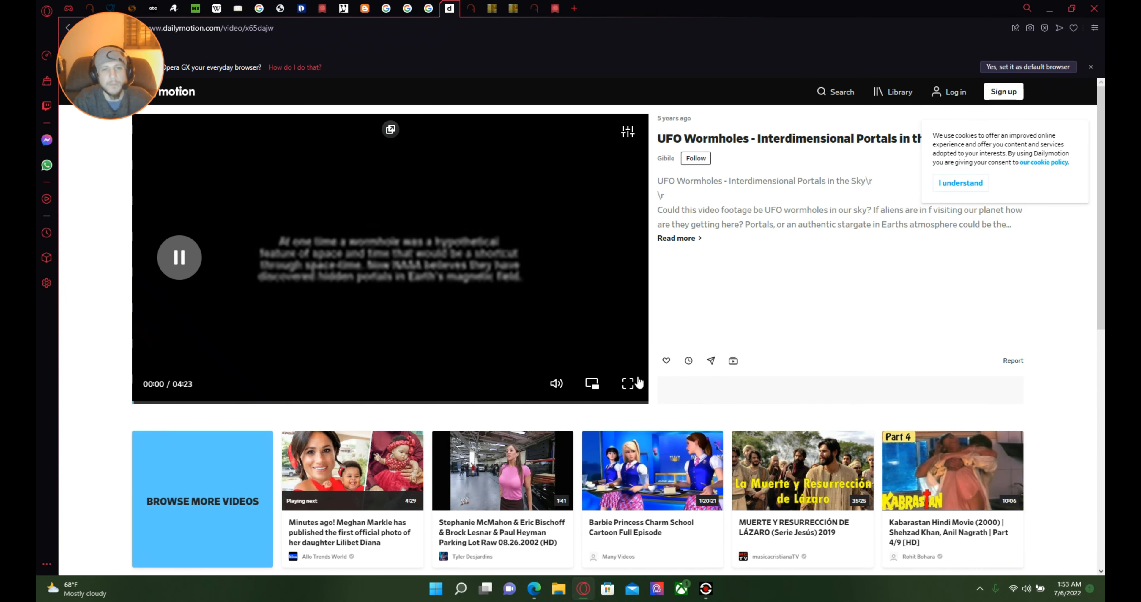
mouse_move(627, 384)
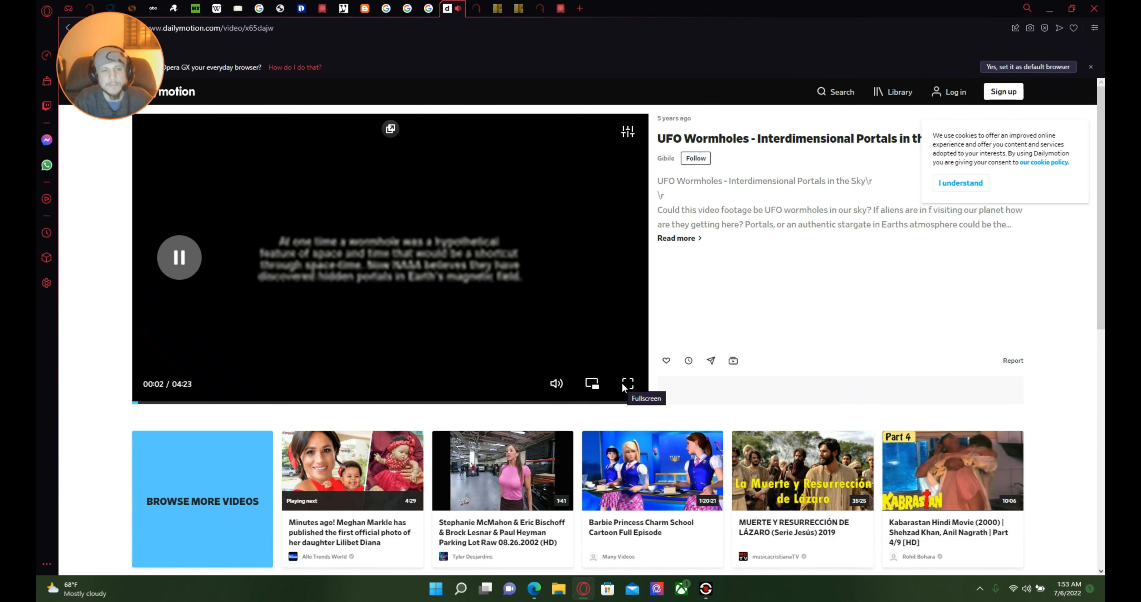
Step: Make the UFO Wormholes - Interdimensional Portals in the Sky video fullscreen
left_click(627, 384)
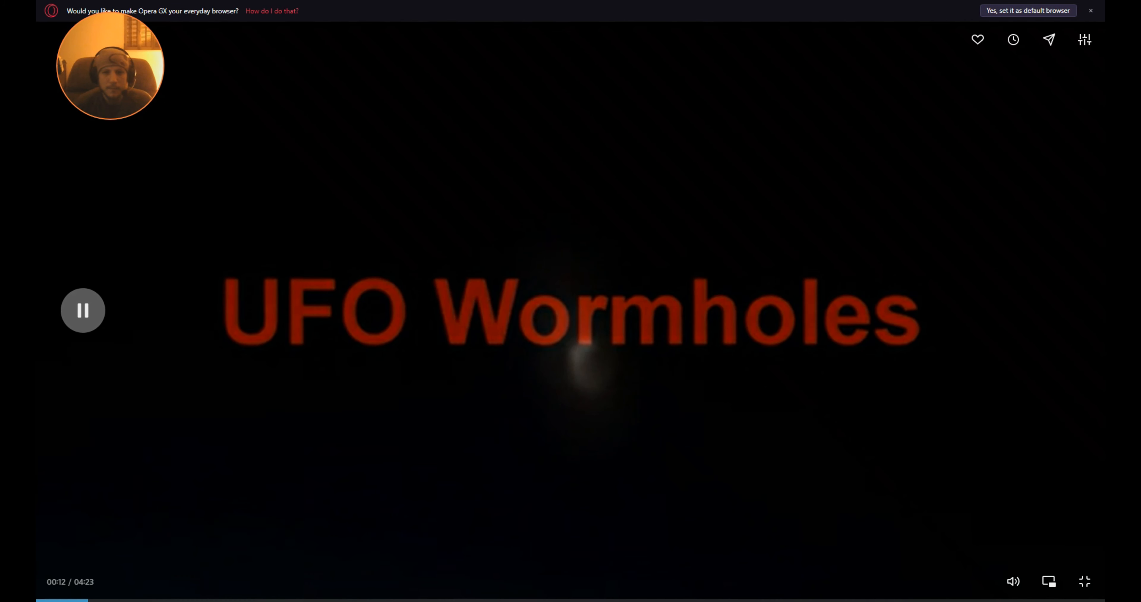
Step: Watch the fullscreen UFO Wormholes video, pausing and resuming on the spiral sky footage
left_click(82, 310)
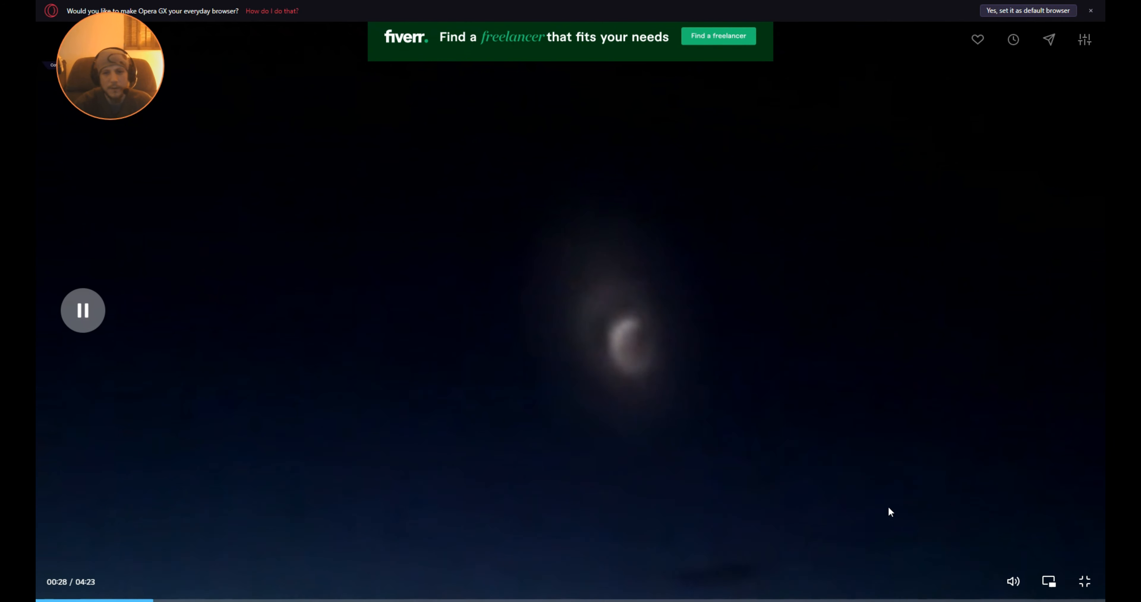
left_click(83, 311)
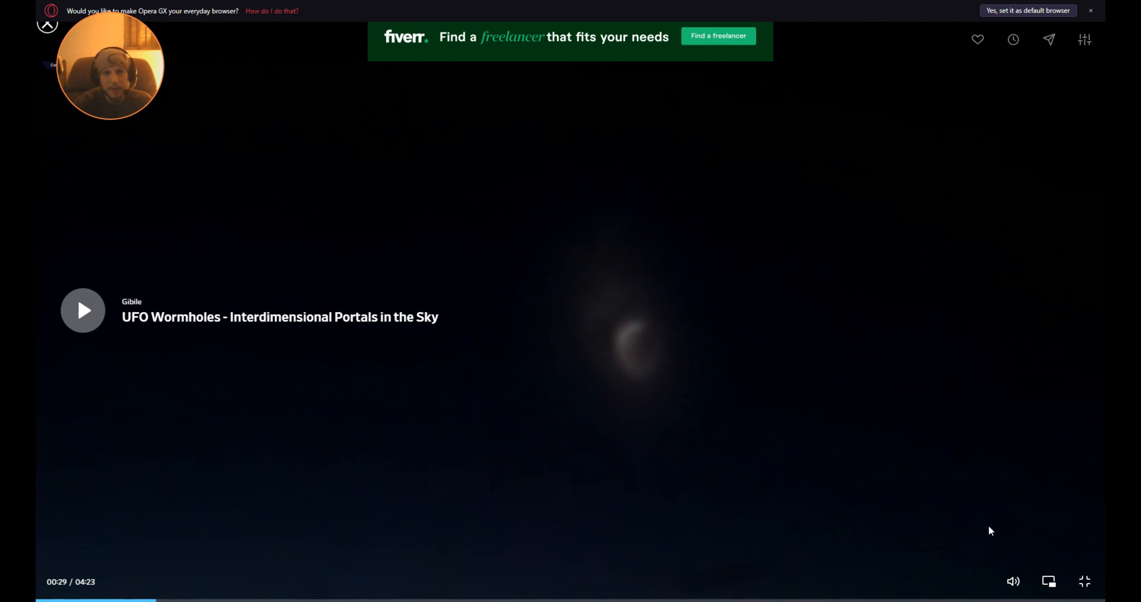
mouse_move(962, 533)
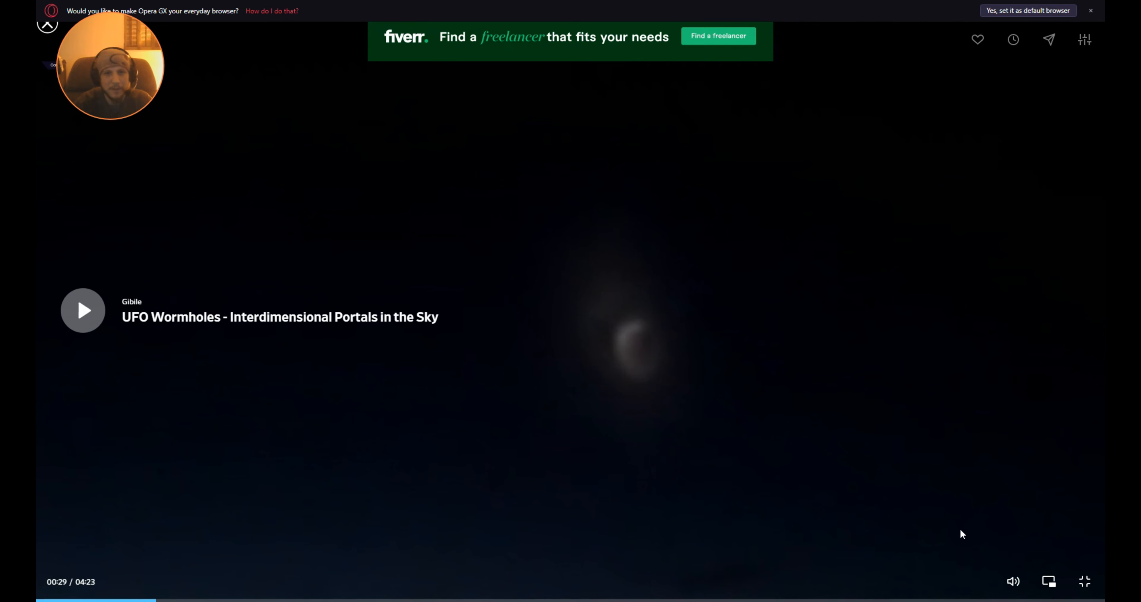
mouse_move(916, 524)
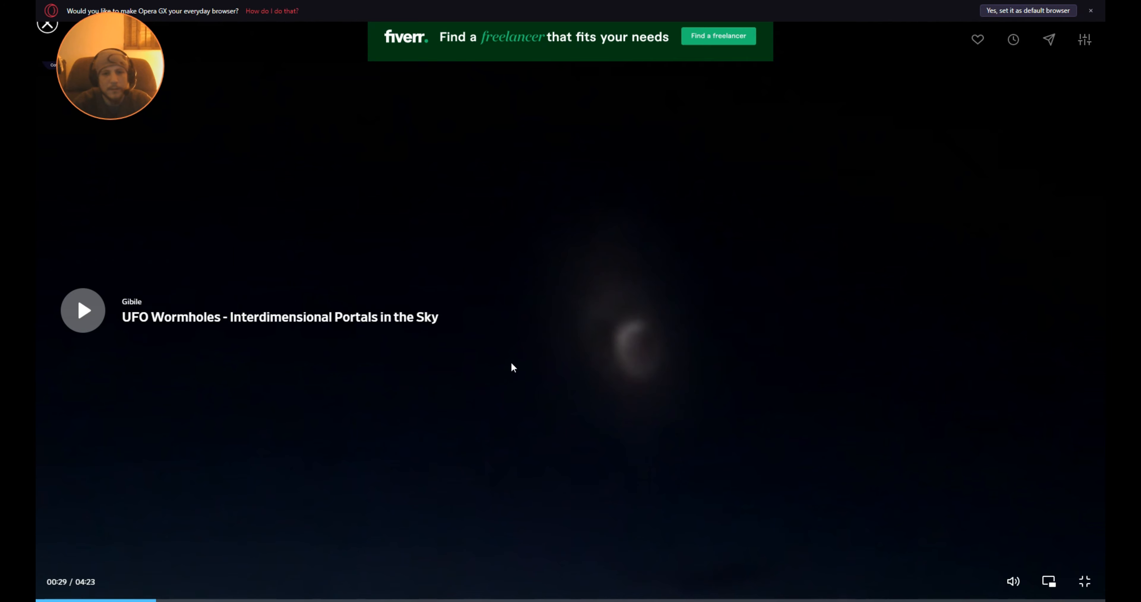
left_click(82, 310)
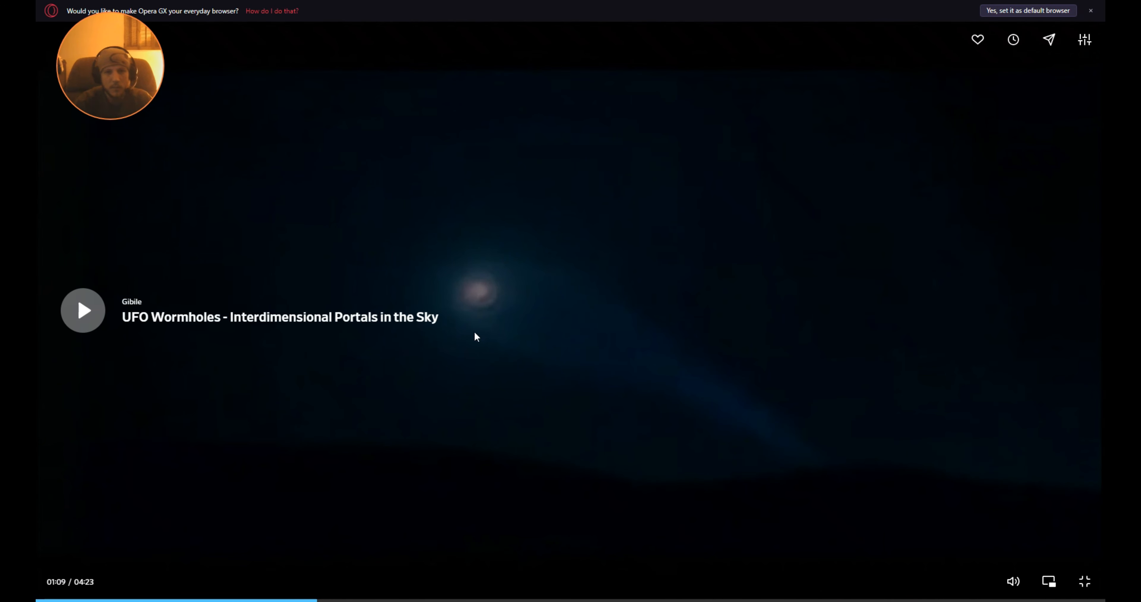
mouse_move(498, 319)
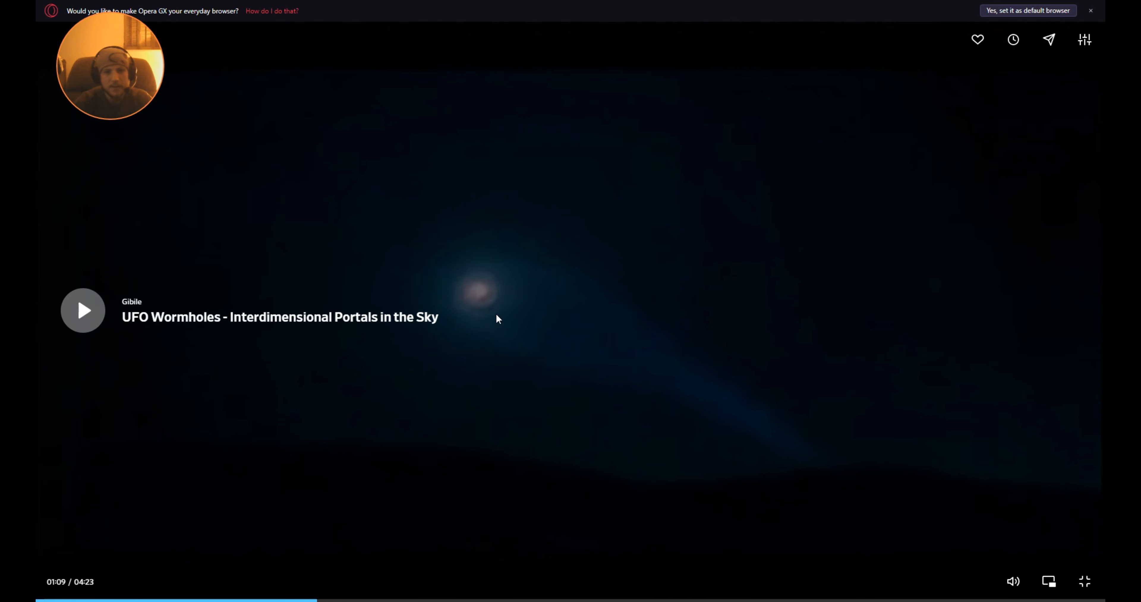
mouse_move(480, 312)
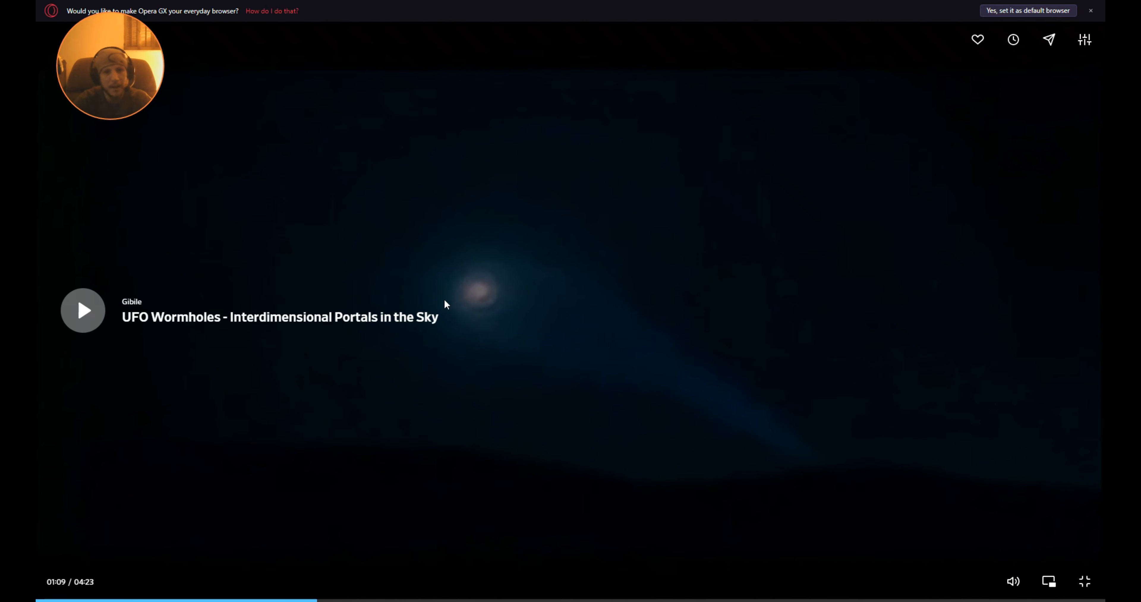
mouse_move(672, 497)
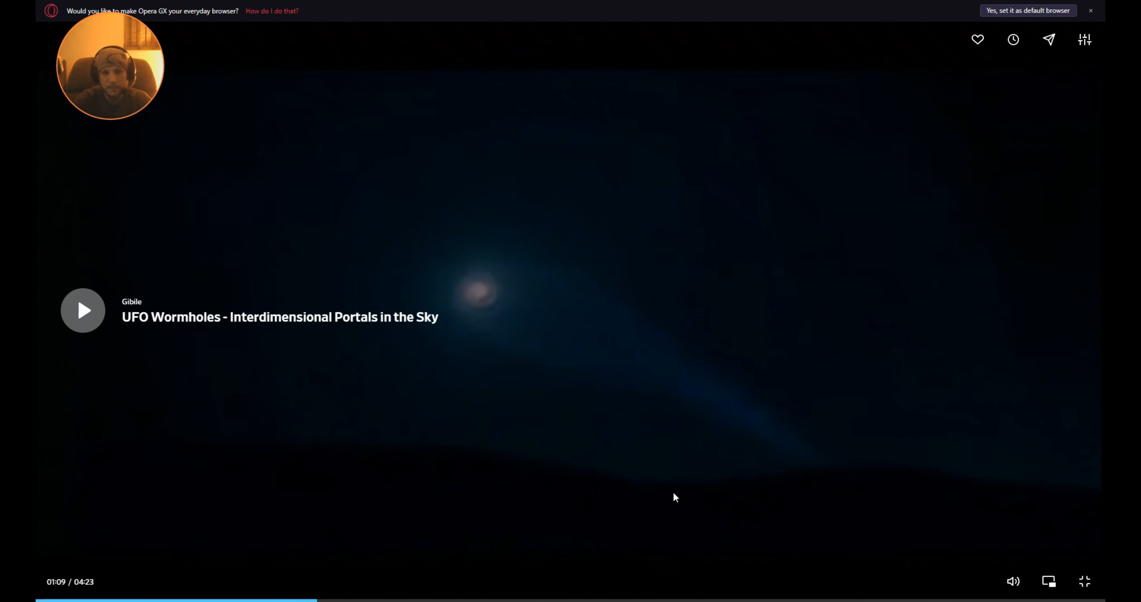
left_click(82, 310)
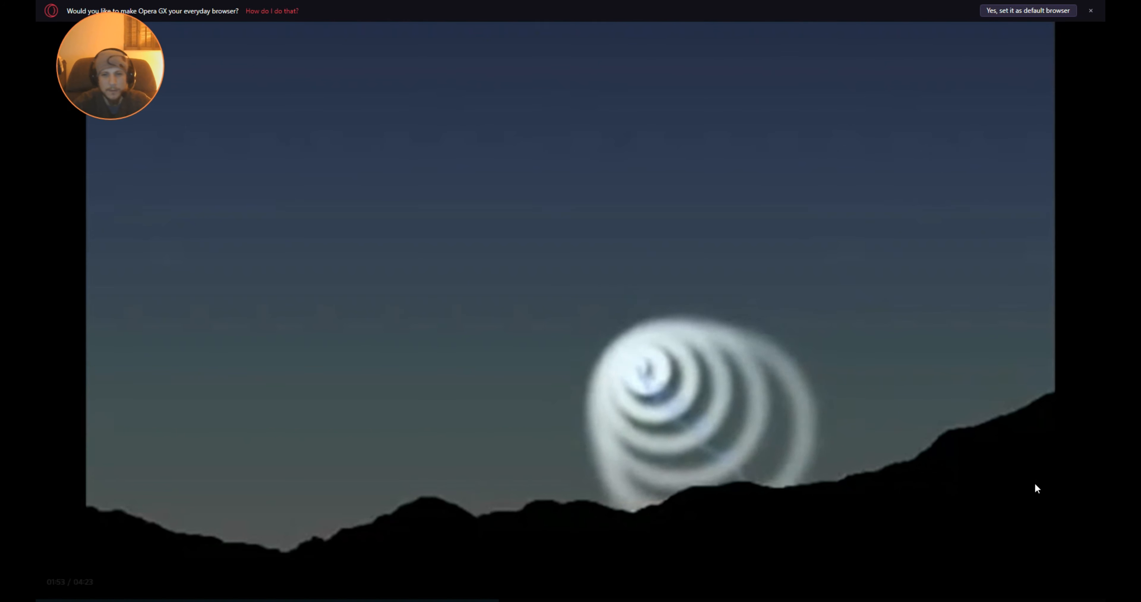
mouse_move(740, 417)
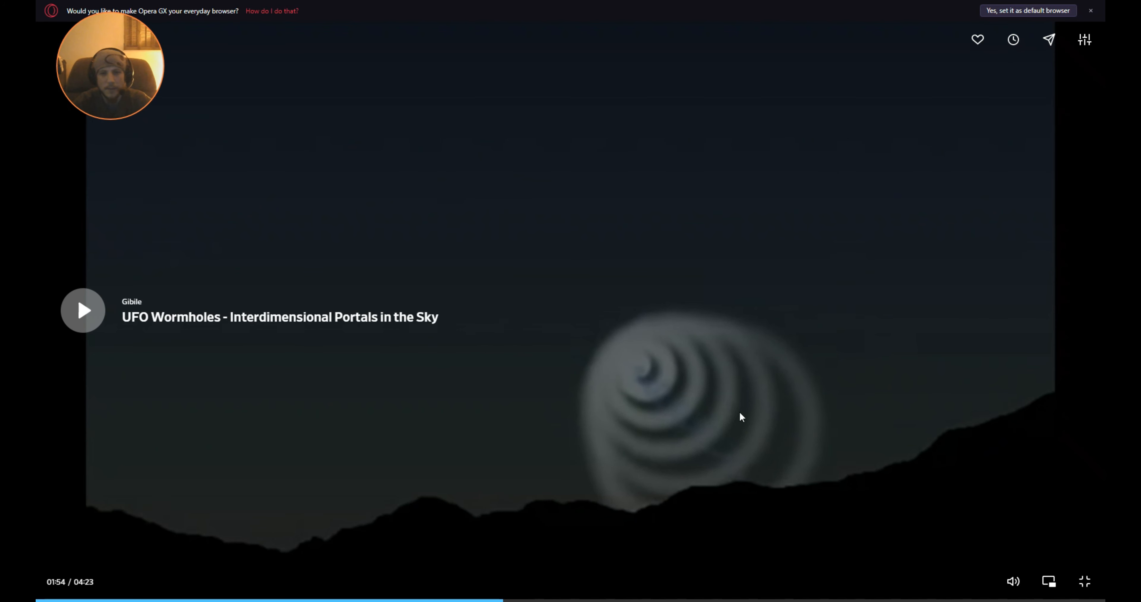
mouse_move(730, 353)
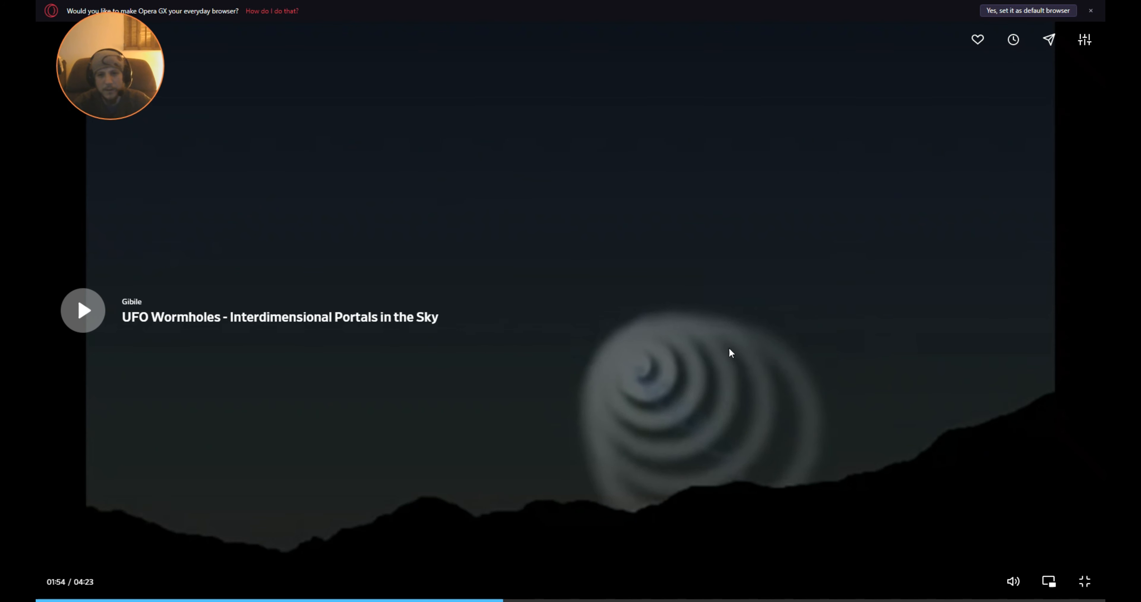
mouse_move(892, 410)
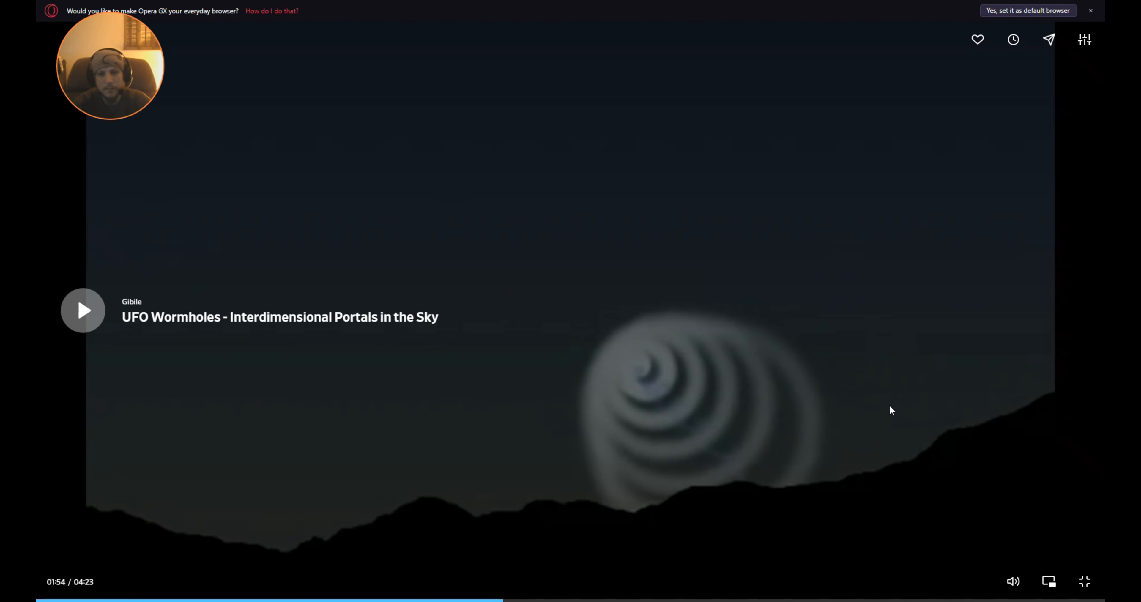
left_click(82, 310)
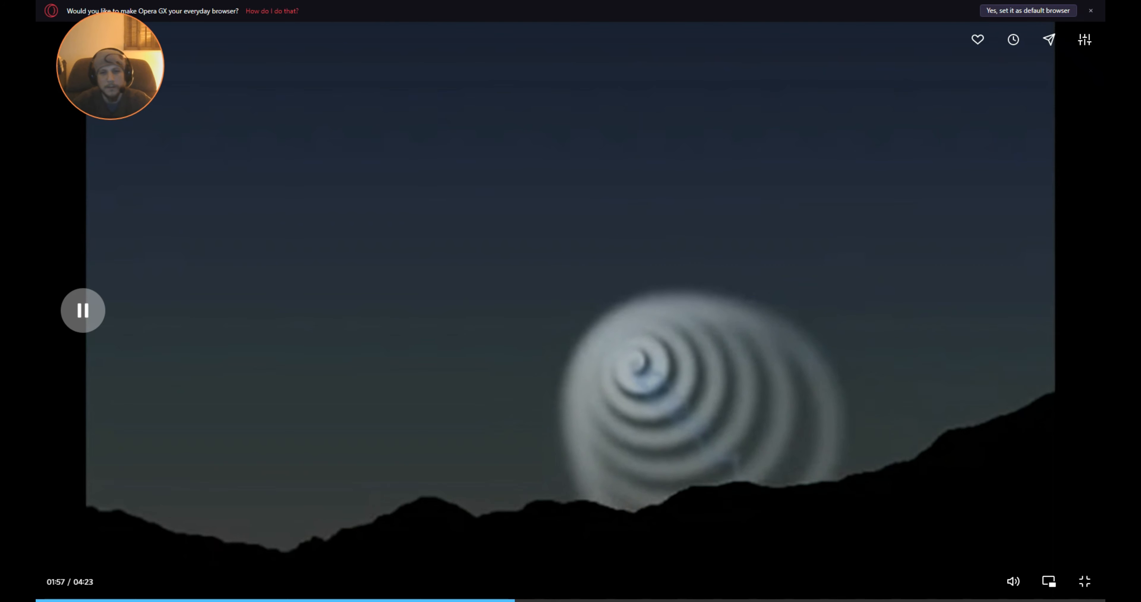
left_click(82, 310)
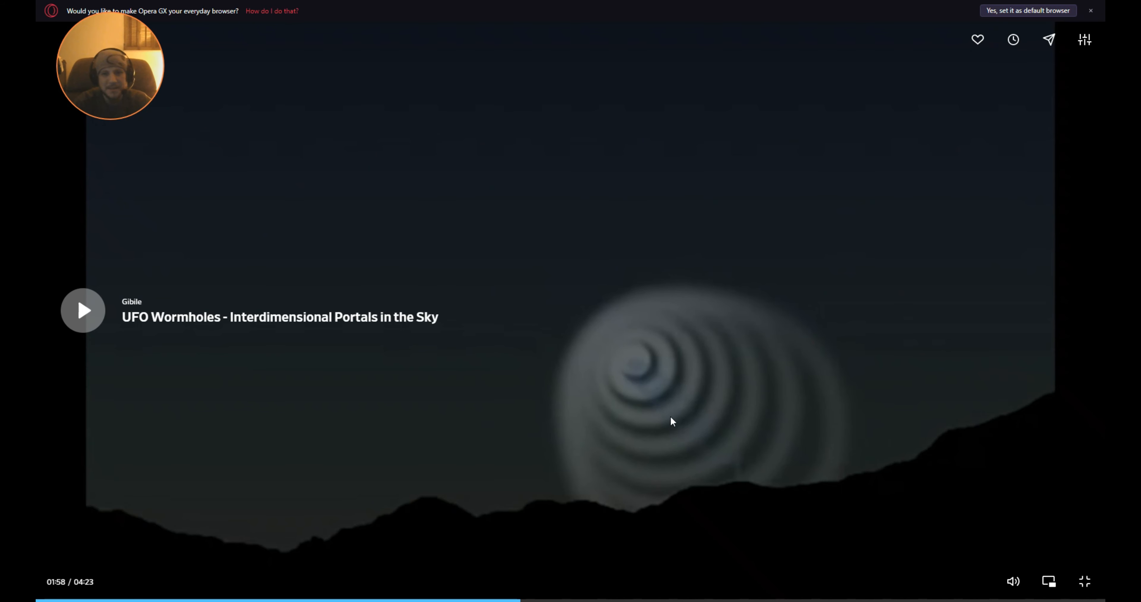
mouse_move(646, 358)
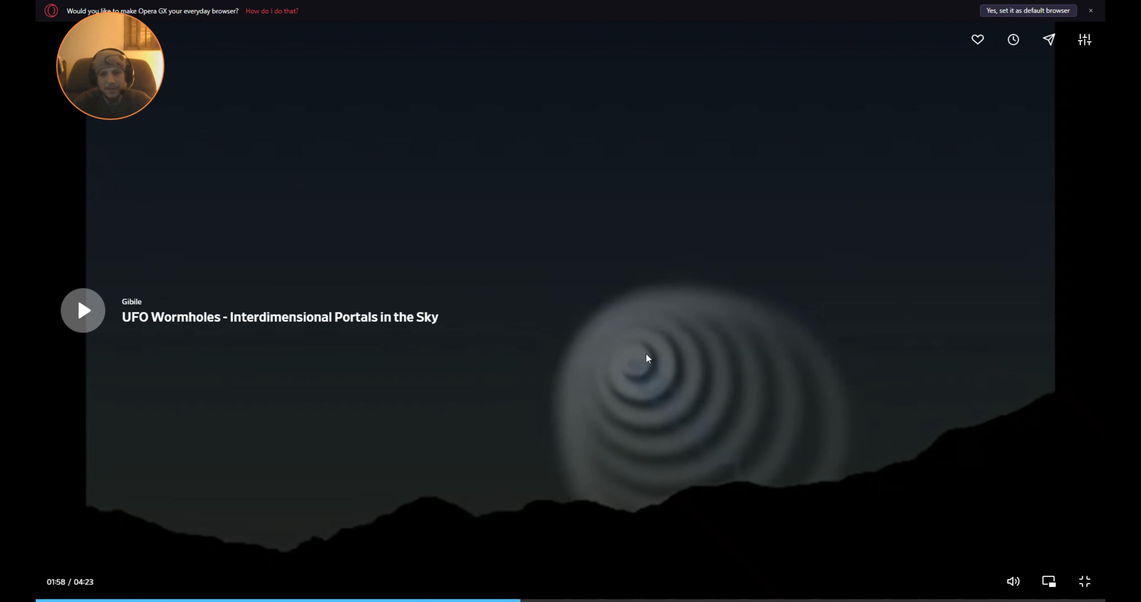
mouse_move(988, 489)
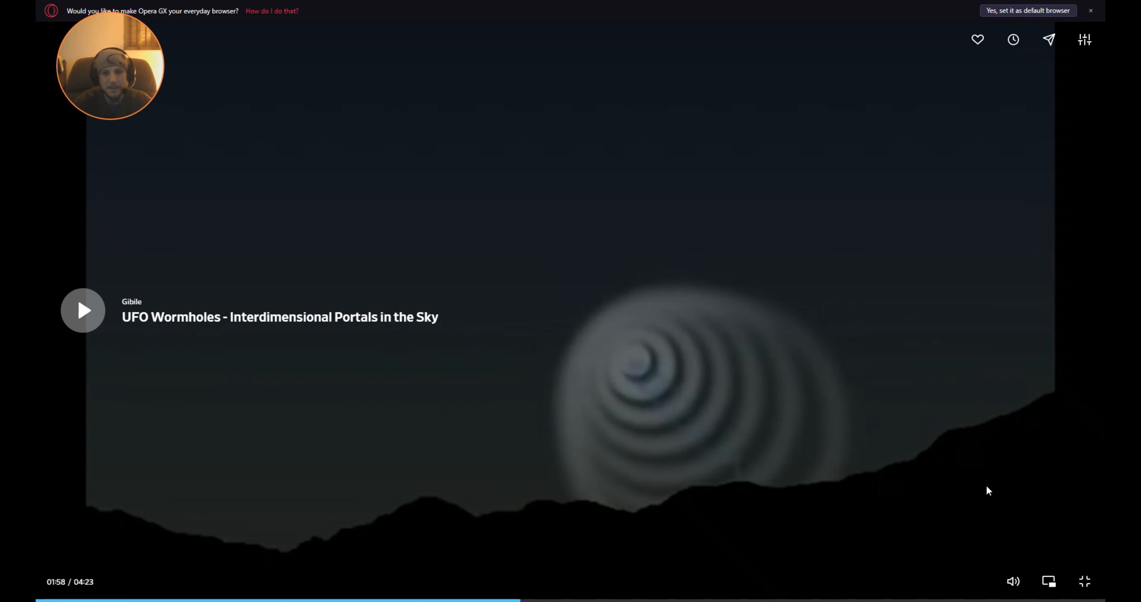
Step: Continue through the roadside cloud footage to near 3:58, then leave fullscreen
left_click(82, 310)
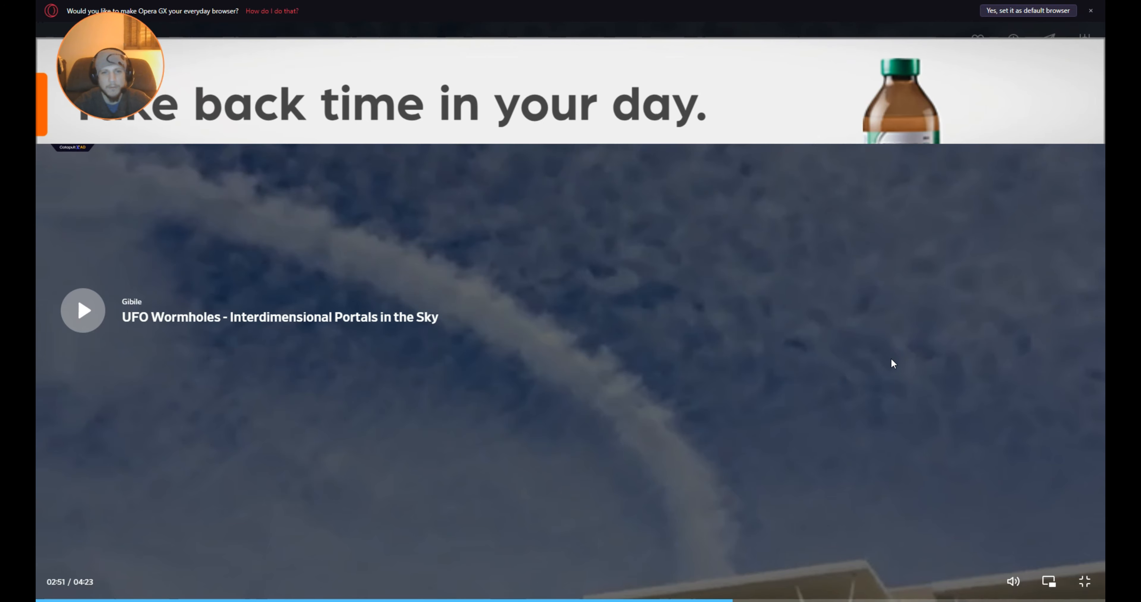
left_click(82, 310)
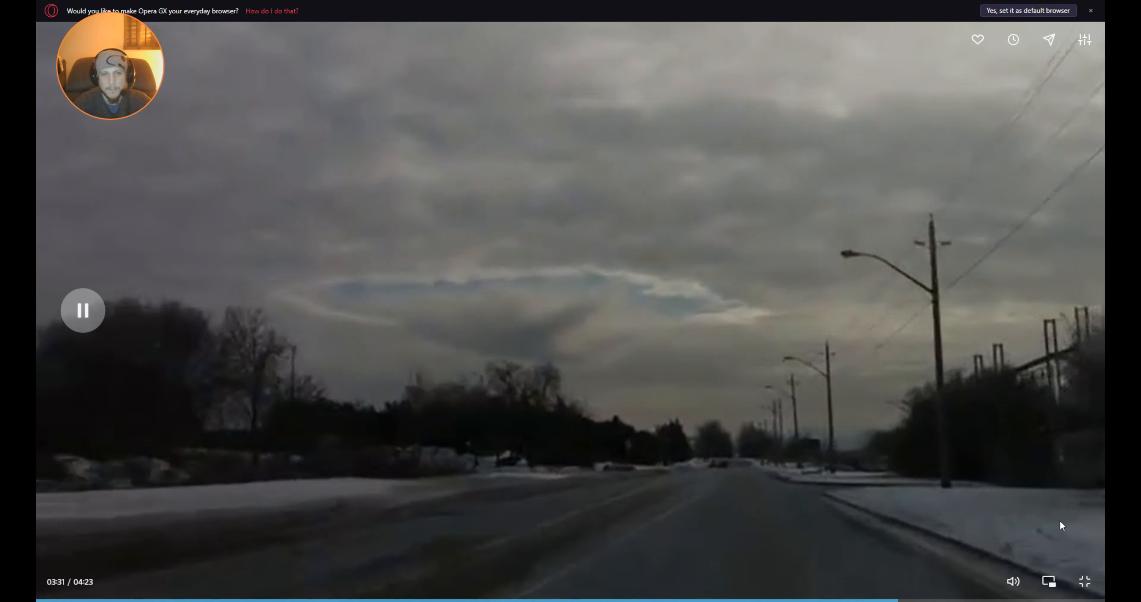
left_click(82, 310)
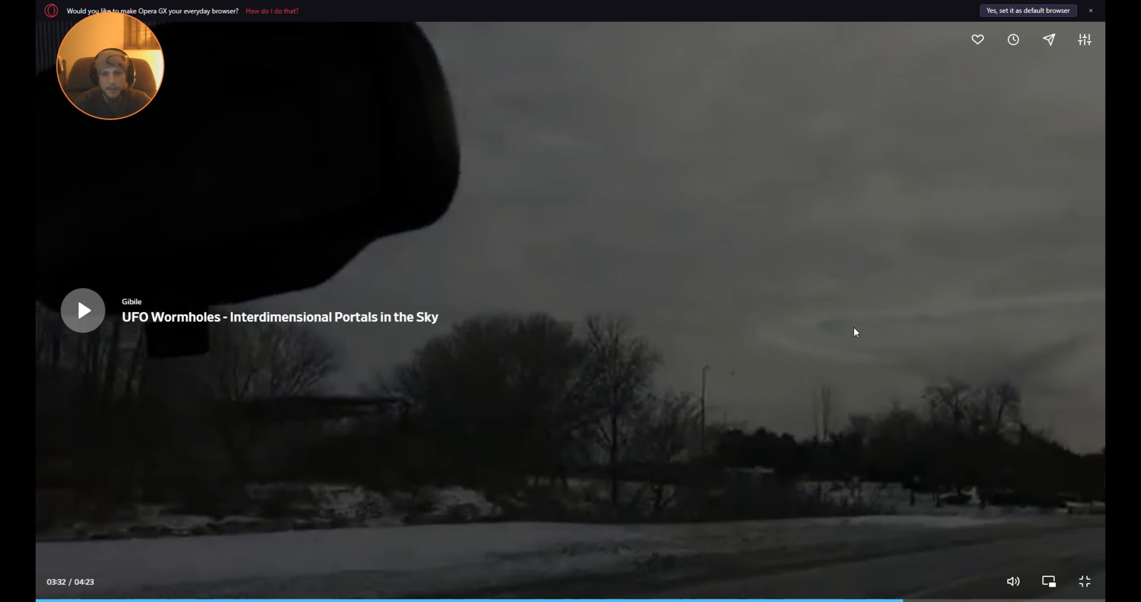
mouse_move(1044, 368)
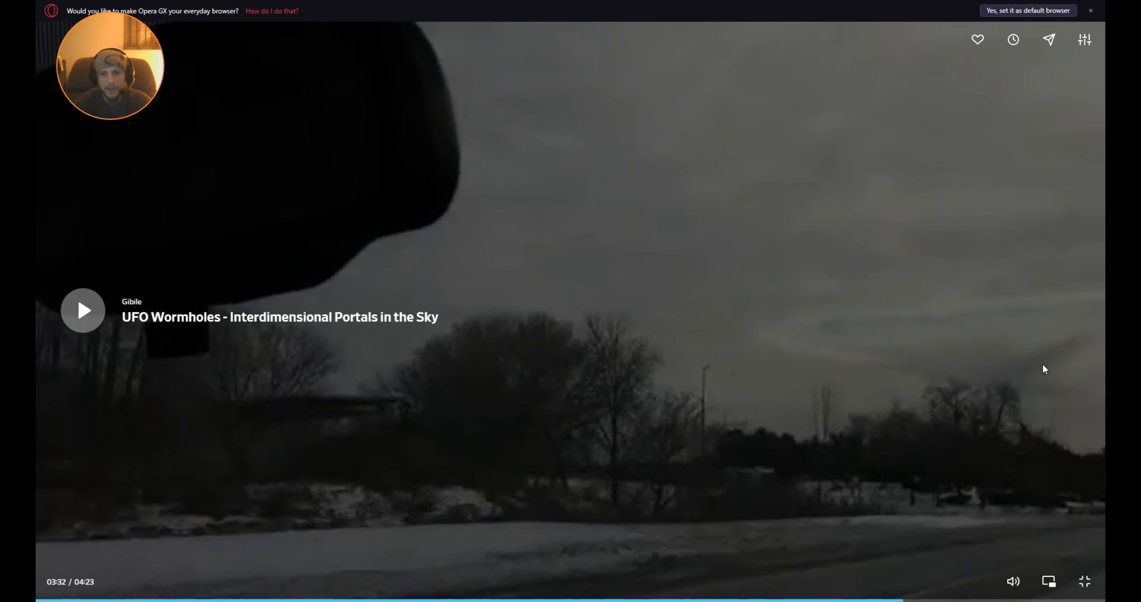
mouse_move(965, 366)
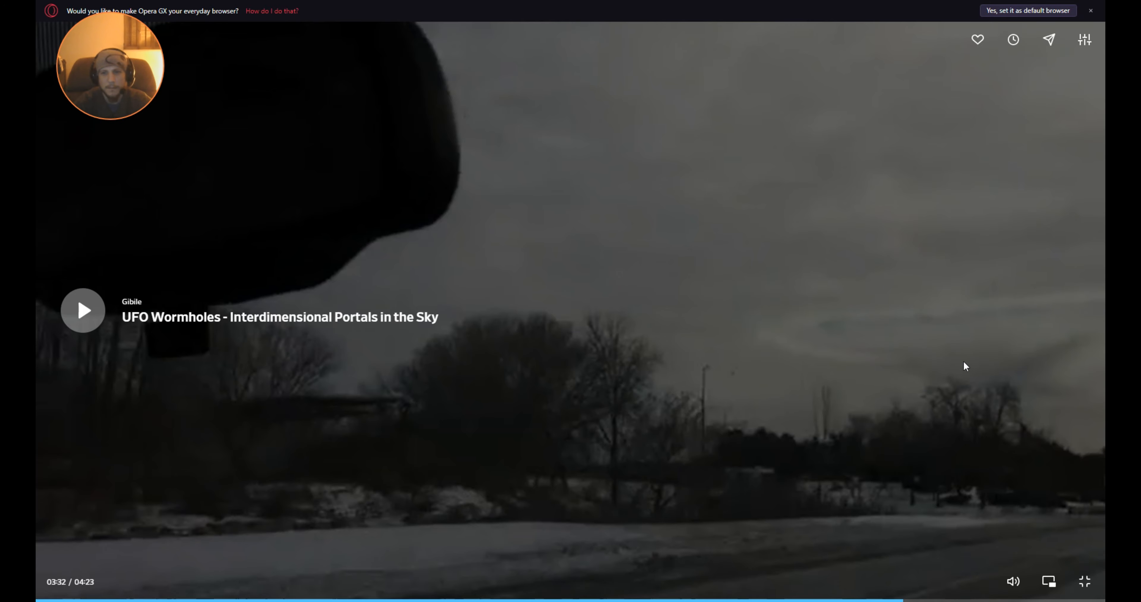
left_click(82, 310)
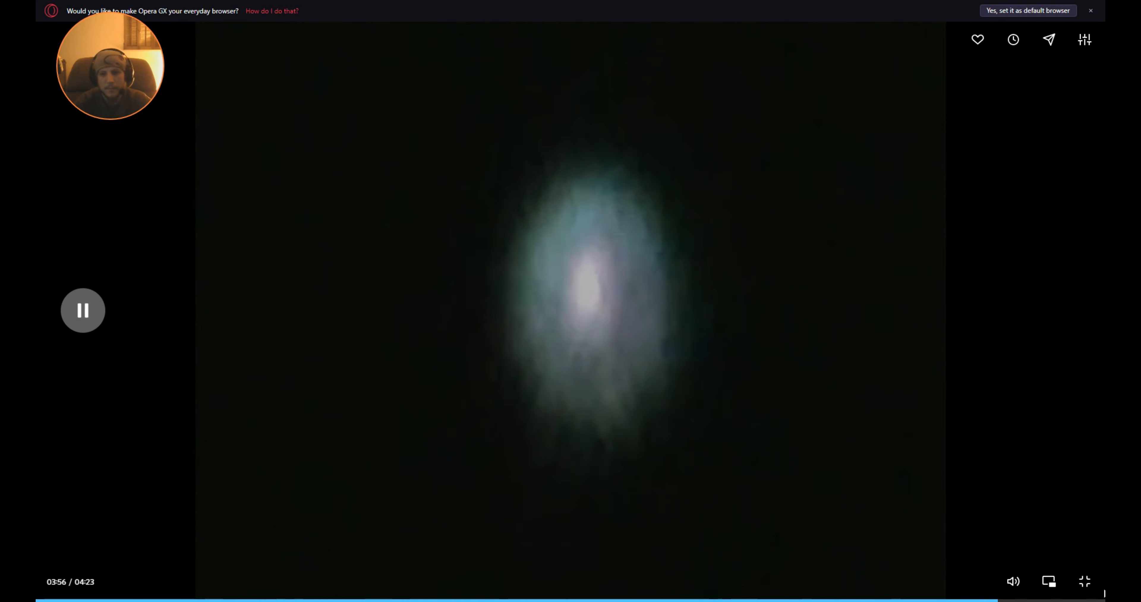
mouse_move(865, 480)
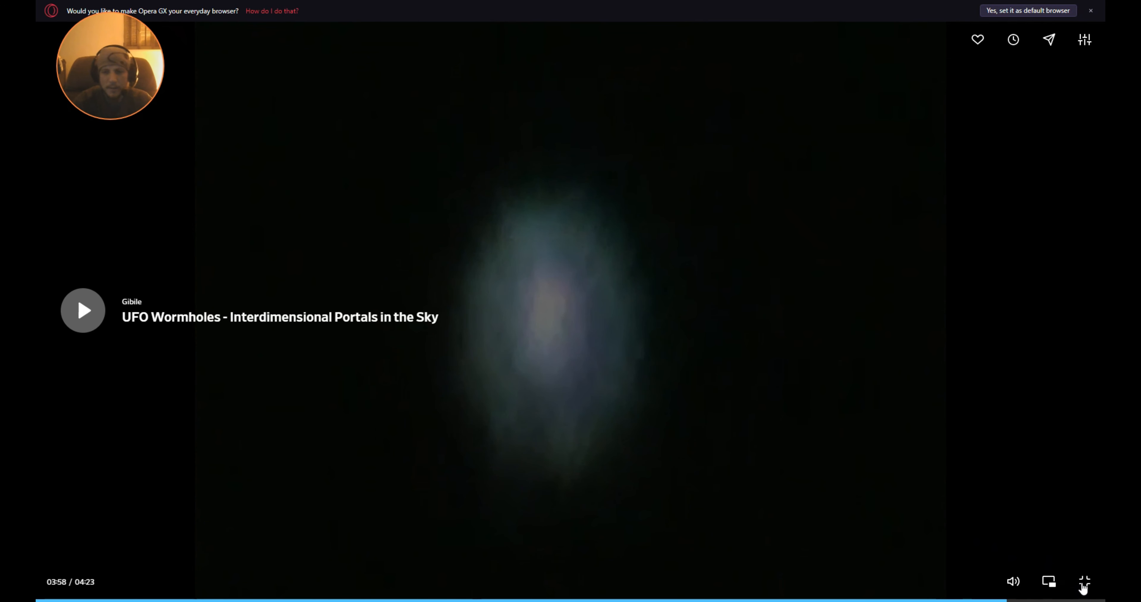
mouse_move(1083, 580)
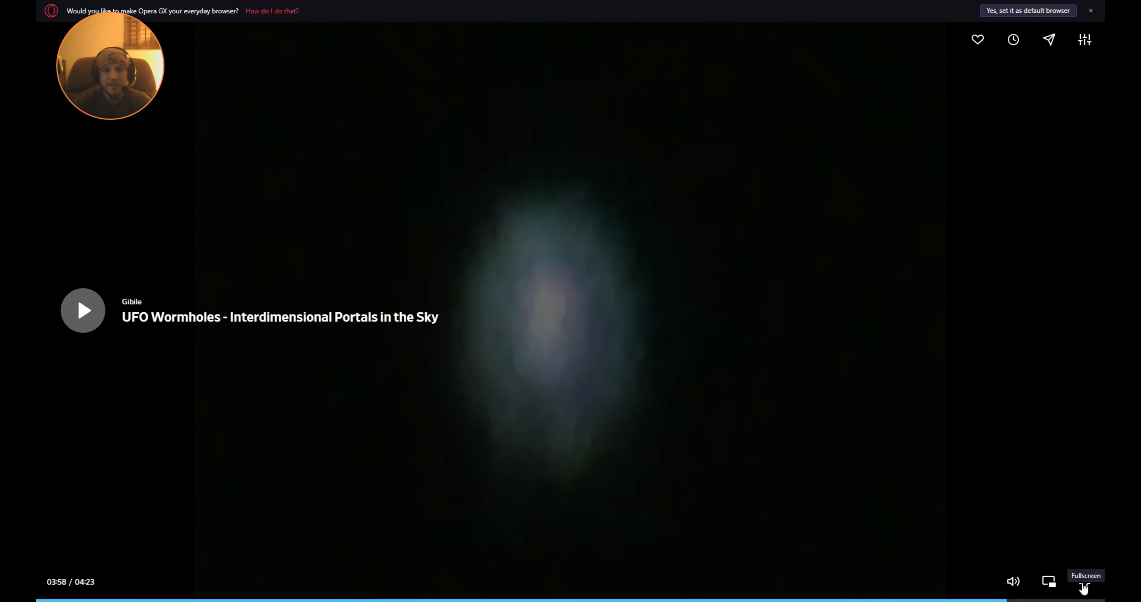
left_click(1083, 580)
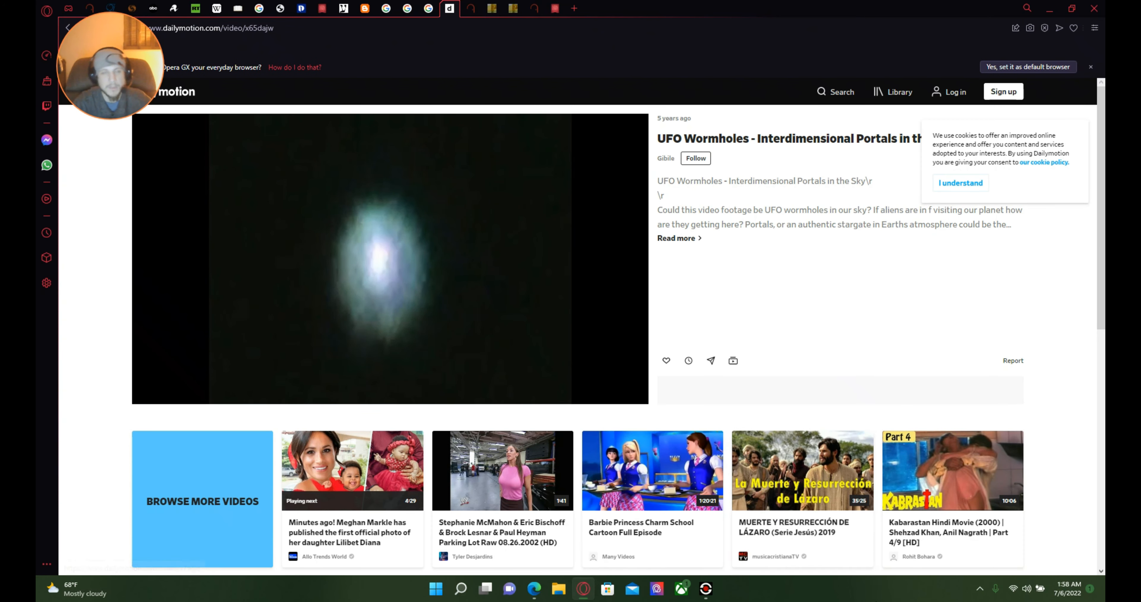
mouse_move(468, 26)
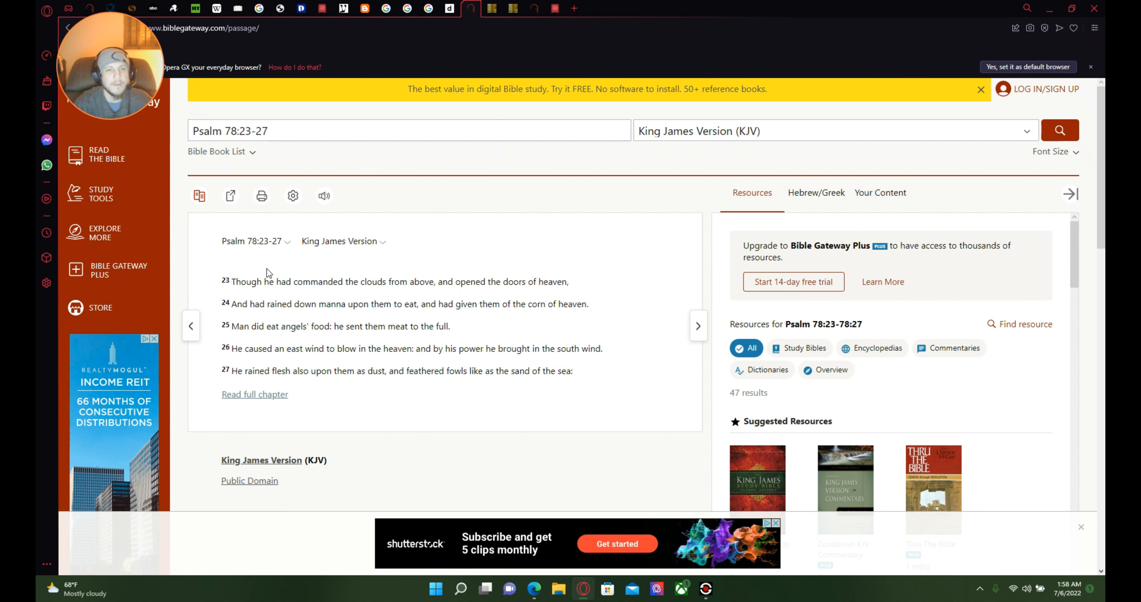
mouse_move(314, 269)
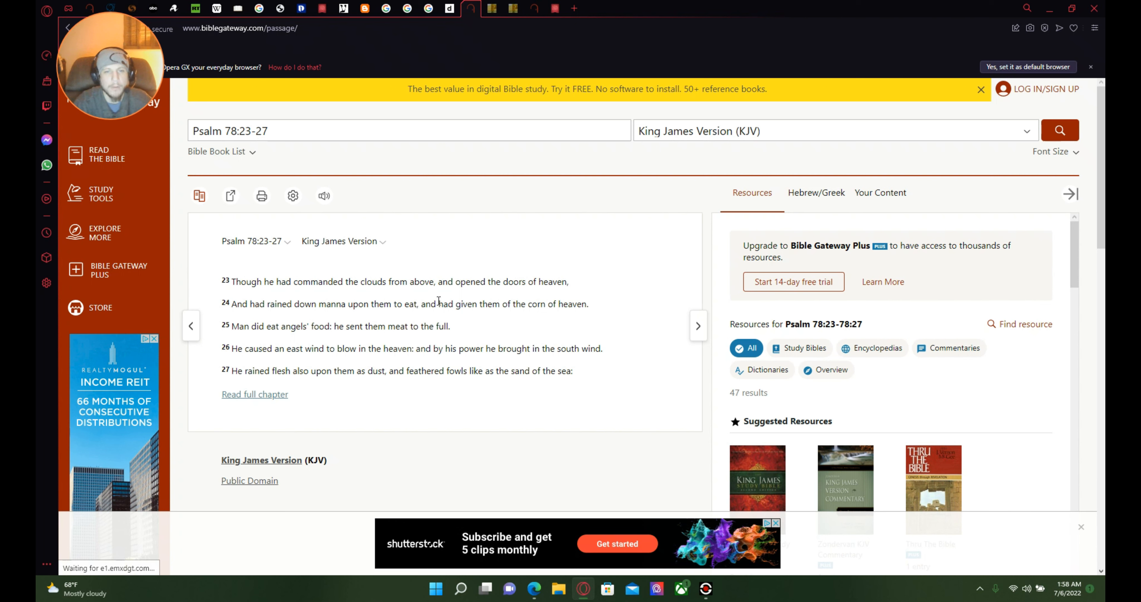
mouse_move(541, 298)
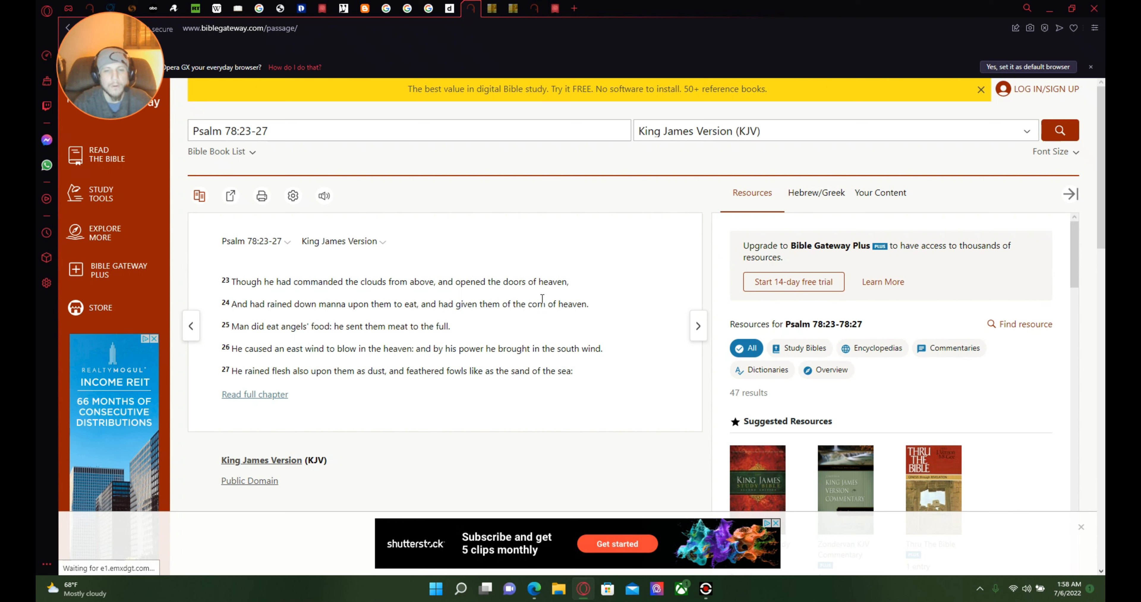
mouse_move(270, 320)
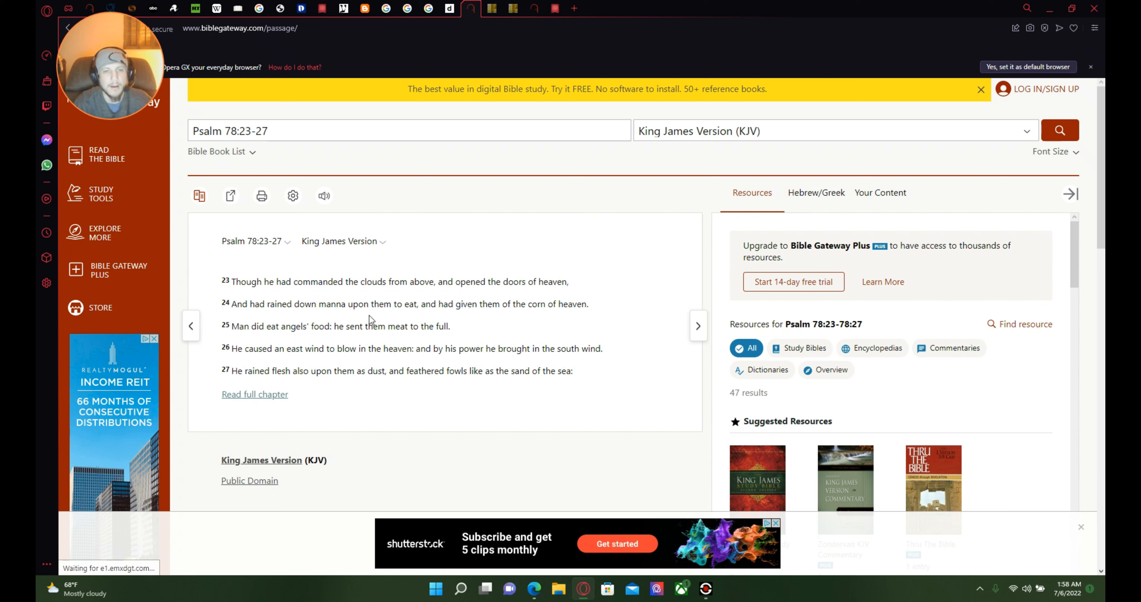
mouse_move(540, 321)
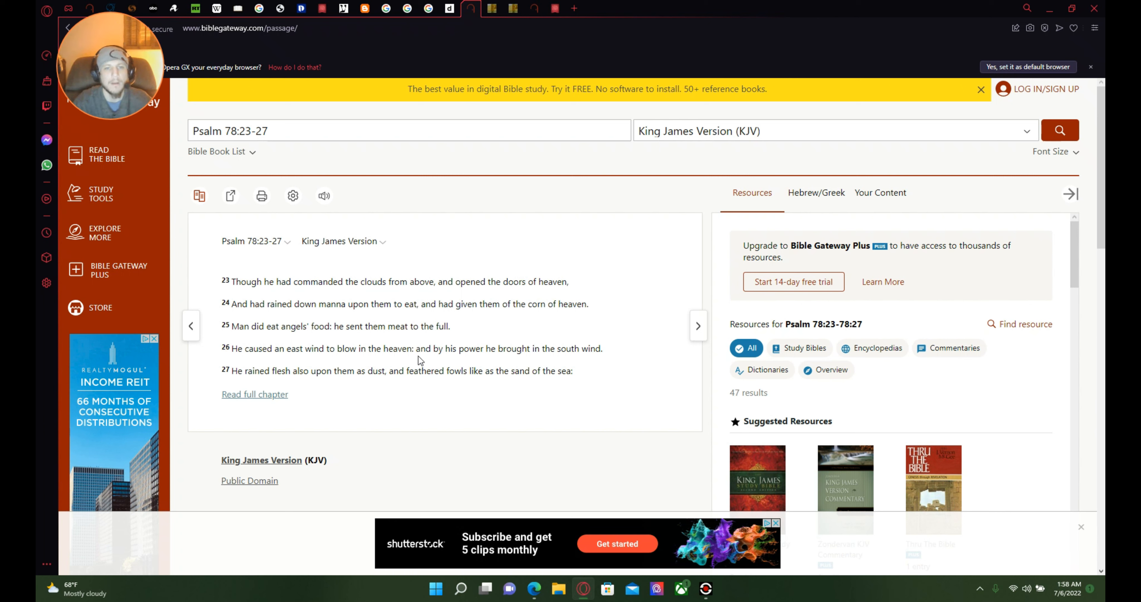
mouse_move(329, 369)
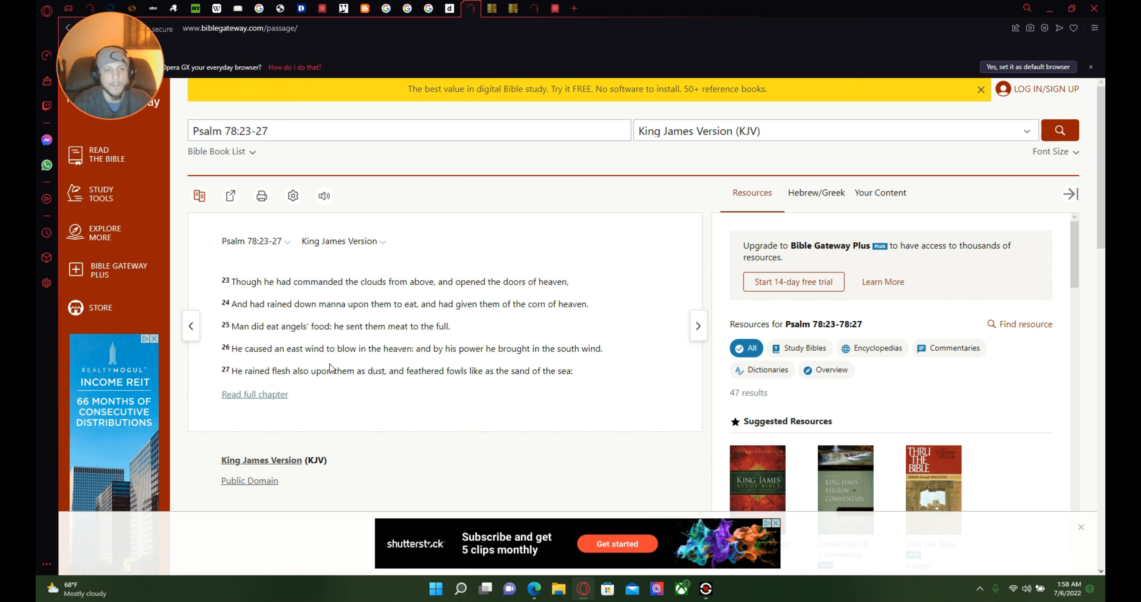
mouse_move(329, 369)
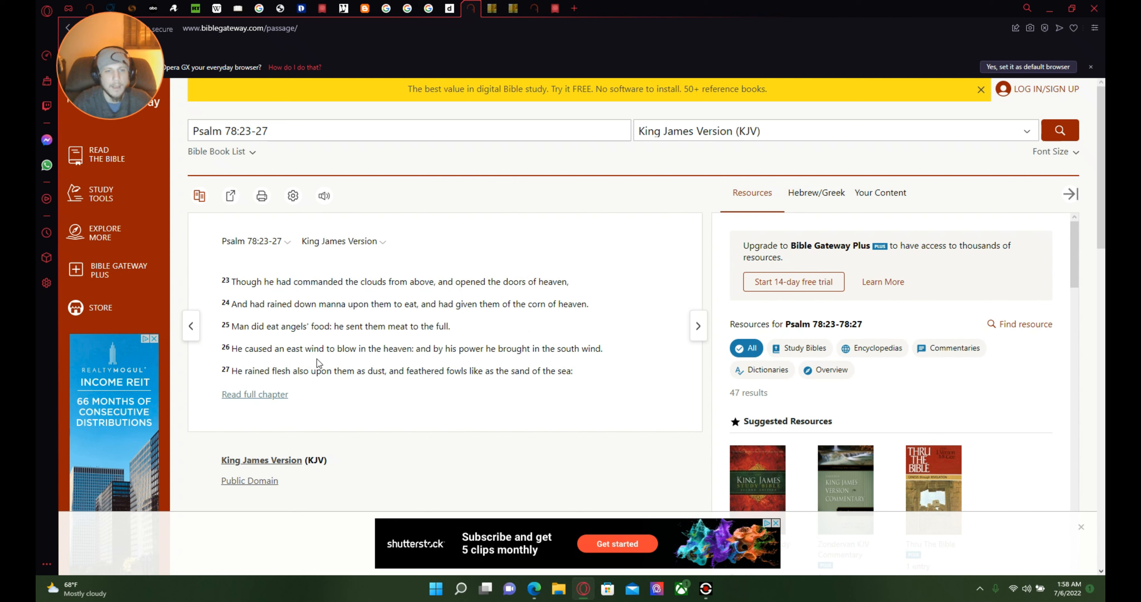
mouse_move(460, 367)
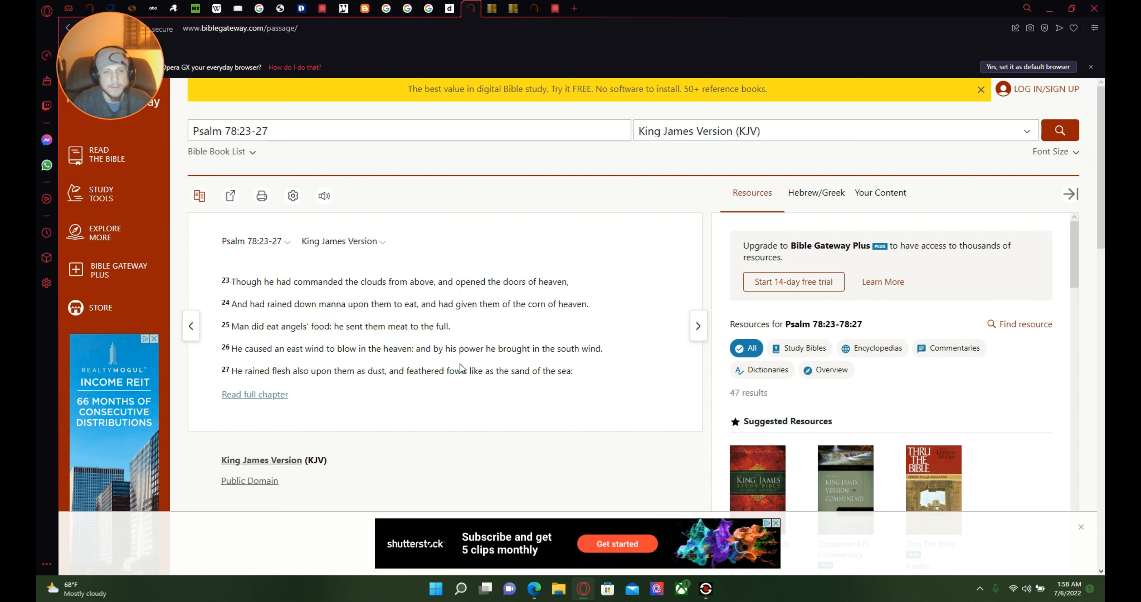
mouse_move(589, 365)
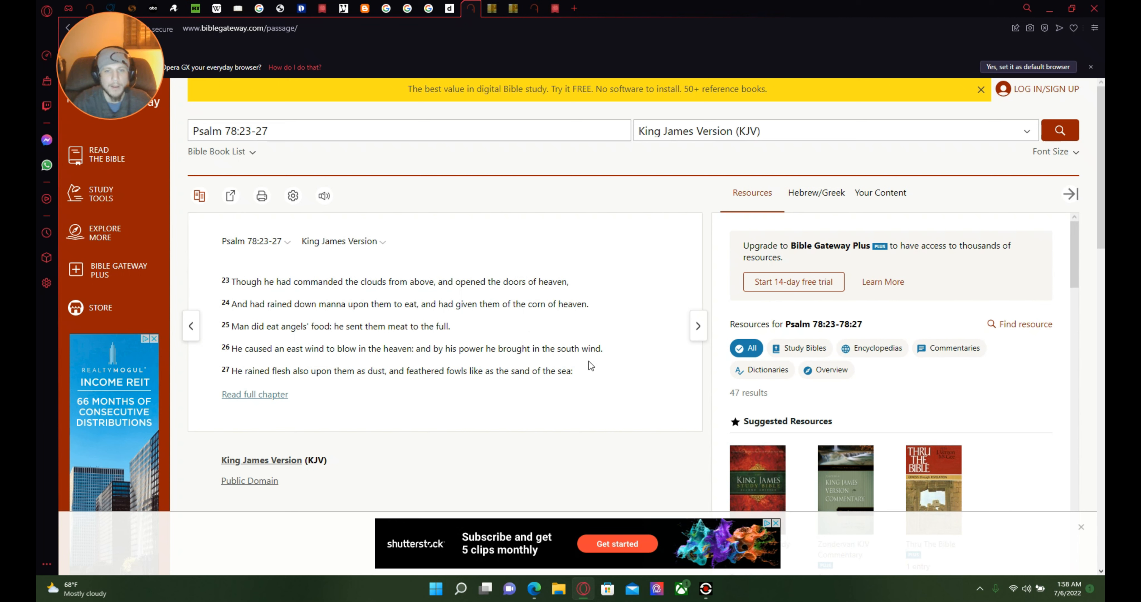
mouse_move(622, 357)
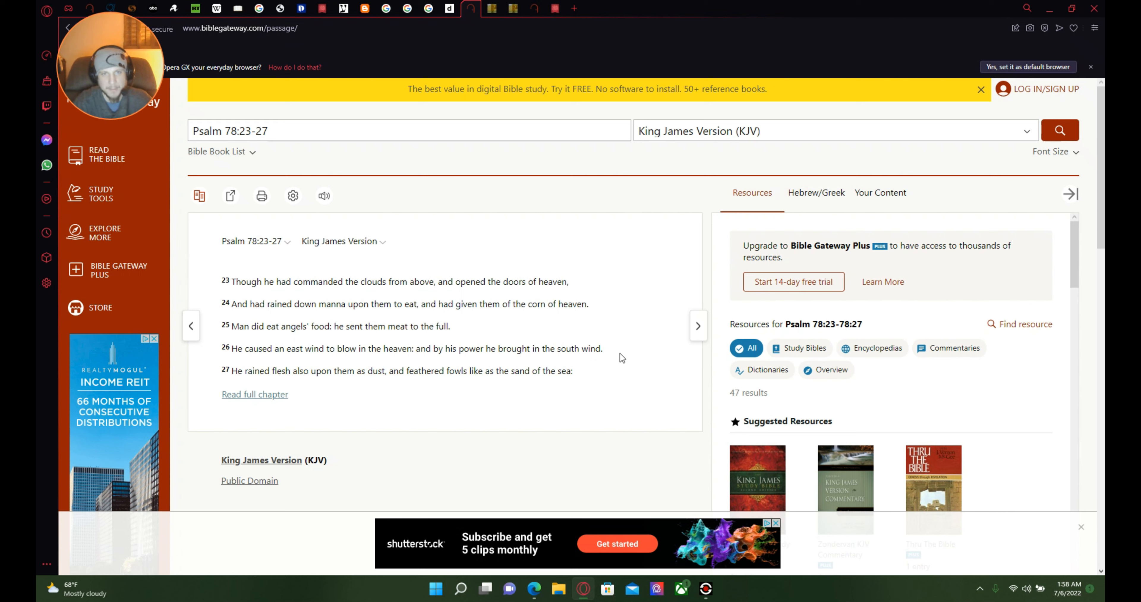
mouse_move(241, 384)
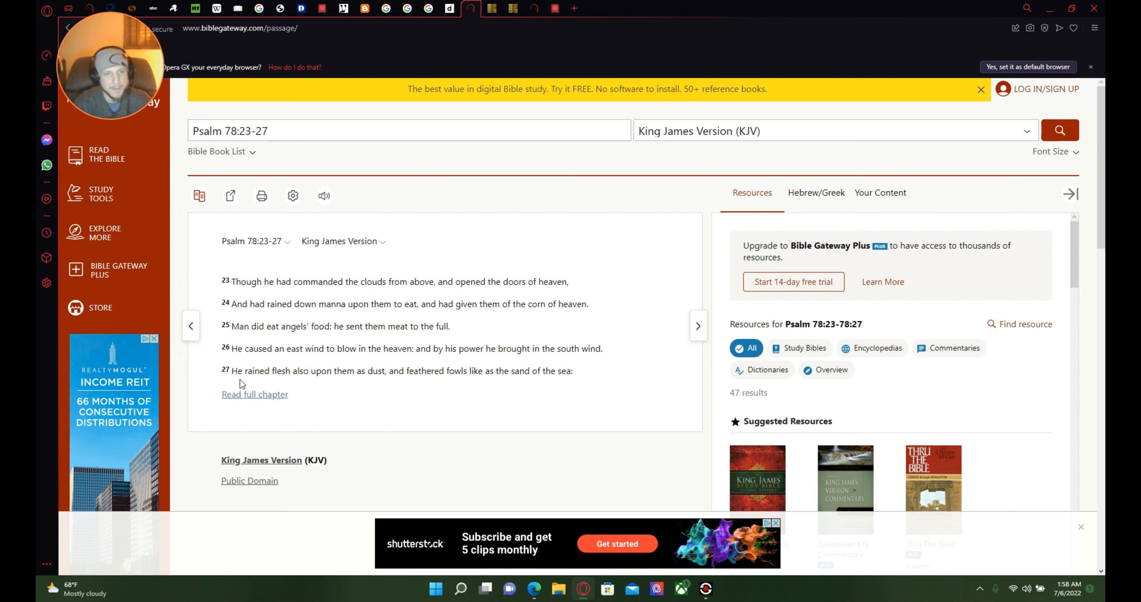
mouse_move(344, 393)
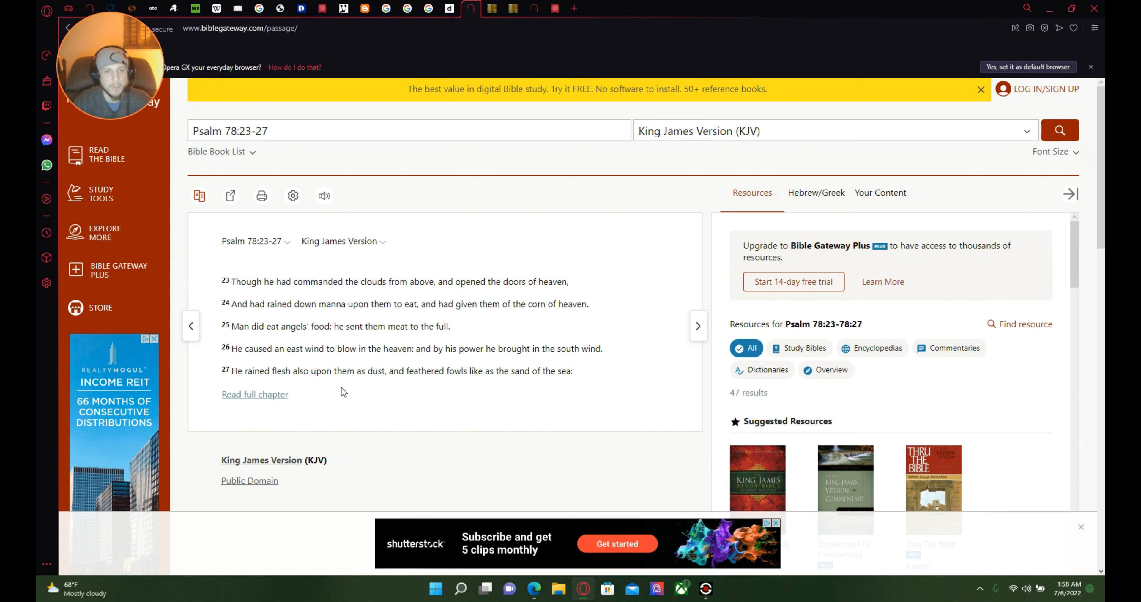
mouse_move(509, 405)
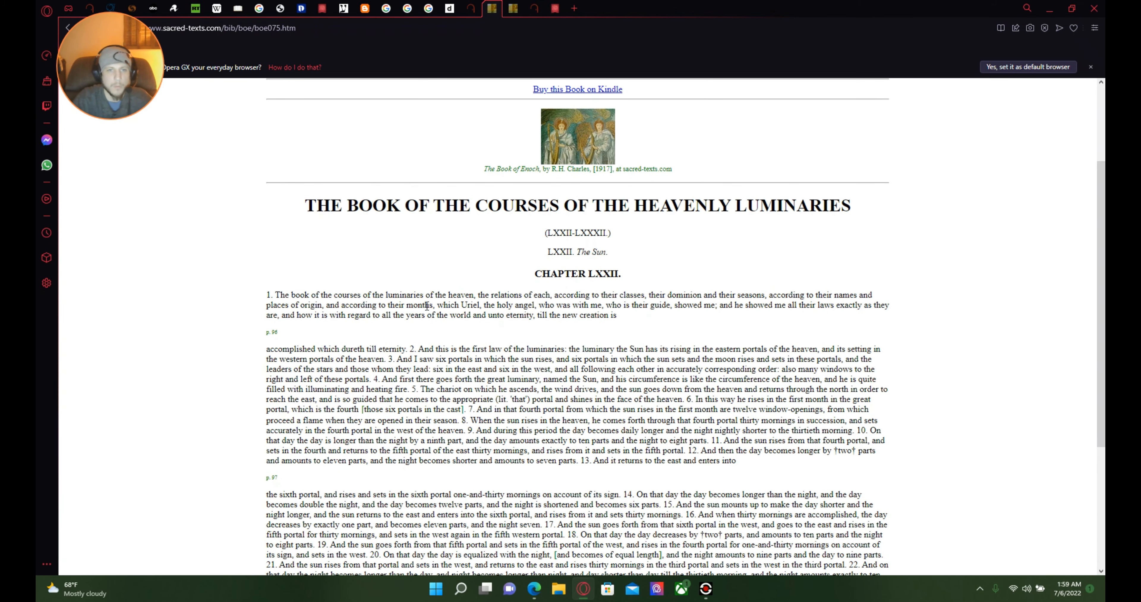
mouse_move(612, 242)
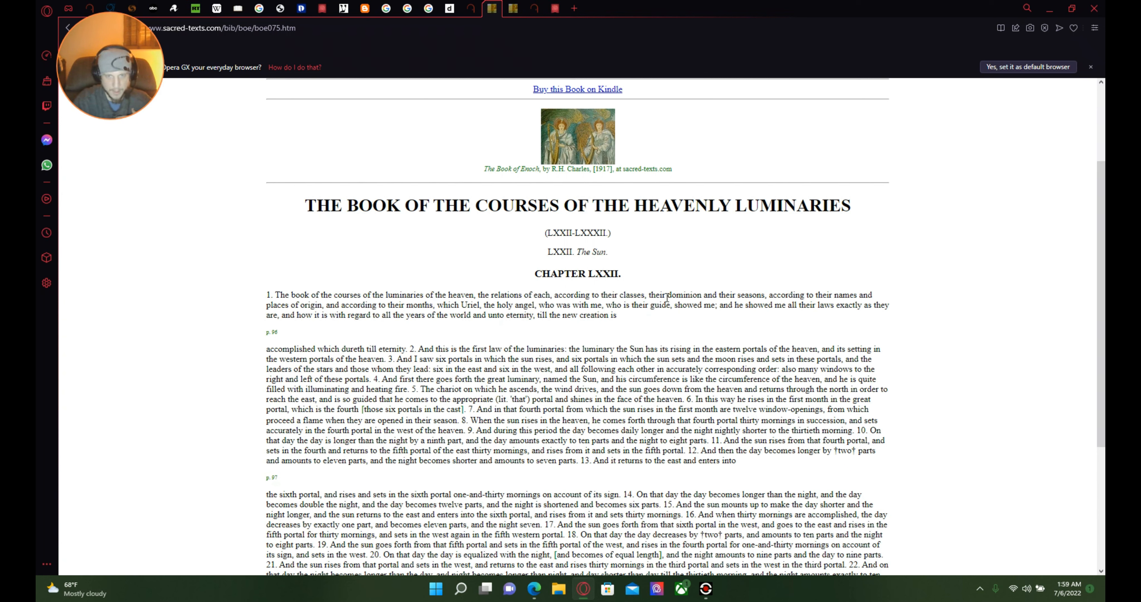
mouse_move(652, 245)
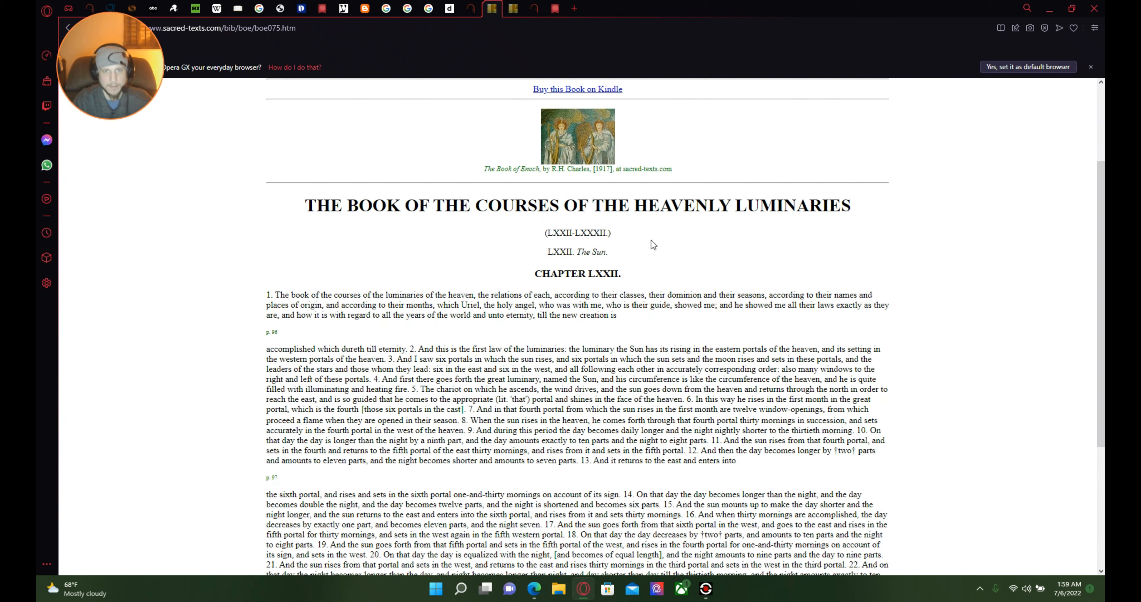
mouse_move(658, 259)
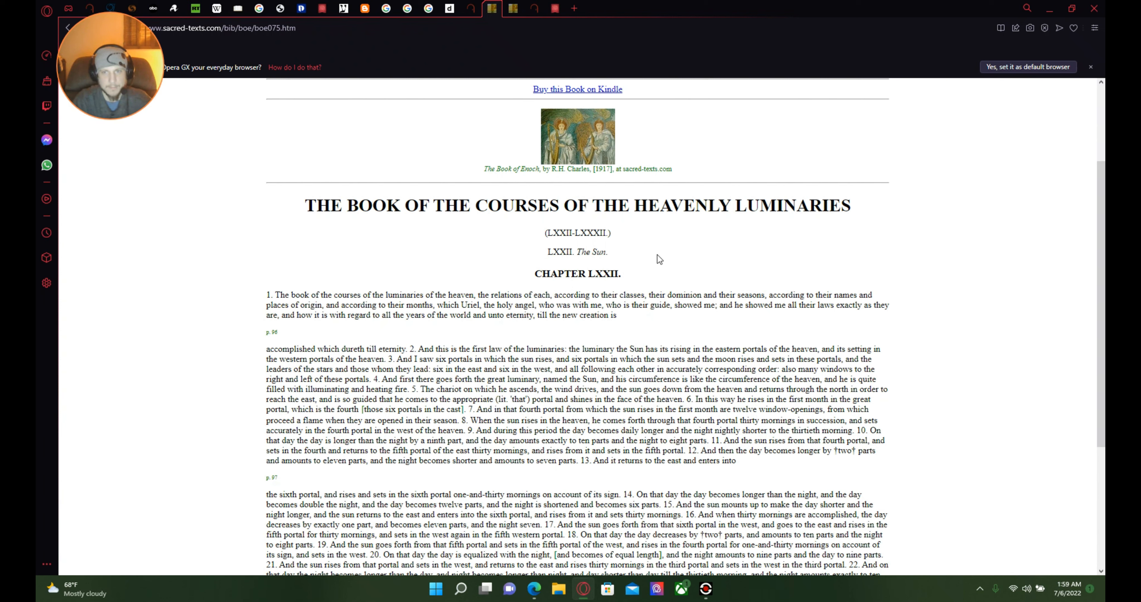
mouse_move(622, 274)
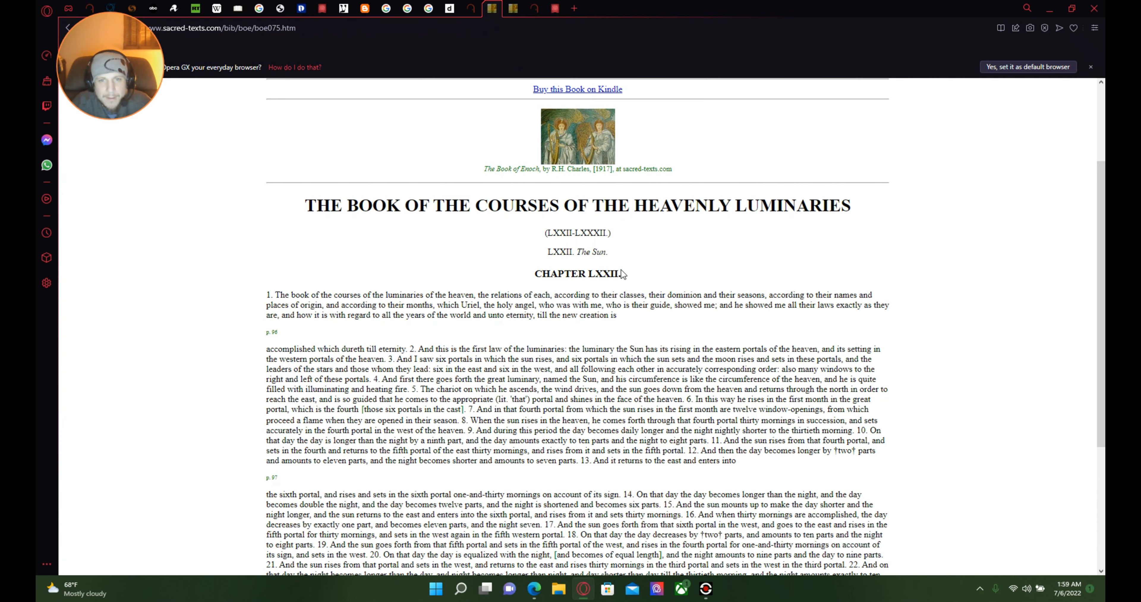
Step: Select the chapter numeral LXXII in the Book of Enoch heading to copy it
double_click(606, 273)
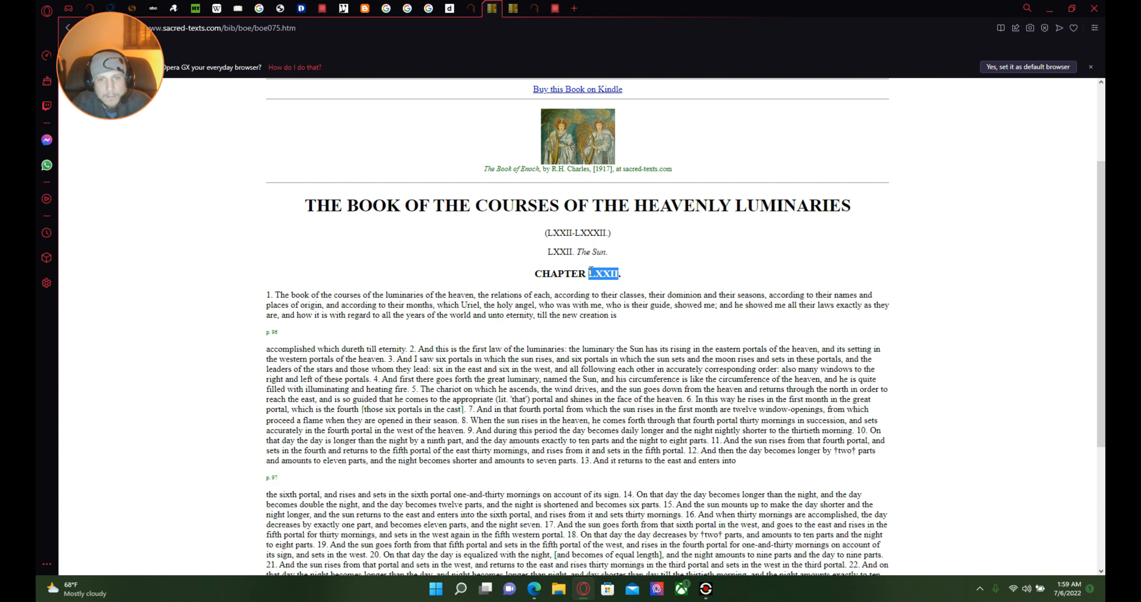
mouse_move(581, 168)
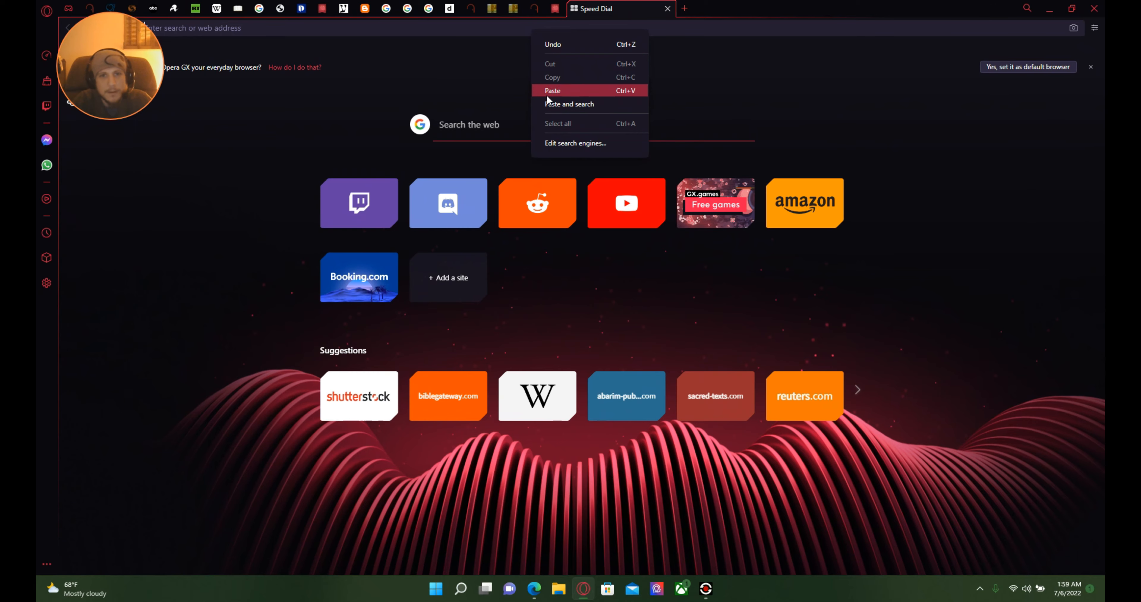
Step: Paste LXXII into Google with 'number' and learn it equals 72
left_click(553, 90)
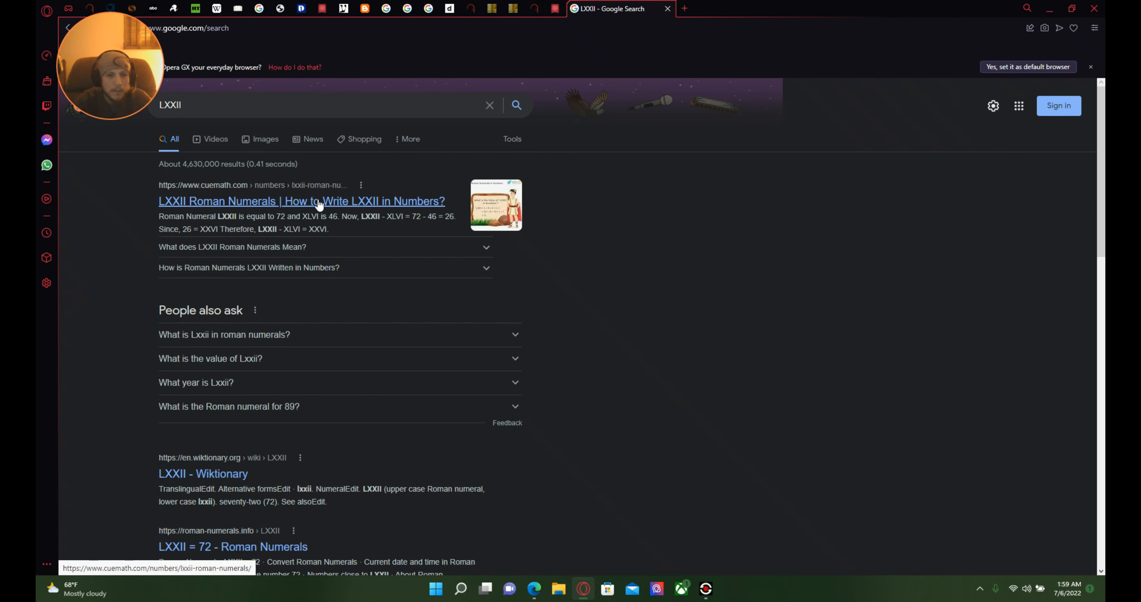
mouse_move(330, 178)
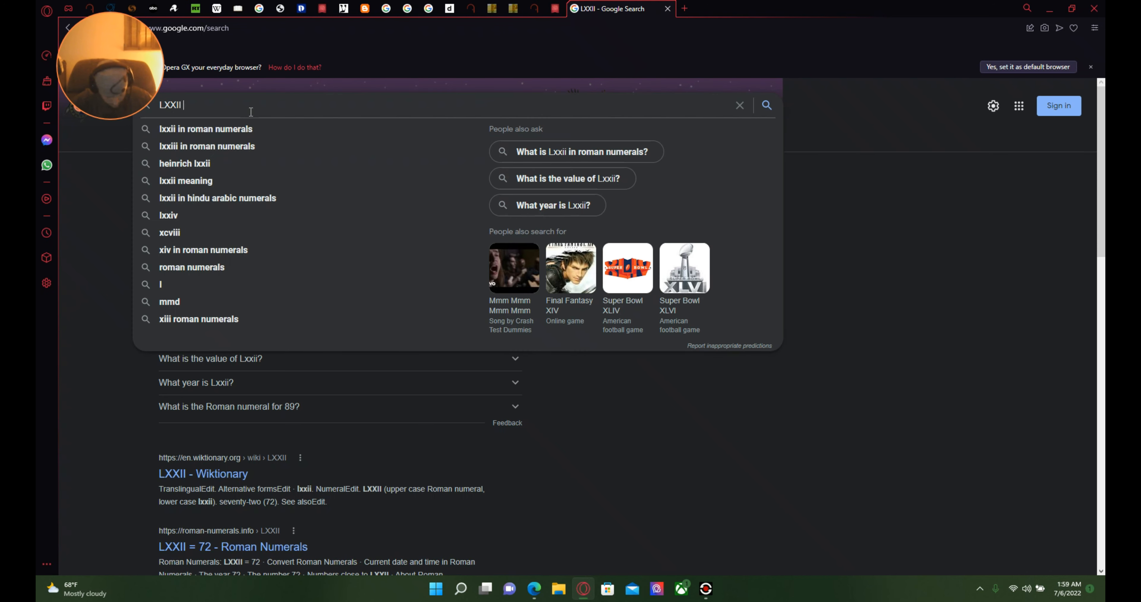
type("number")
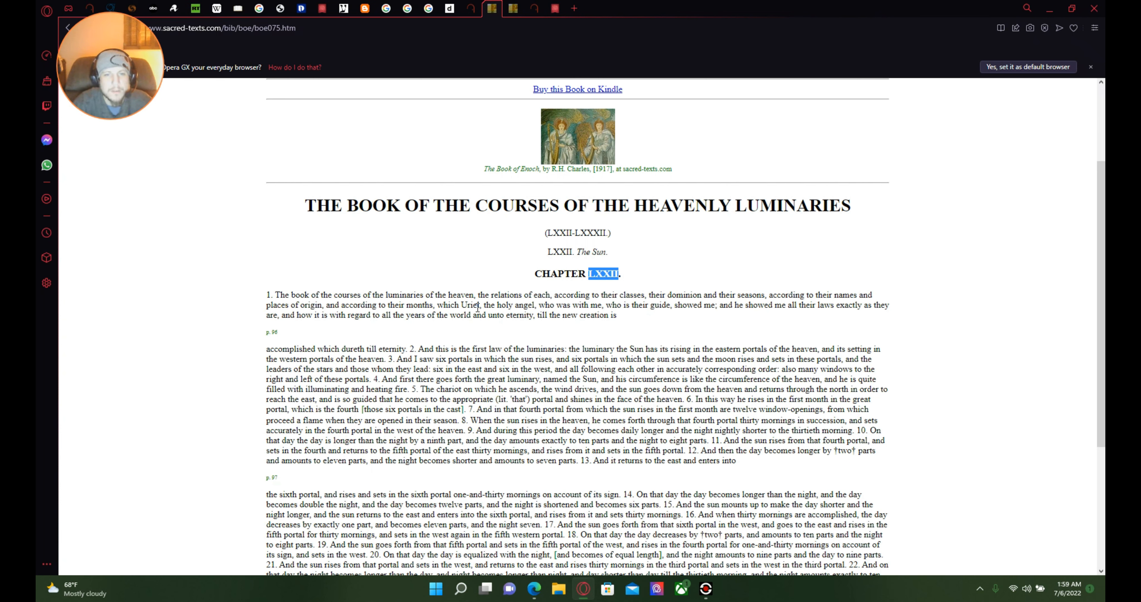
mouse_move(551, 314)
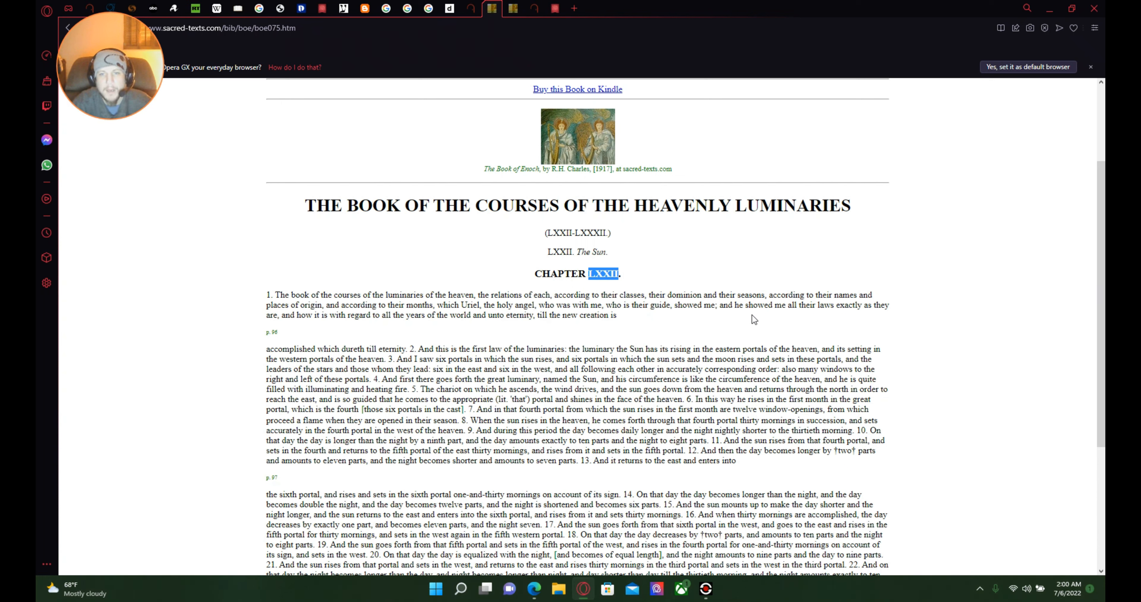
mouse_move(440, 340)
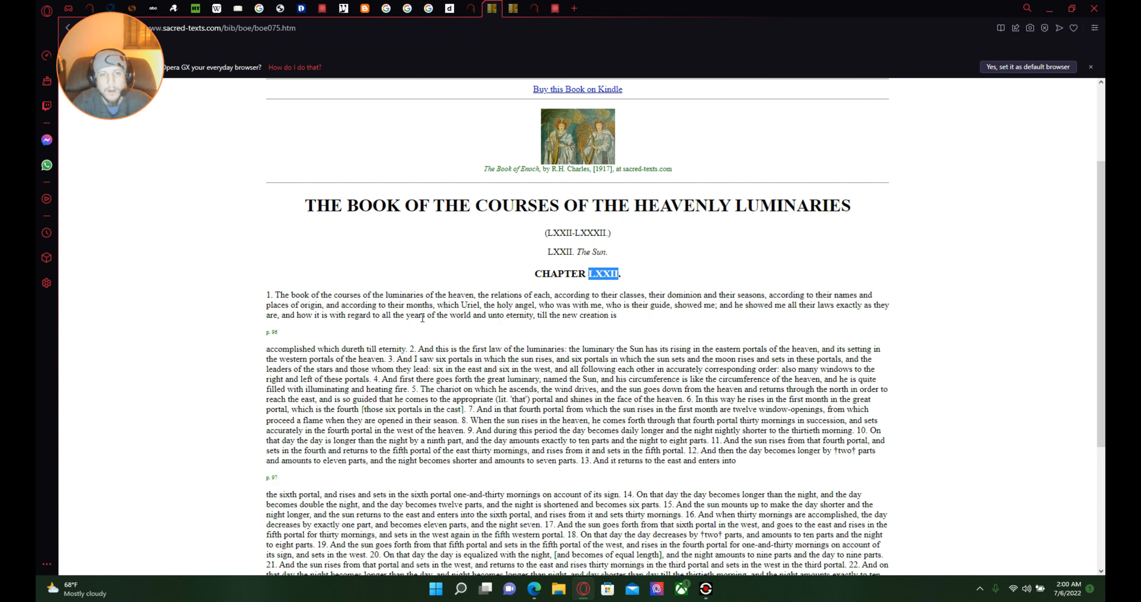
mouse_move(503, 316)
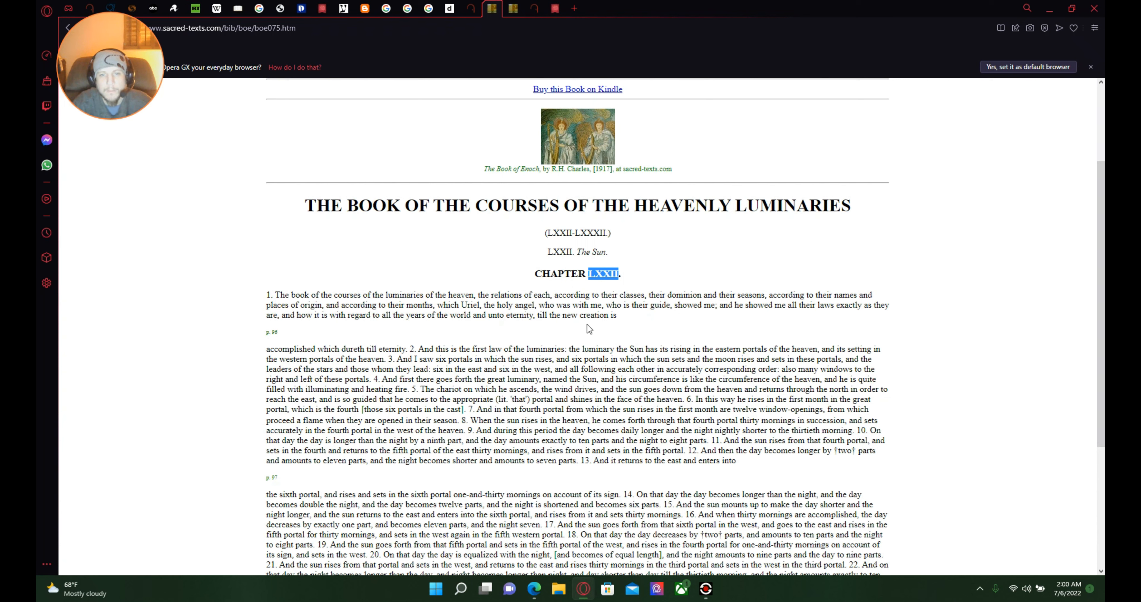
mouse_move(704, 331)
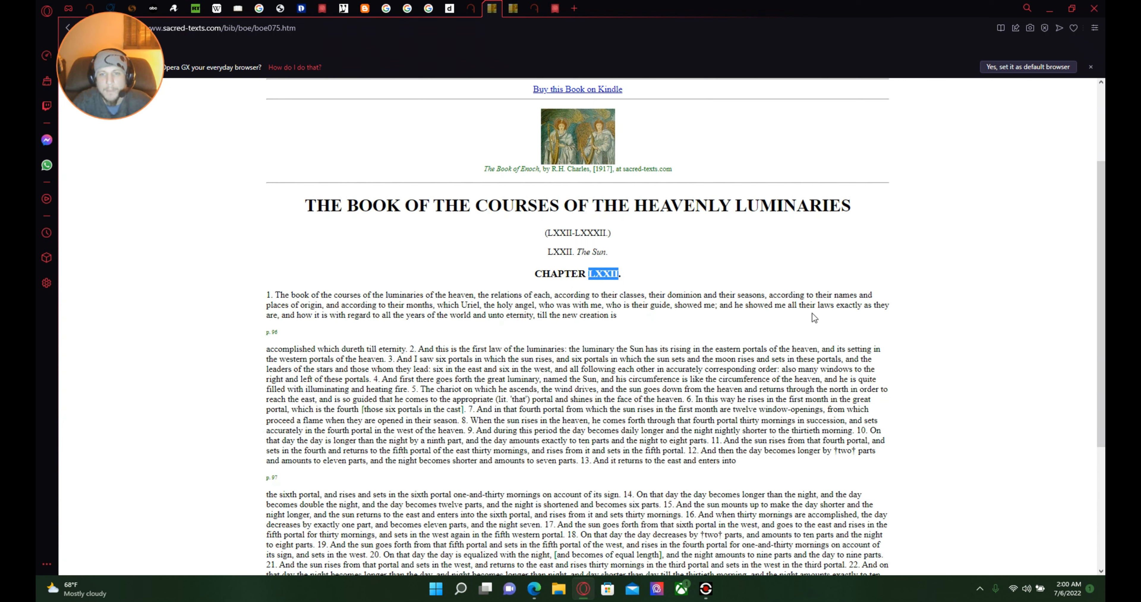
mouse_move(871, 321)
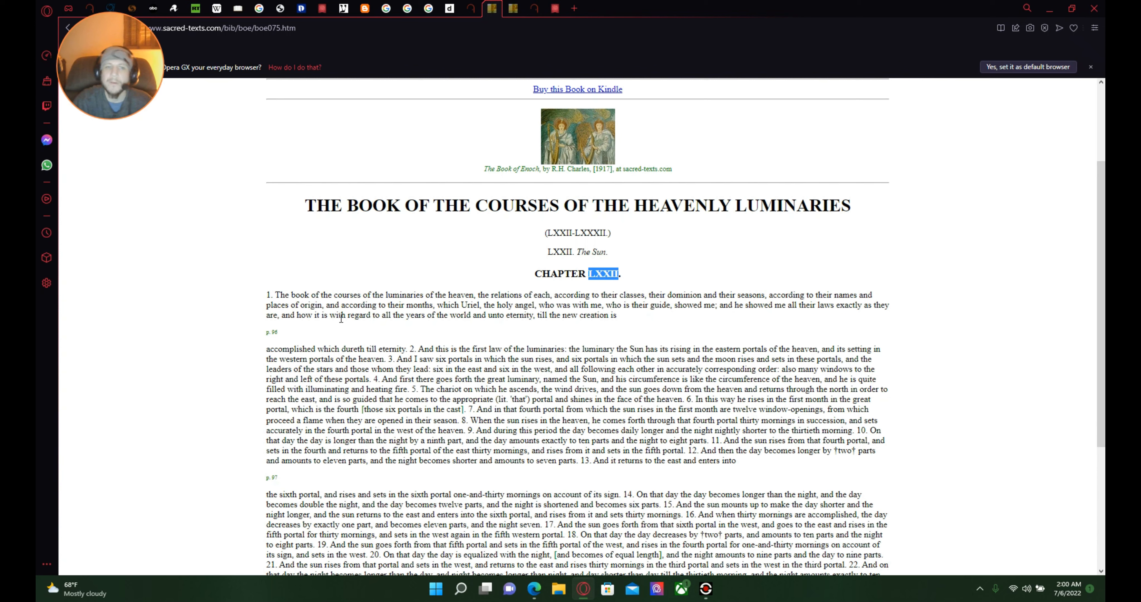
mouse_move(384, 334)
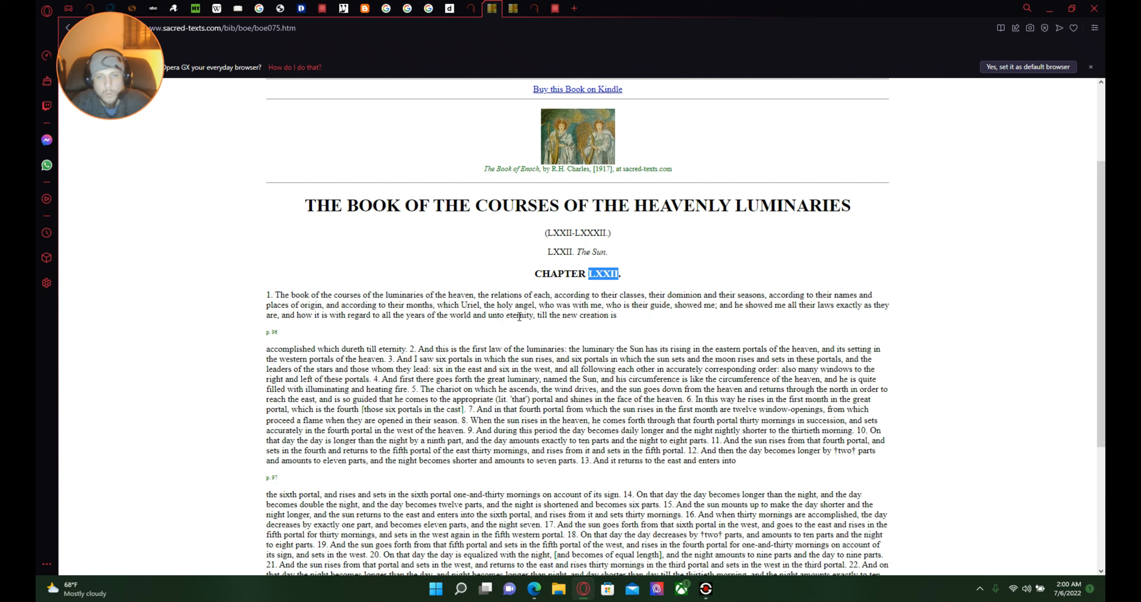
mouse_move(576, 330)
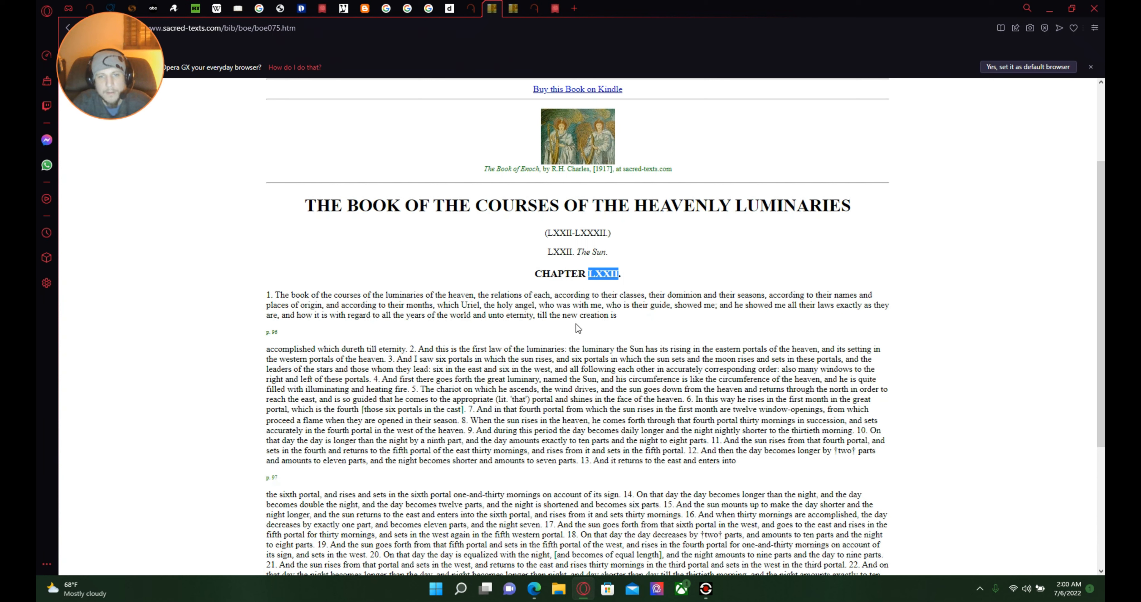
mouse_move(632, 327)
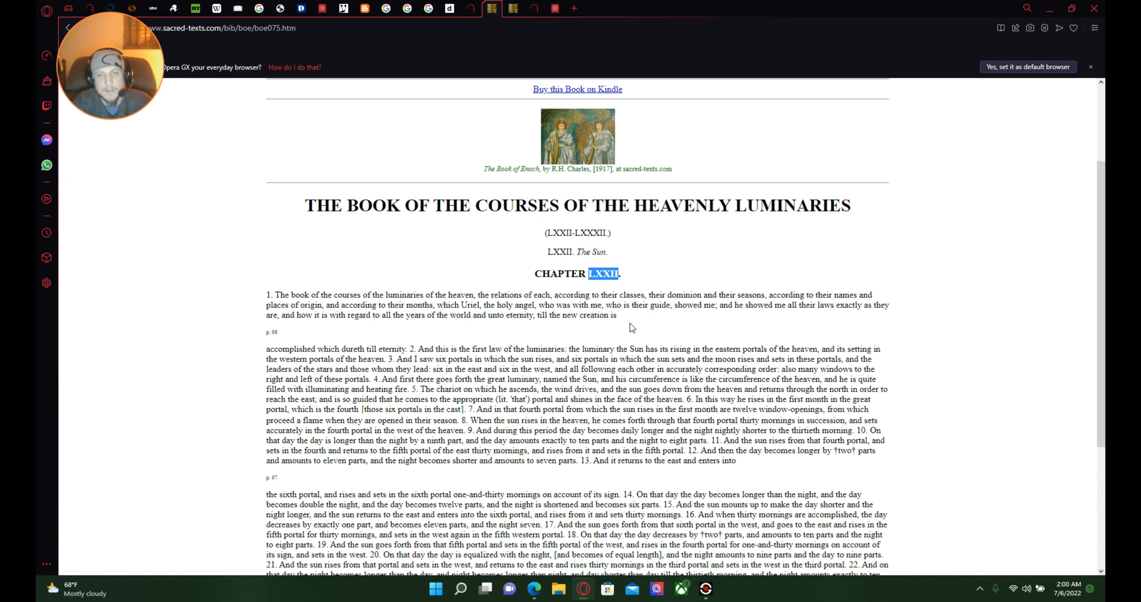
mouse_move(347, 359)
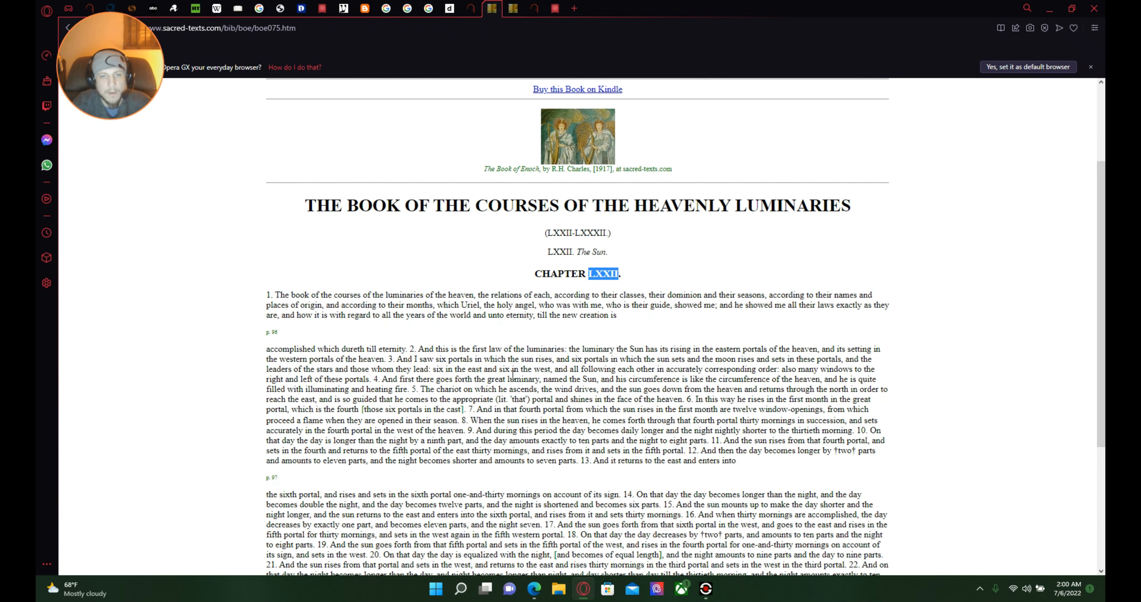
mouse_move(549, 366)
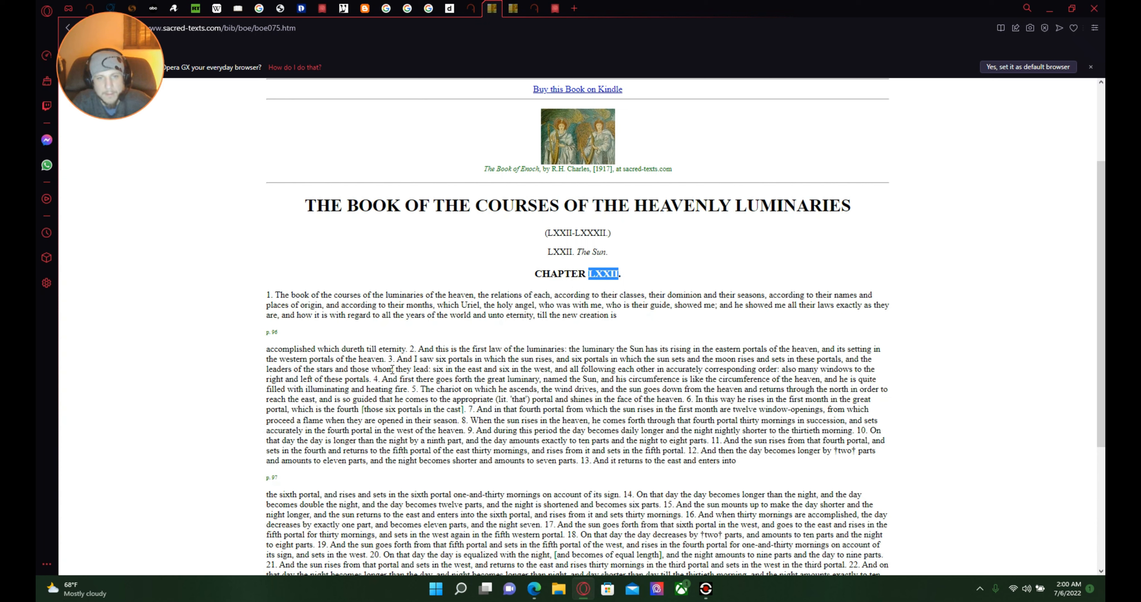
mouse_move(509, 369)
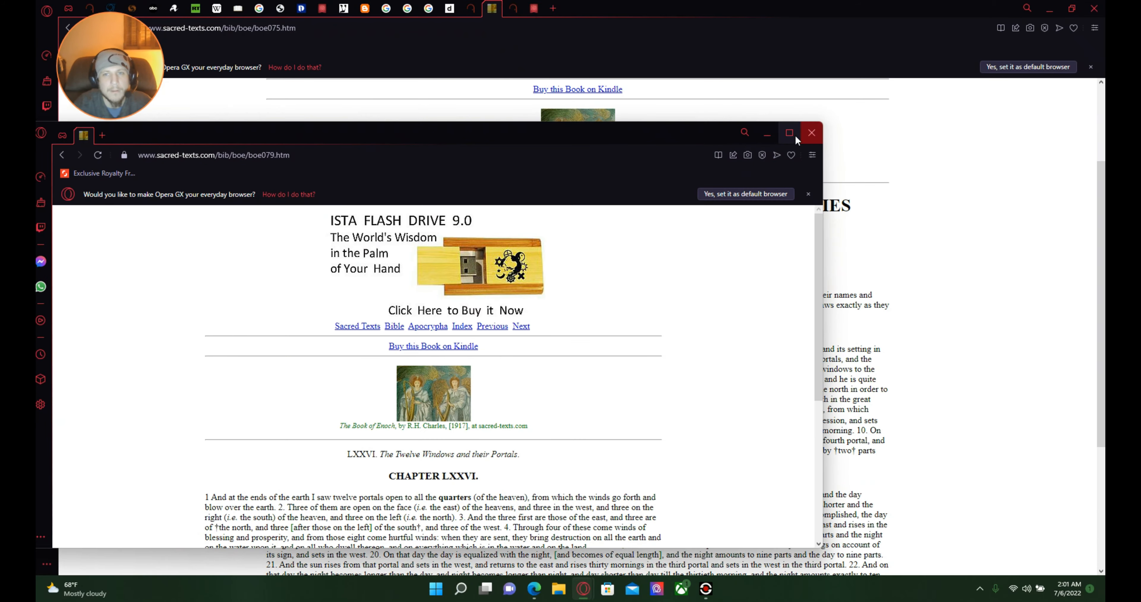
left_click(788, 133)
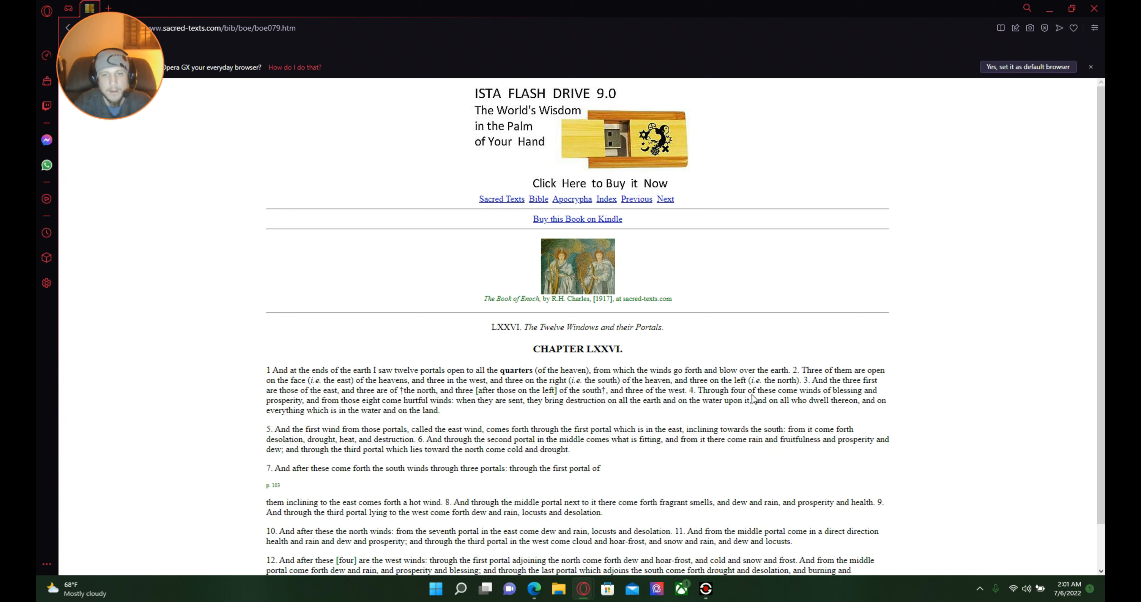
mouse_move(900, 388)
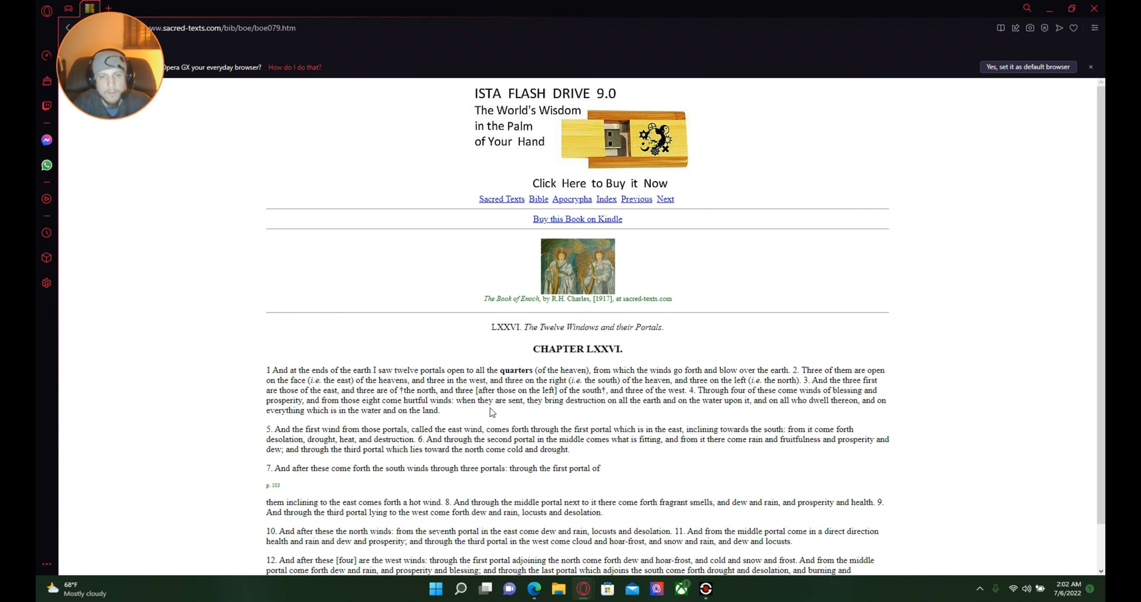
mouse_move(695, 420)
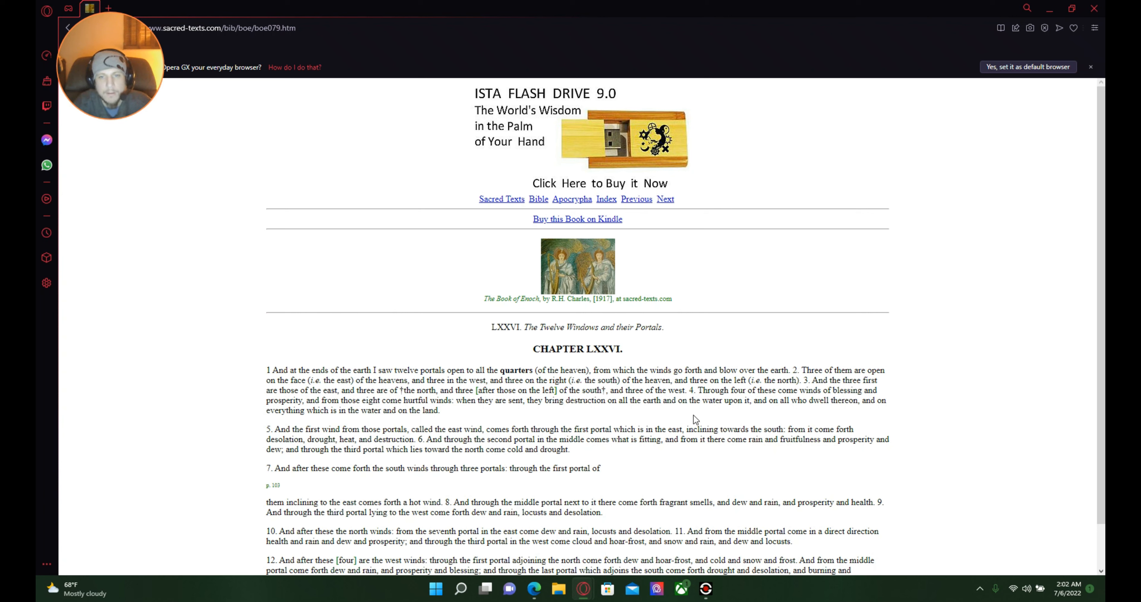
mouse_move(765, 401)
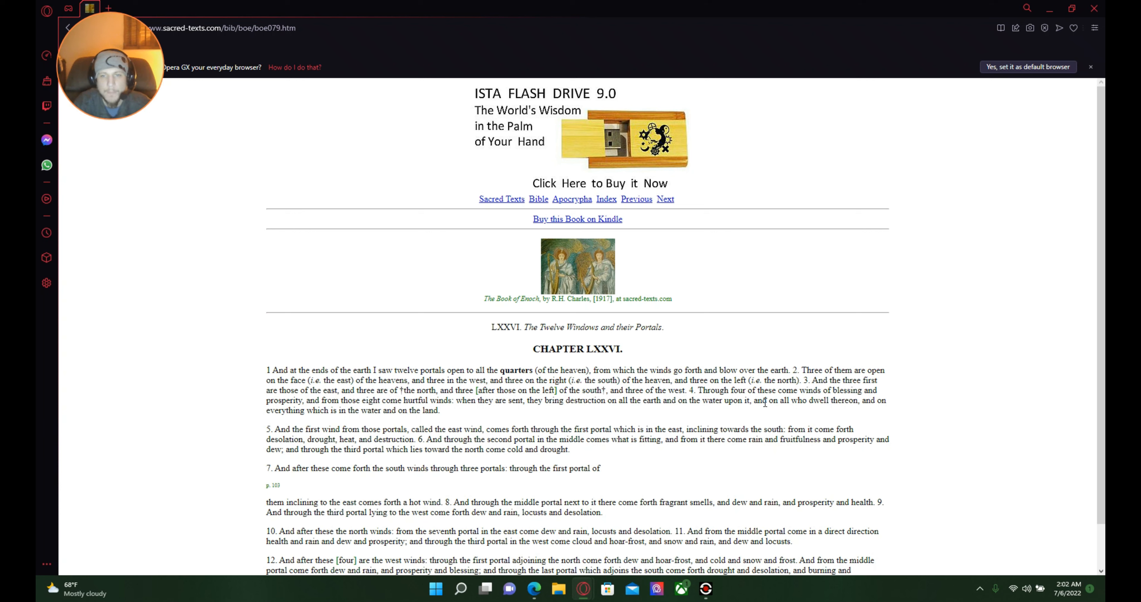
mouse_move(862, 401)
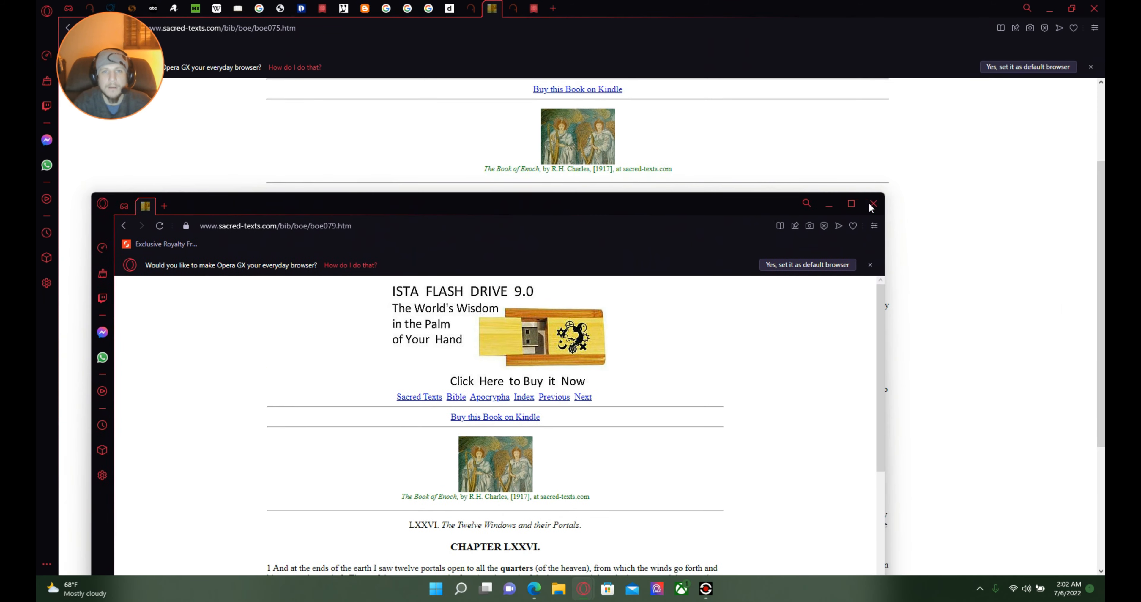
left_click(872, 204)
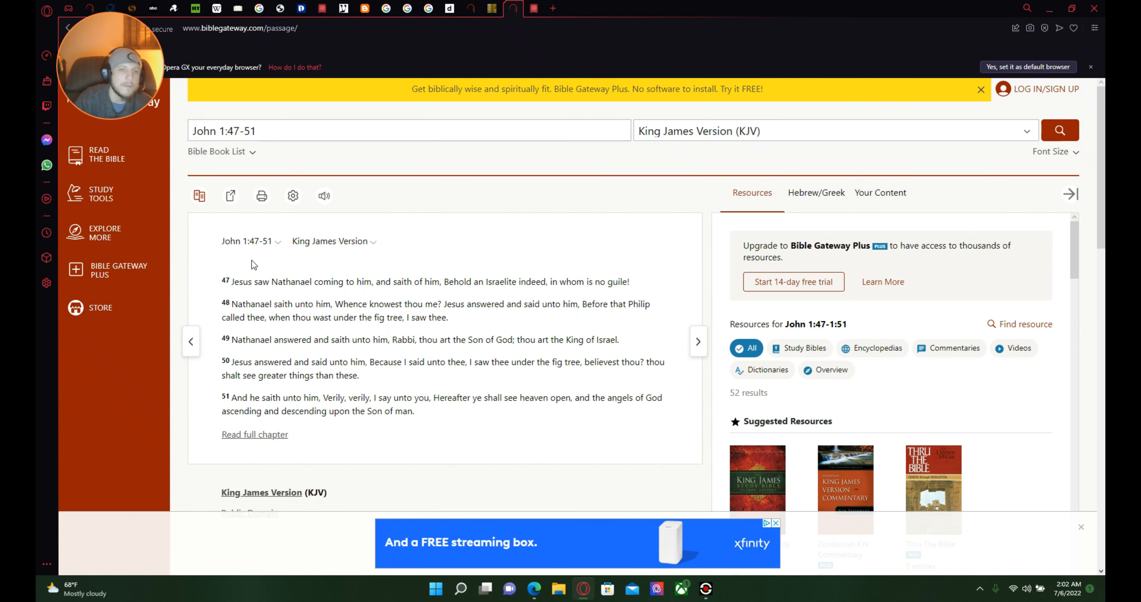
mouse_move(271, 304)
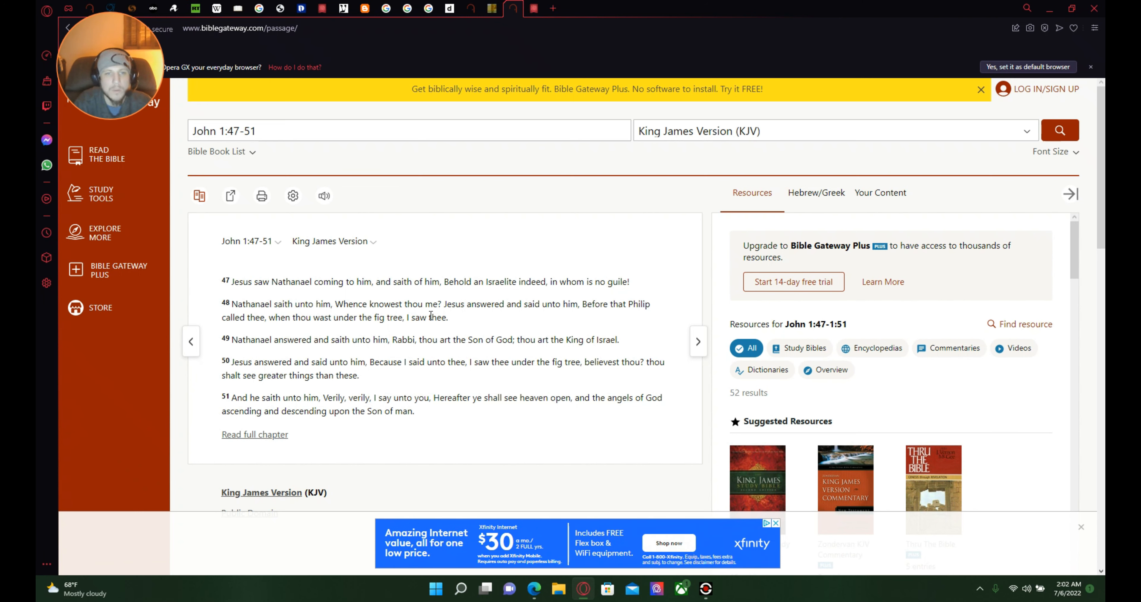
mouse_move(536, 325)
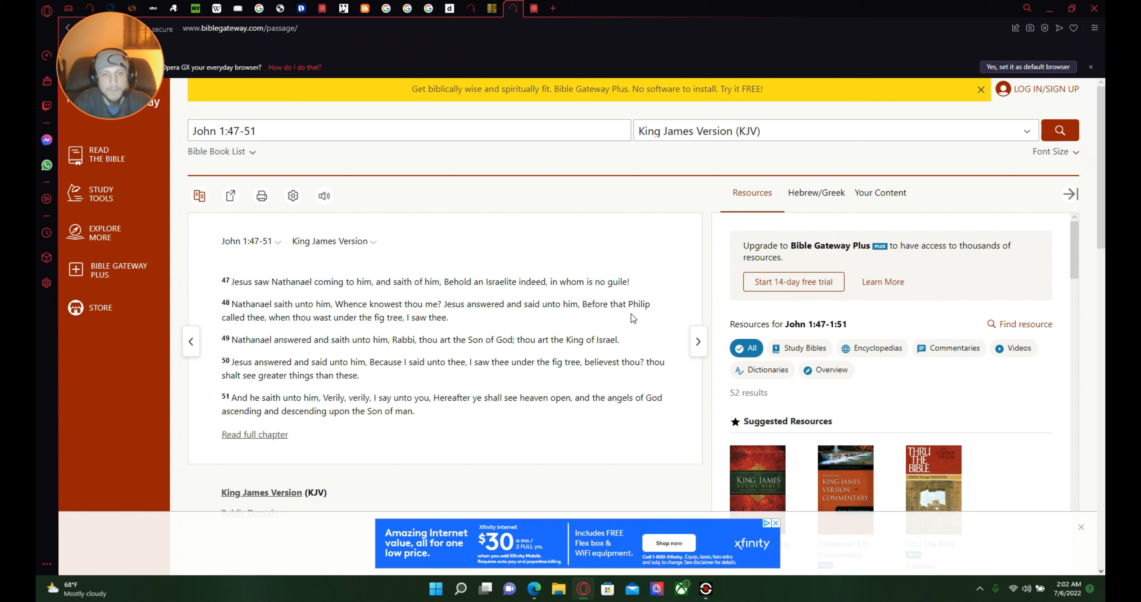
mouse_move(305, 330)
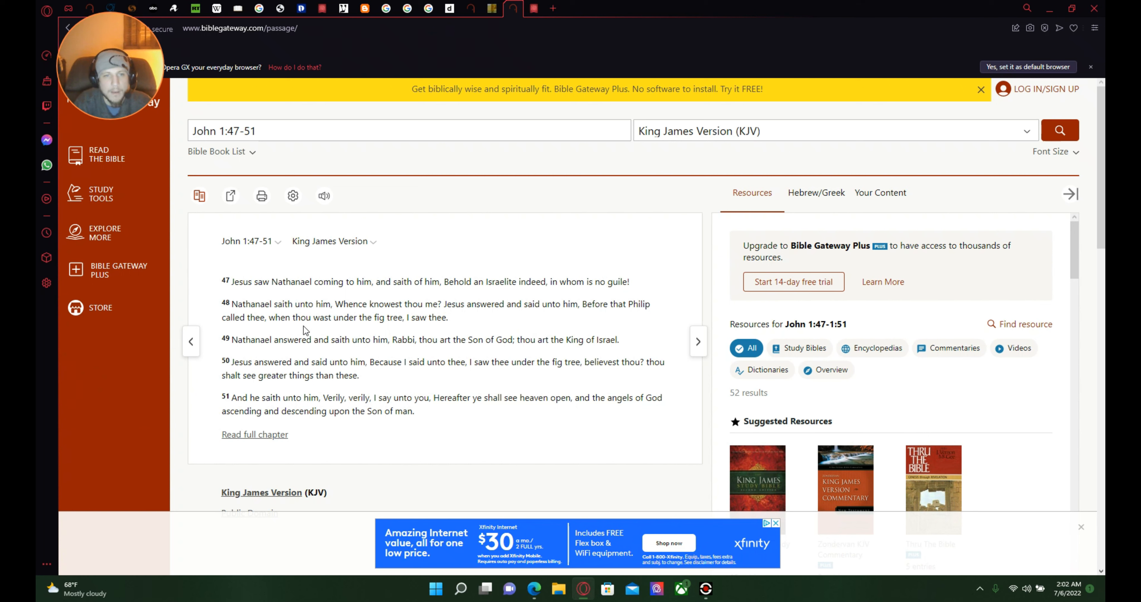
mouse_move(444, 330)
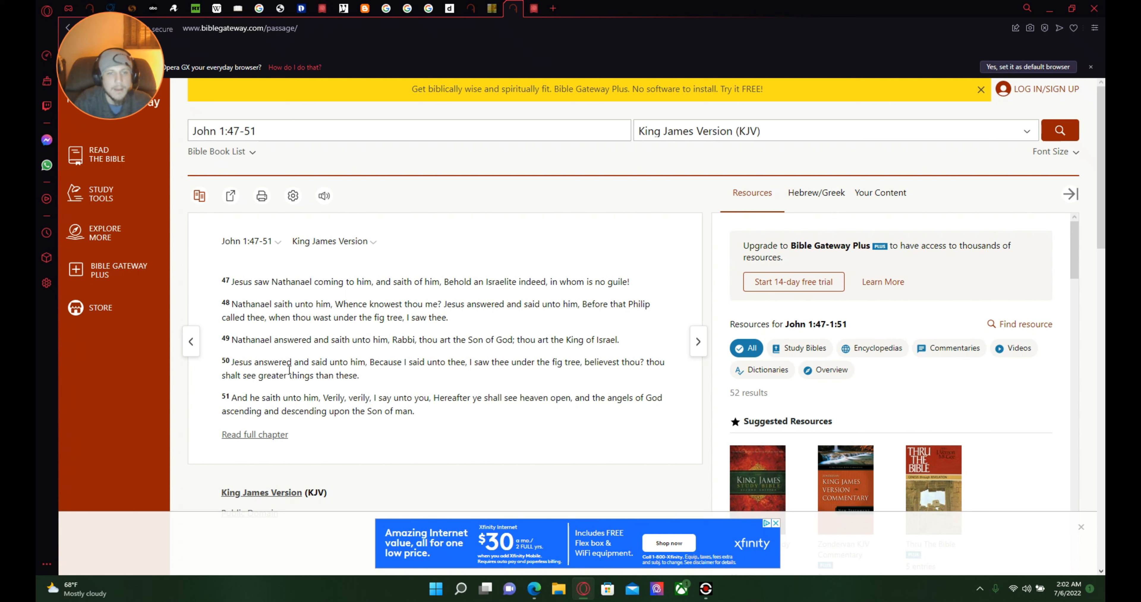
mouse_move(474, 386)
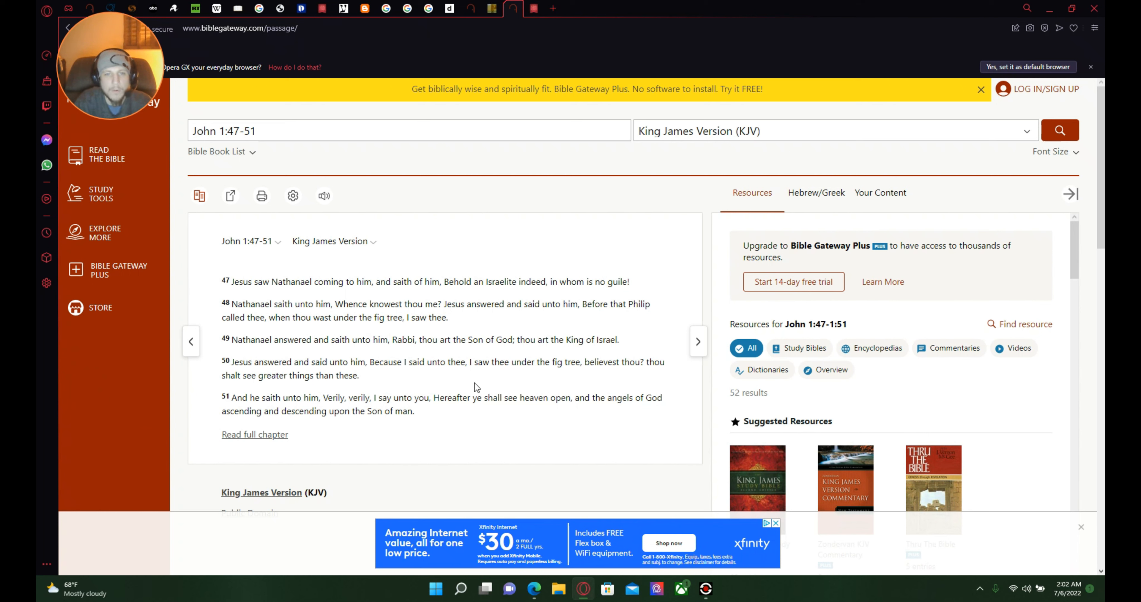
mouse_move(558, 358)
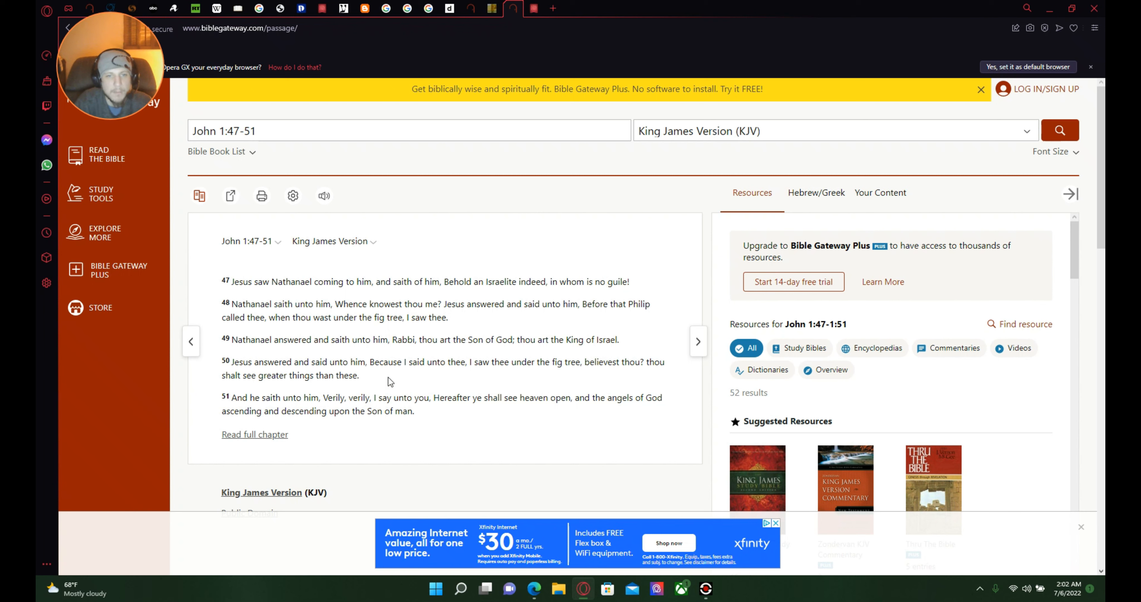
mouse_move(531, 375)
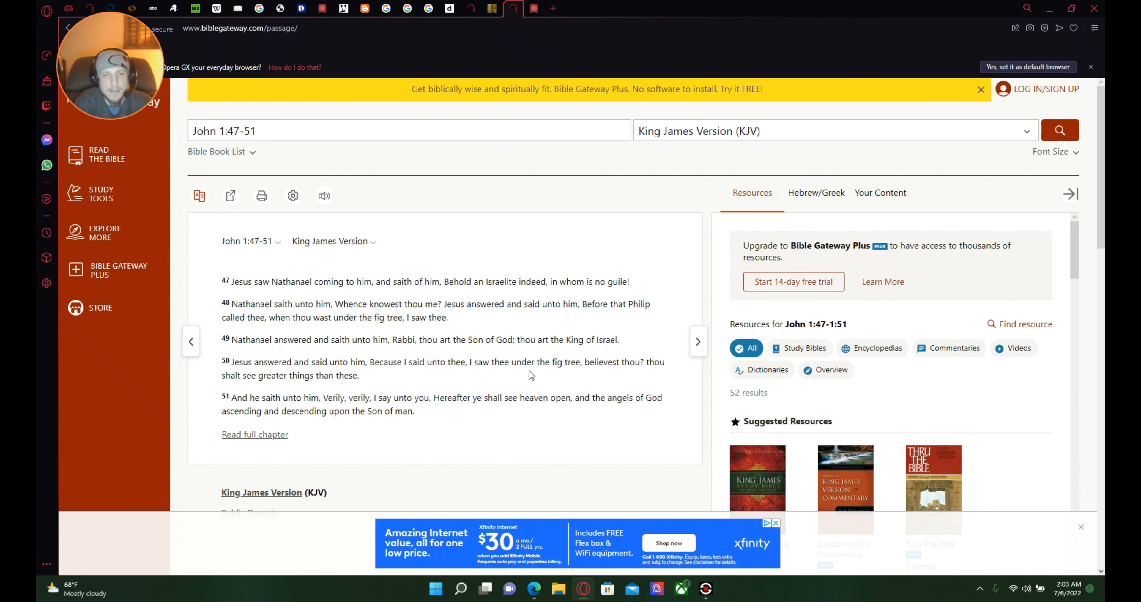
mouse_move(645, 373)
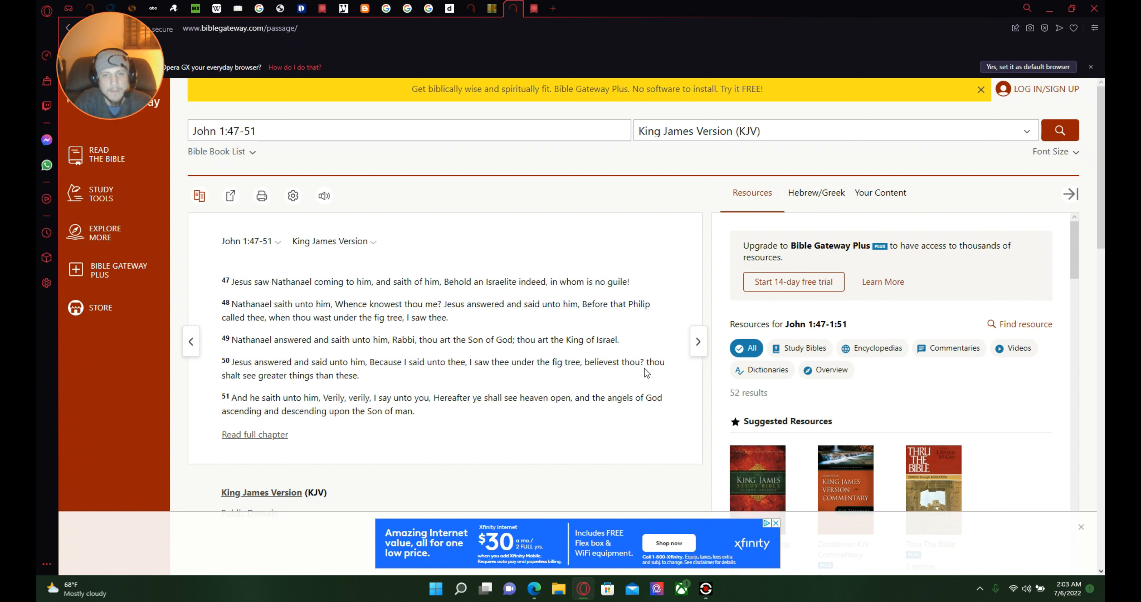
mouse_move(328, 390)
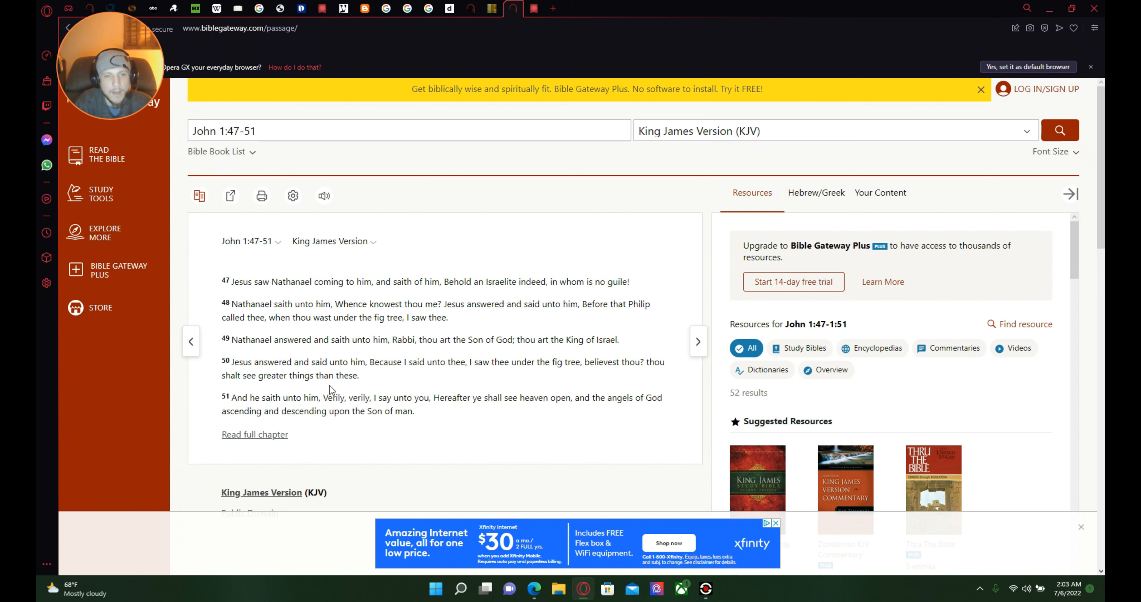
mouse_move(305, 394)
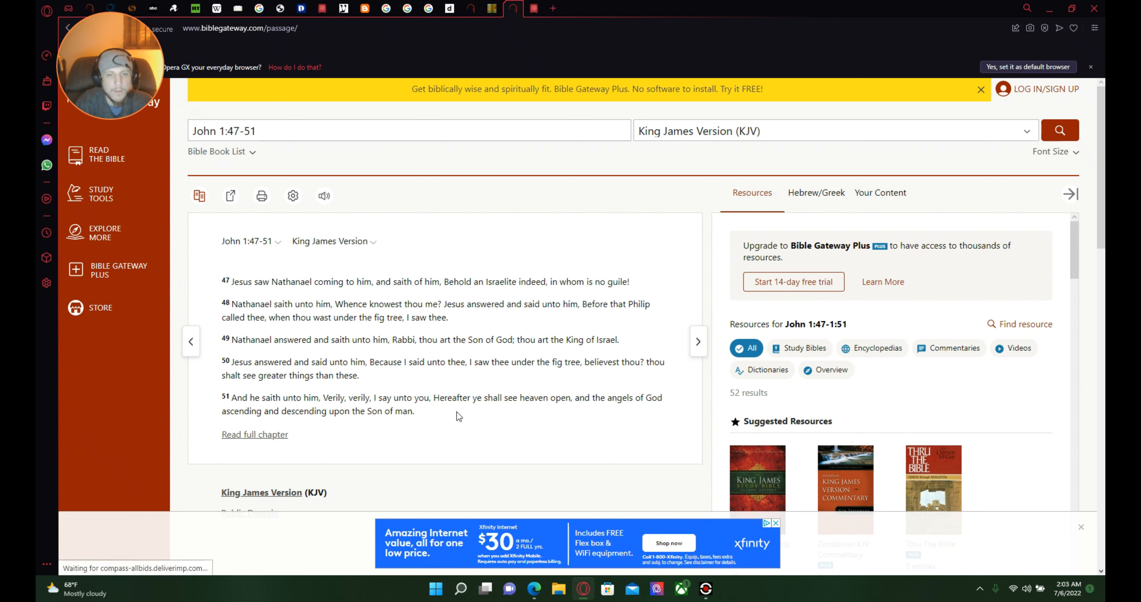
mouse_move(551, 413)
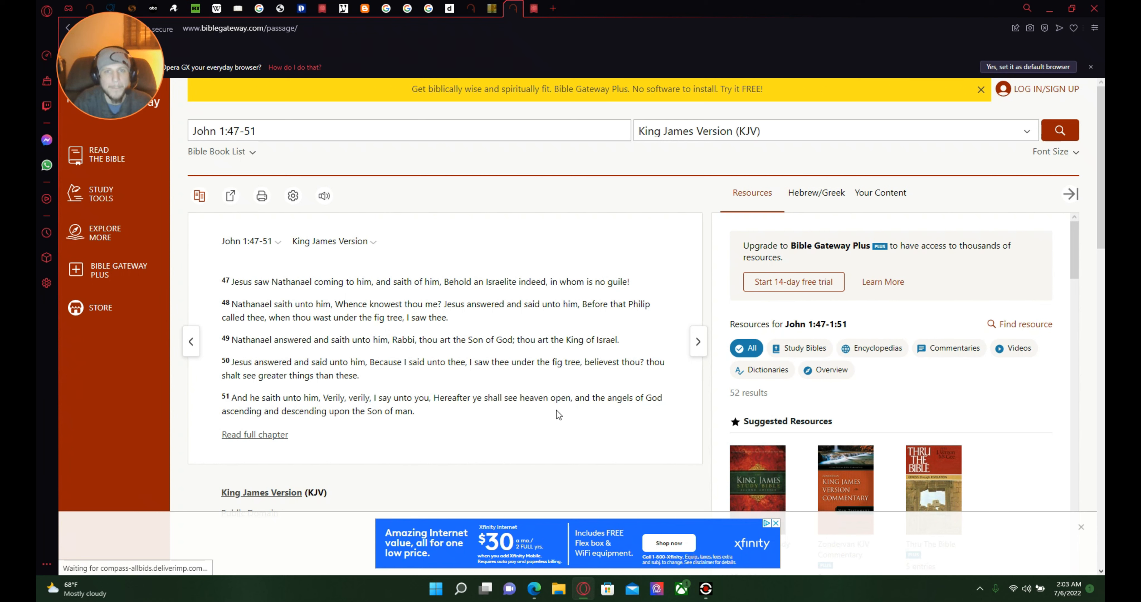
mouse_move(556, 417)
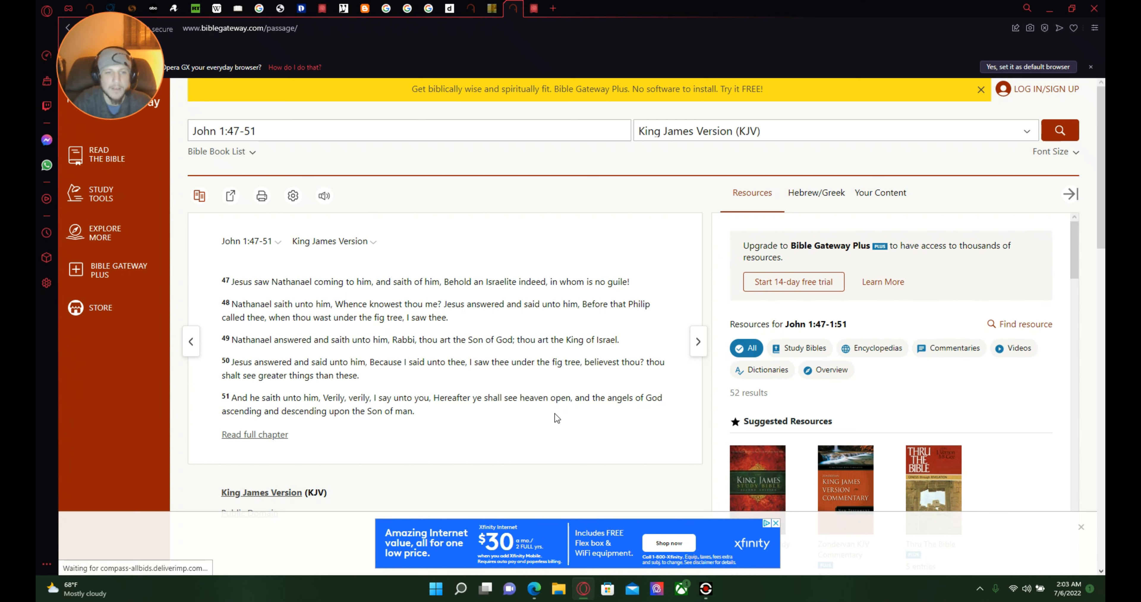
mouse_move(402, 434)
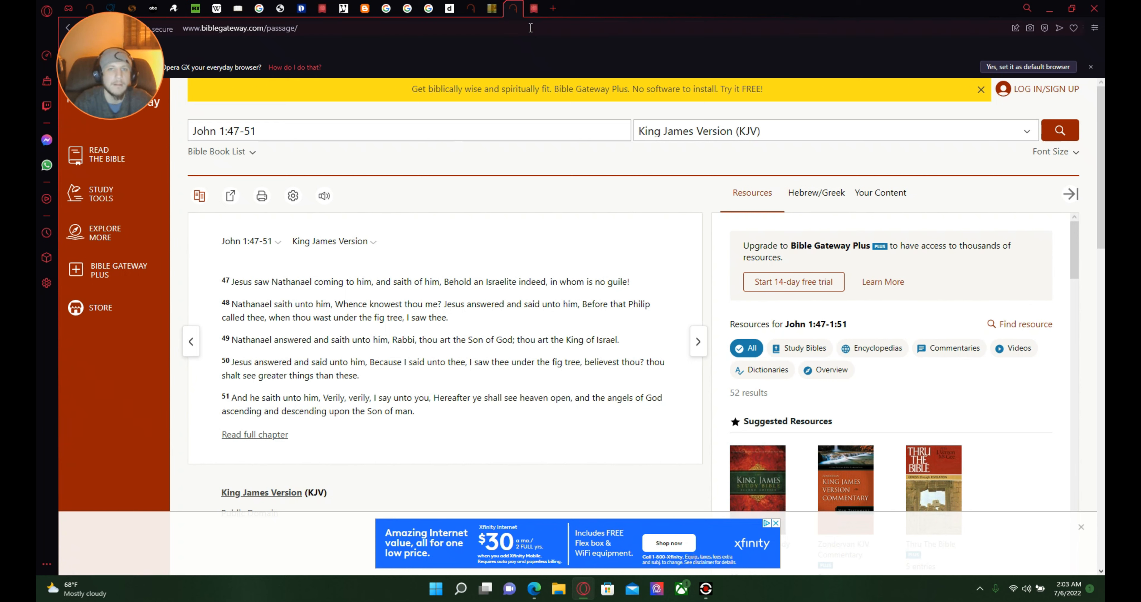
mouse_move(531, 8)
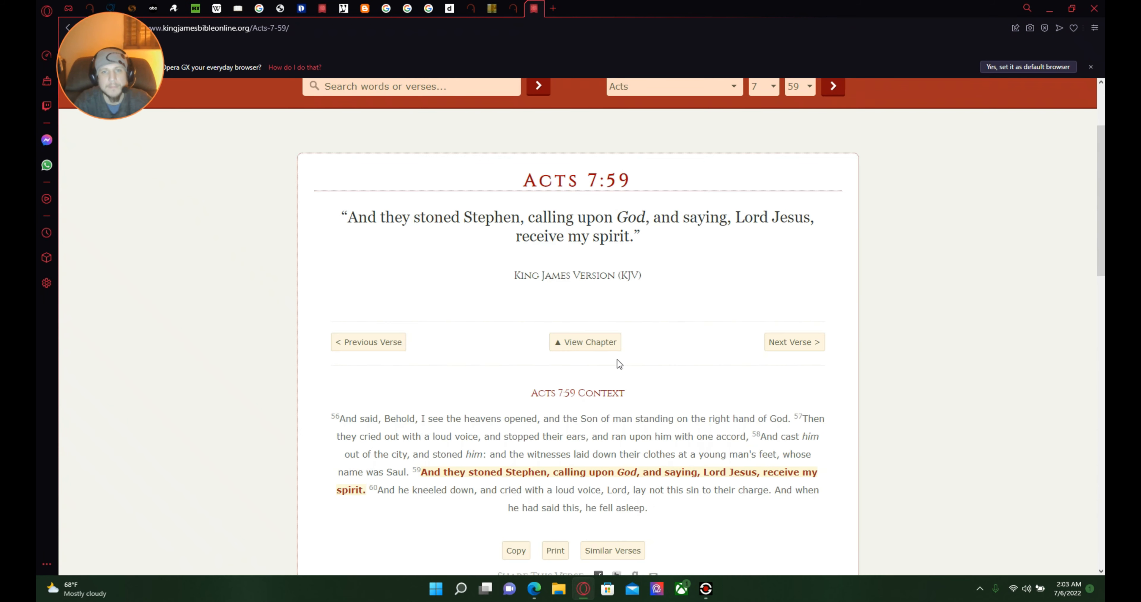
mouse_move(584, 343)
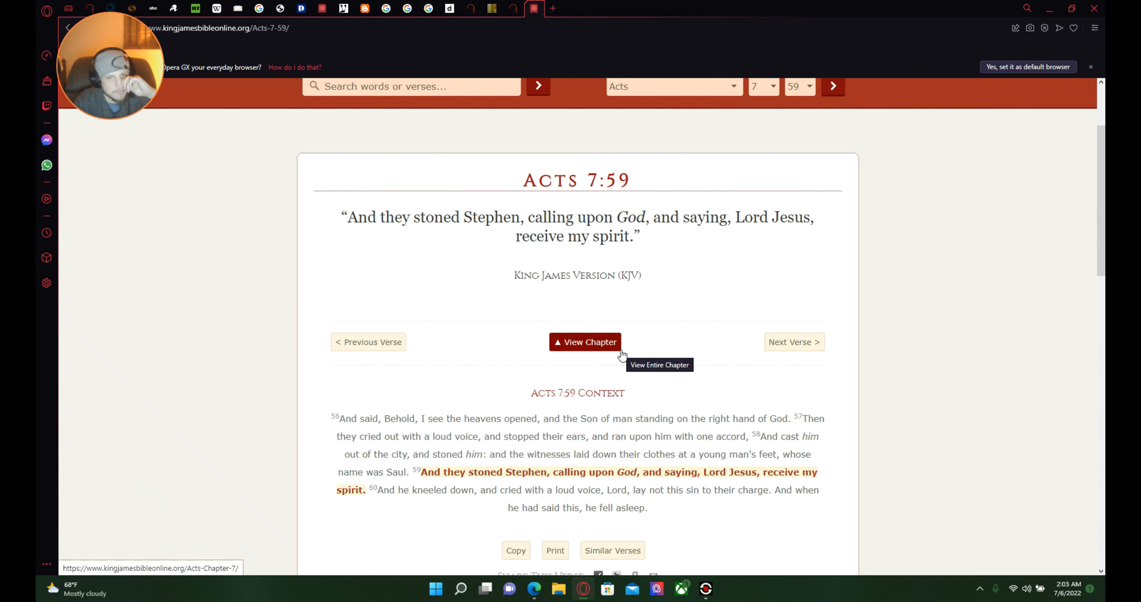
mouse_move(639, 292)
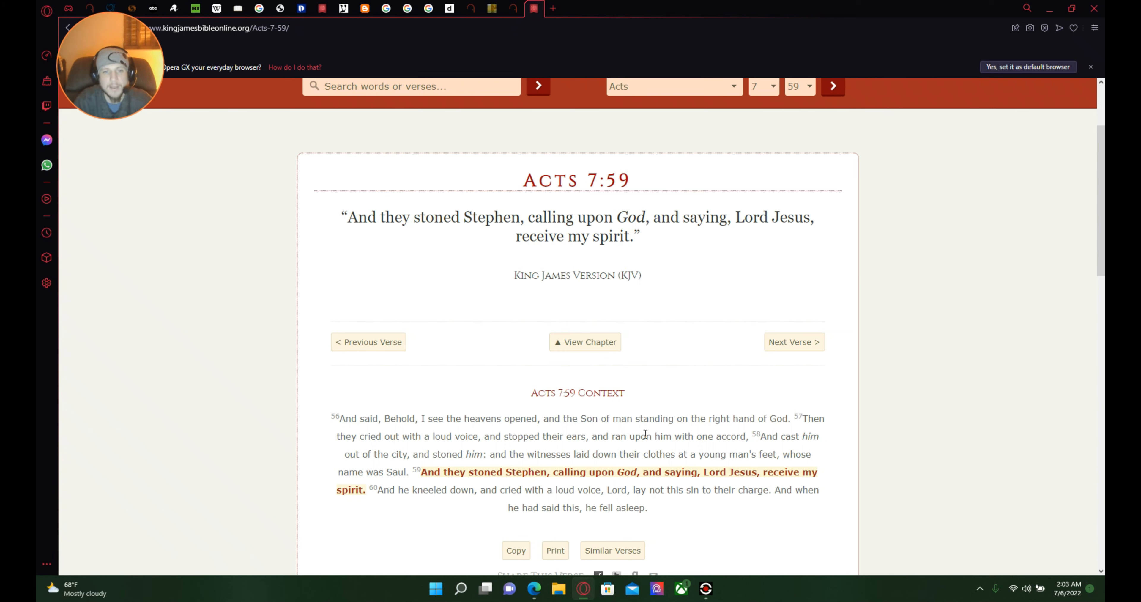
mouse_move(553, 415)
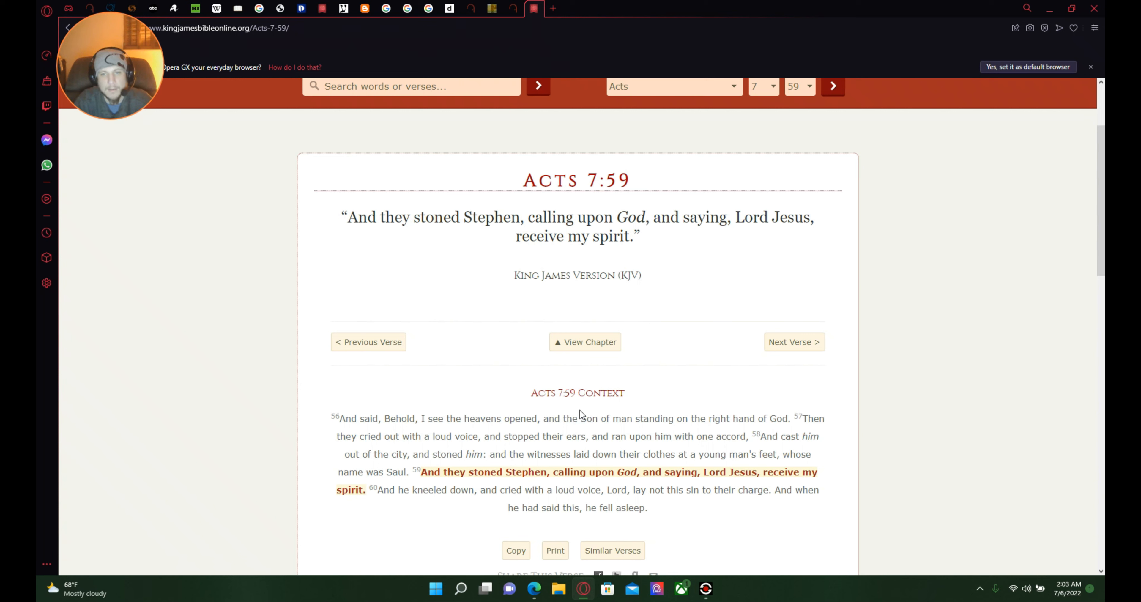
mouse_move(387, 423)
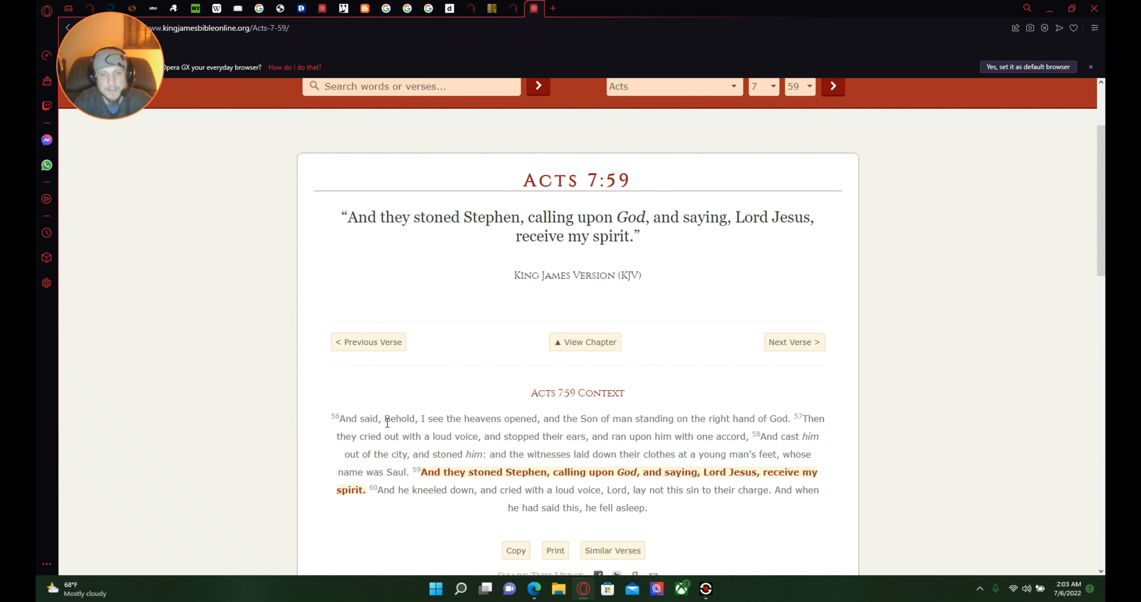
mouse_move(826, 447)
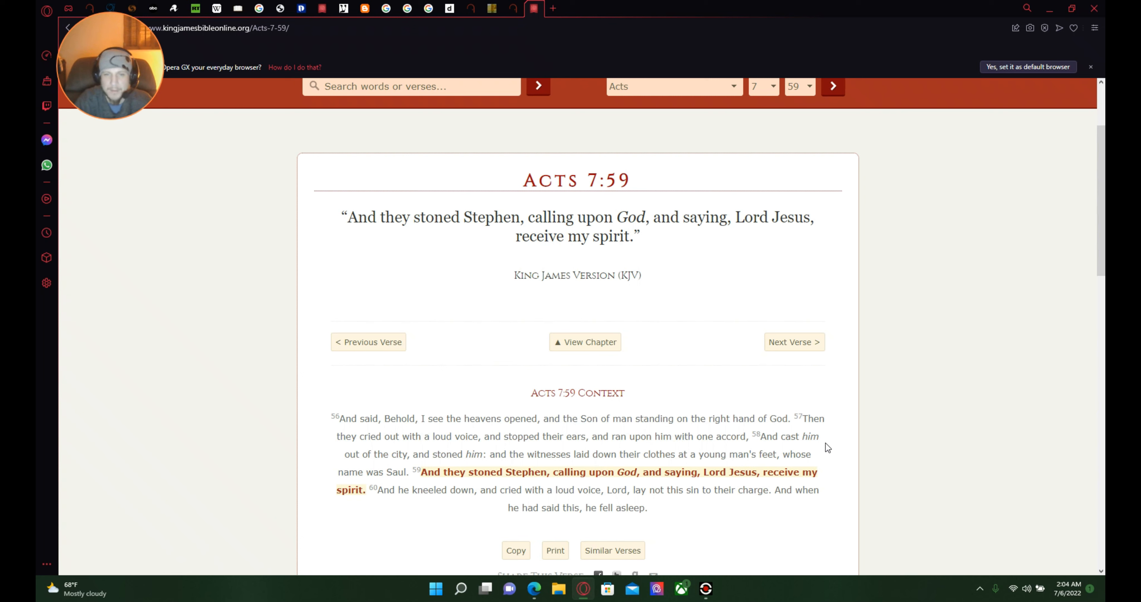
mouse_move(431, 450)
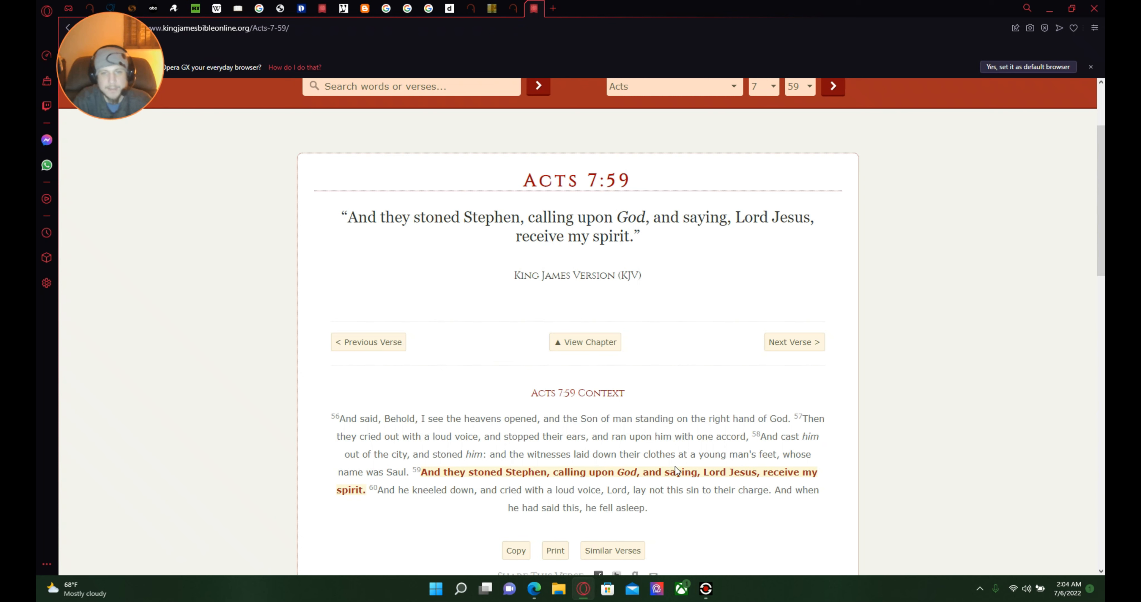
mouse_move(677, 480)
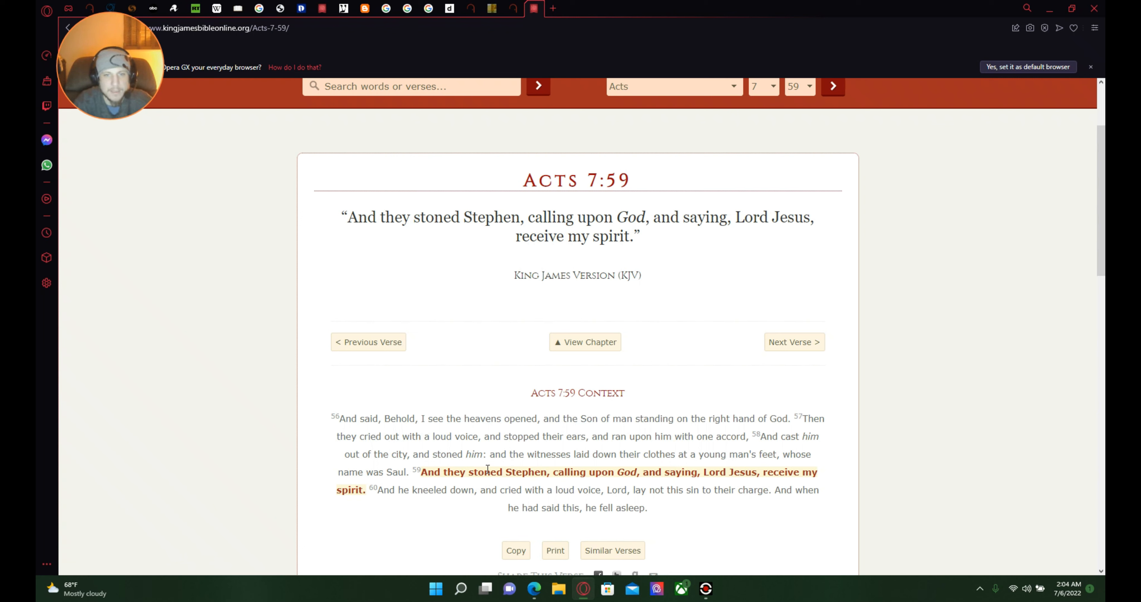
mouse_move(593, 470)
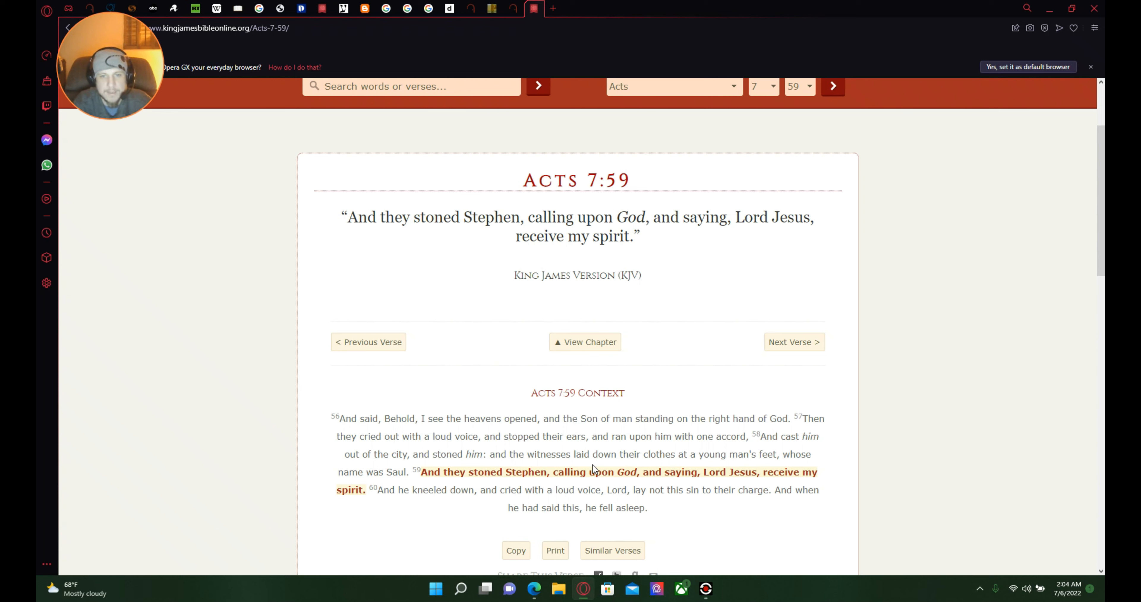
mouse_move(740, 466)
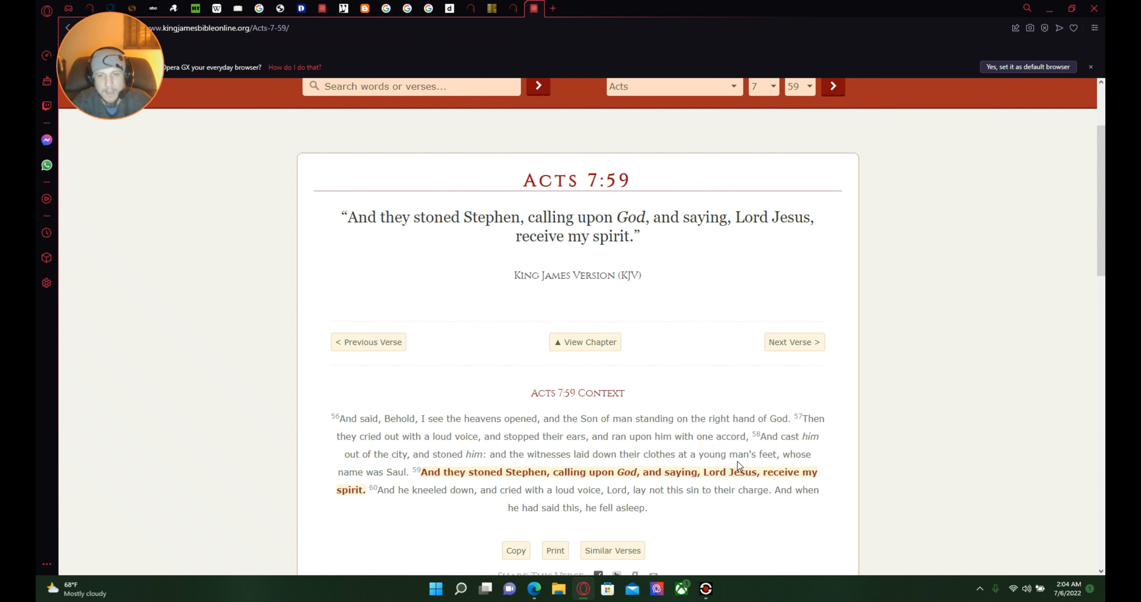
mouse_move(404, 490)
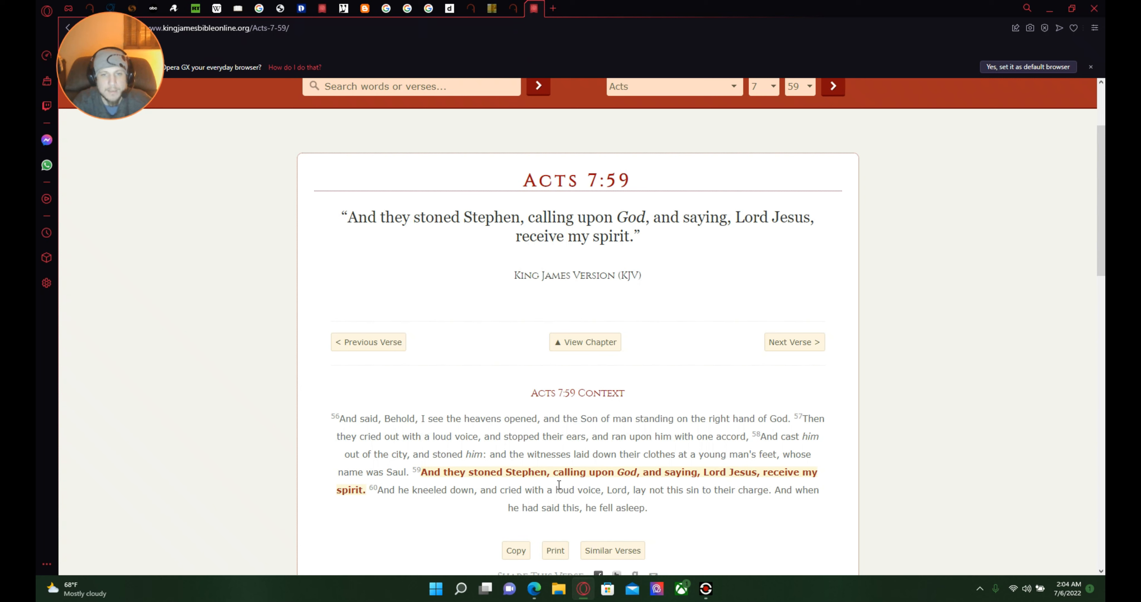
mouse_move(661, 475)
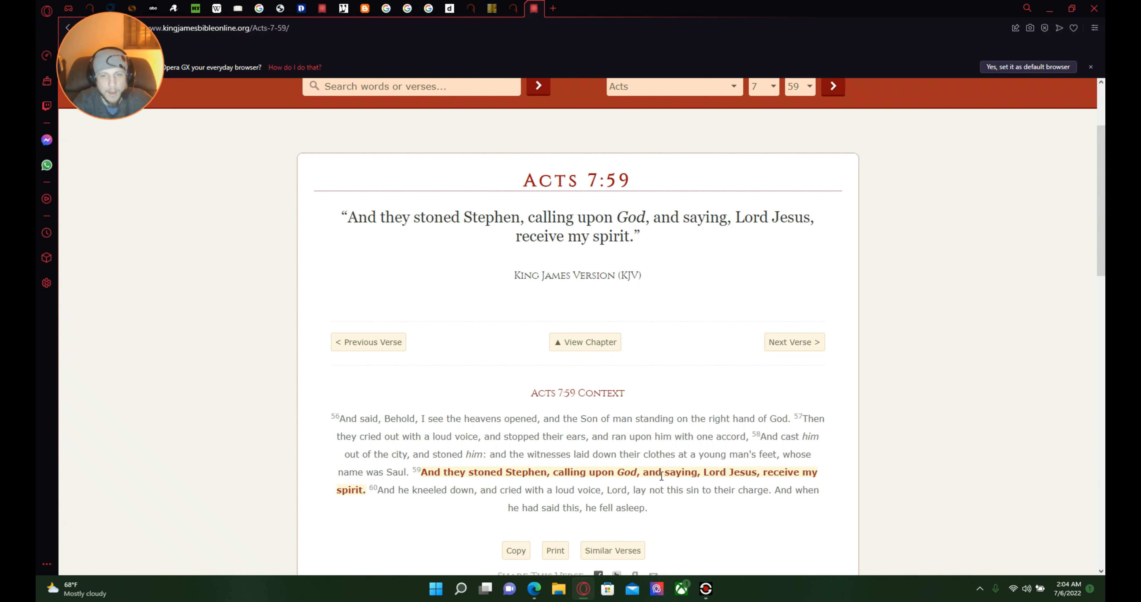
mouse_move(780, 483)
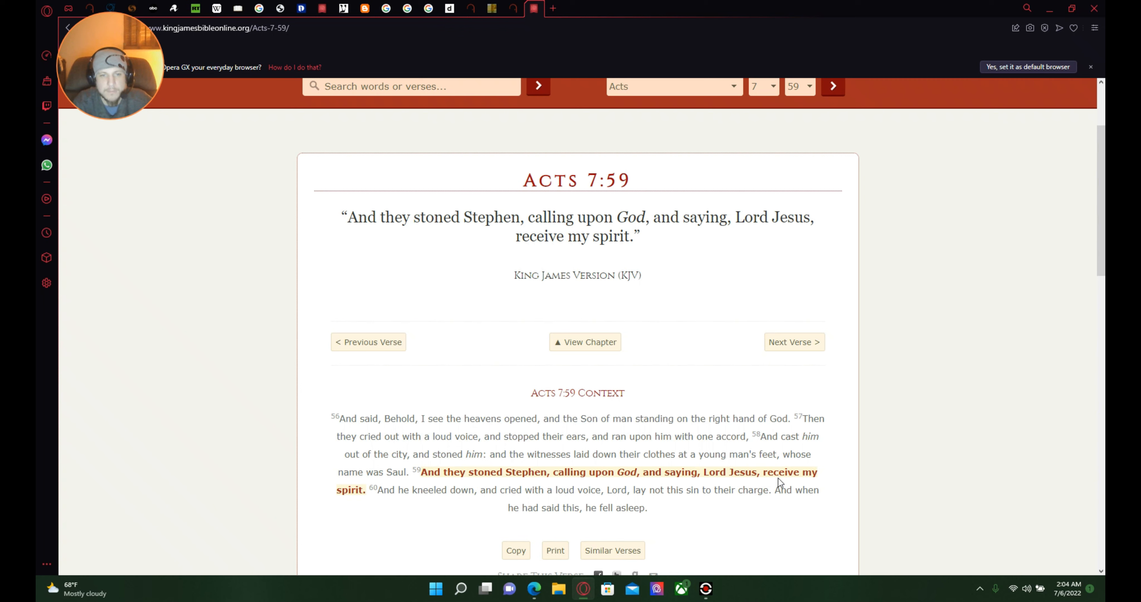
mouse_move(470, 531)
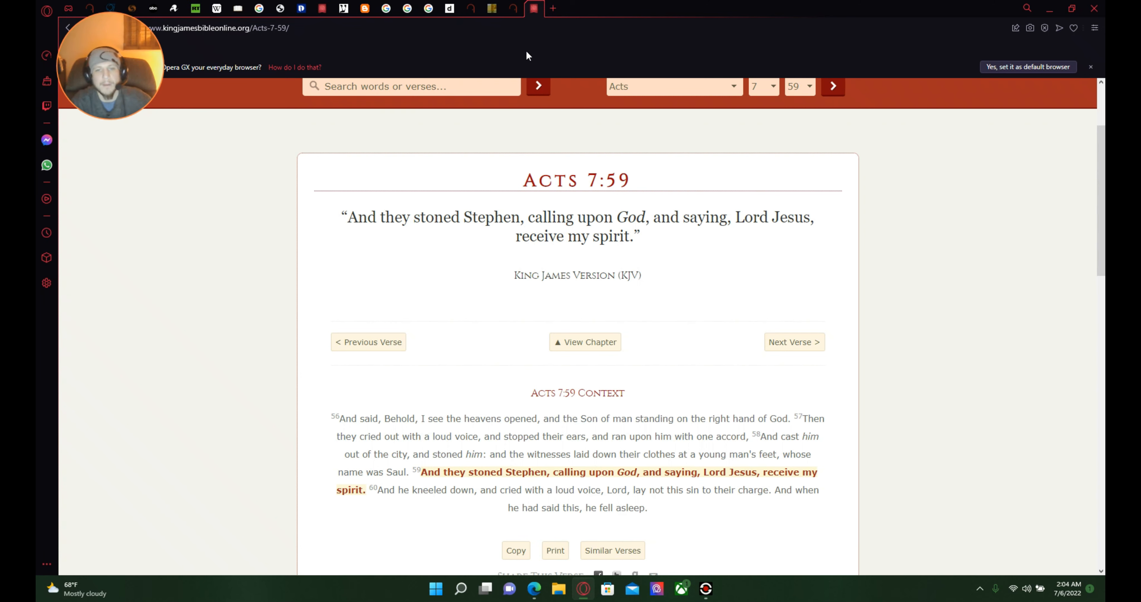
mouse_move(710, 348)
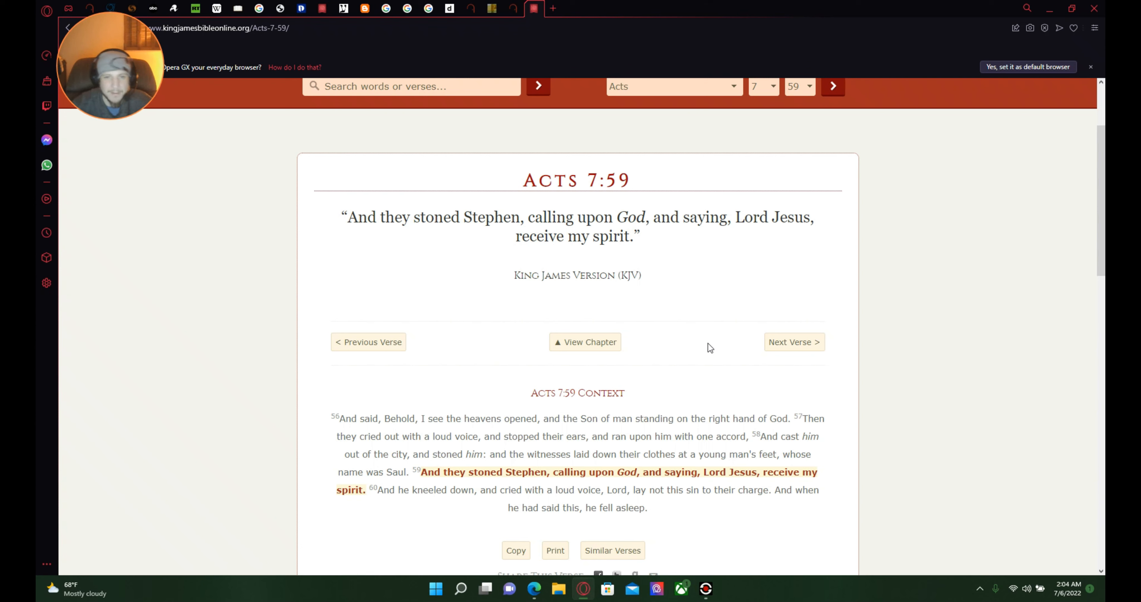
mouse_move(854, 309)
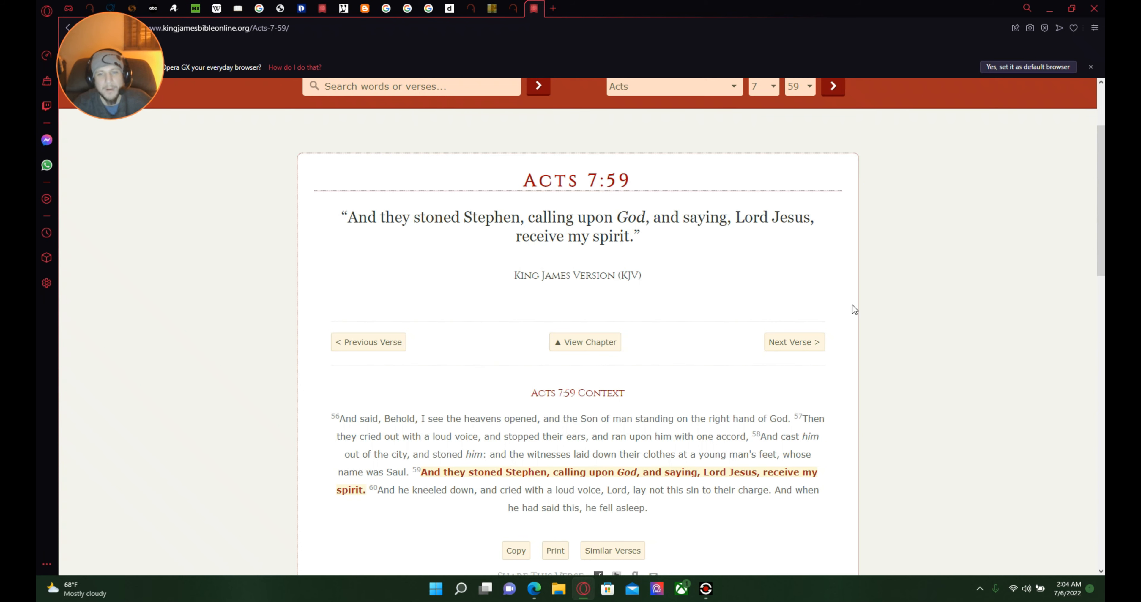
Step: Scroll the Acts 7:59 page down past the share section to its Translation Details
scroll("down", 3)
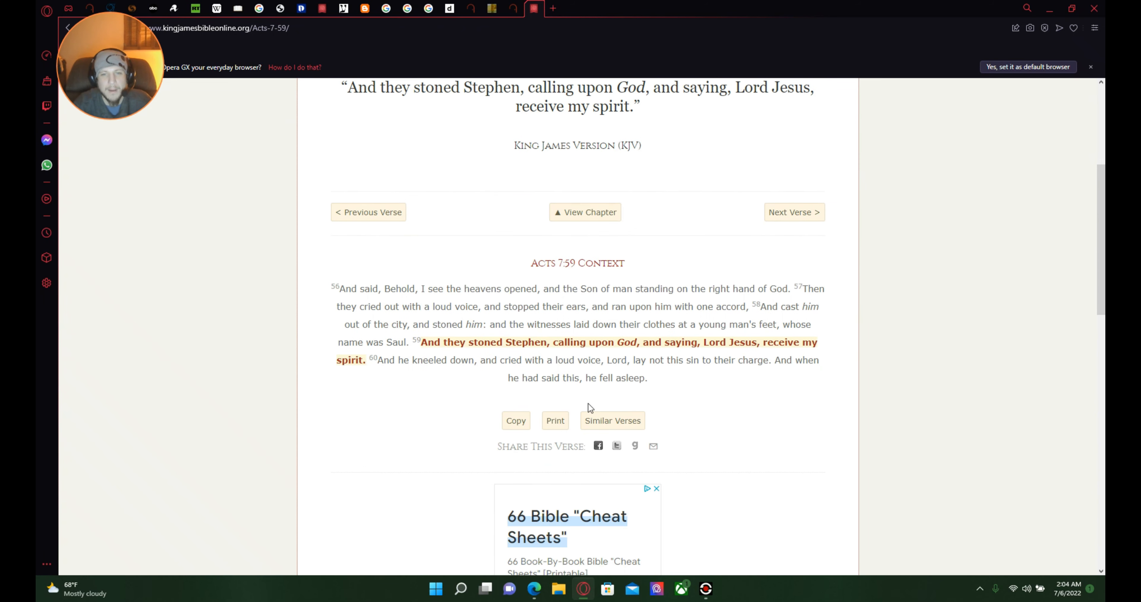
mouse_move(628, 398)
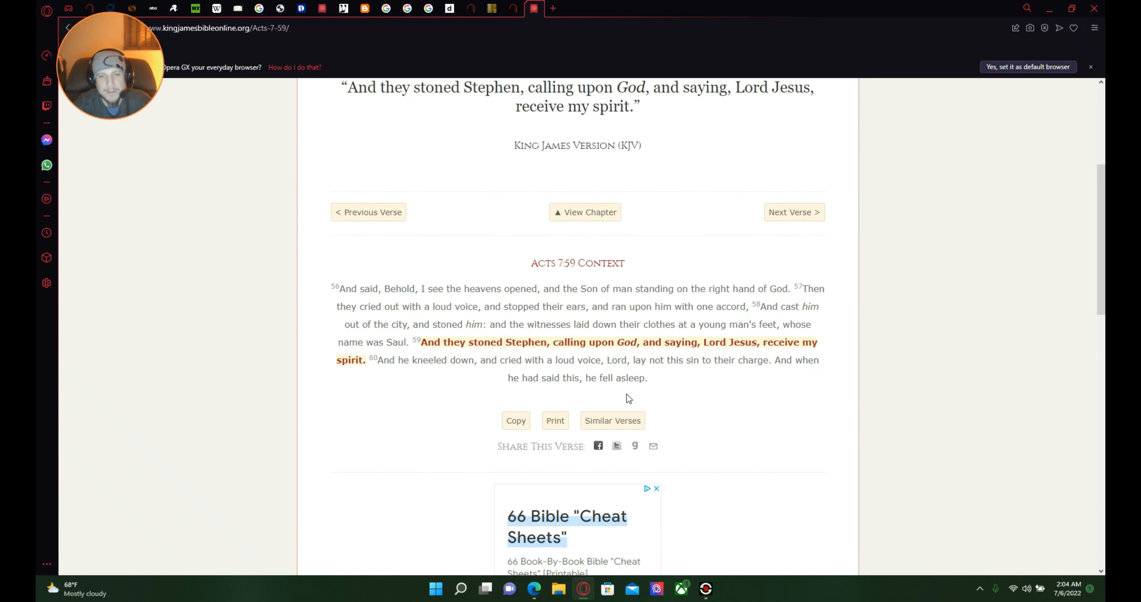
scroll("down", 3)
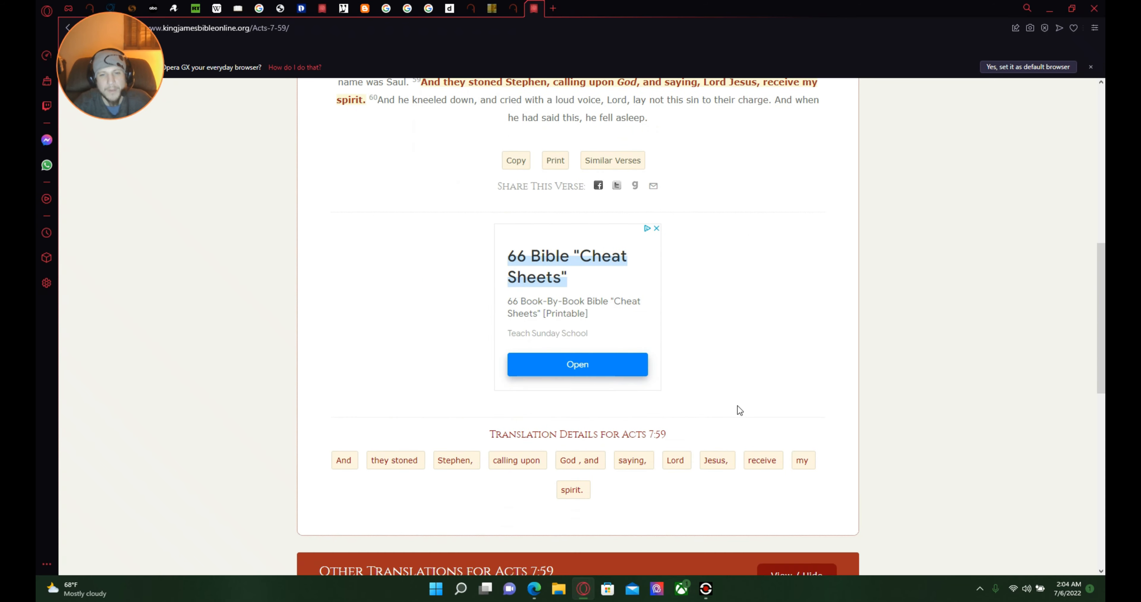